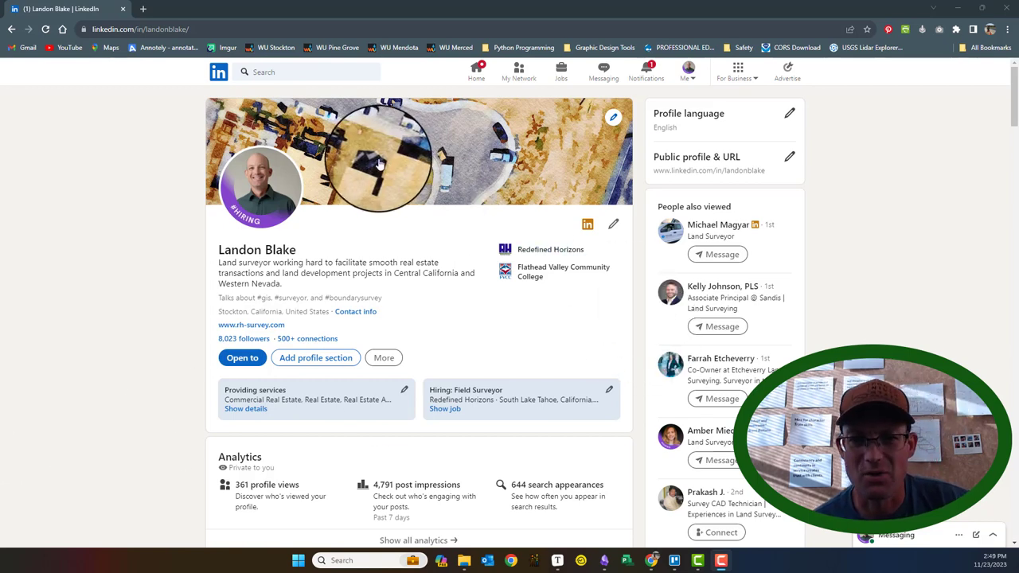
Scroll through the note's featured posts, projects, articles, licenses and skills lists.
scroll("down", 3)
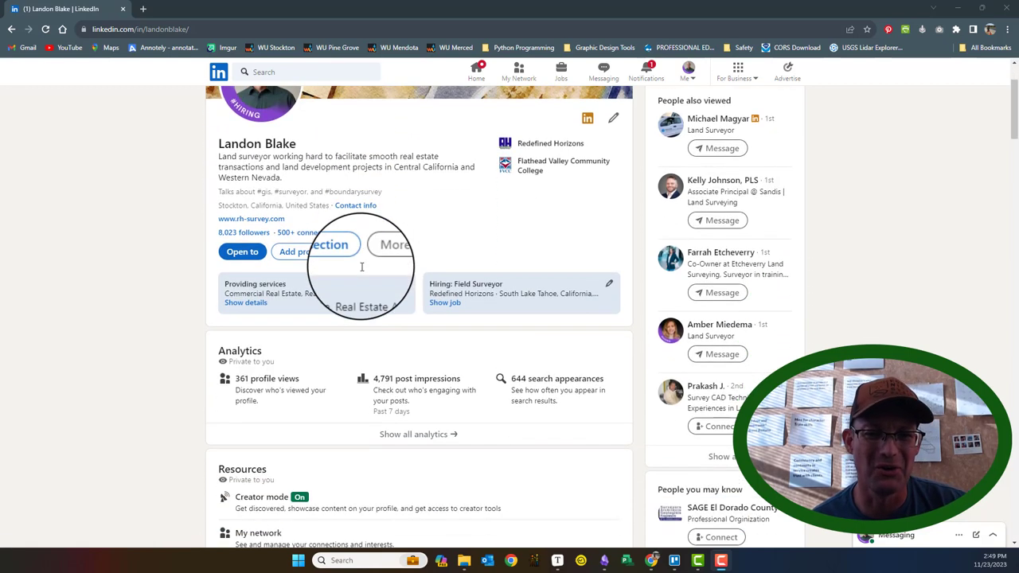
scroll("up", 3)
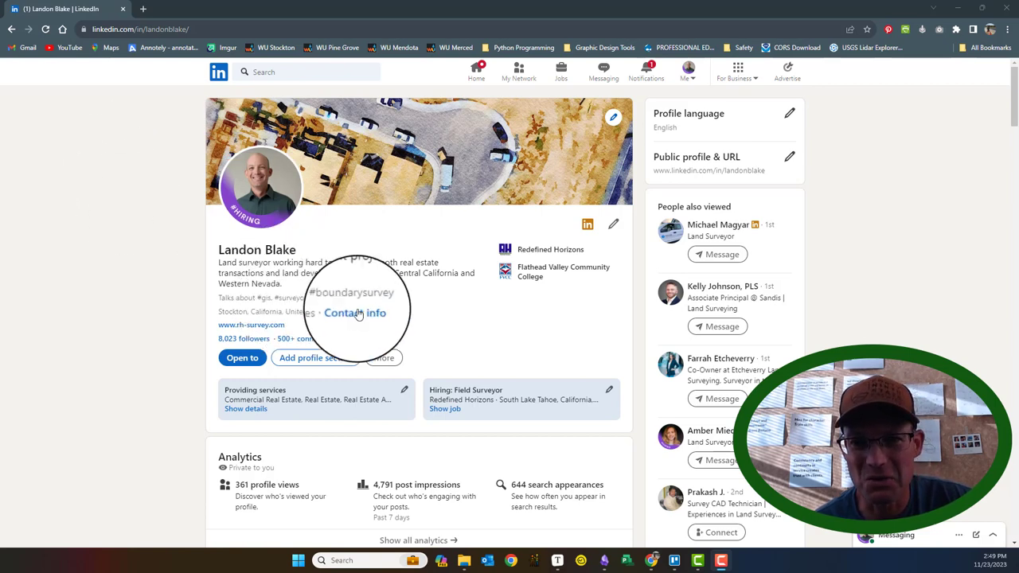
mouse_move(379, 247)
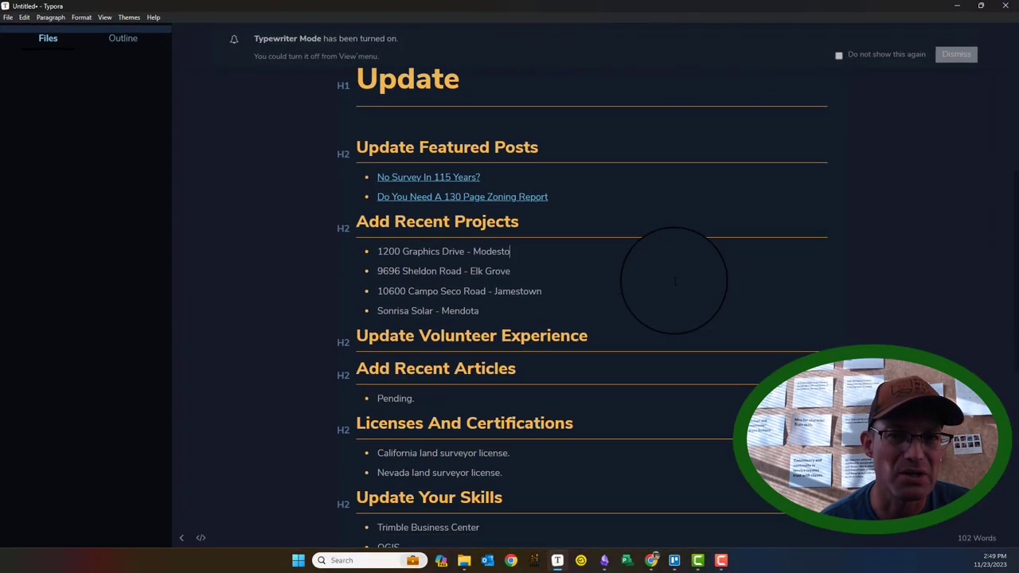
scroll("up", 3)
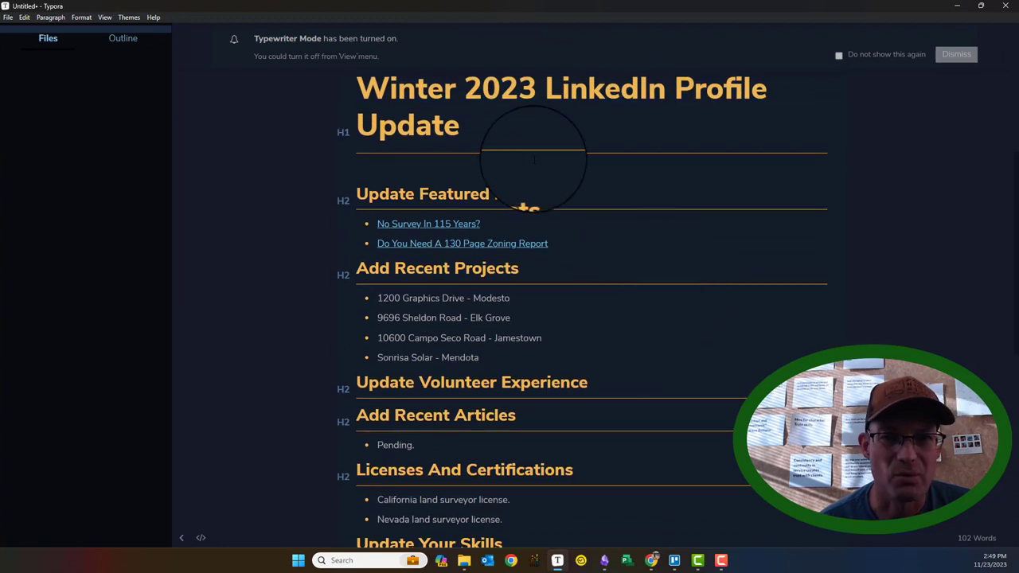
scroll("down", 3)
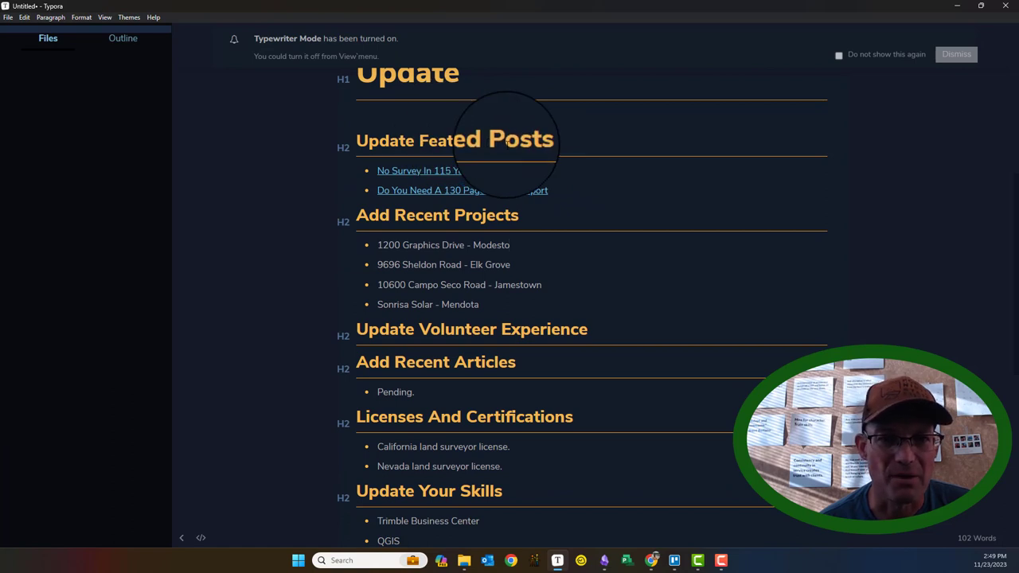
scroll("down", 3)
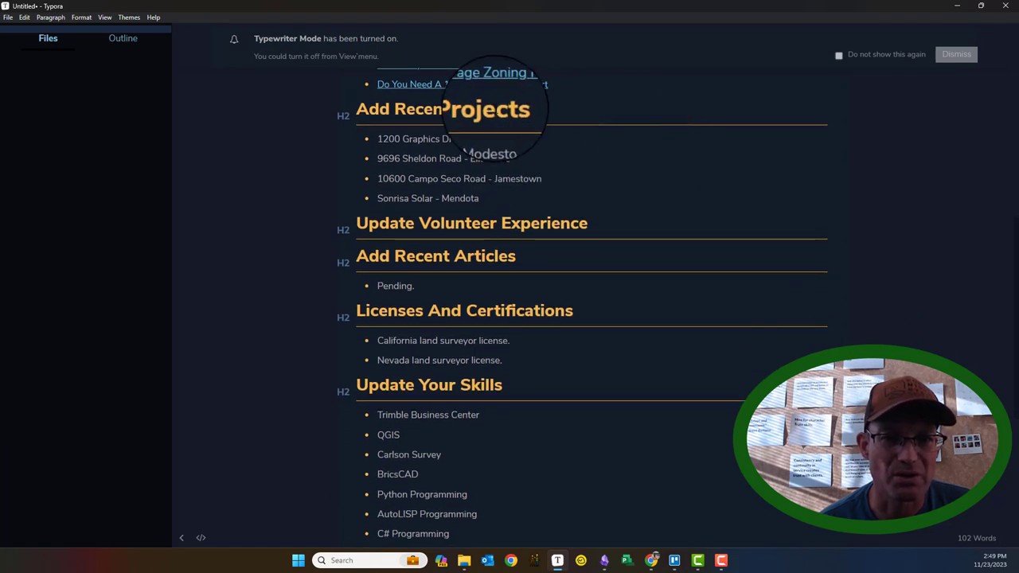
mouse_move(565, 226)
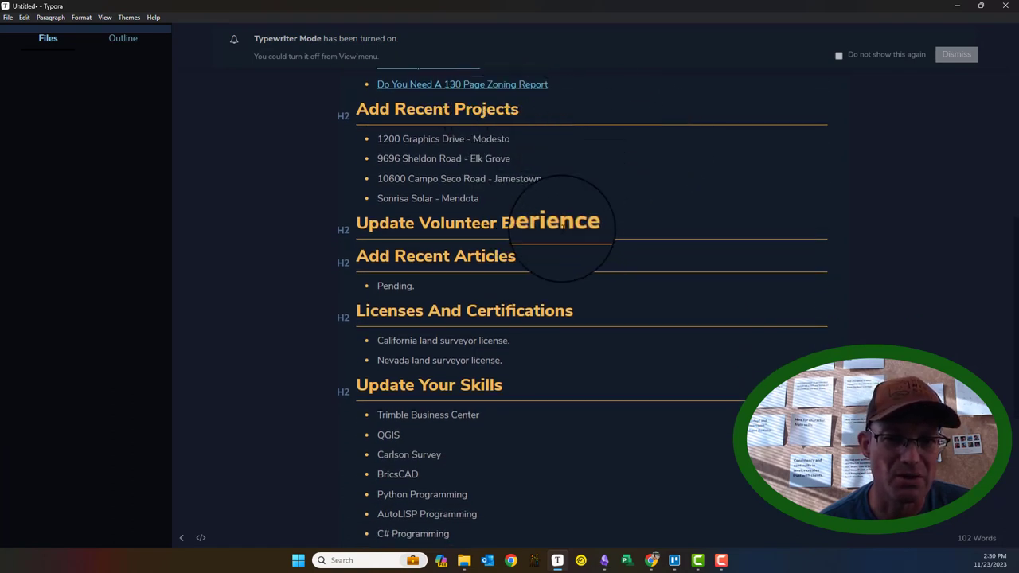
scroll("down", 3)
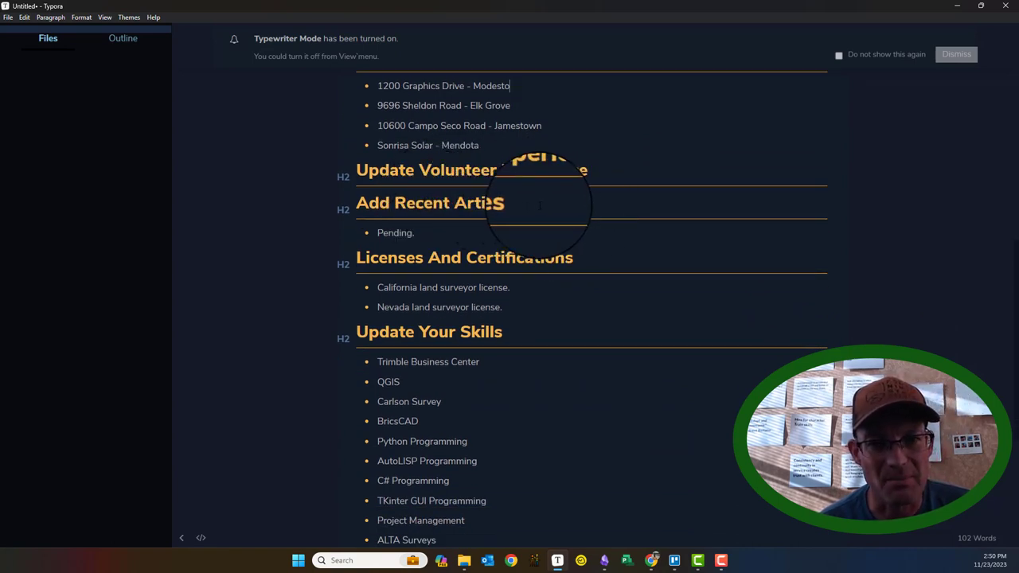
mouse_move(577, 293)
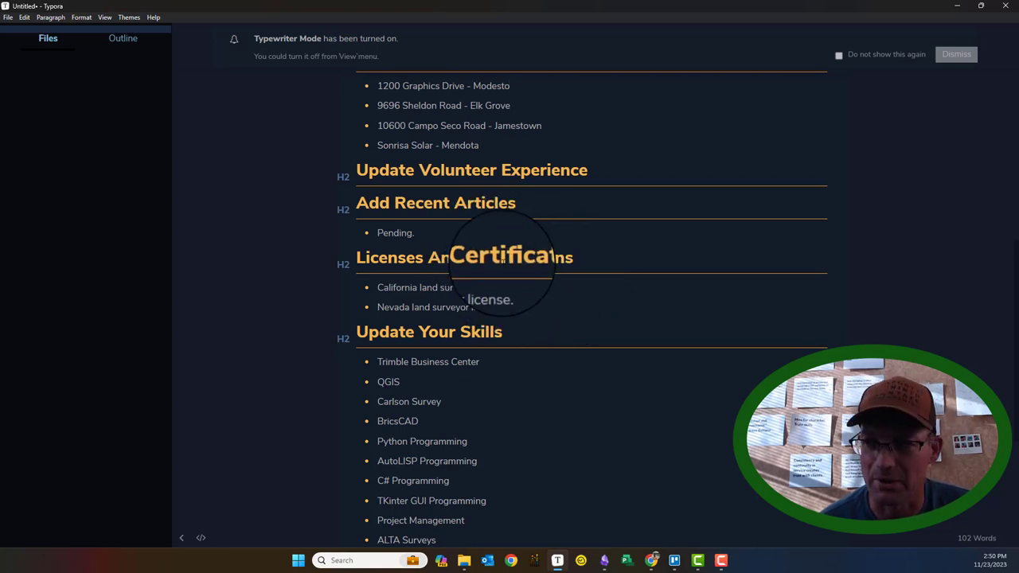
scroll("down", 3)
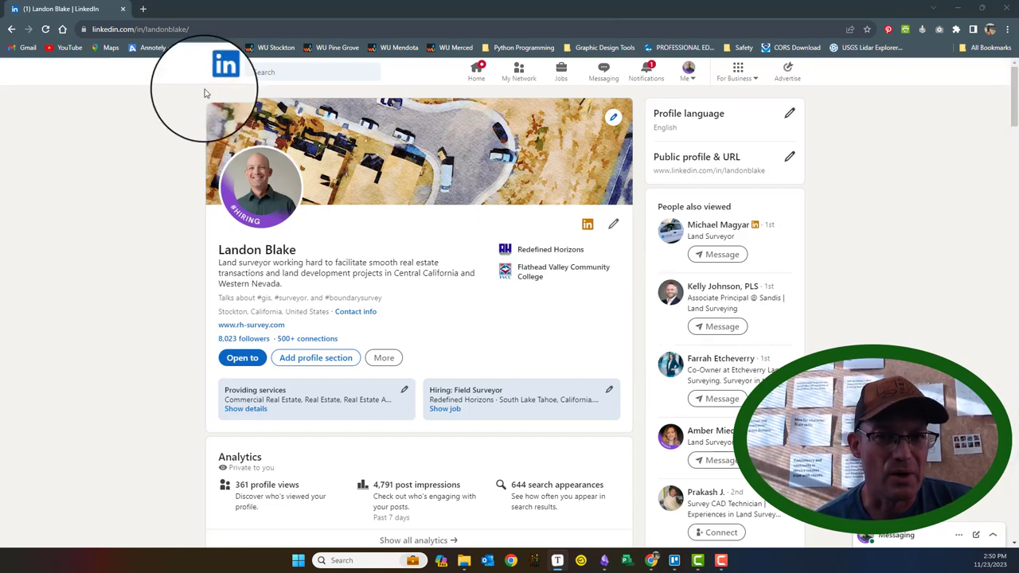
mouse_move(481, 168)
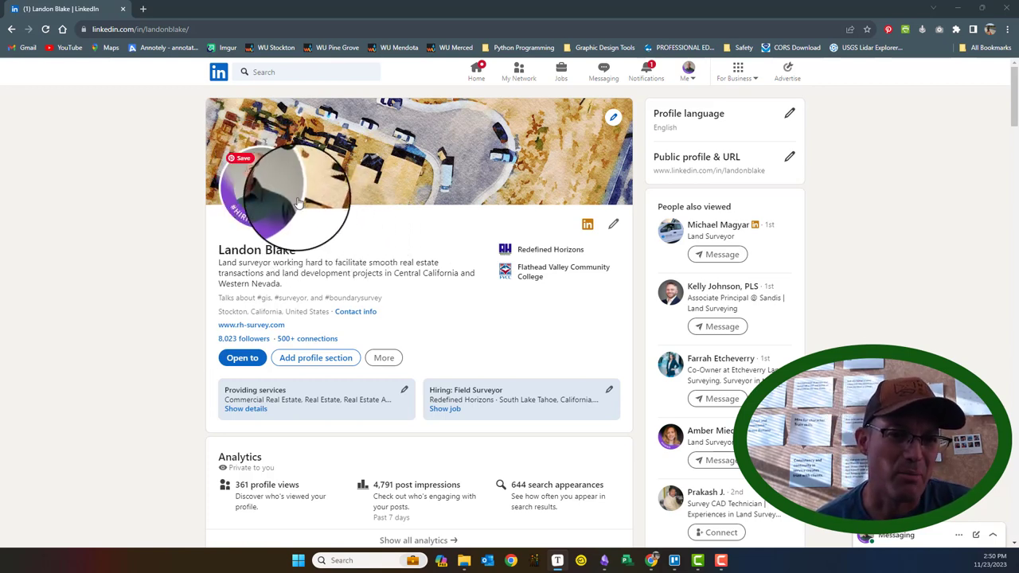
mouse_move(182, 188)
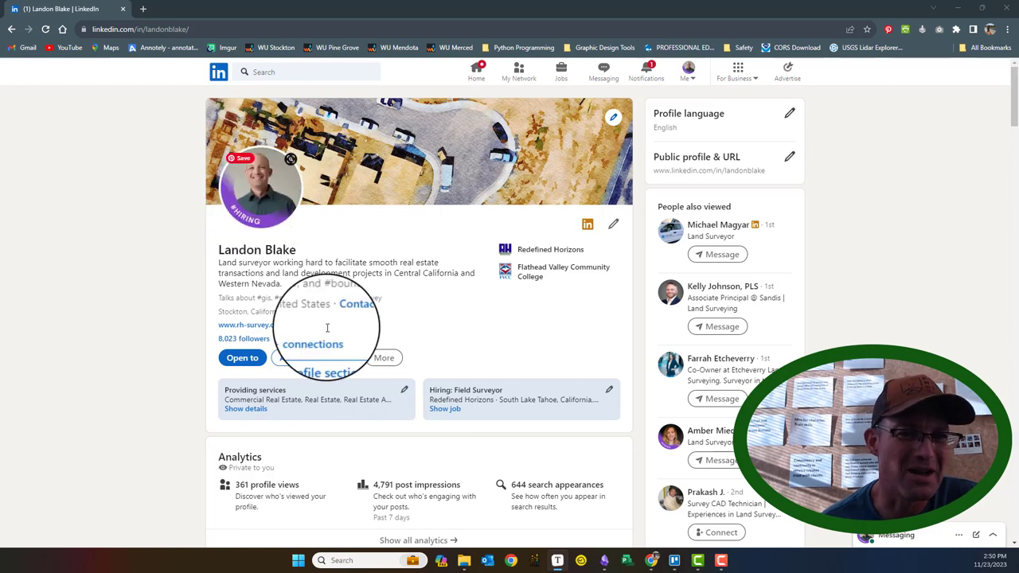
mouse_move(370, 231)
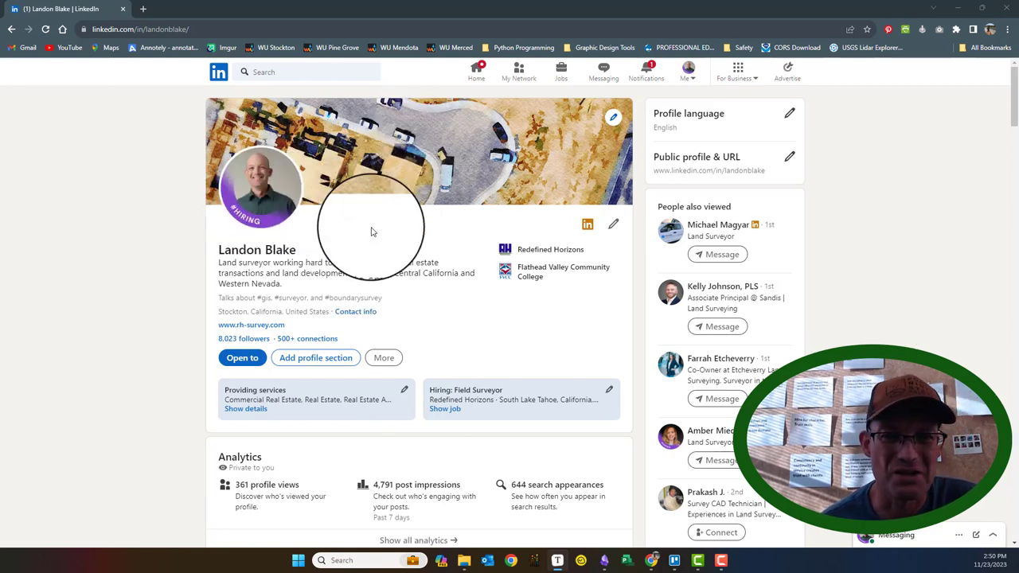
mouse_move(258, 251)
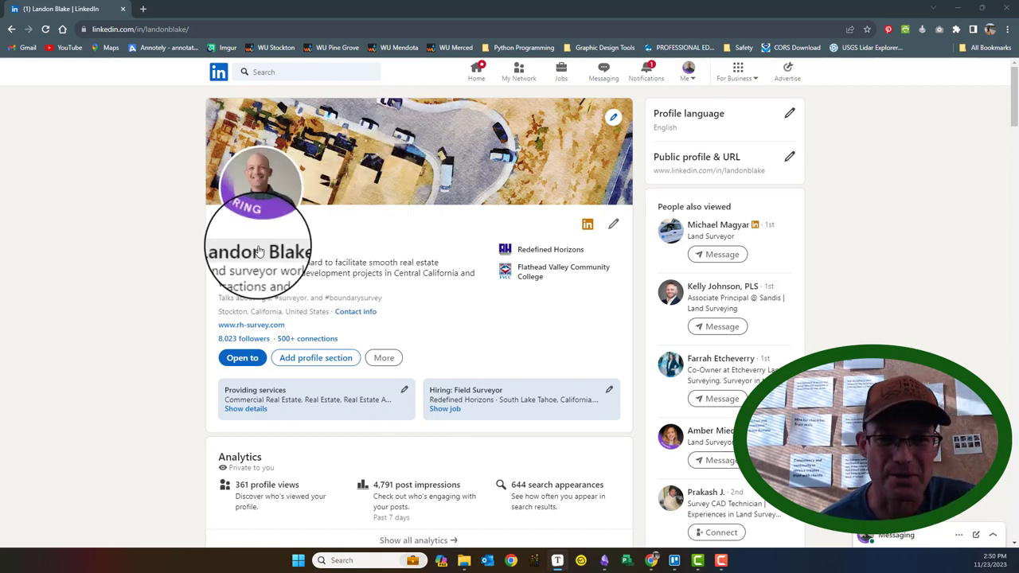
mouse_move(406, 242)
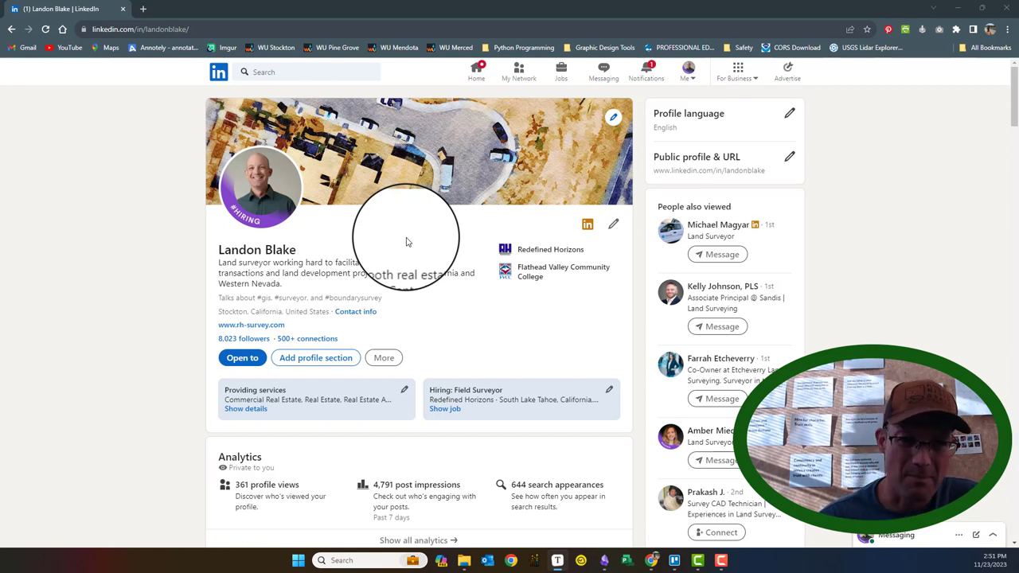
mouse_move(306, 253)
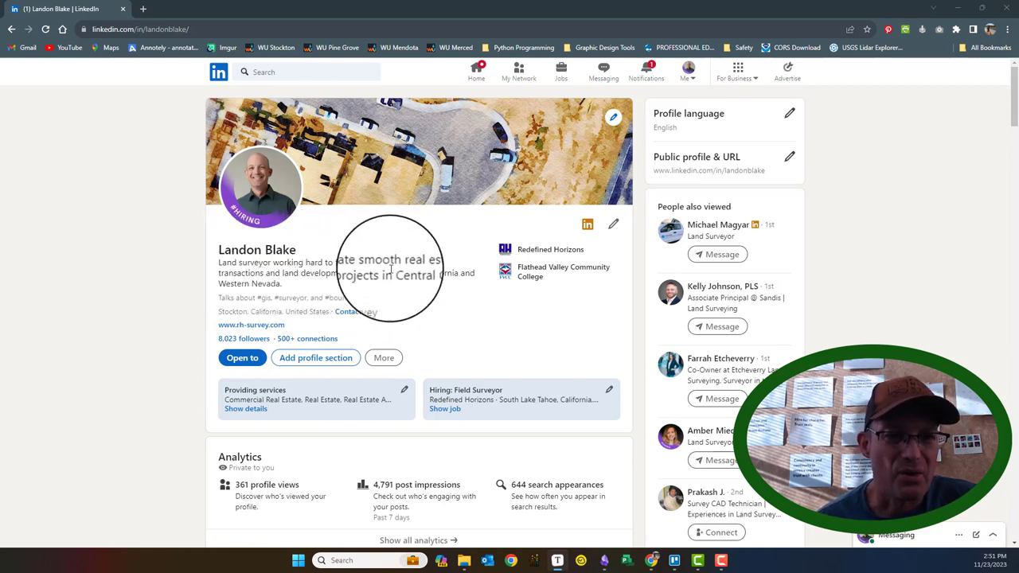
Edit the headline to include 'large infrastructure projects' and save the intro.
left_click(613, 222)
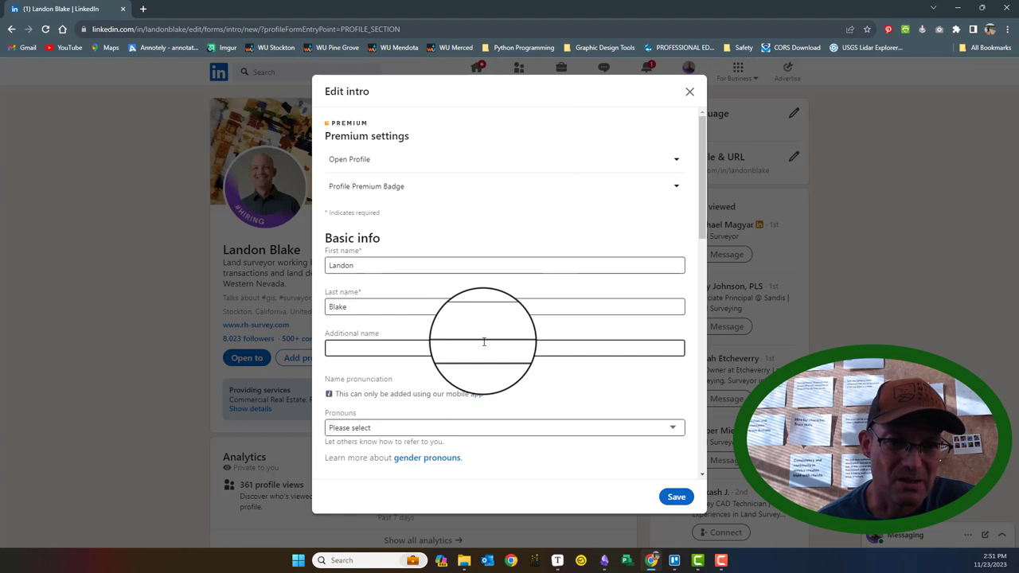
scroll("down", 3)
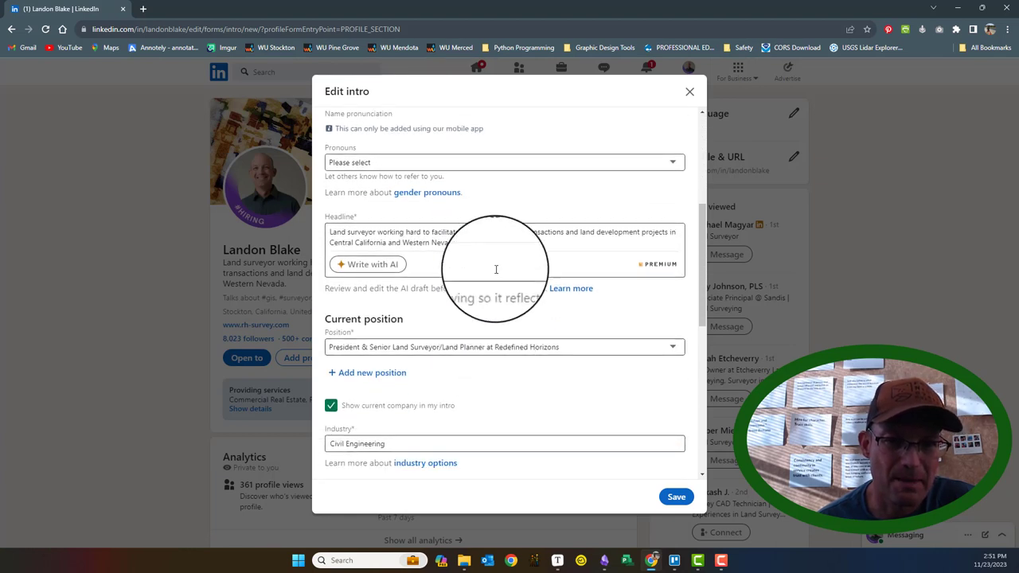
mouse_move(643, 306)
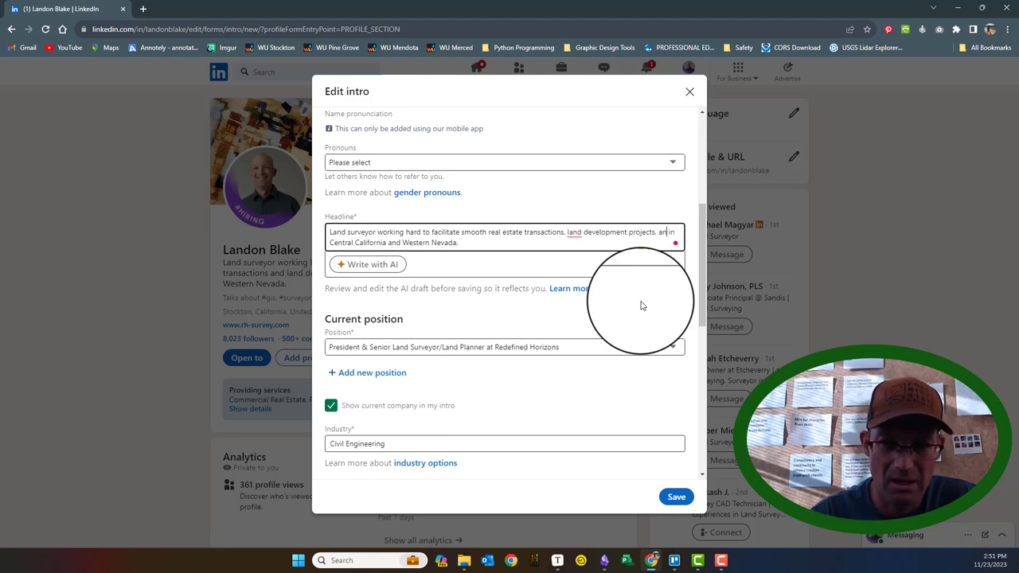
type("large infrastructure projects")
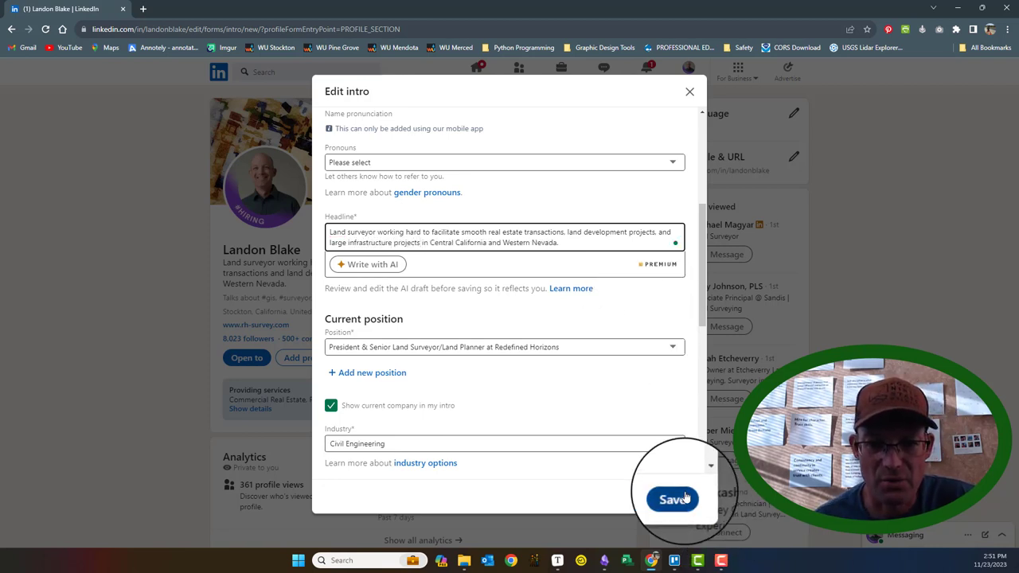
left_click(673, 500)
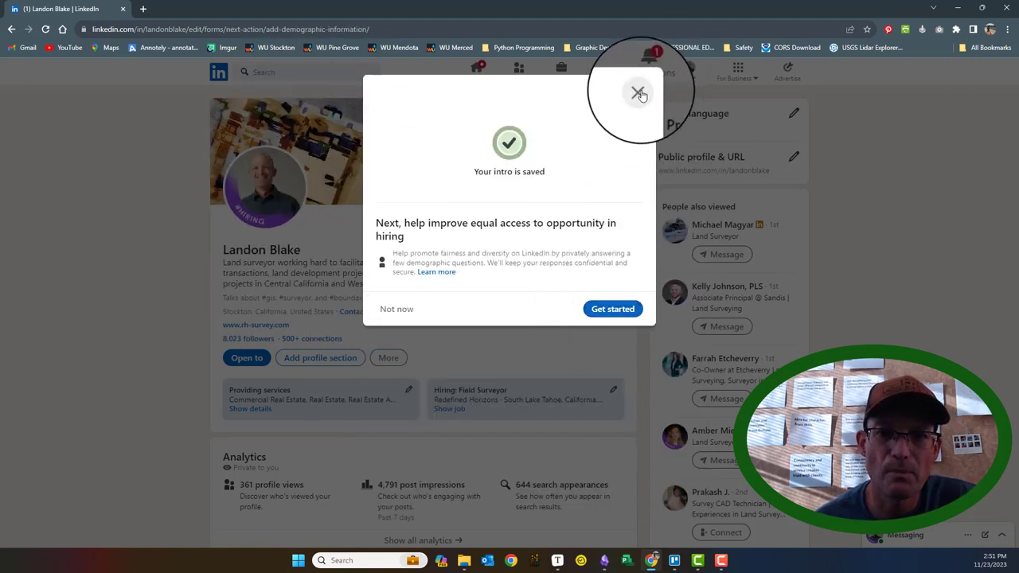
Dismiss the demographic questions prompt and review the updated profile.
left_click(638, 92)
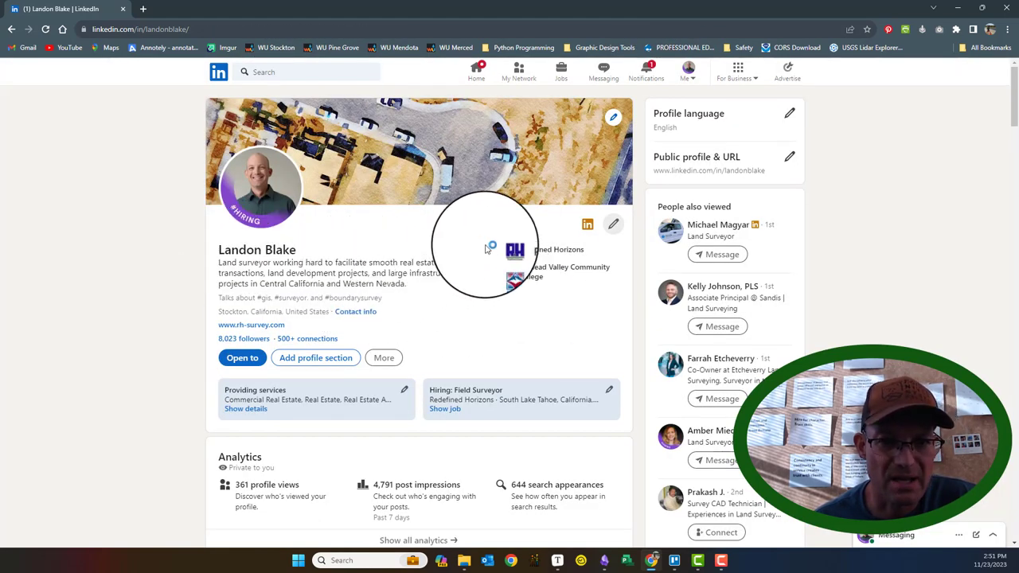
scroll("down", 3)
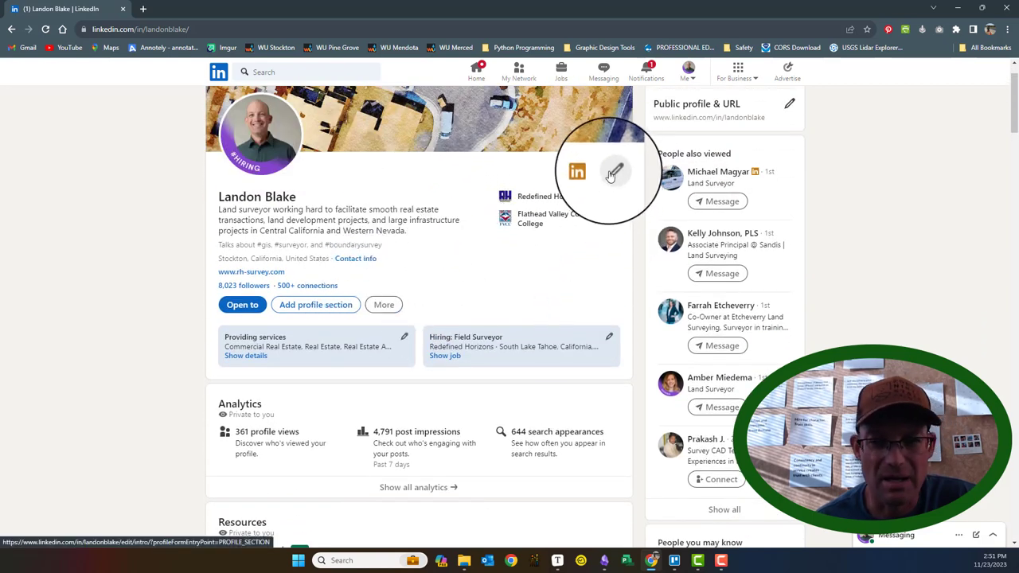
scroll("up", 3)
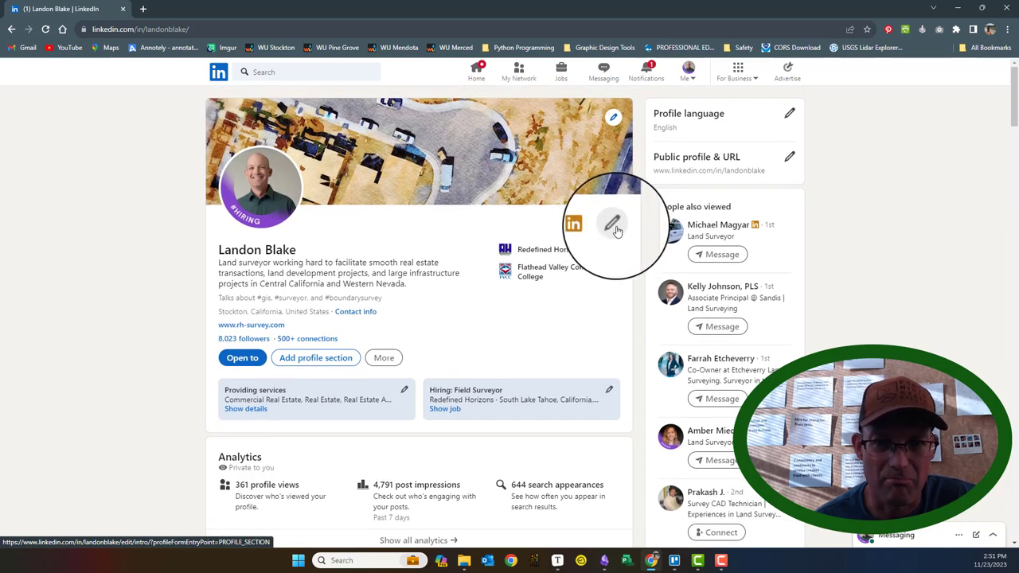
mouse_move(534, 267)
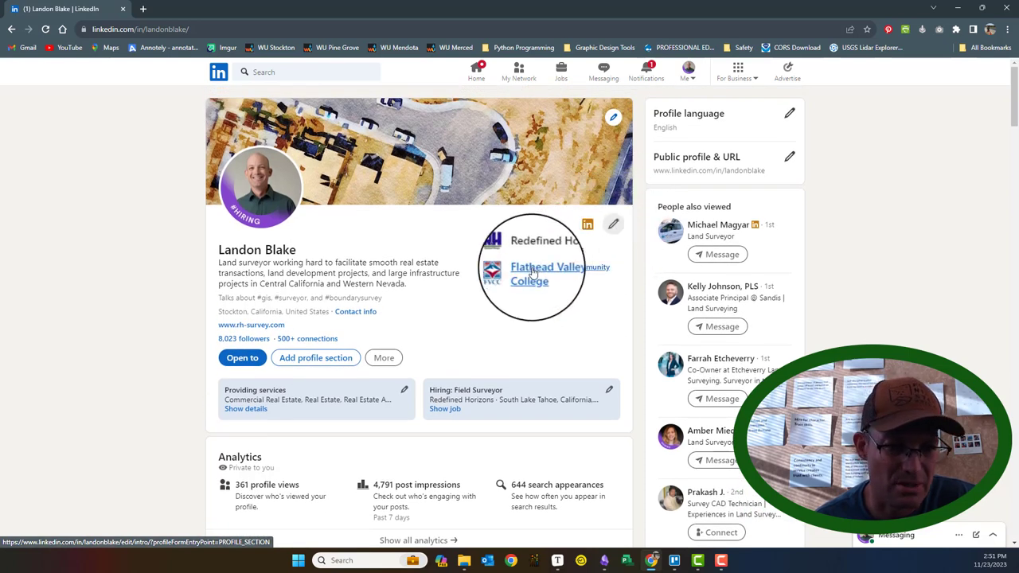
Delete the Finding A Great Fit YouTube video link from Featured.
scroll("down", 3)
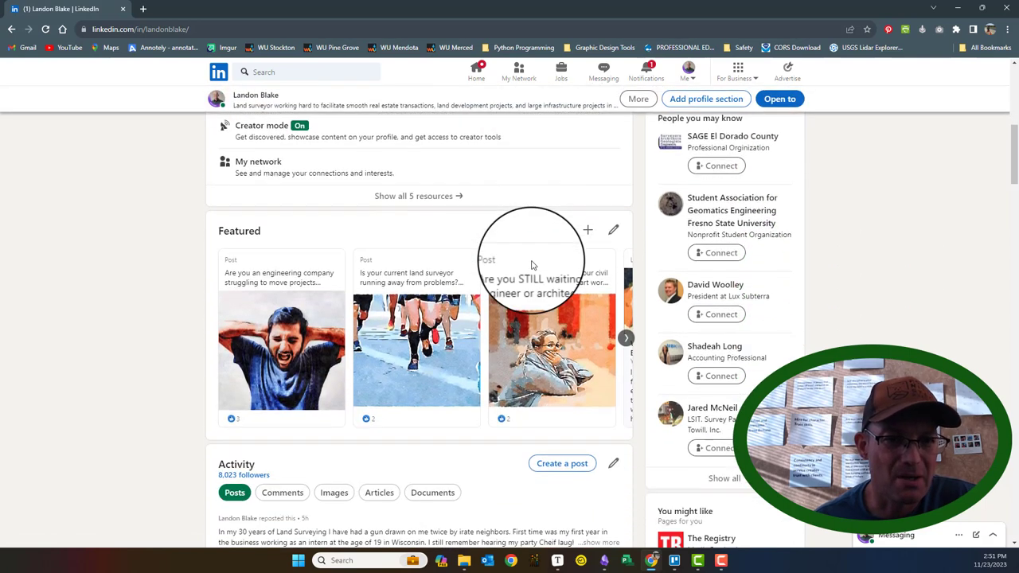
scroll("down", 3)
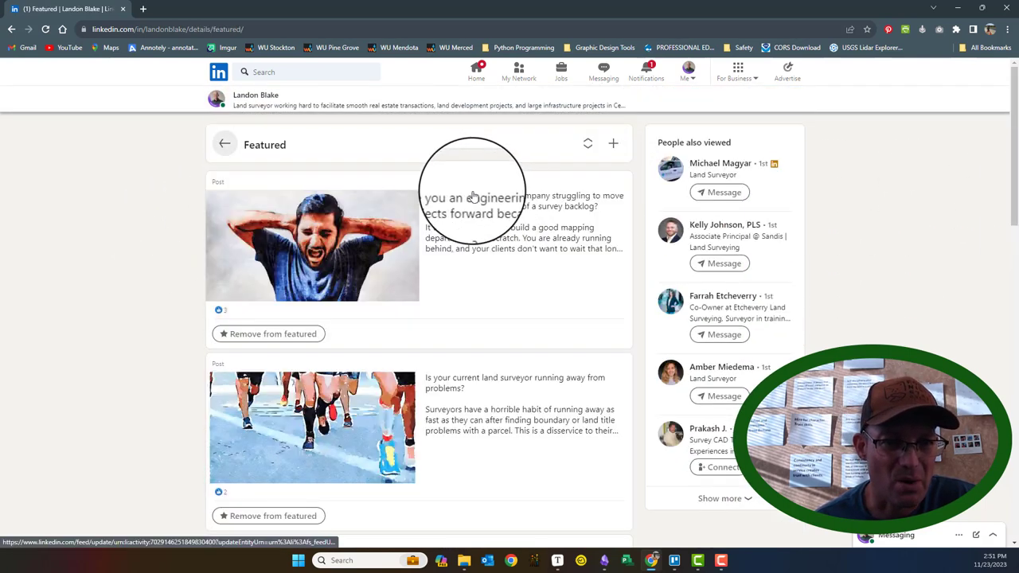
scroll("down", 3)
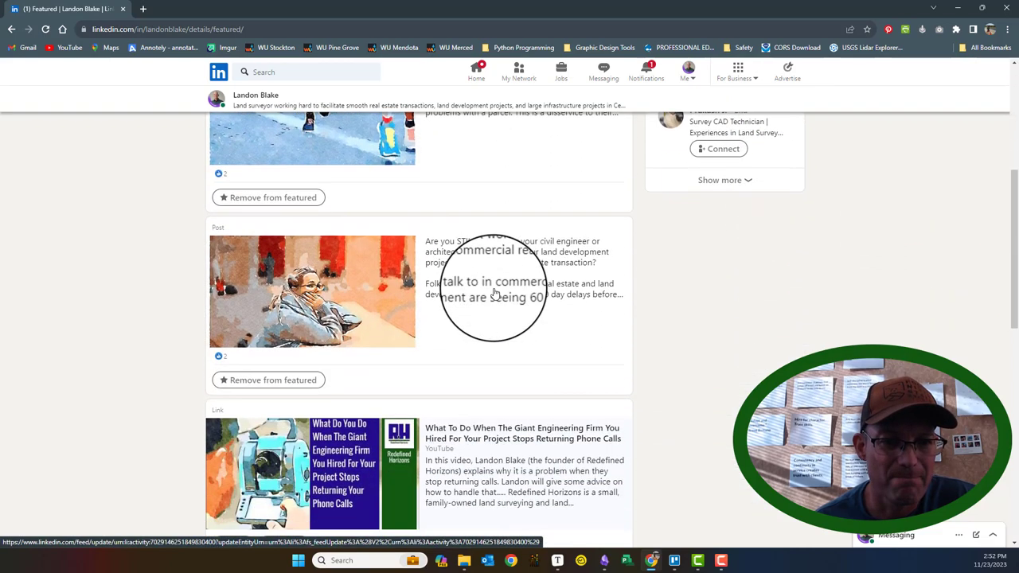
scroll("down", 3)
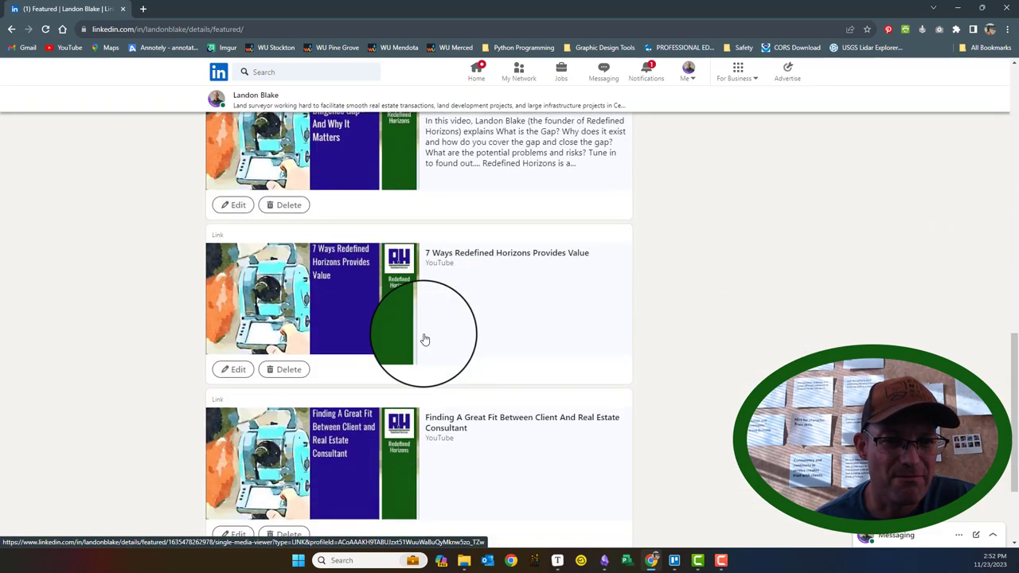
scroll("down", 3)
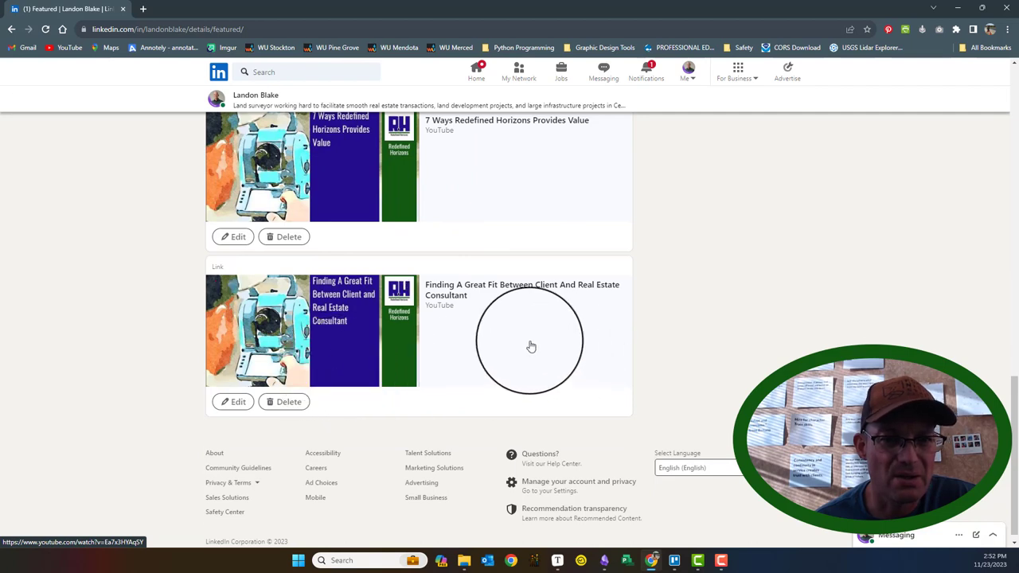
scroll("down", 3)
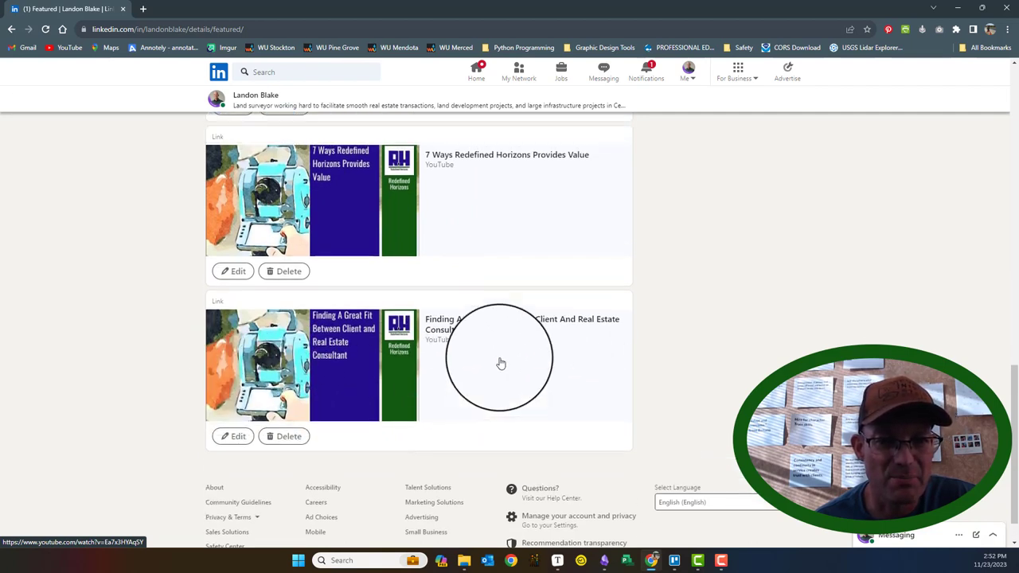
scroll("down", 3)
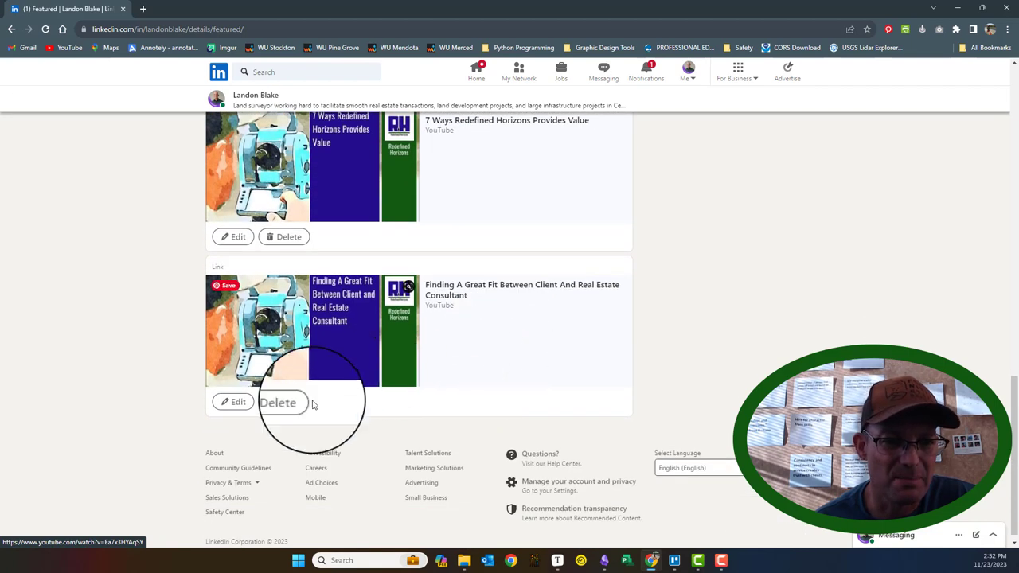
left_click(277, 401)
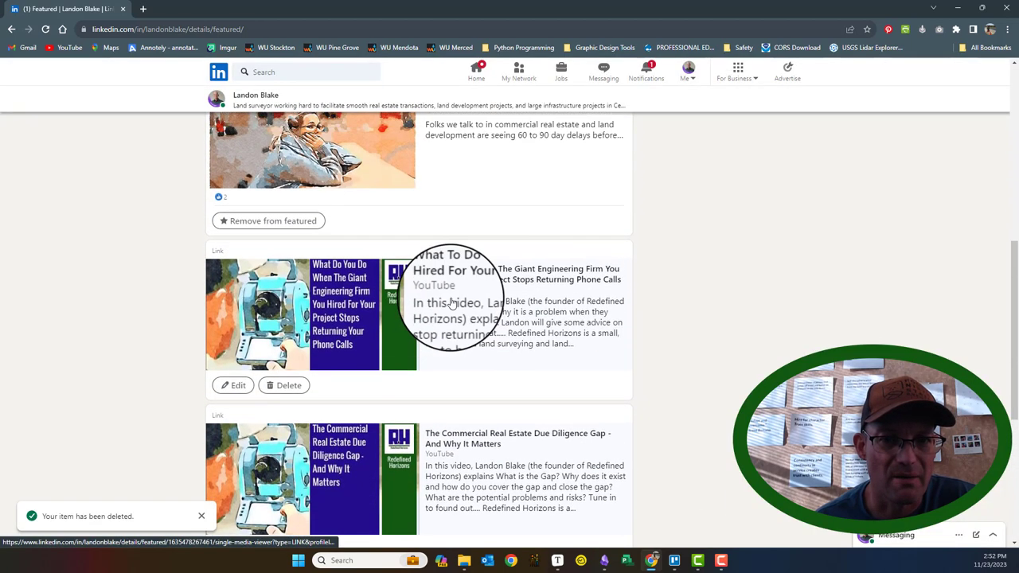
scroll("up", 3)
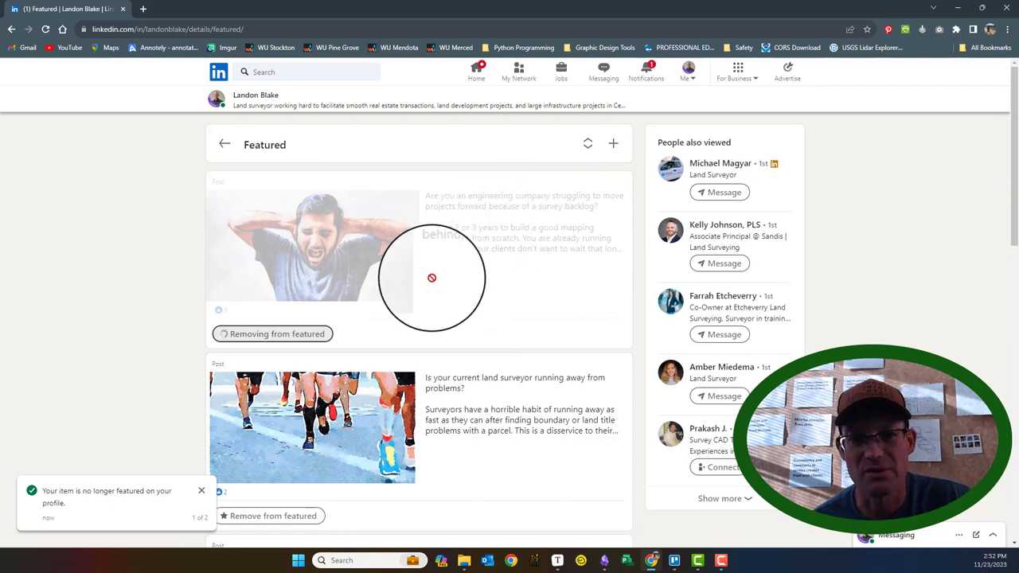
Delete the giant engineering firm, due diligence gap and 7 Ways video links.
scroll("down", 3)
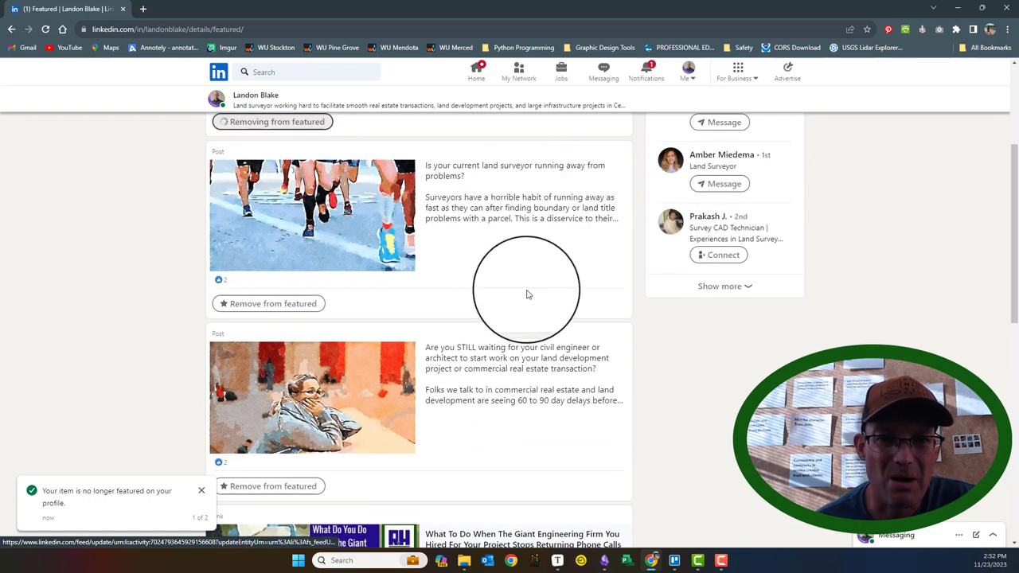
scroll("down", 3)
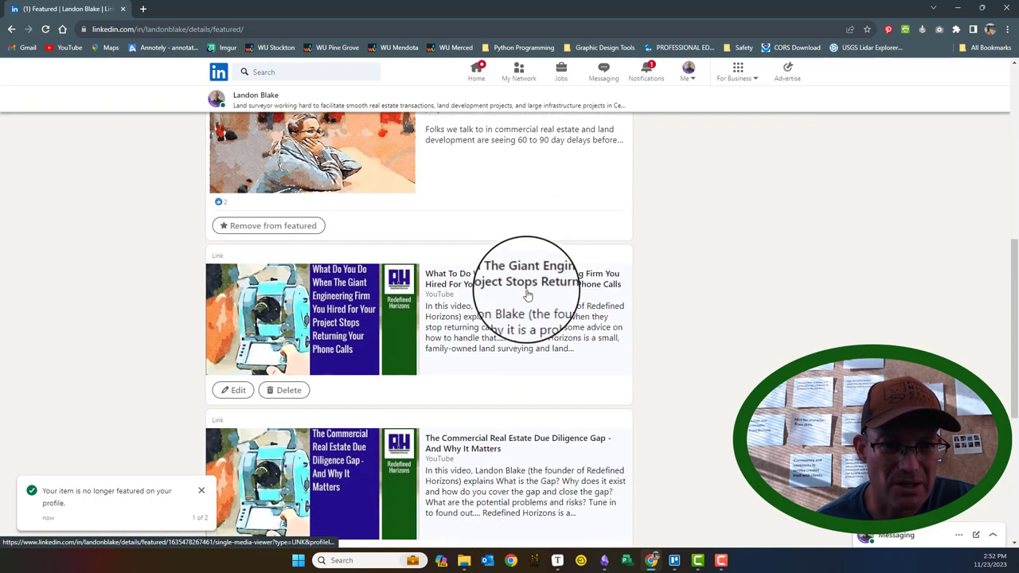
scroll("down", 3)
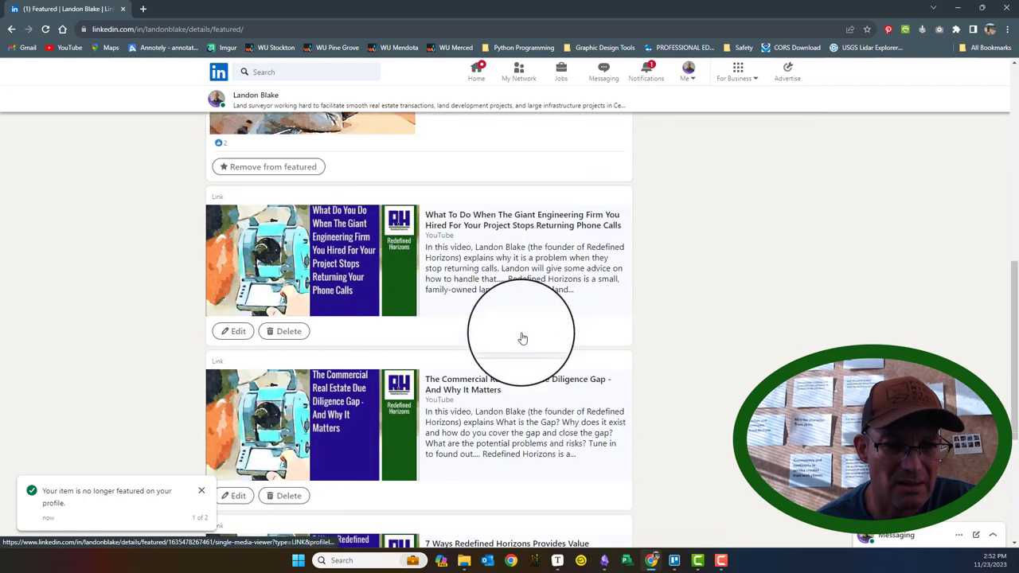
scroll("down", 3)
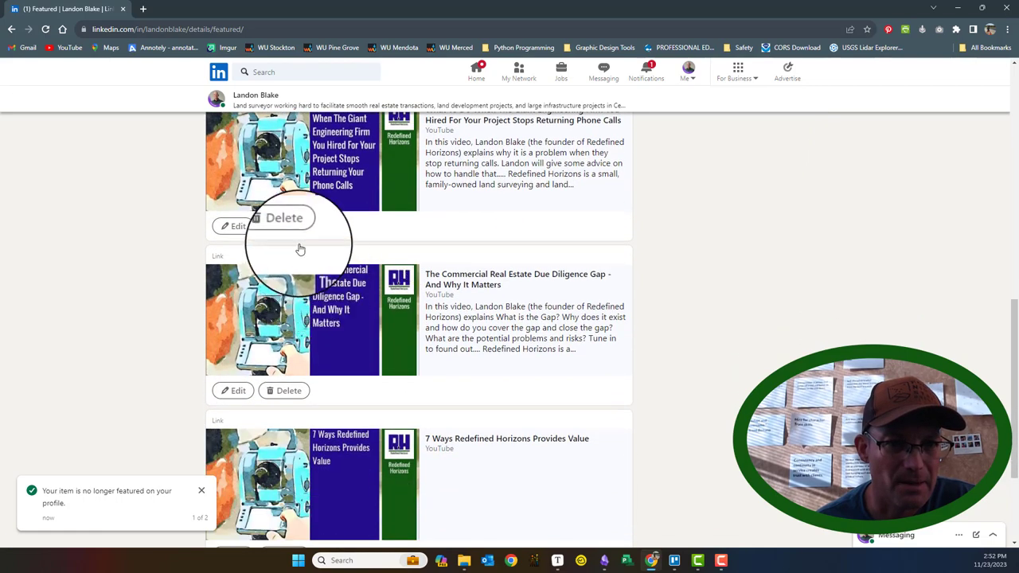
left_click(284, 216)
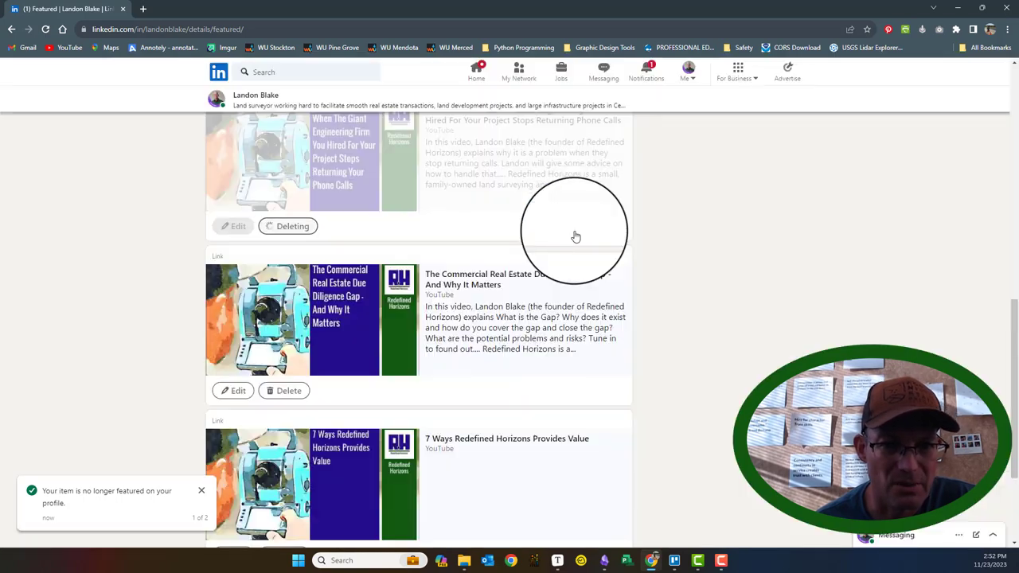
left_click(283, 390)
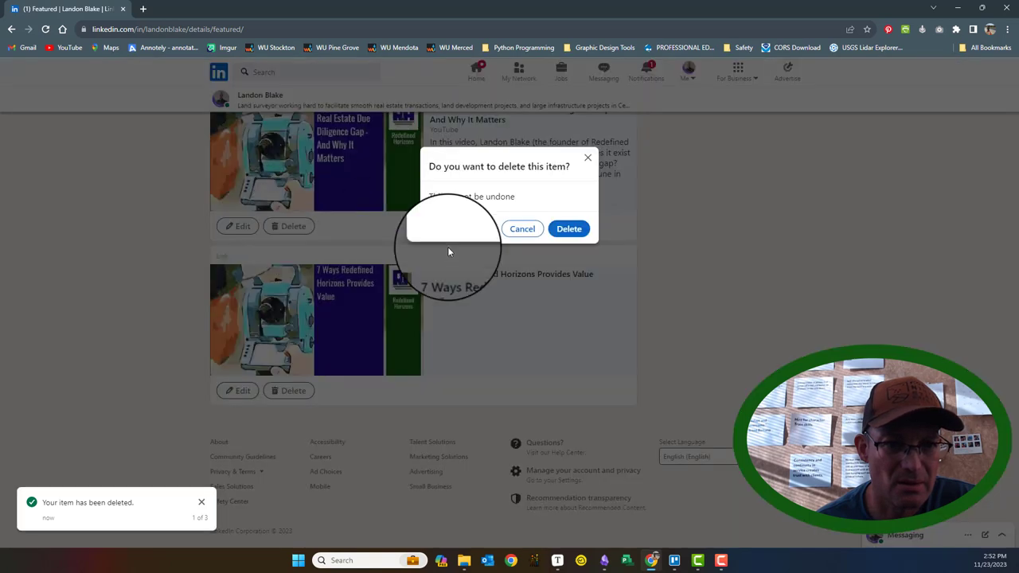
left_click(568, 229)
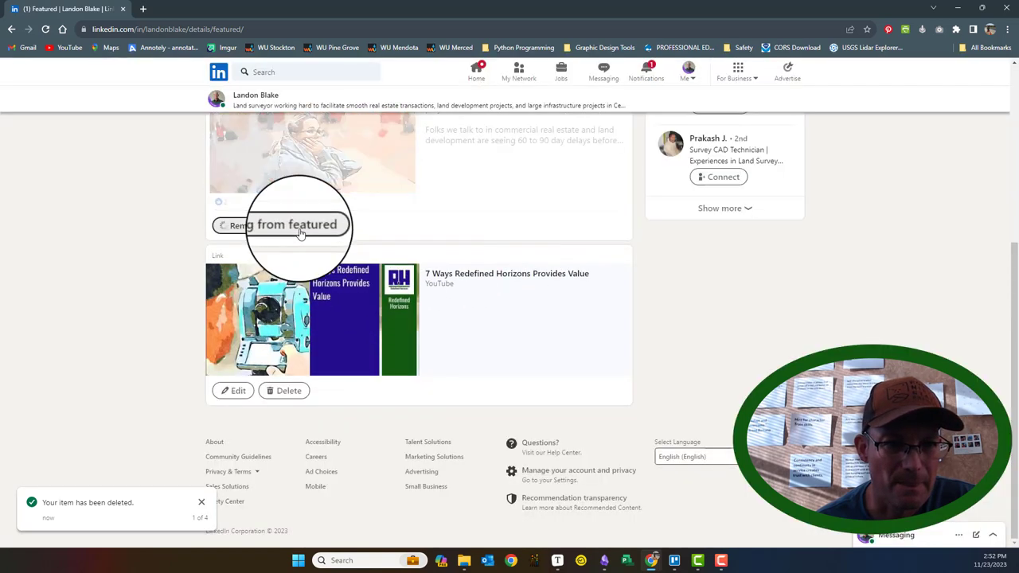
left_click(288, 390)
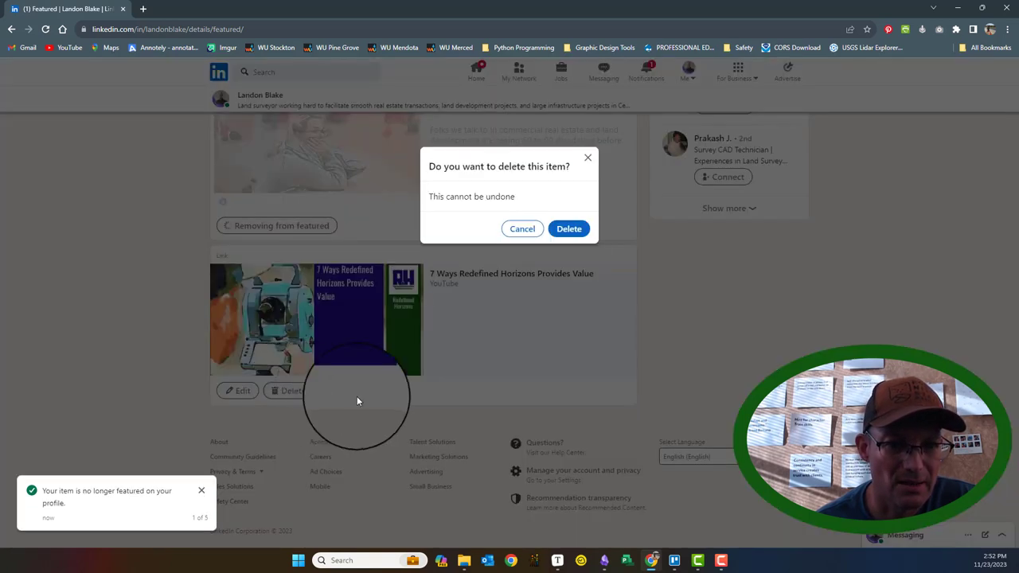
left_click(569, 229)
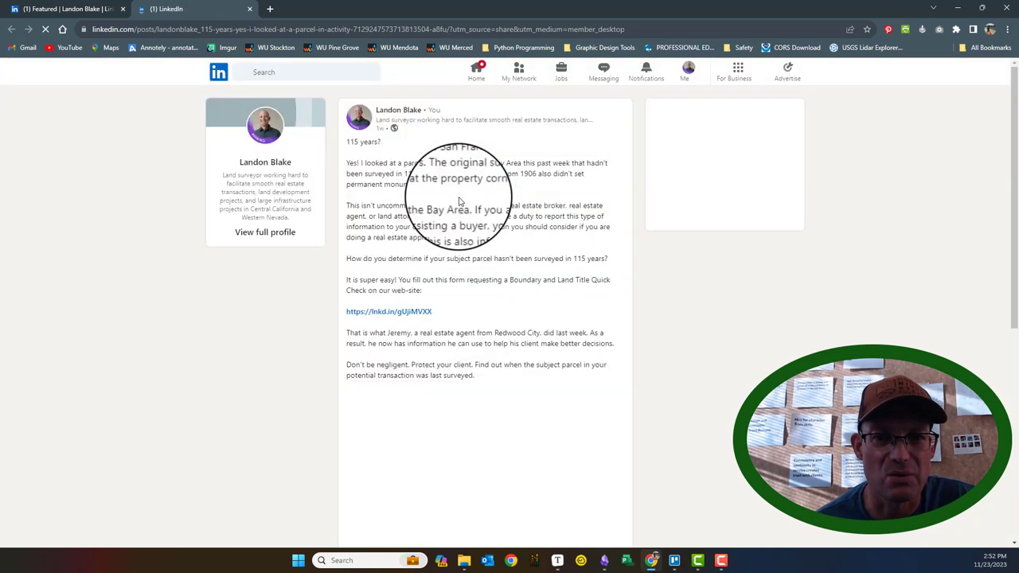
Feature the 115 years unsurveyed parcel post and the zoning report post on the profile.
left_click(618, 108)
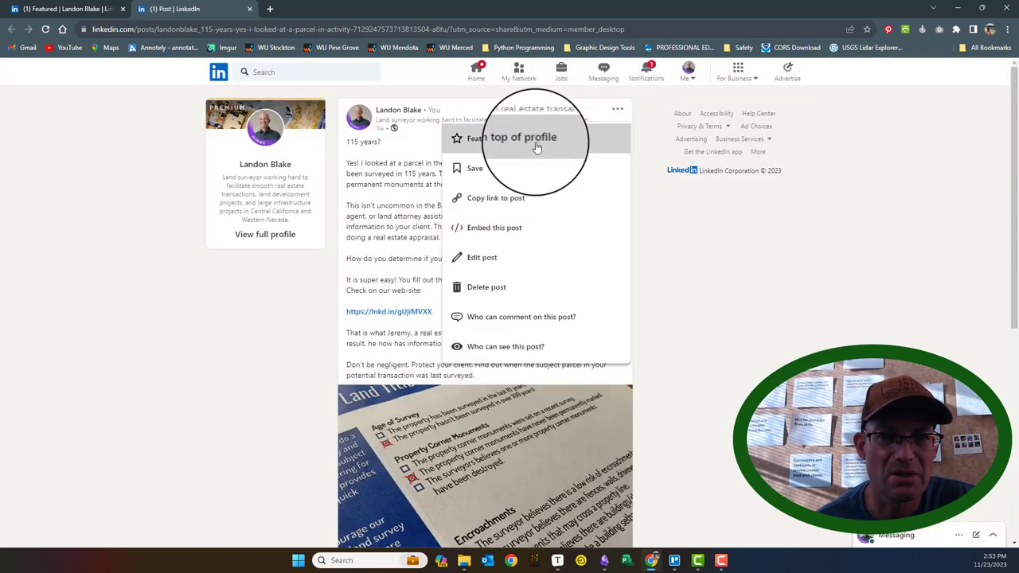
left_click(513, 137)
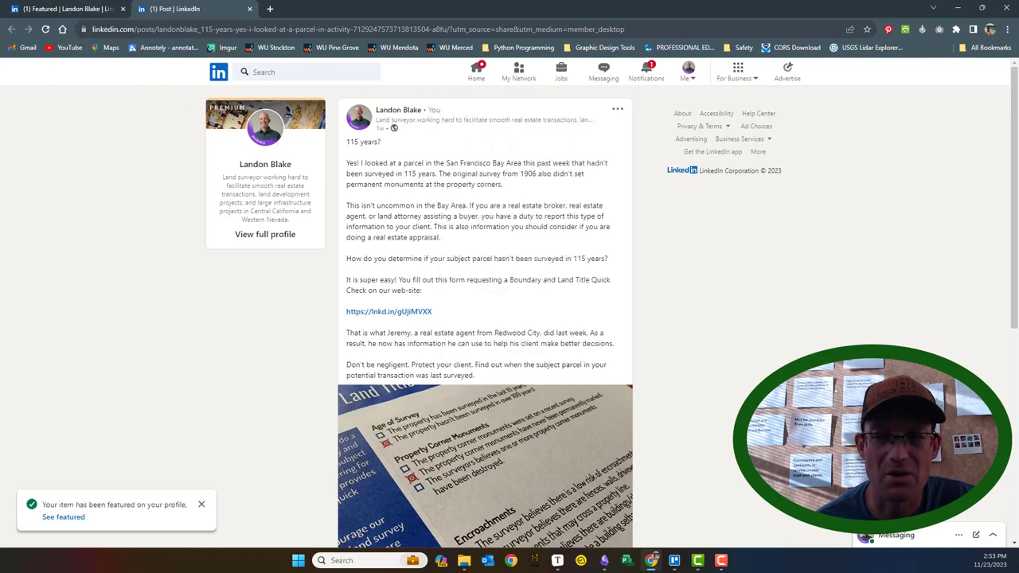
left_click(318, 10)
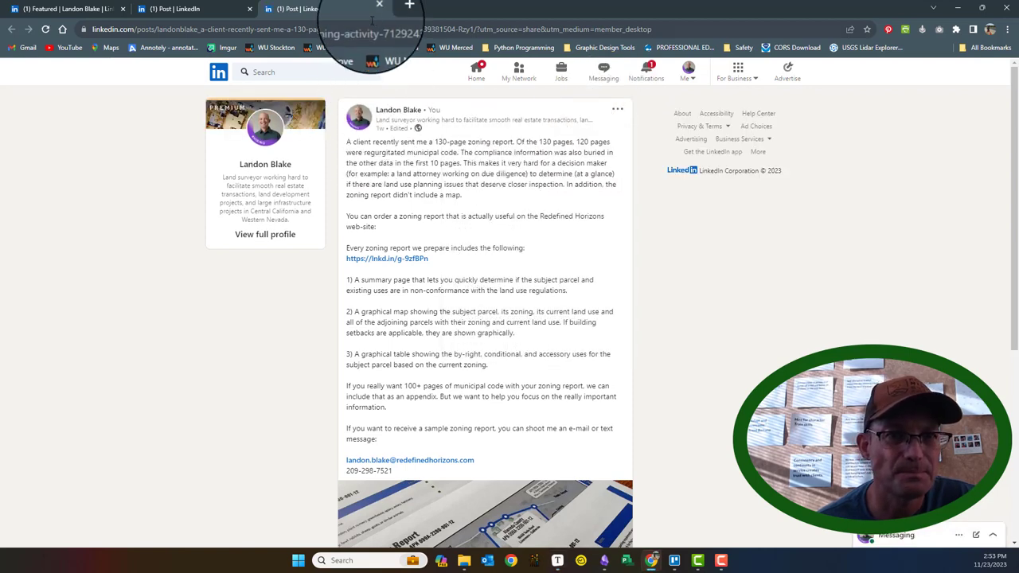
left_click(378, 7)
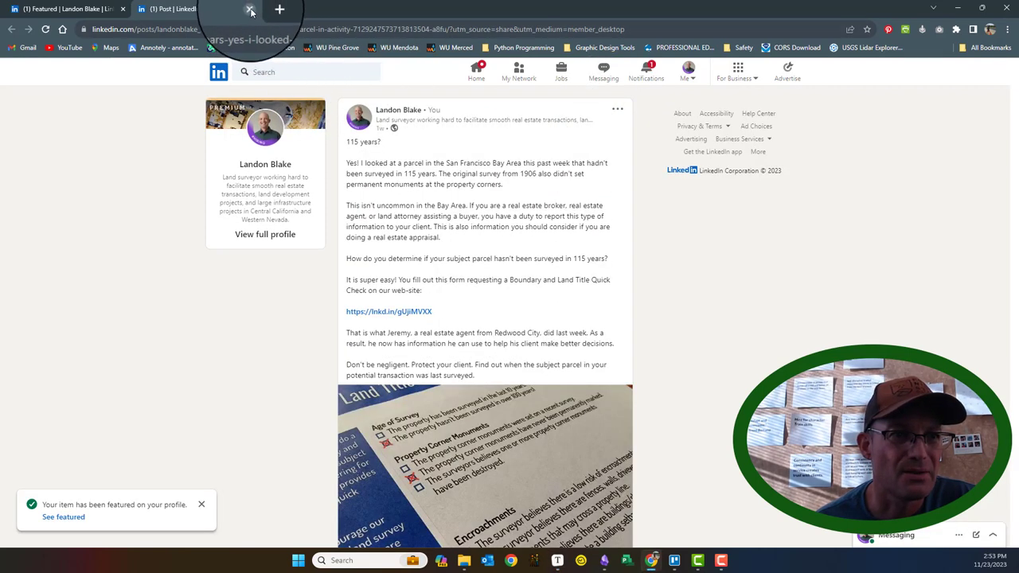
Return to the Featured list and review the newly featured posts.
left_click(250, 9)
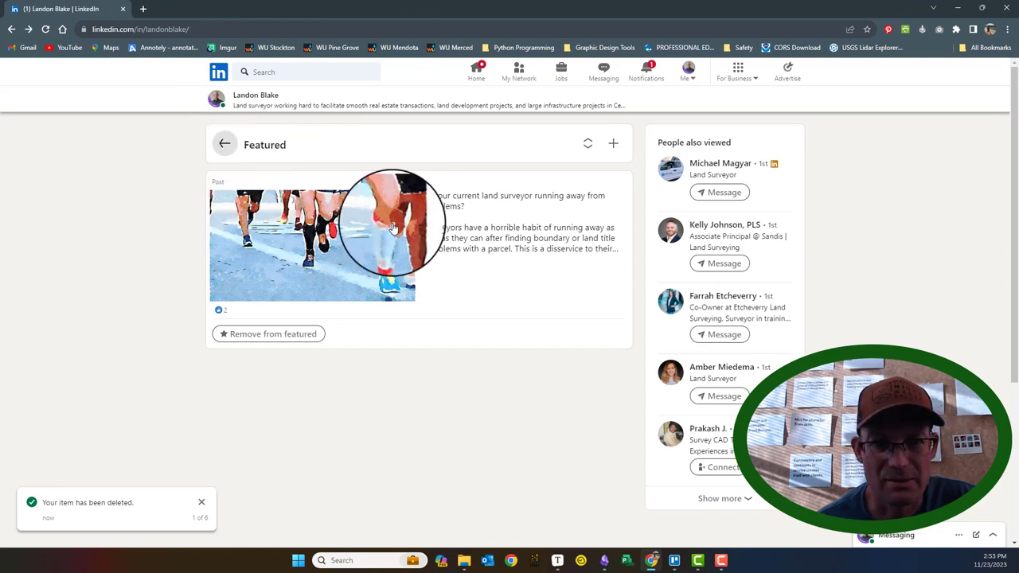
scroll("down", 3)
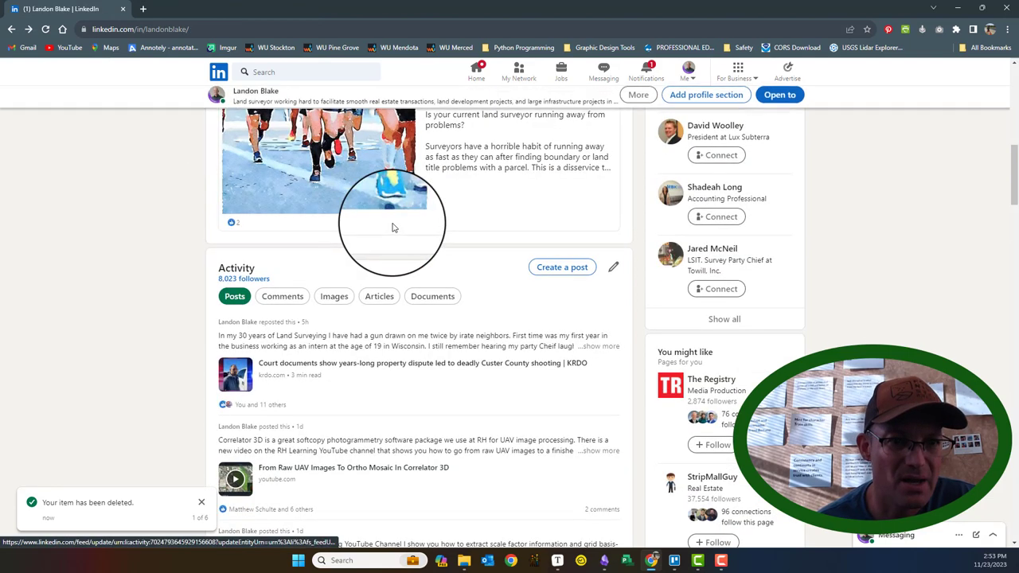
scroll("up", 3)
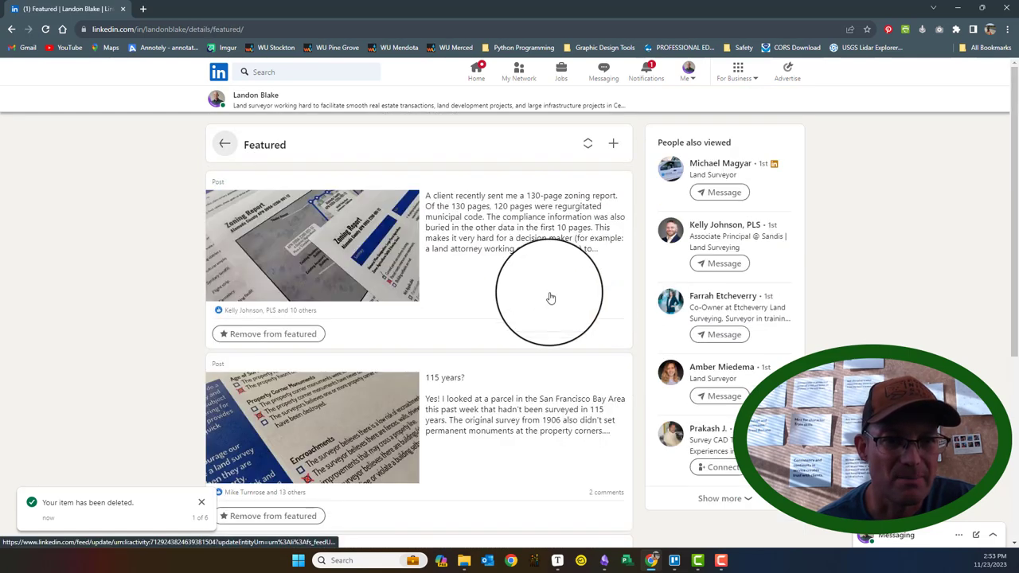
mouse_move(602, 191)
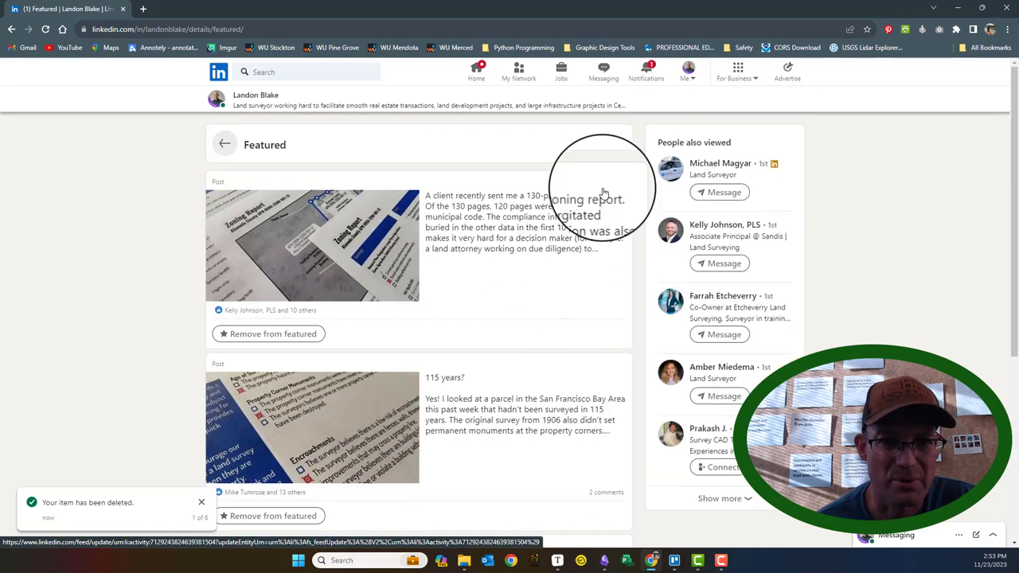
Return to the main profile and scroll past Activity to the About section.
left_click(224, 143)
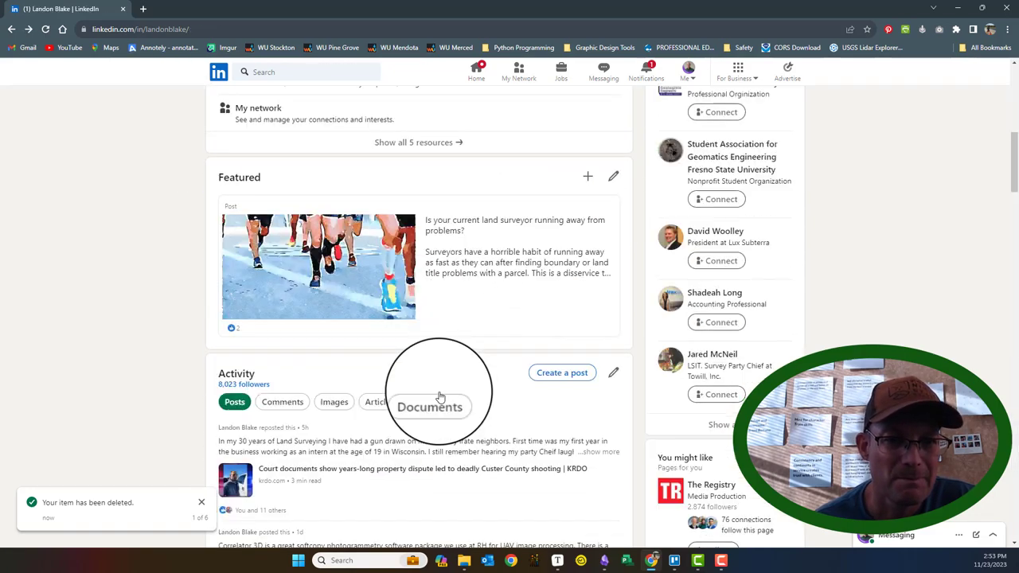
scroll("down", 3)
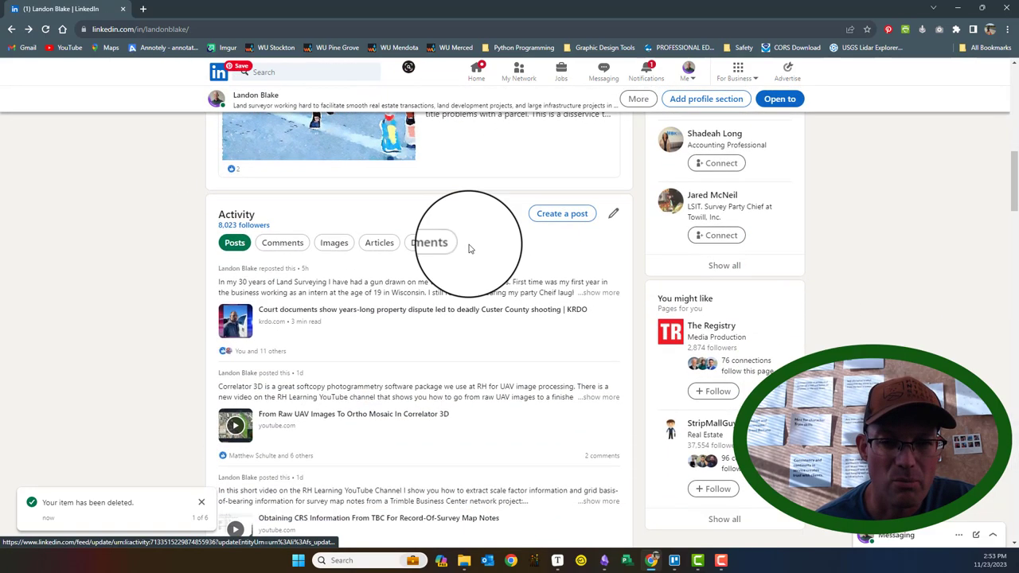
scroll("down", 3)
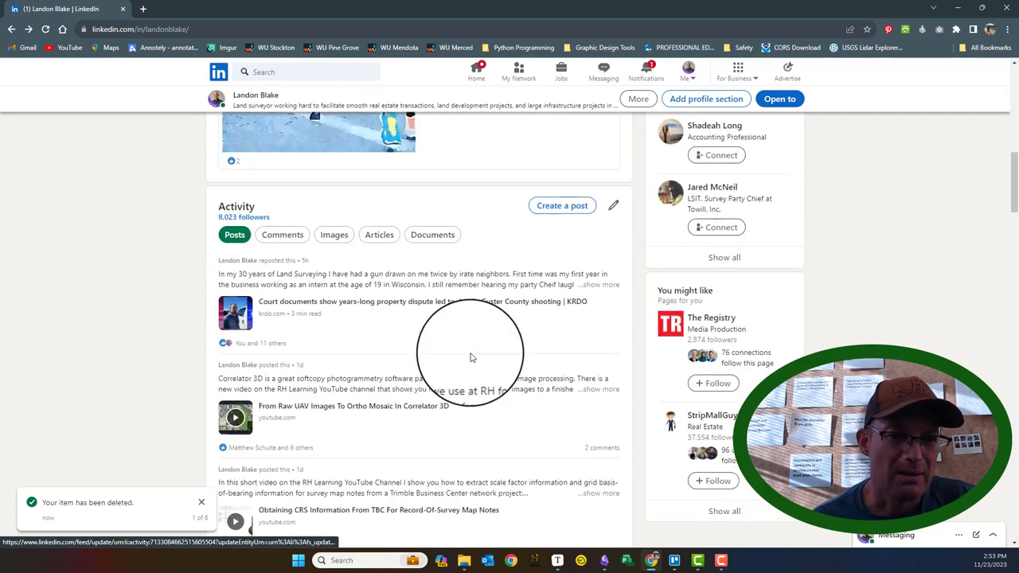
scroll("down", 3)
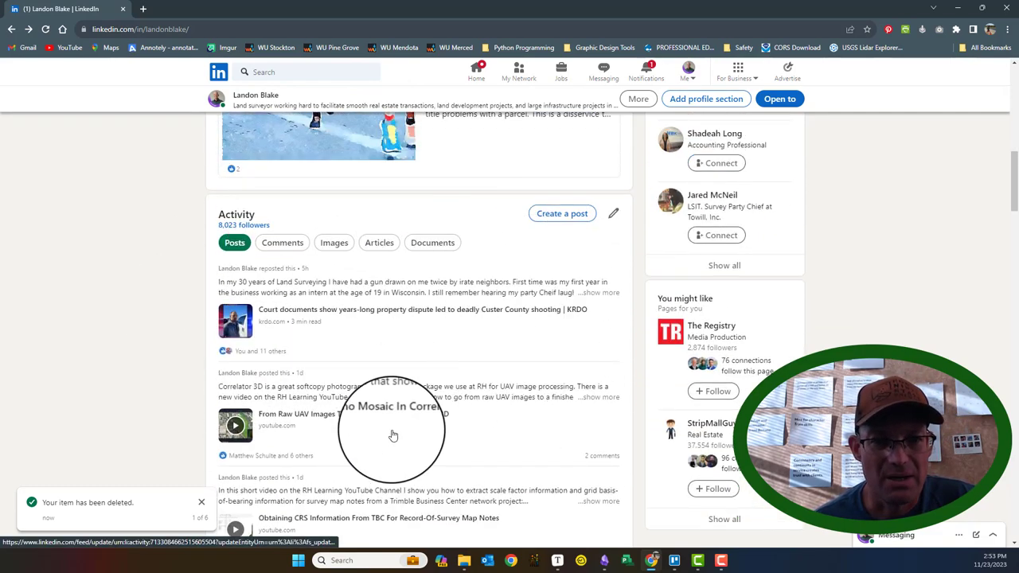
scroll("down", 3)
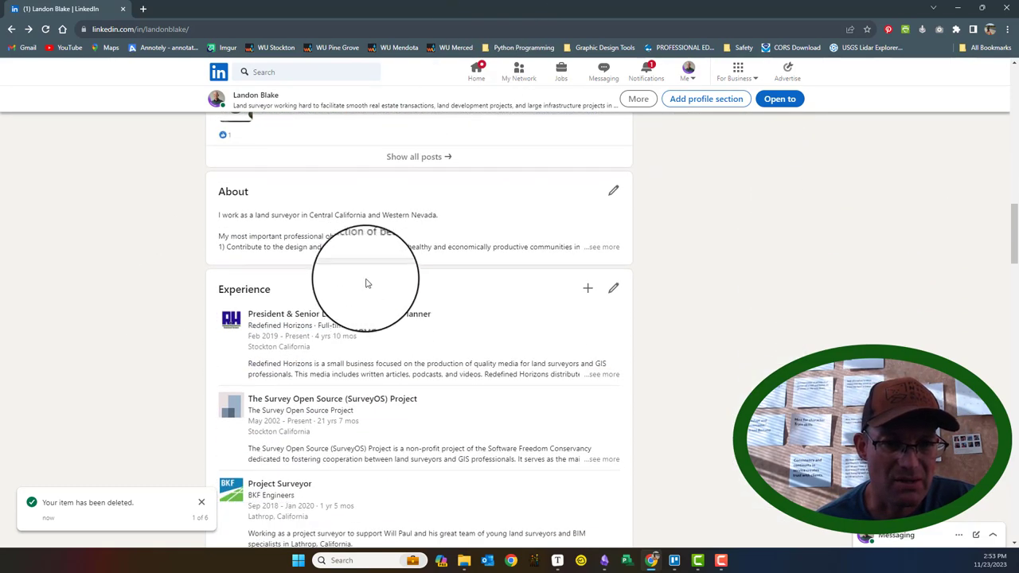
mouse_move(497, 325)
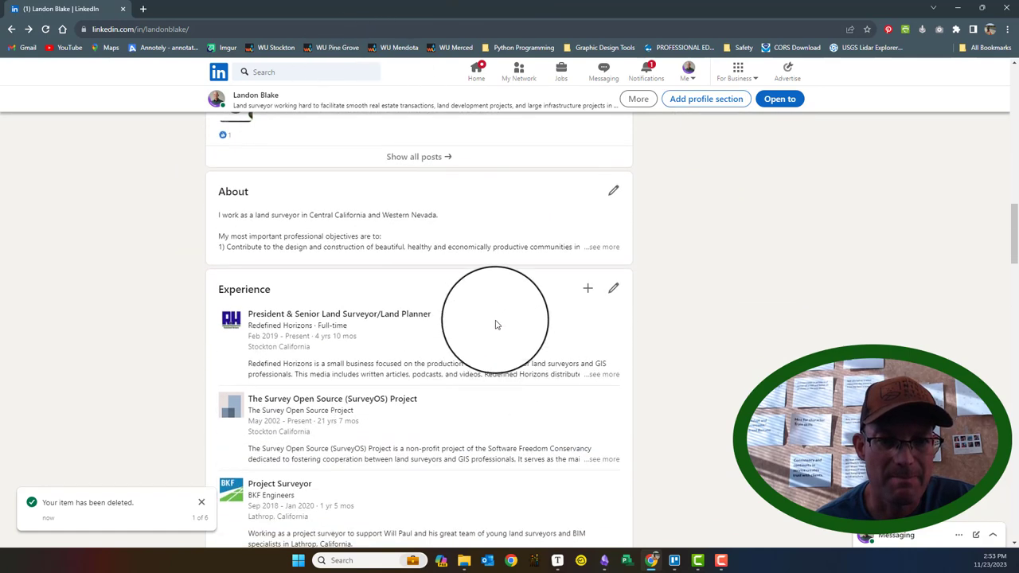
mouse_move(613, 191)
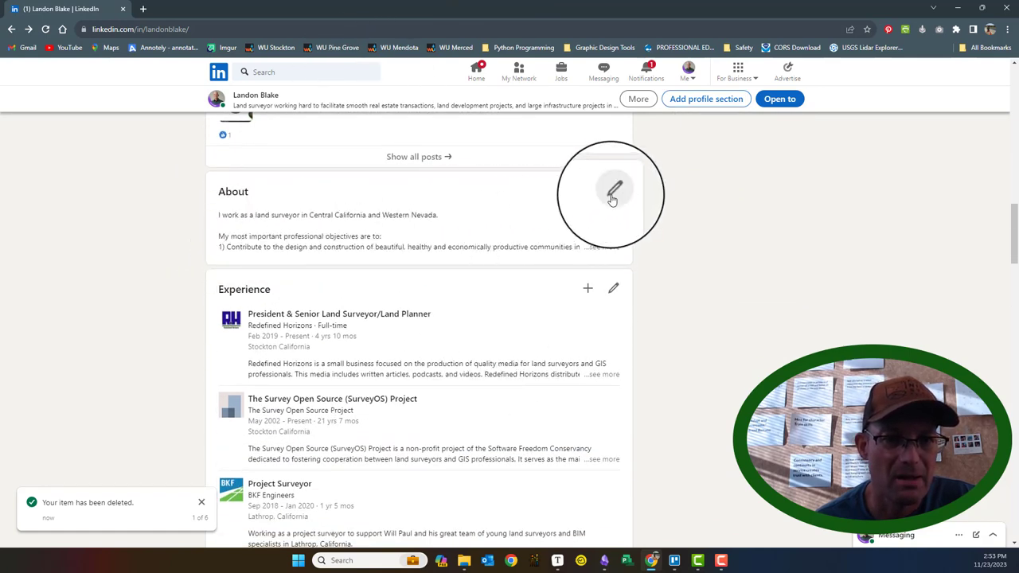
Open the Edit about dialog and read through the full About text.
left_click(613, 191)
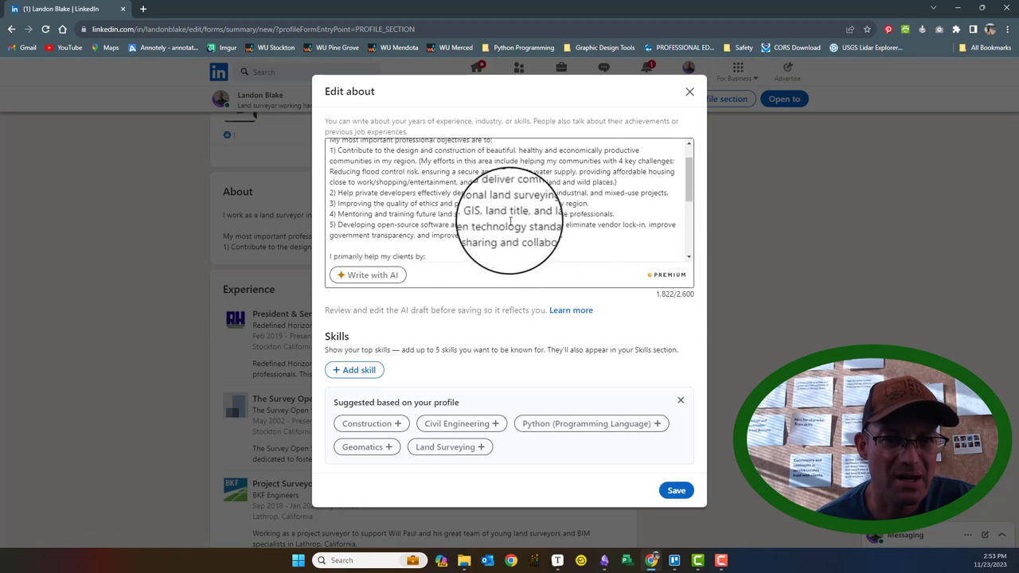
scroll("down", 3)
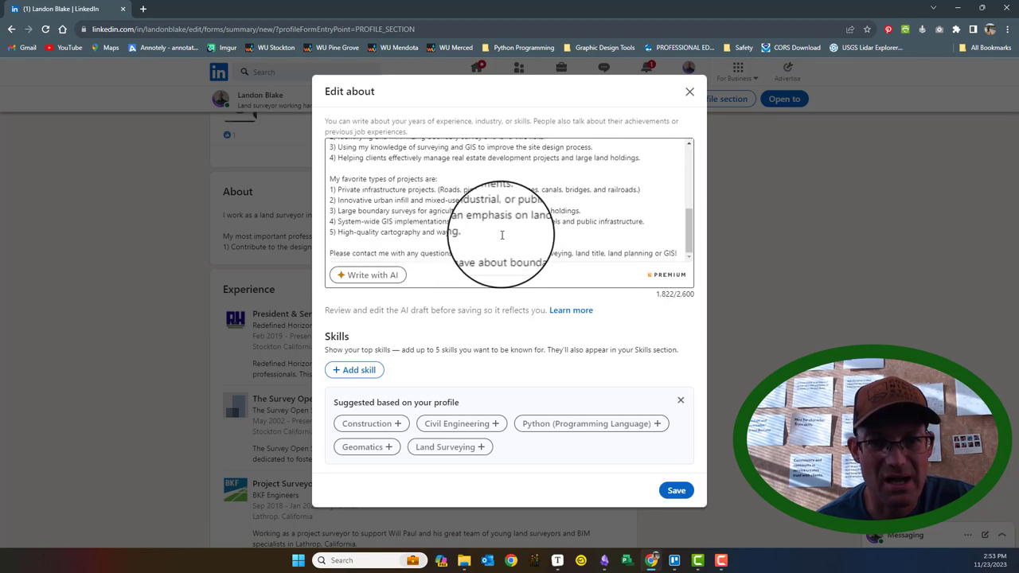
scroll("up", 3)
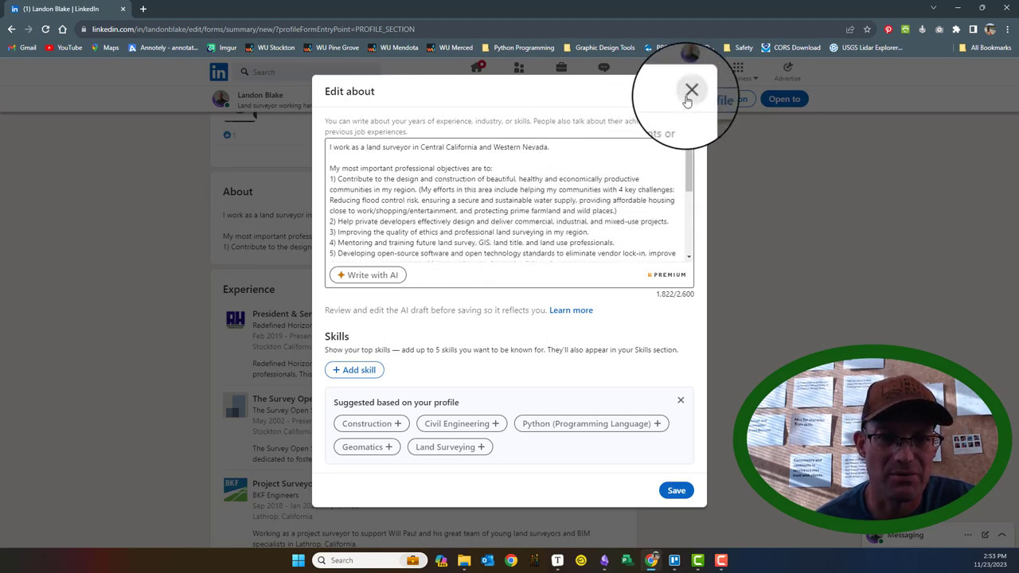
Close the About editor unsaved and scroll past Experience and Education to Licenses & certifications.
left_click(691, 90)
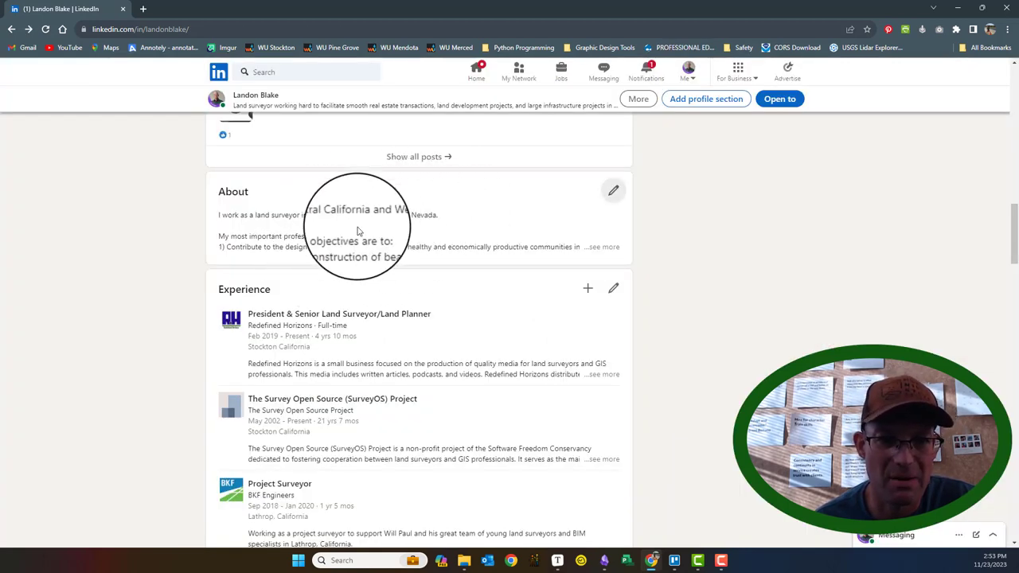
scroll("down", 3)
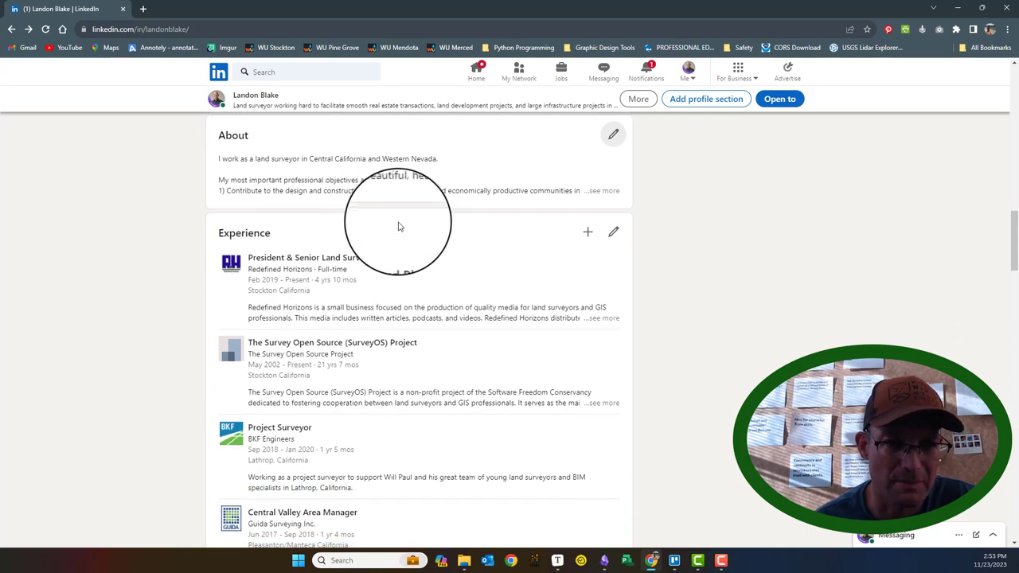
scroll("down", 3)
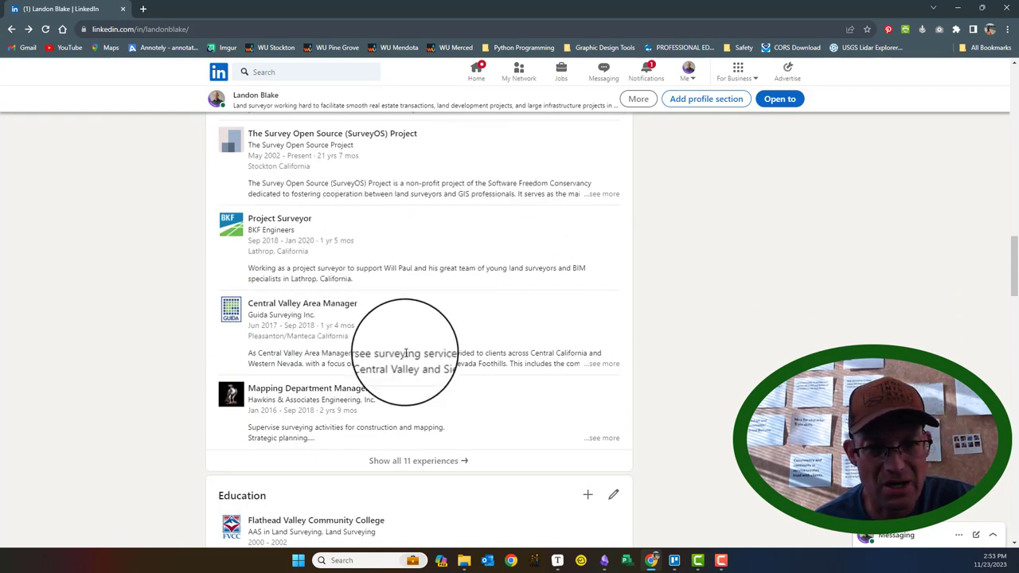
scroll("up", 3)
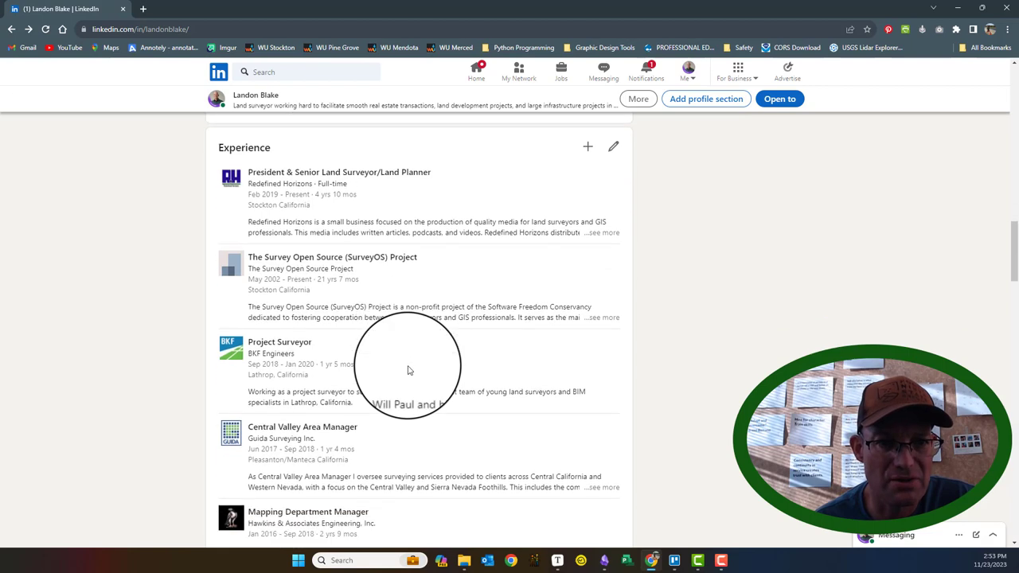
scroll("down", 3)
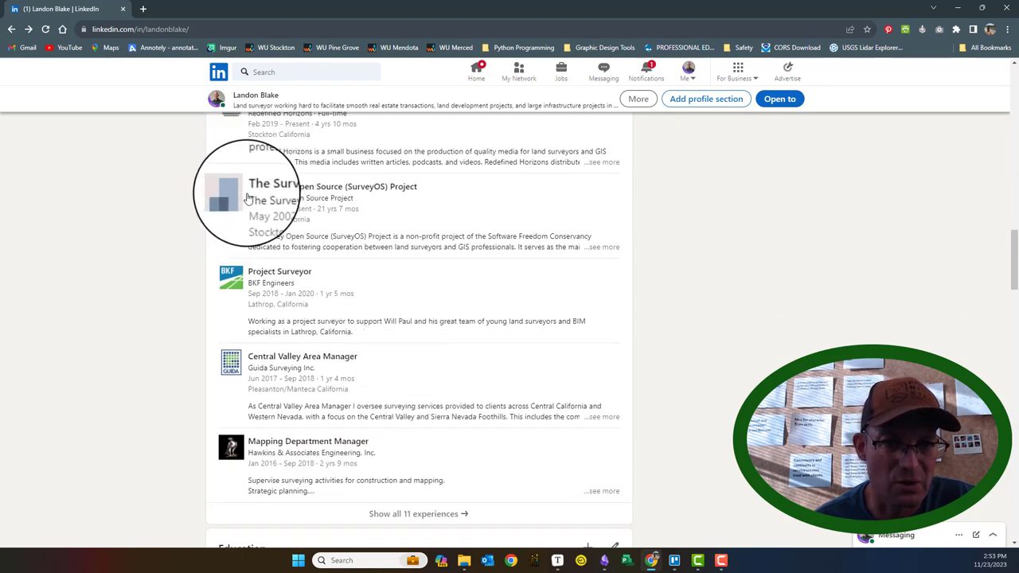
scroll("down", 3)
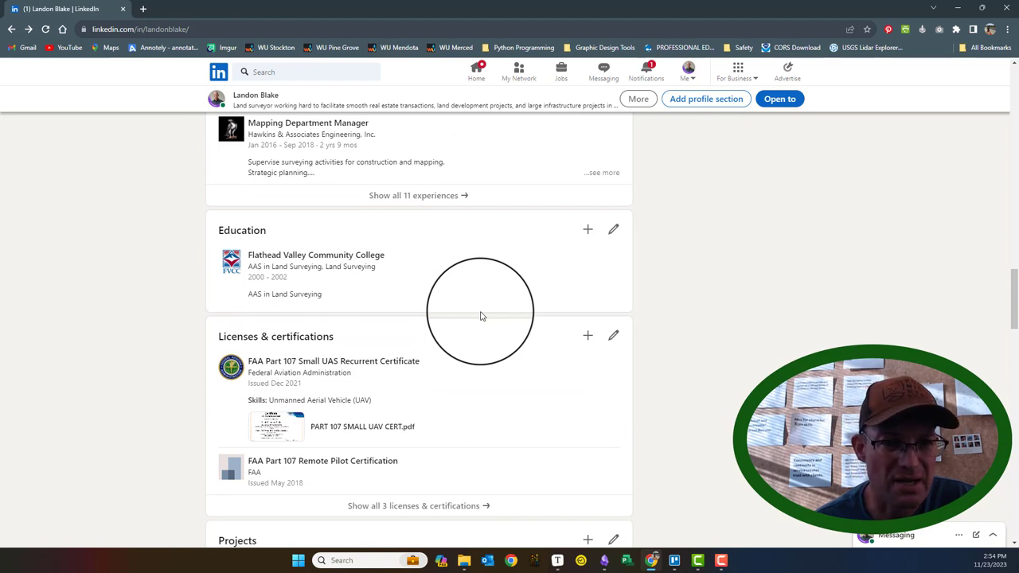
mouse_move(251, 226)
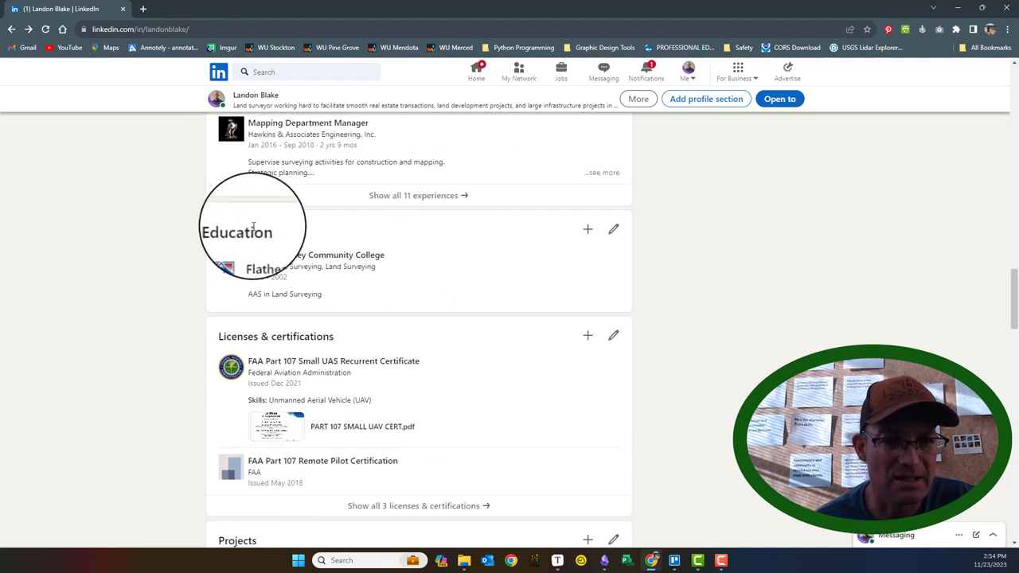
scroll("down", 3)
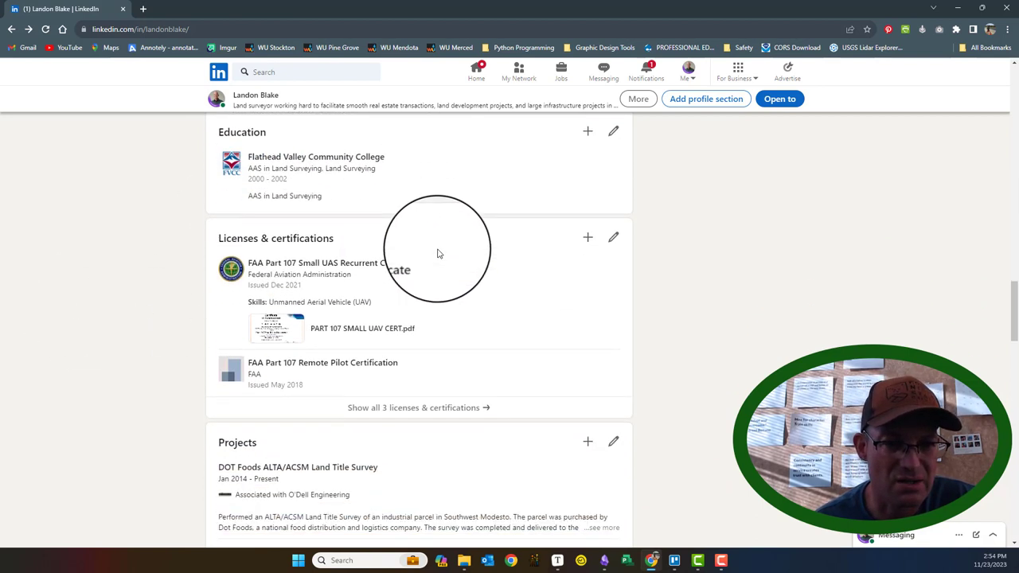
scroll("down", 3)
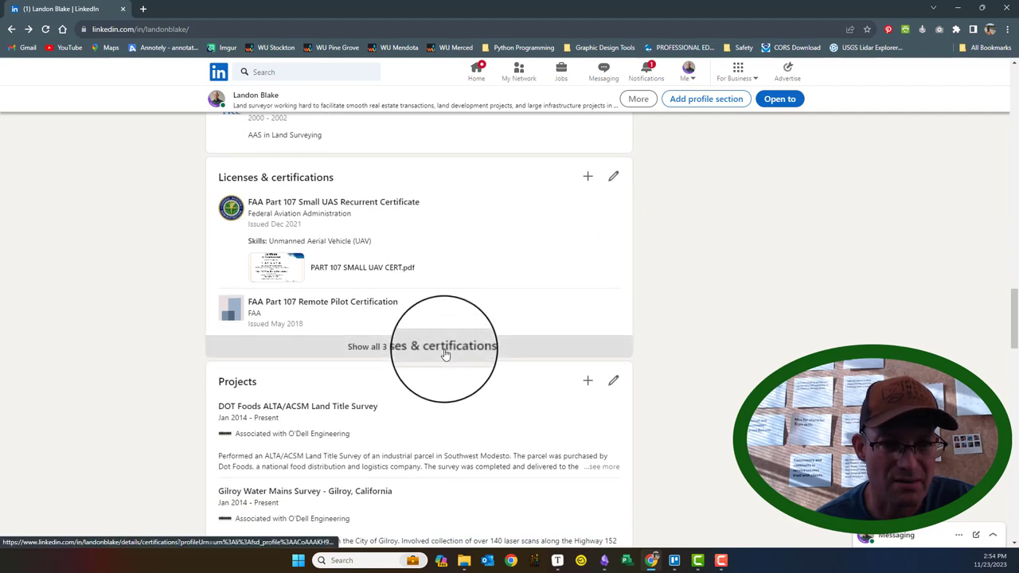
Add a California Licensed Land Surveyor certification issued by State of California.
left_click(420, 347)
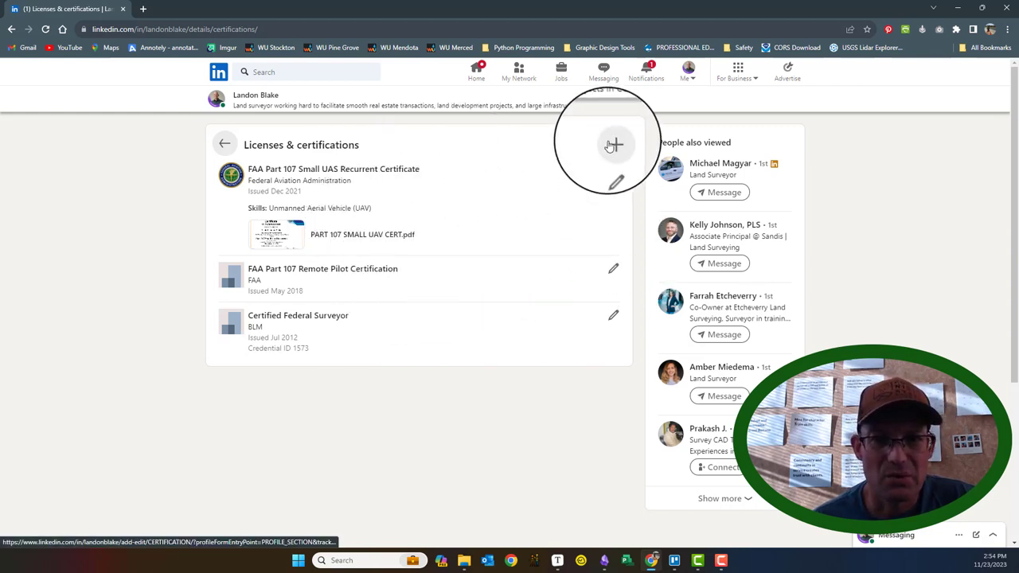
left_click(615, 145)
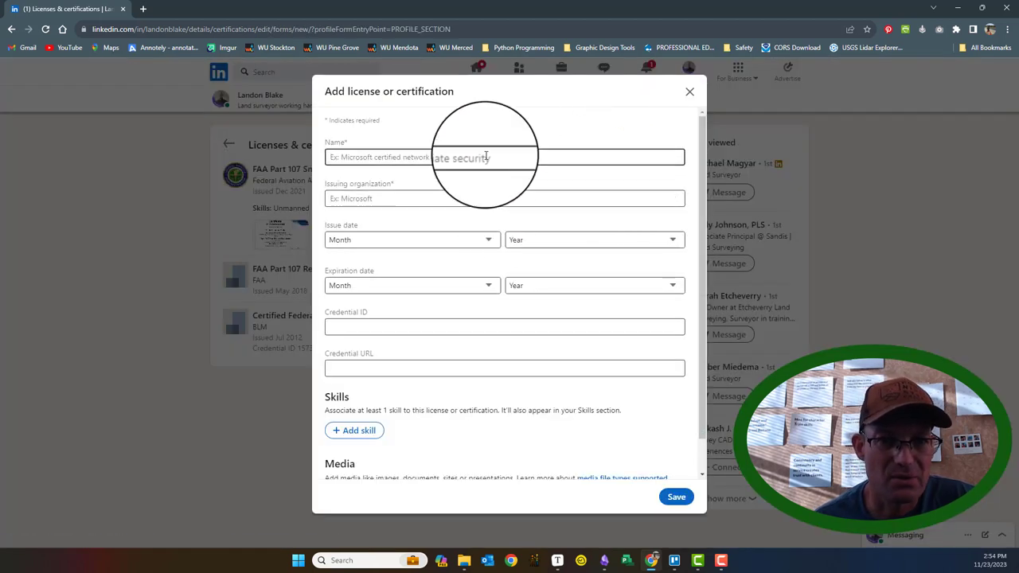
type("California Licensed")
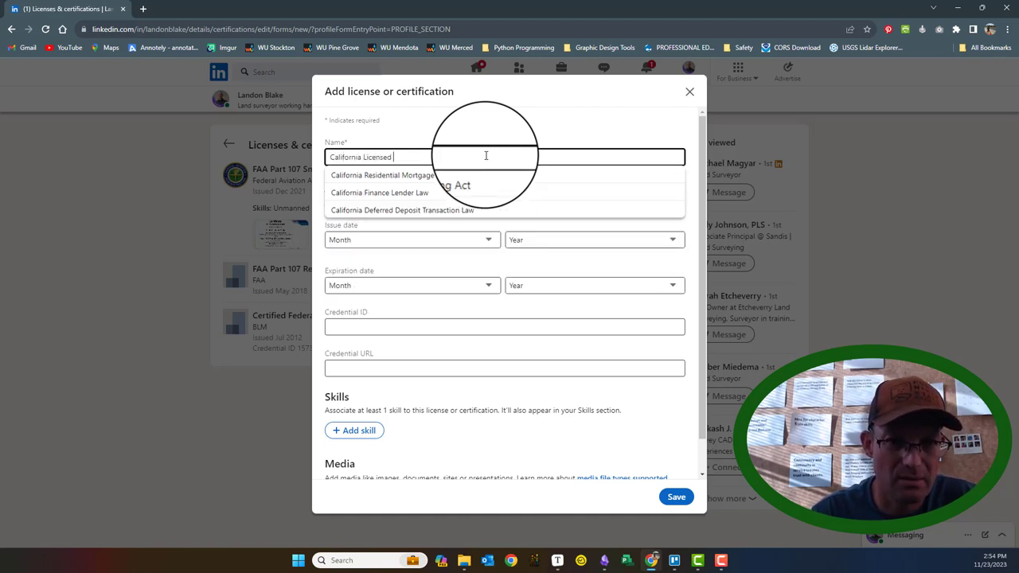
type("Land Surveyor")
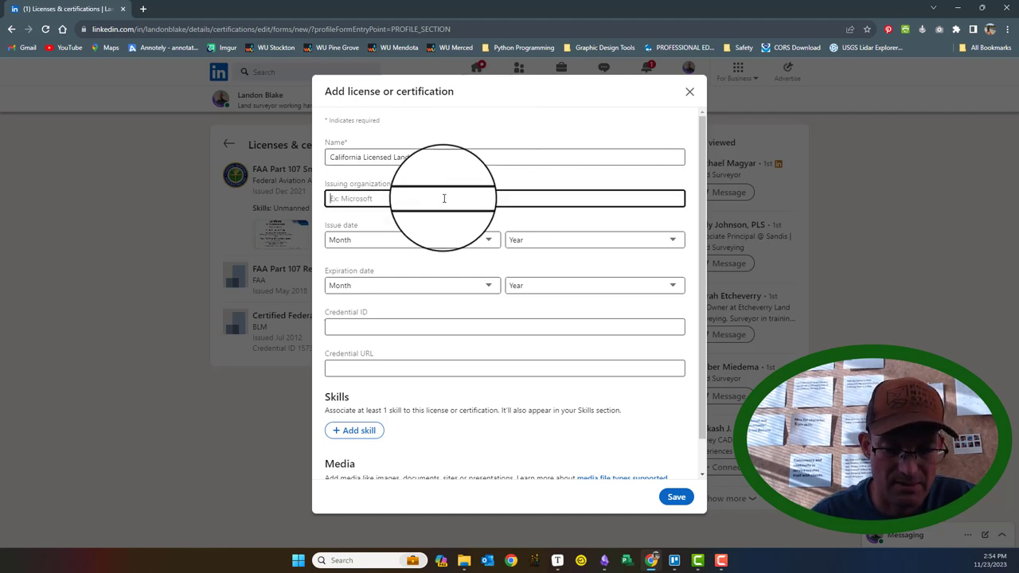
type("State of Califor")
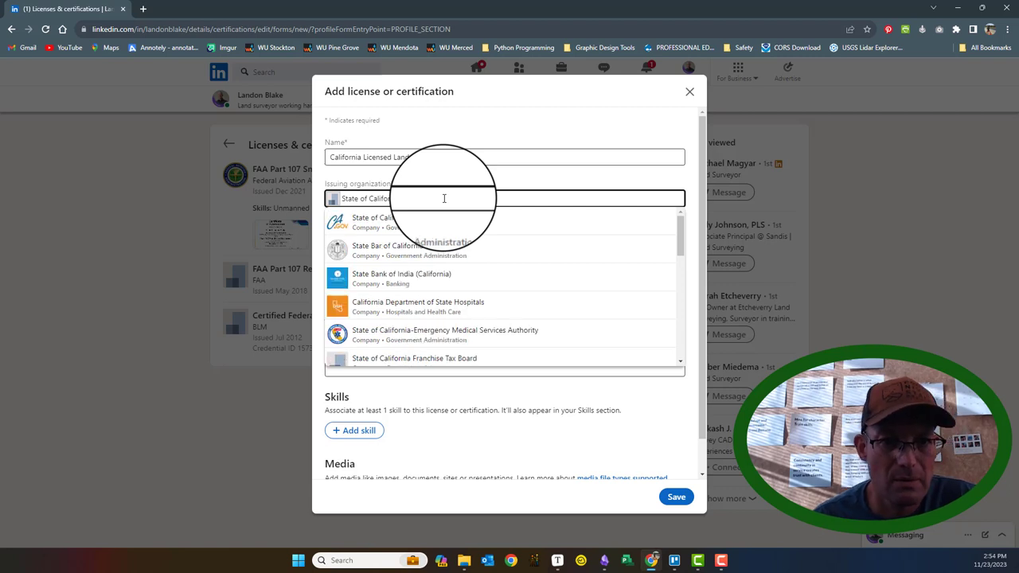
left_click(411, 239)
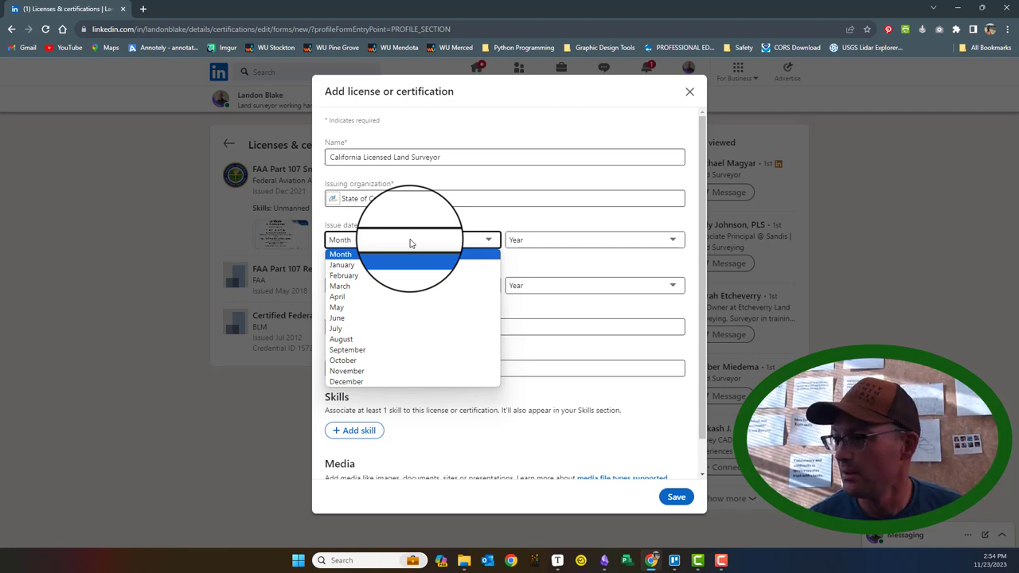
mouse_move(385, 327)
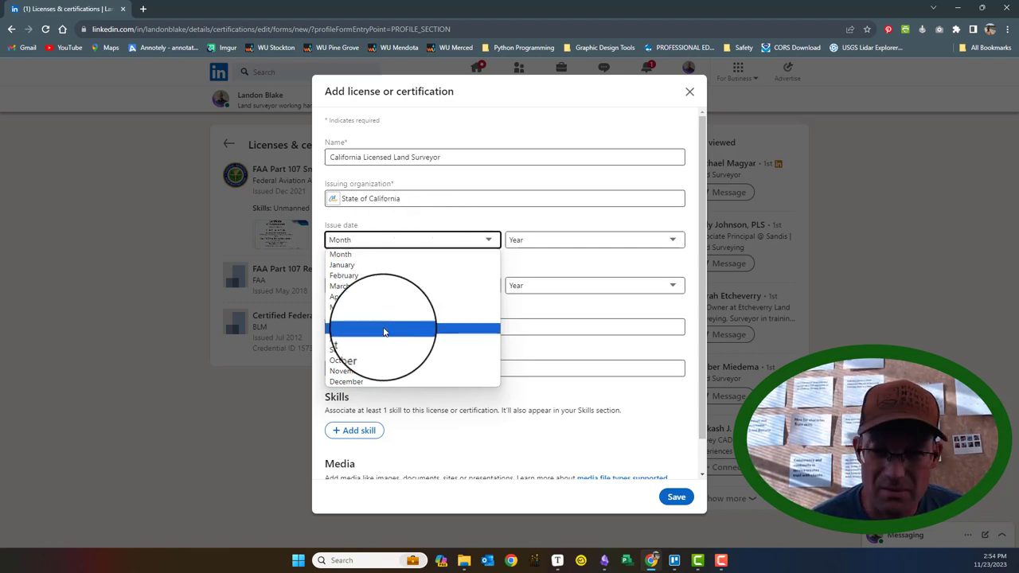
mouse_move(376, 382)
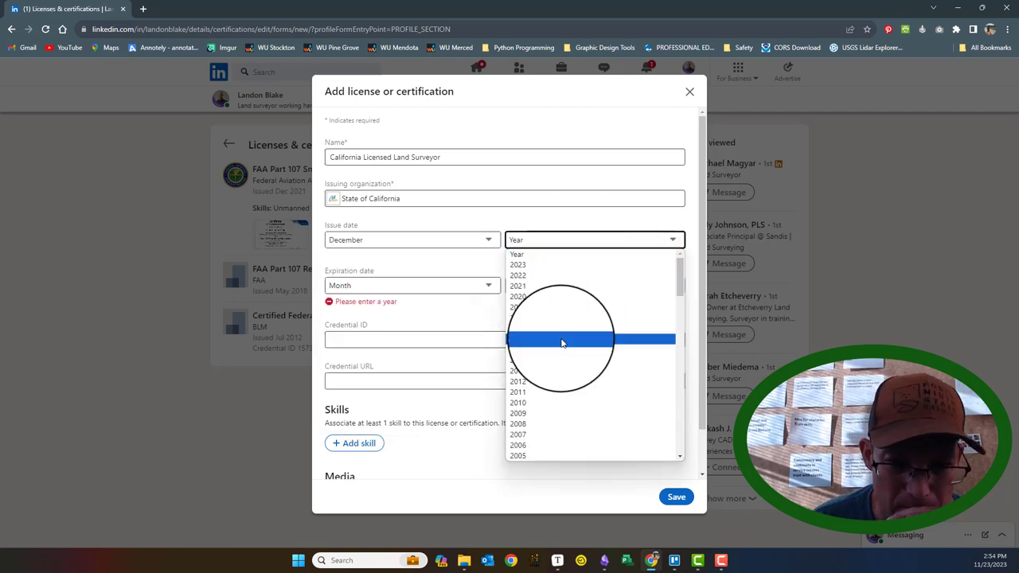
Set issue date December 2008 and expiration December 2030.
left_click(517, 423)
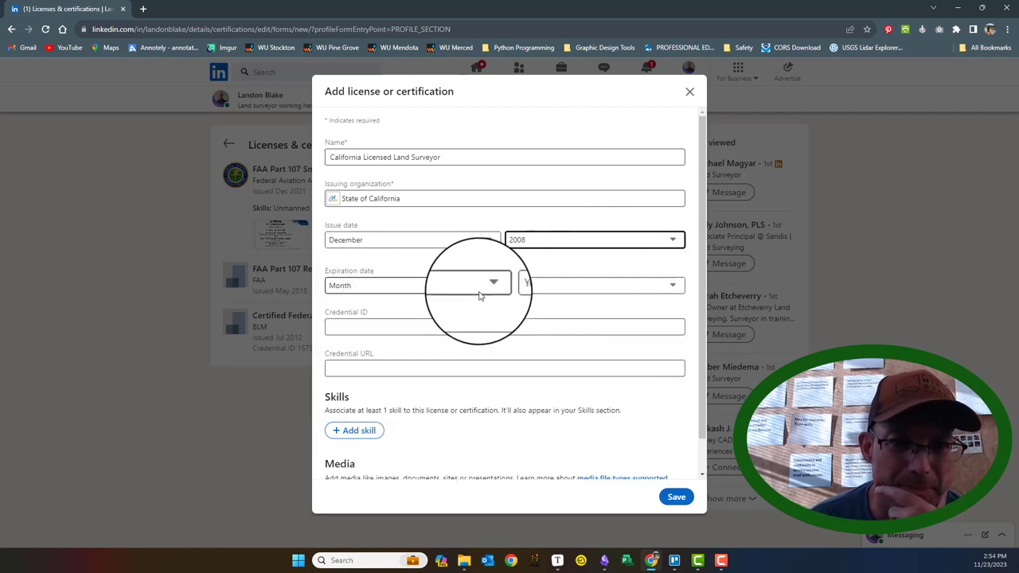
left_click(410, 285)
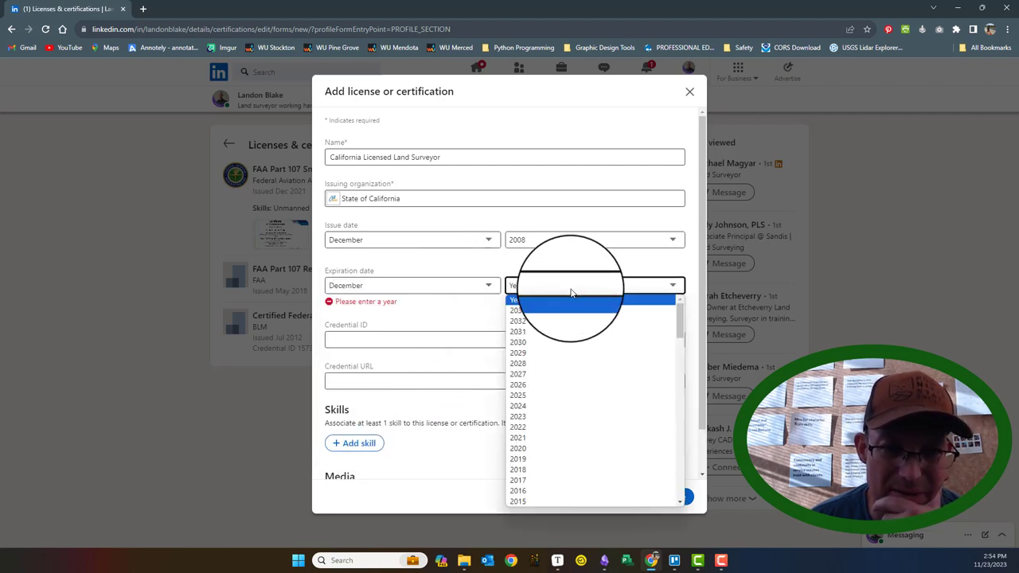
scroll("down", 3)
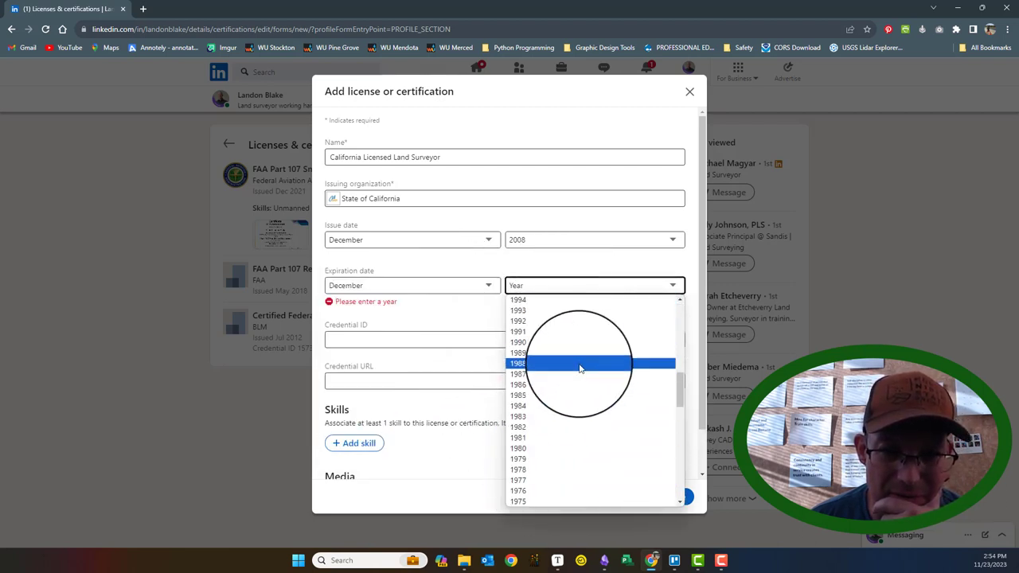
scroll("up", 3)
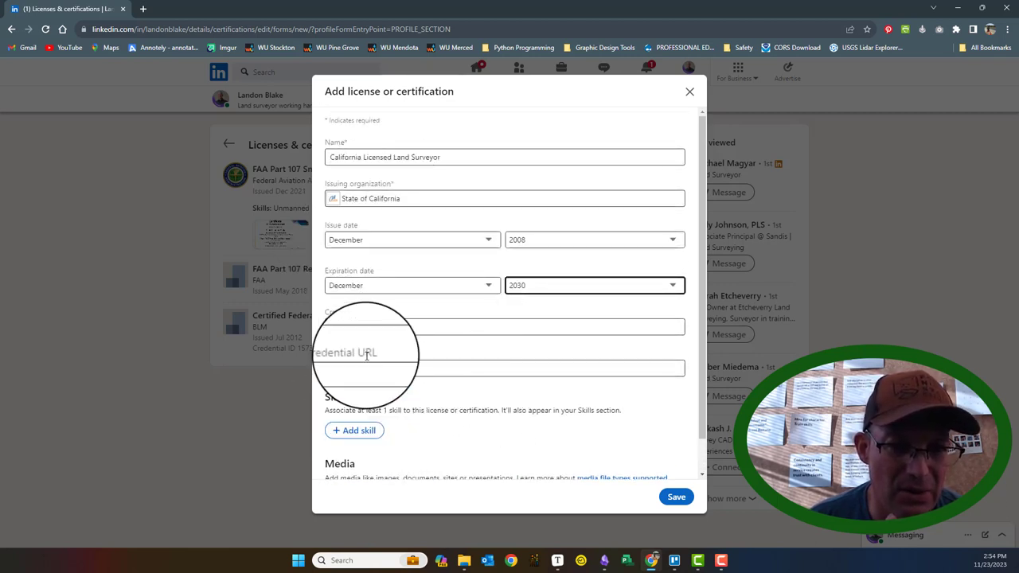
Attach skill Land Surveying, credential ID 8489, and save the certification.
left_click(353, 430)
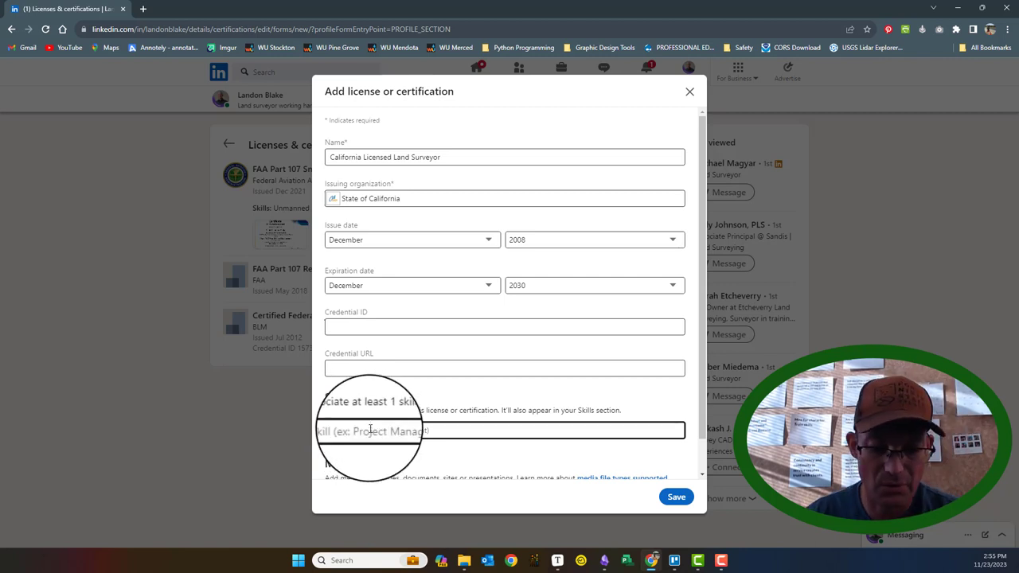
type("Land")
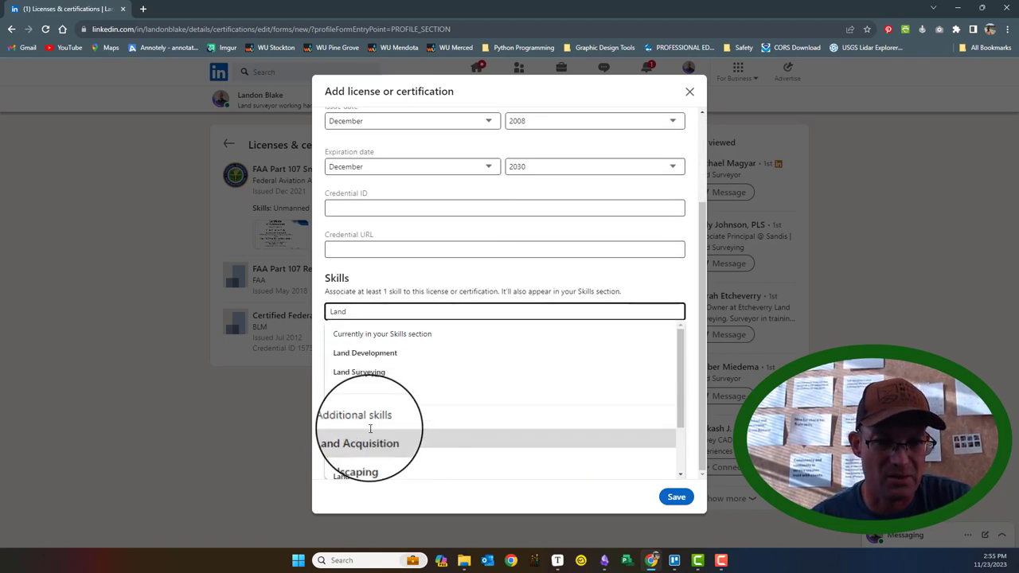
left_click(359, 372)
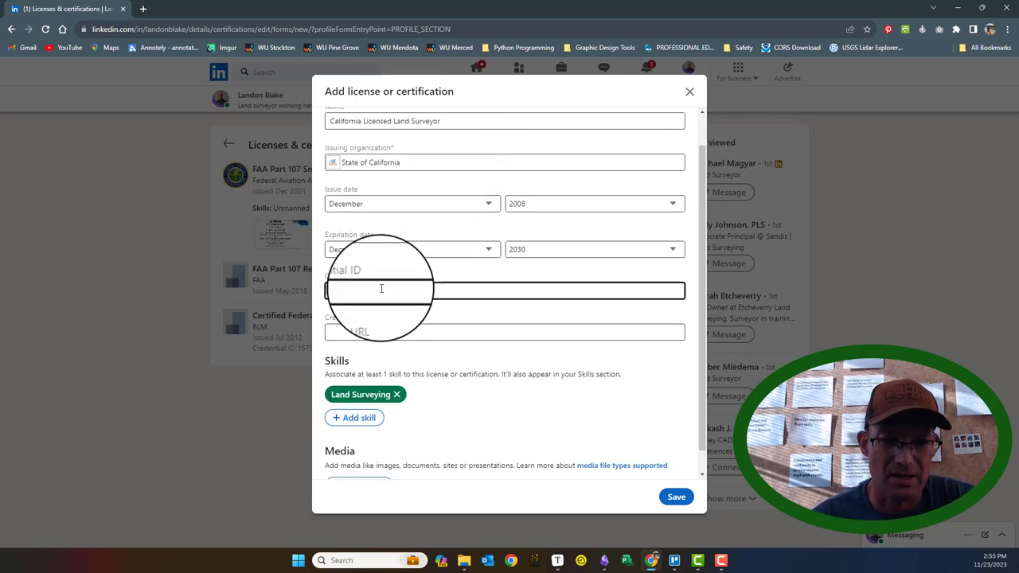
type("8489")
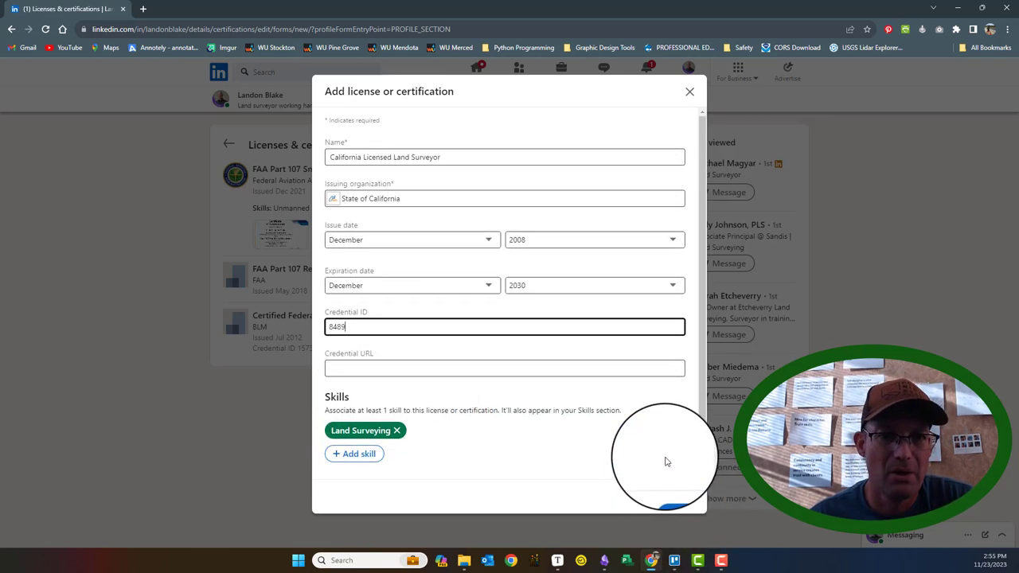
left_click(669, 497)
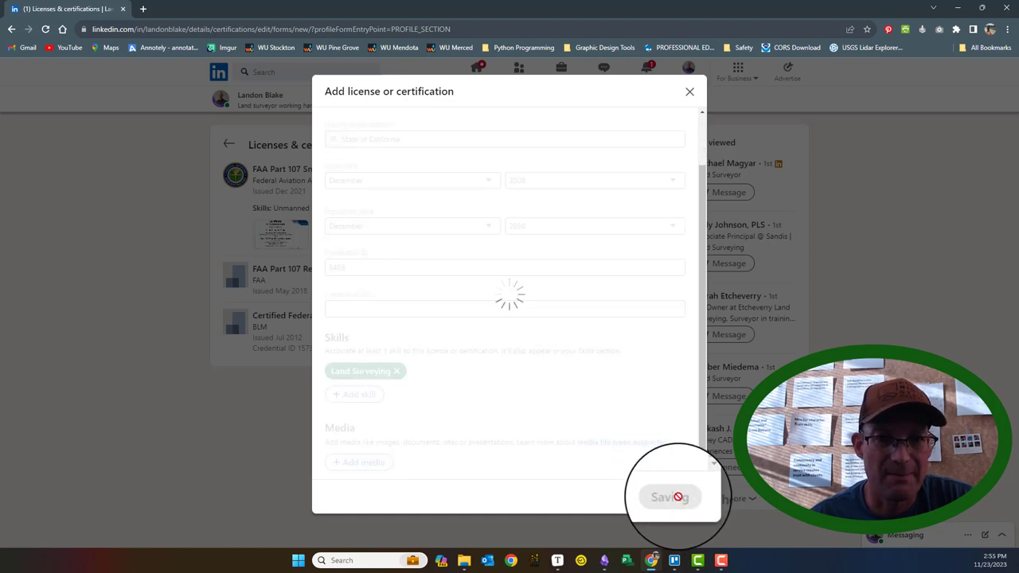
Add a Nevada Land Surveying License issued by State of Nevada.
left_click(668, 497)
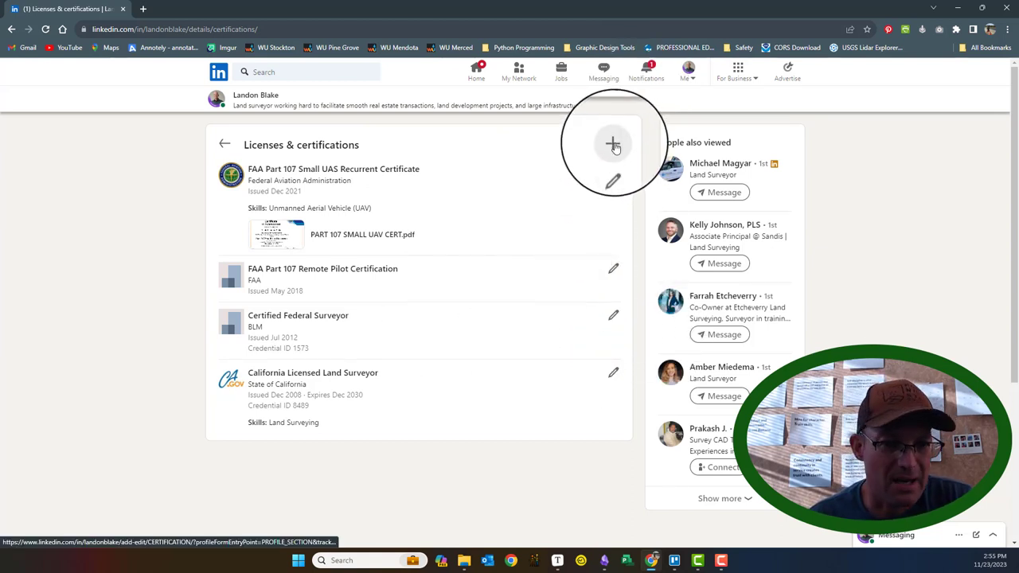
left_click(611, 143)
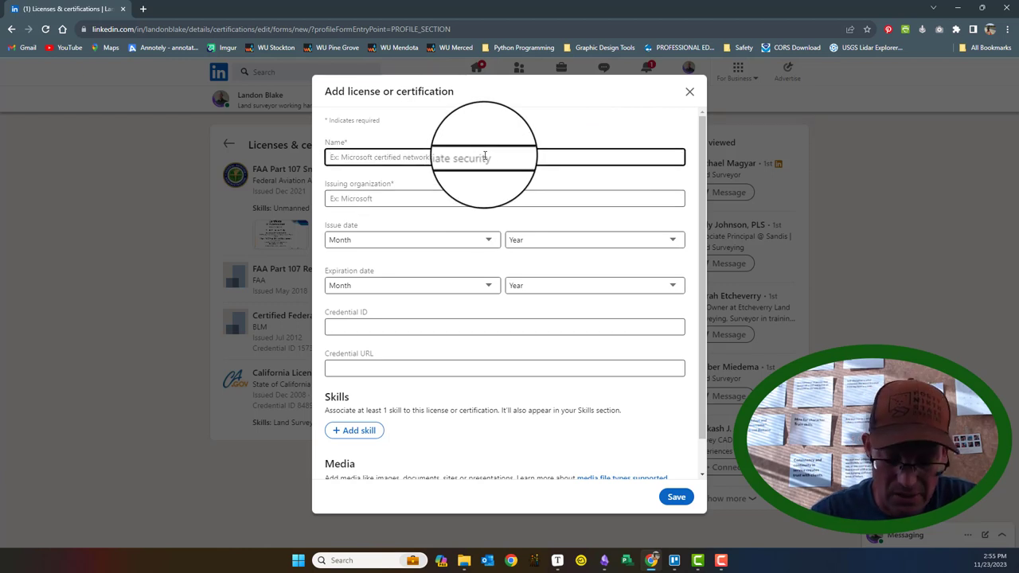
type("NEvada")
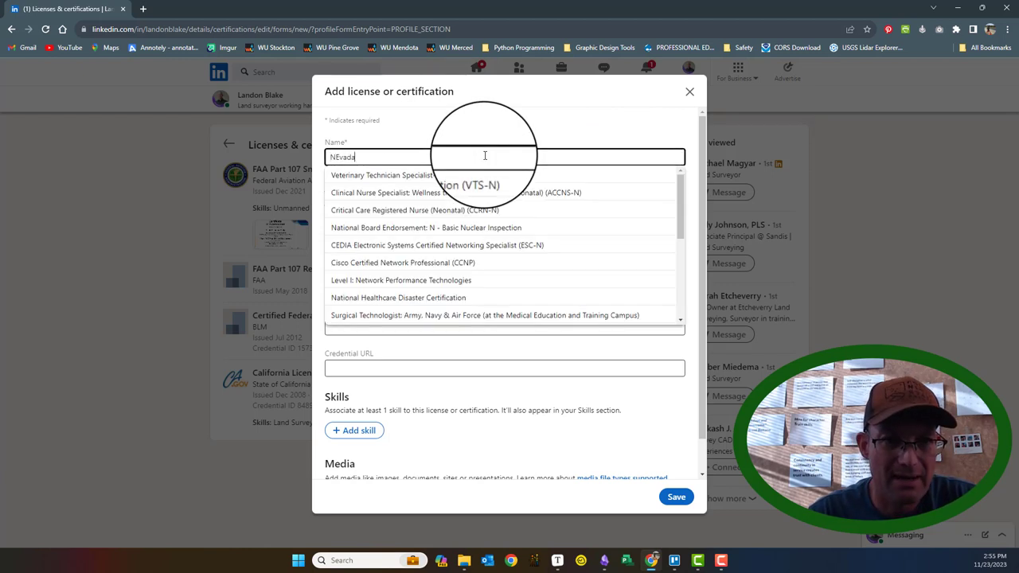
type("Nevada Land Survey")
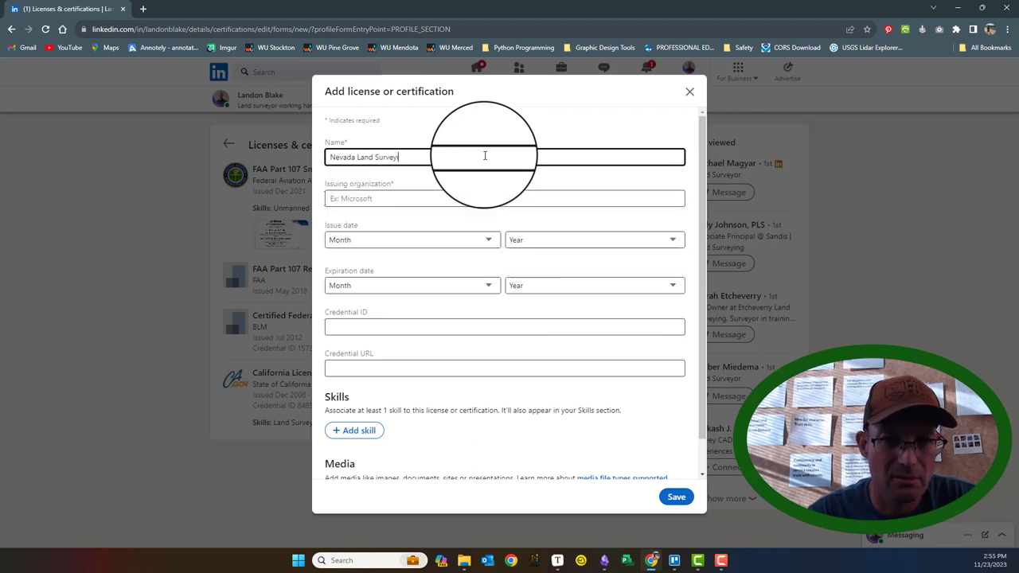
type("ing License")
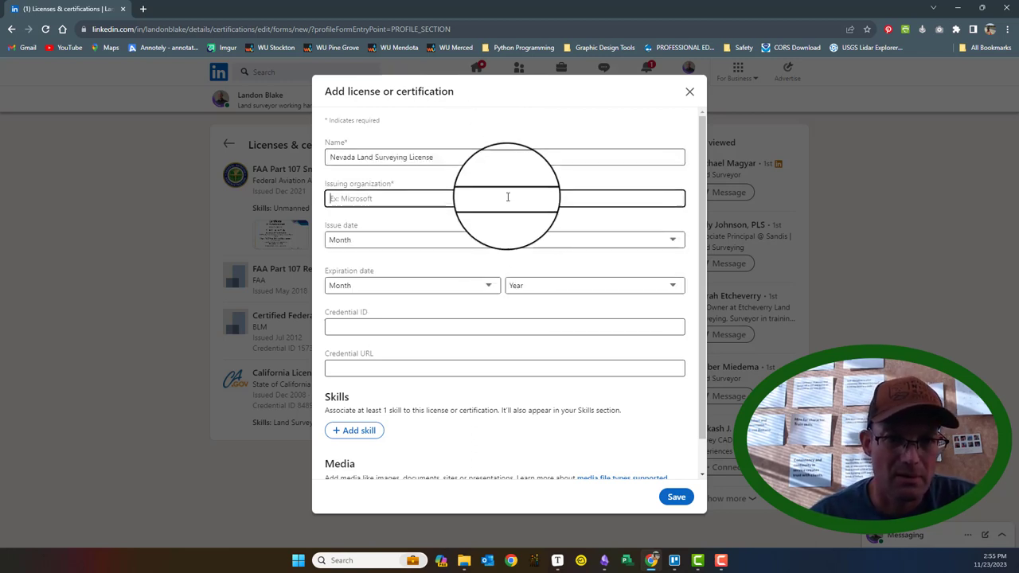
type("State of Nevada")
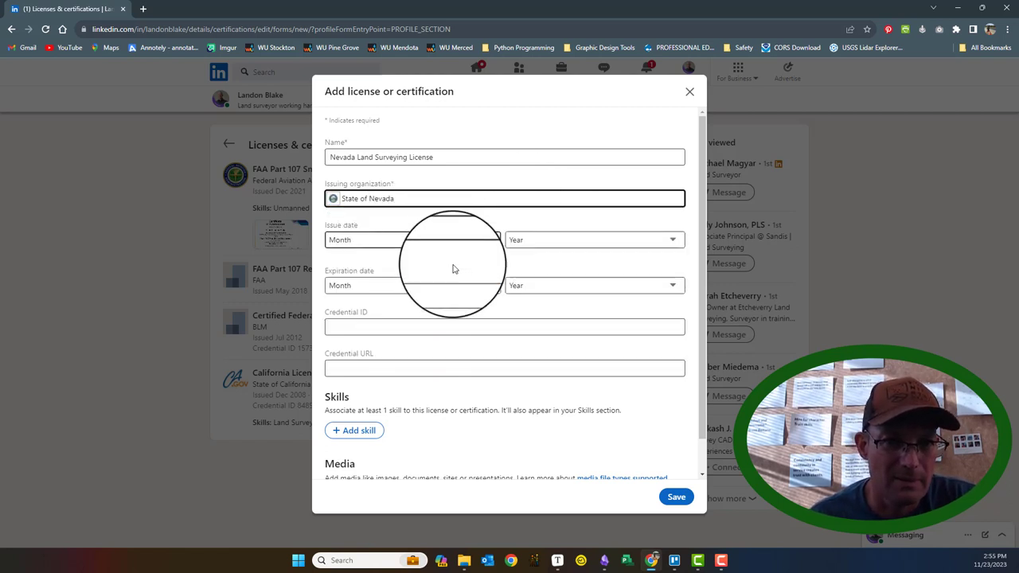
left_click(411, 239)
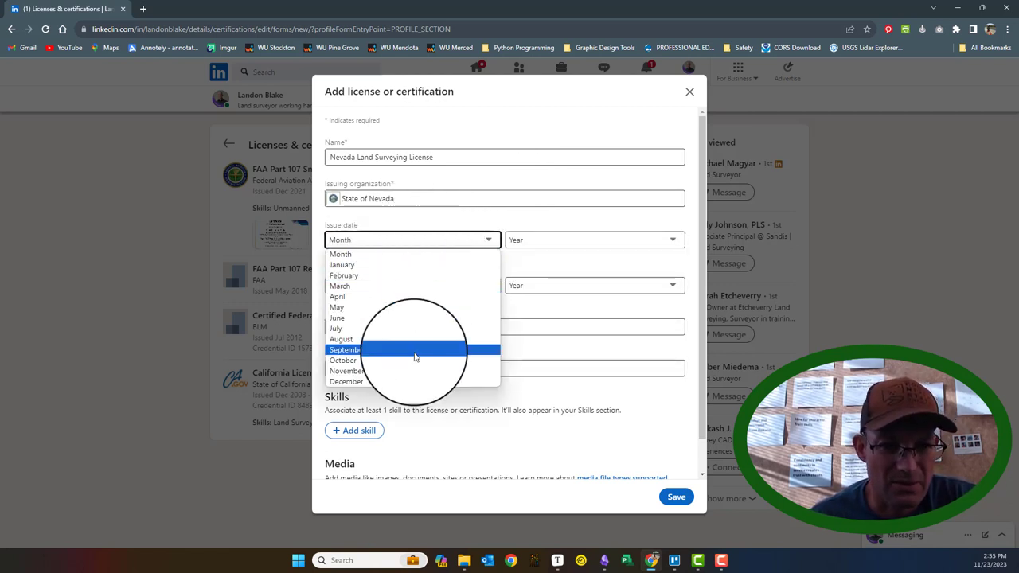
mouse_move(408, 371)
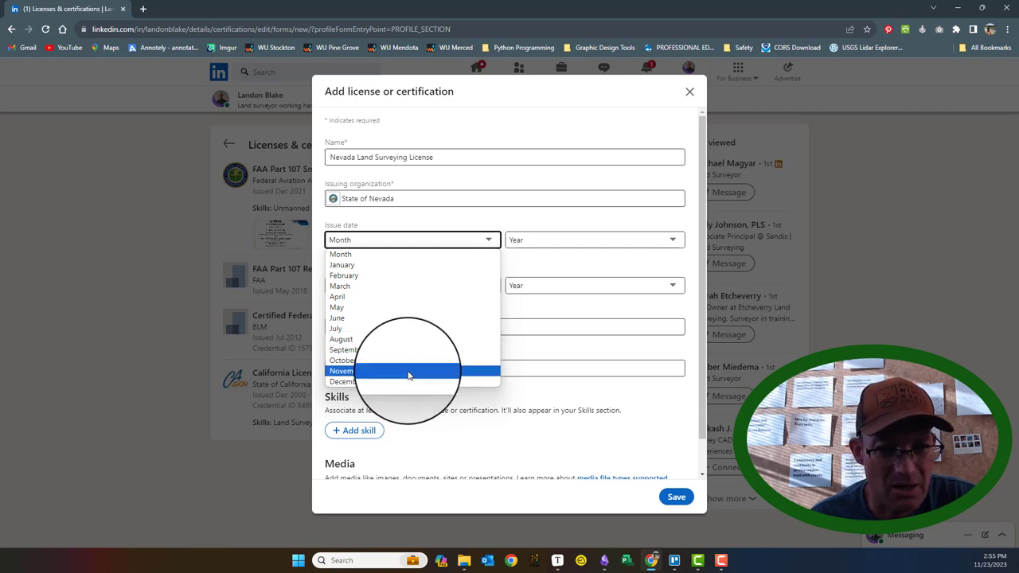
Set issue 2010, expiration December 2030, credential 20909, skill Land Surveying, and save.
left_click(341, 371)
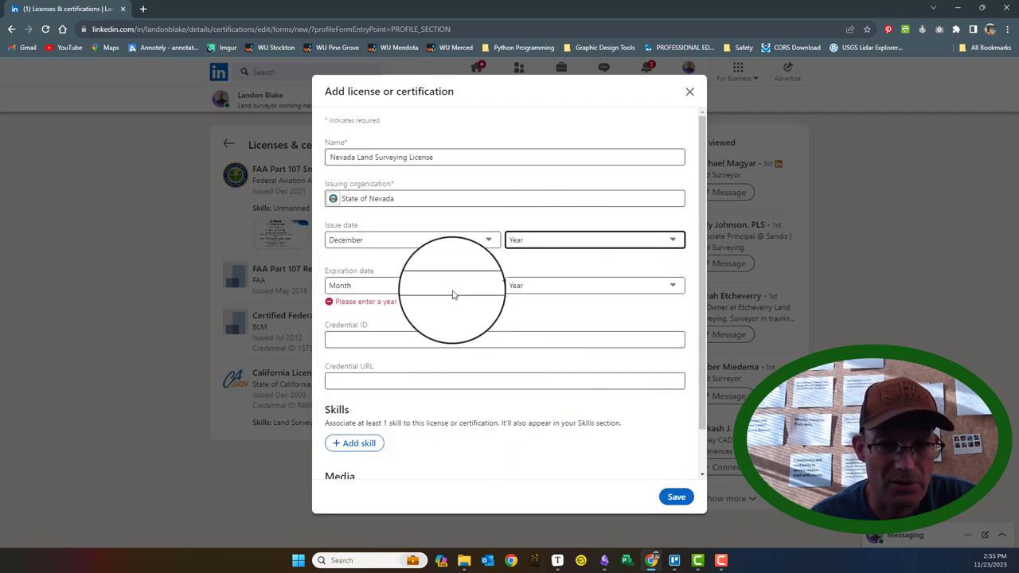
left_click(410, 285)
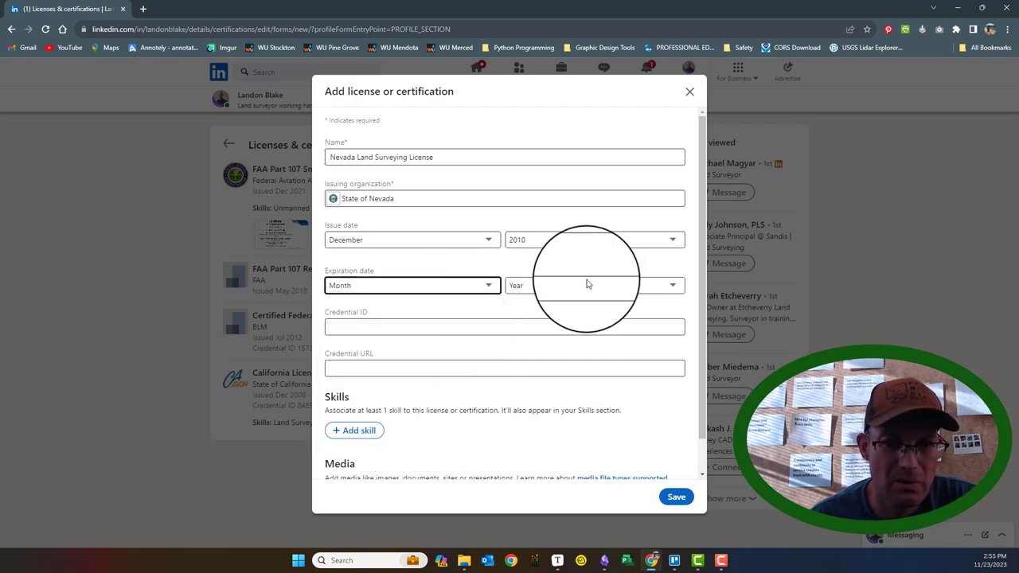
left_click(411, 284)
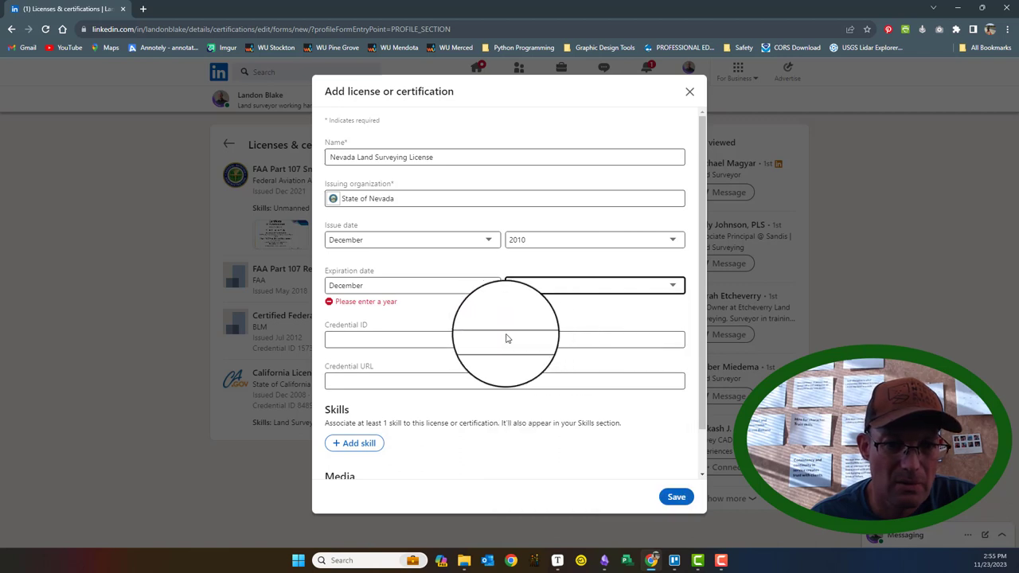
type("20909")
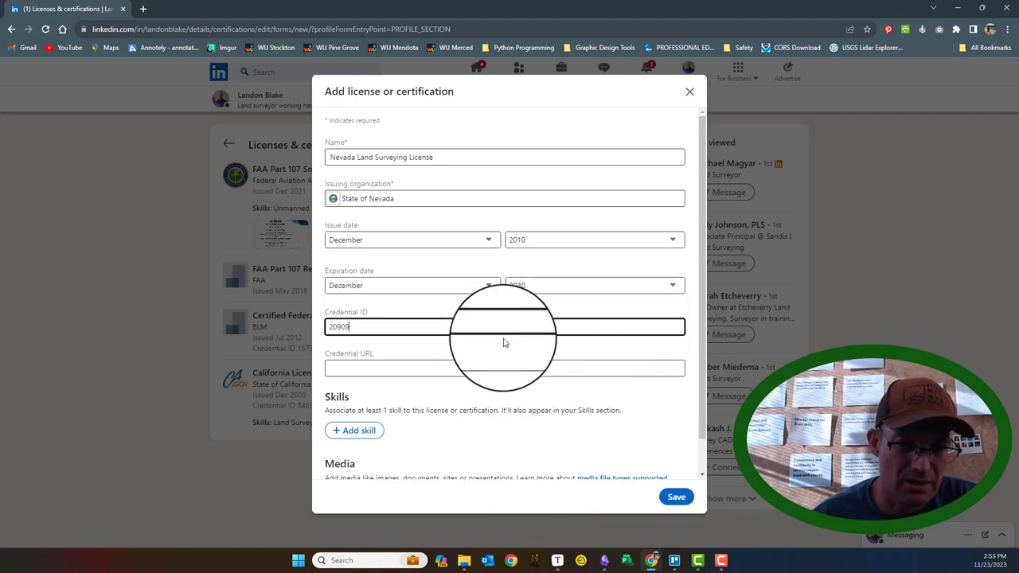
left_click(353, 429)
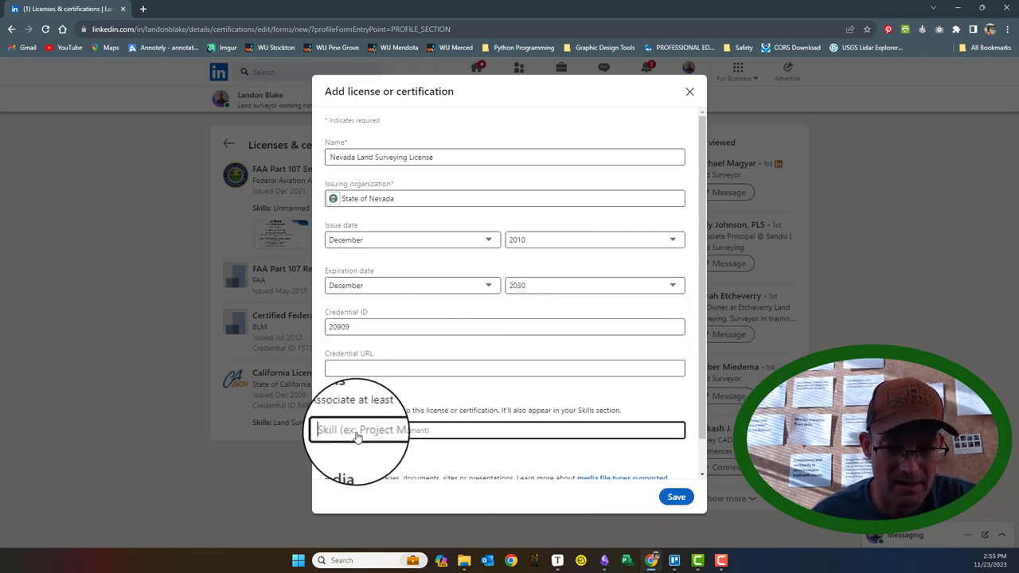
type("Land")
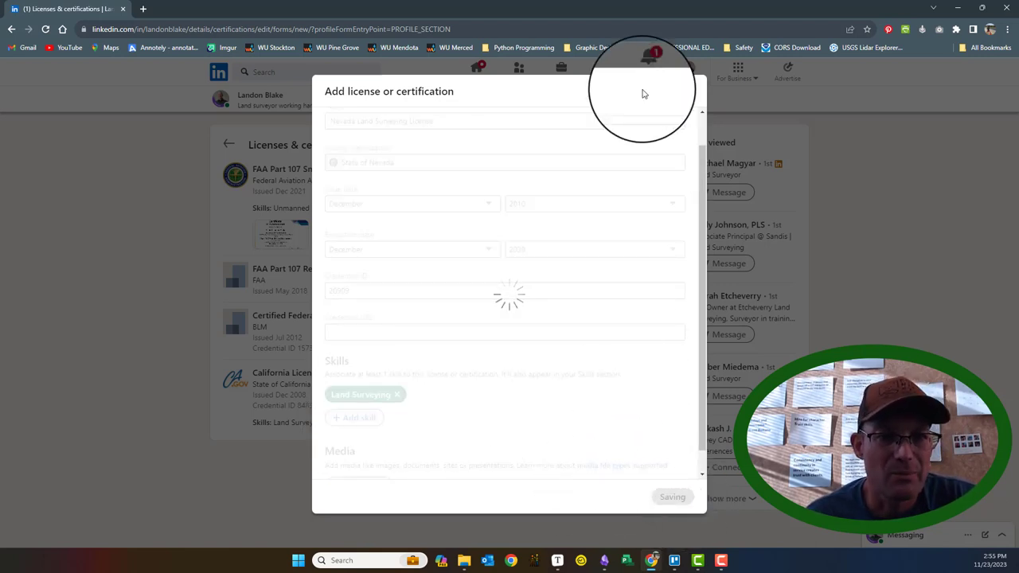
left_click(671, 496)
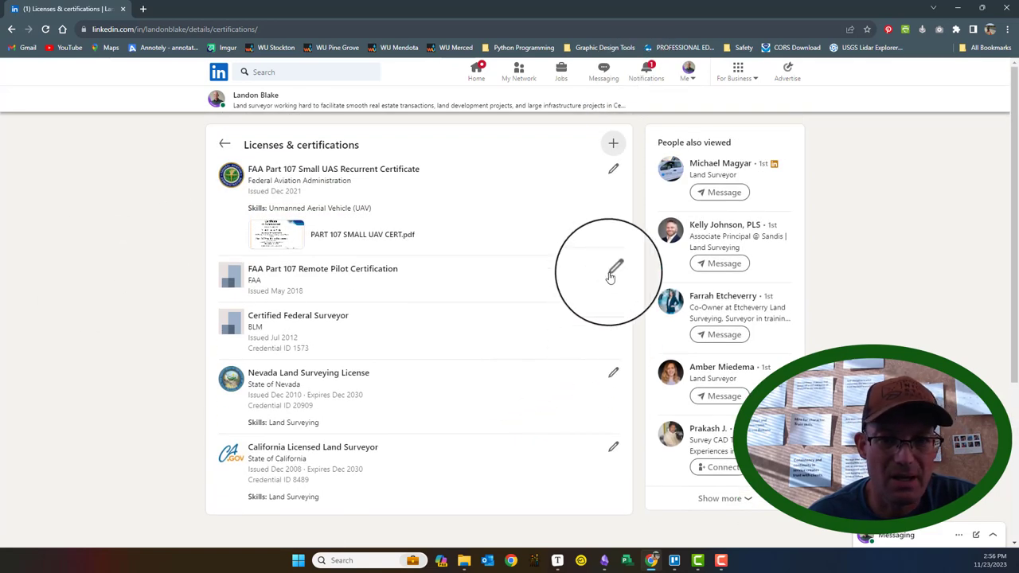
Change Certified Federal Surveyor's issuing organization from BLM to Bureau of Land Management.
left_click(613, 274)
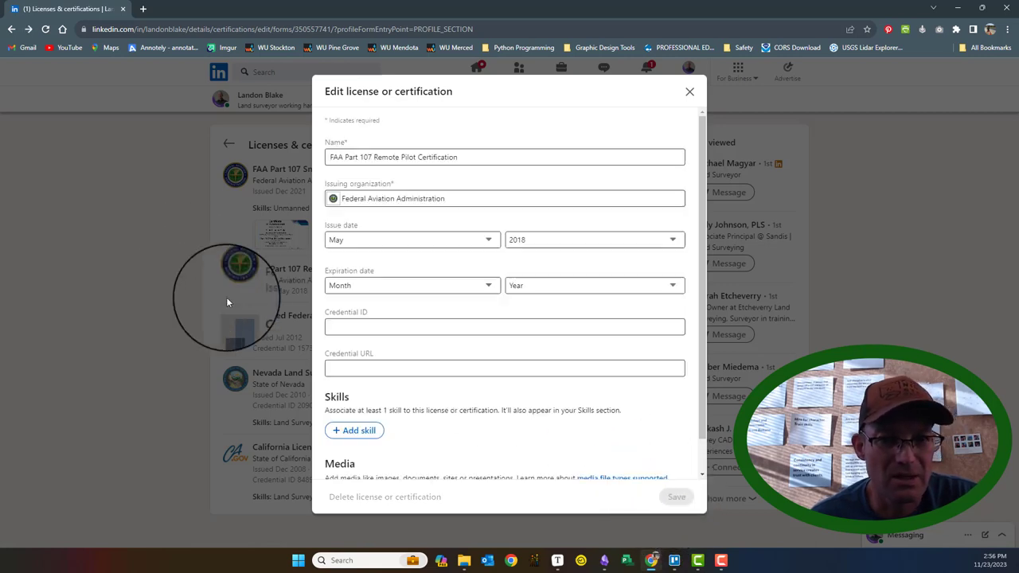
left_click(271, 318)
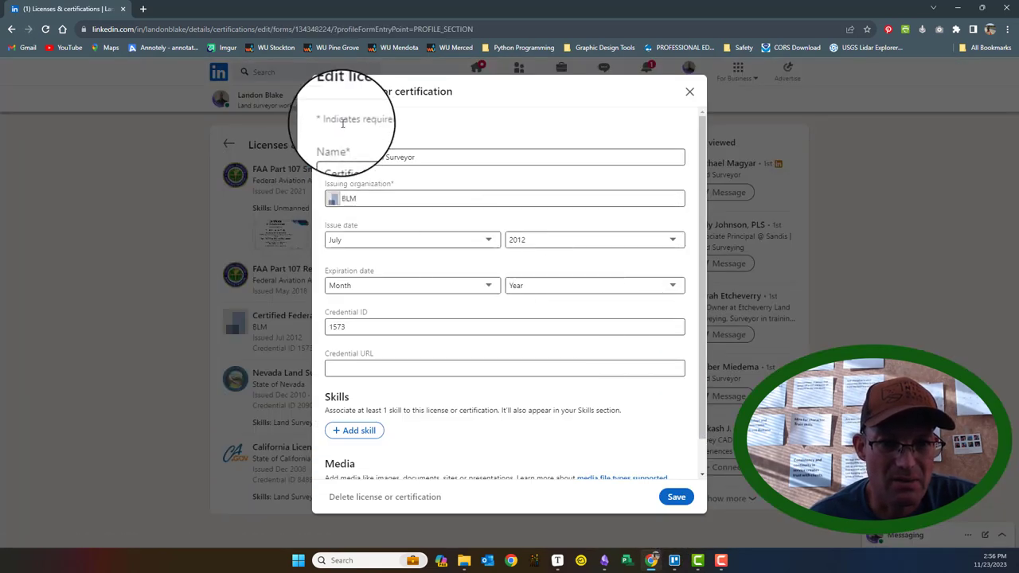
left_click(503, 197)
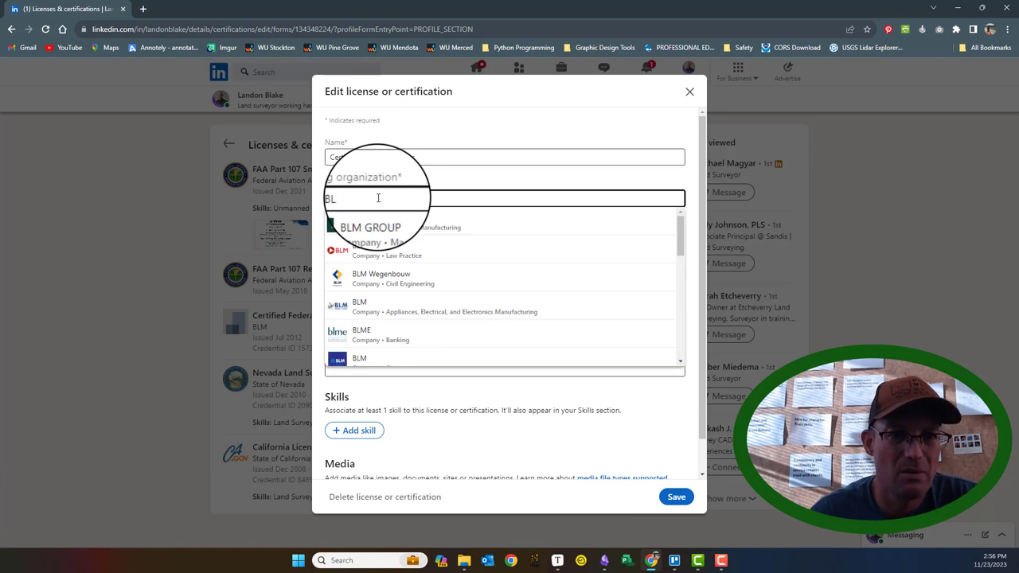
type("Bea")
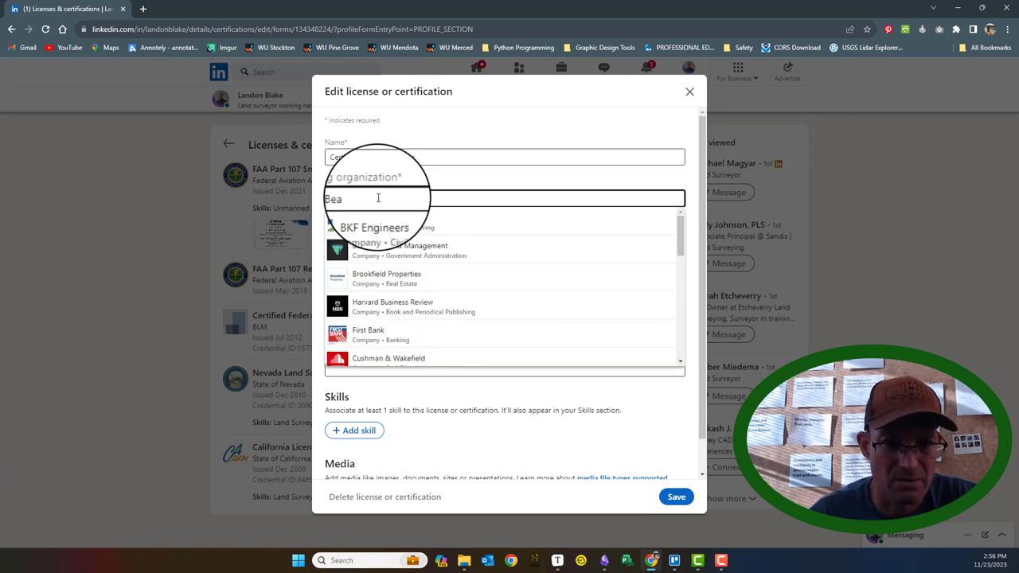
type("ur")
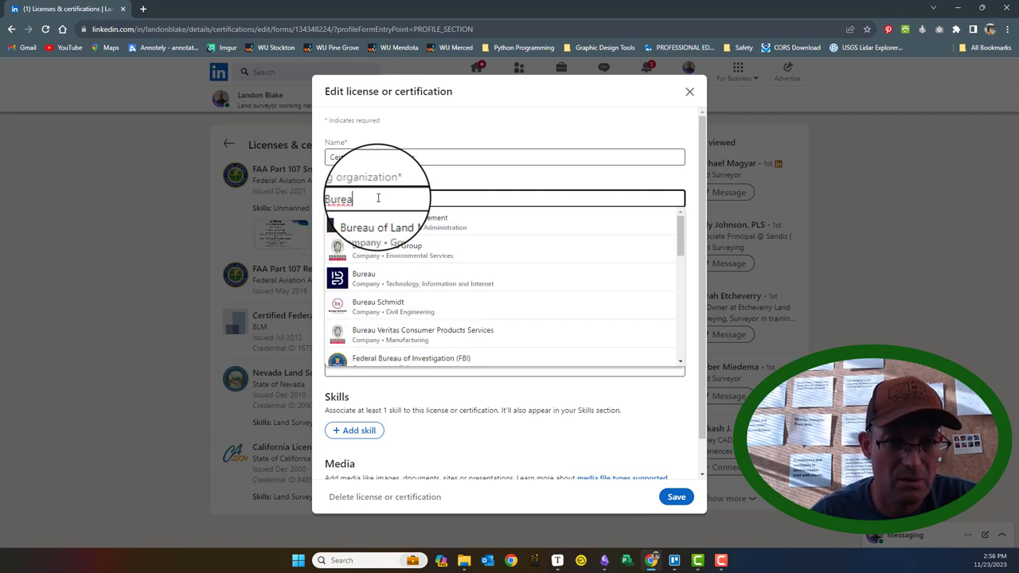
left_click(378, 226)
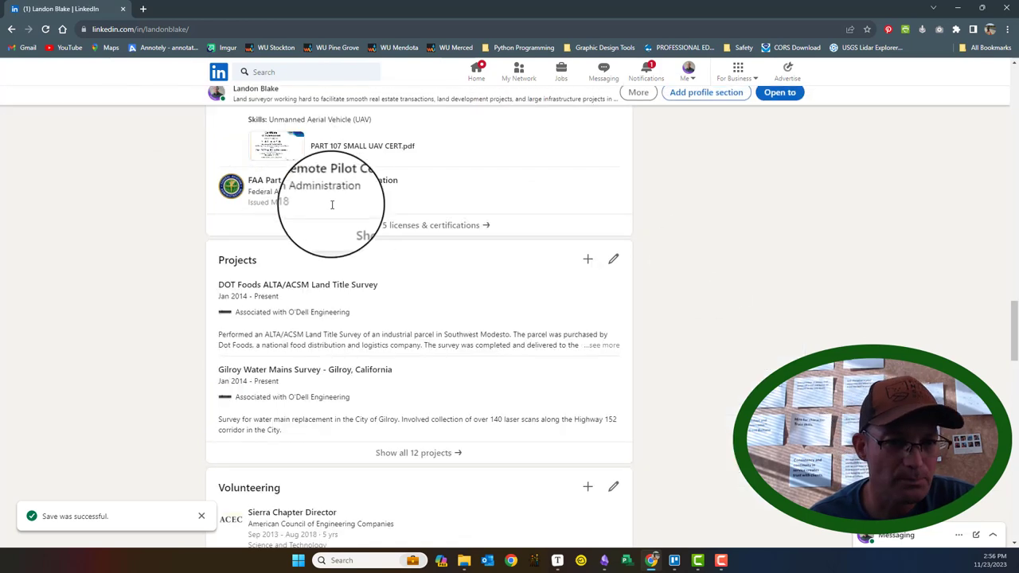
Return to the profile page and open the full Projects list.
scroll("up", 3)
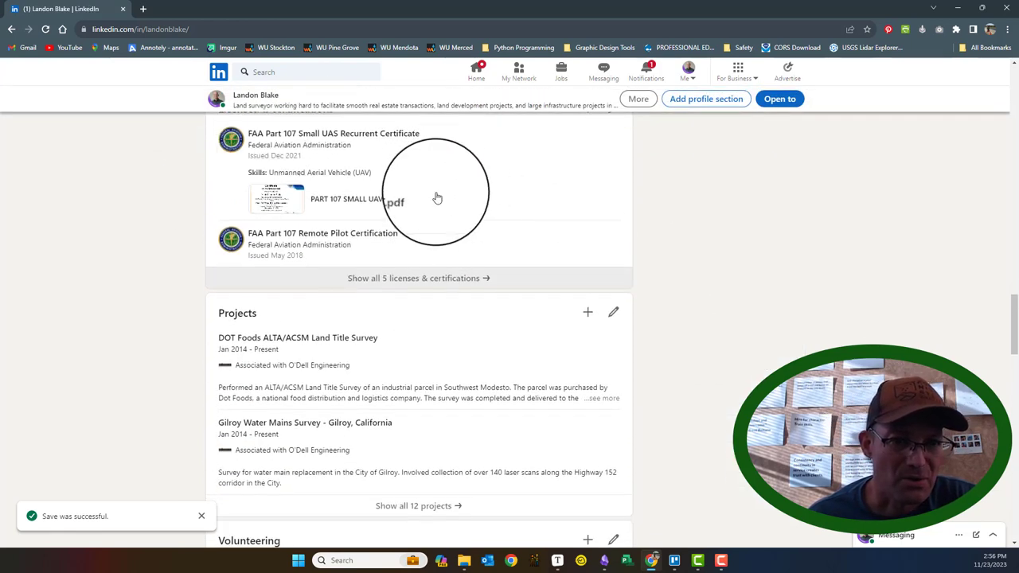
scroll("up", 3)
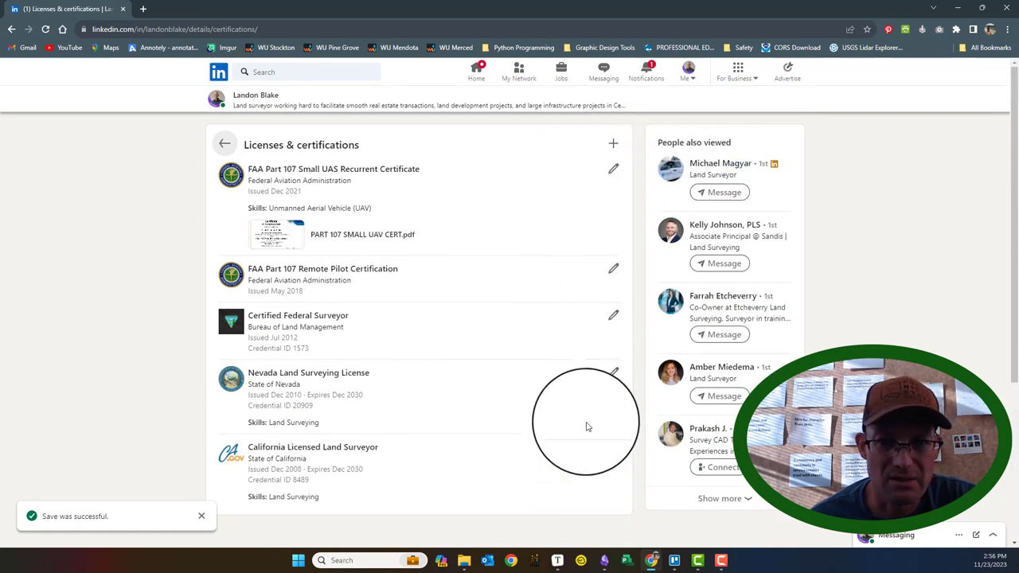
mouse_move(226, 143)
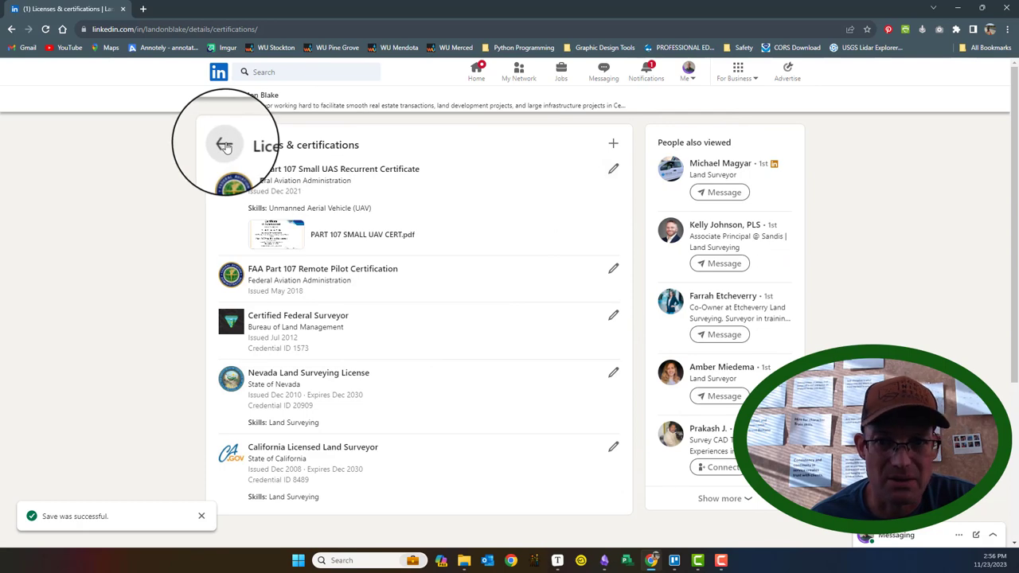
left_click(226, 145)
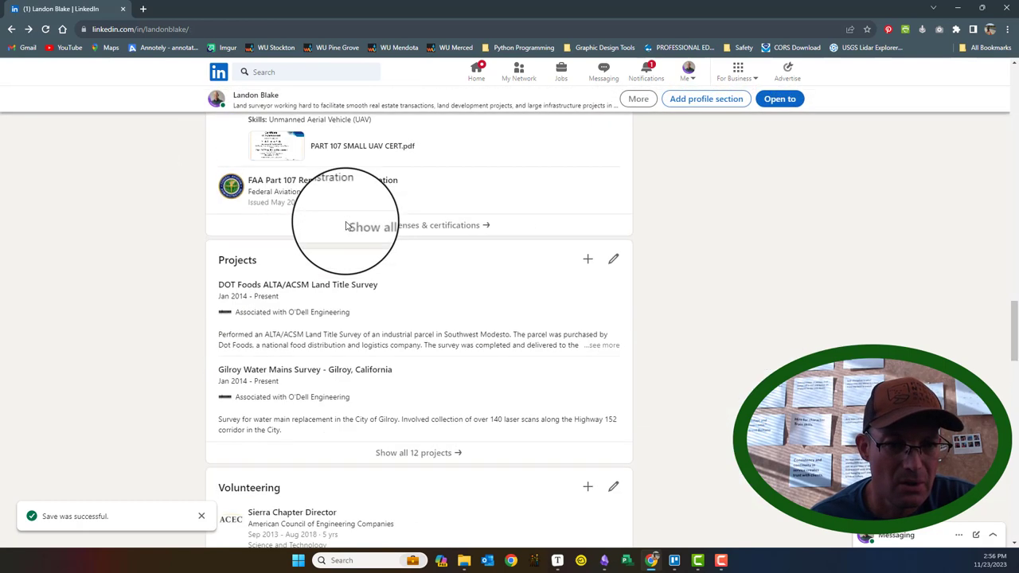
scroll("down", 3)
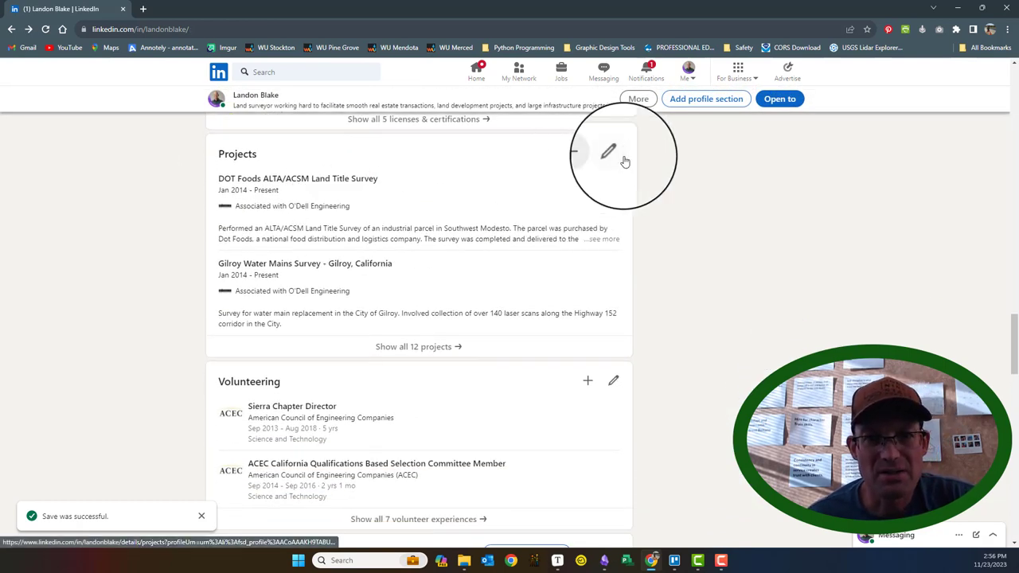
left_click(417, 347)
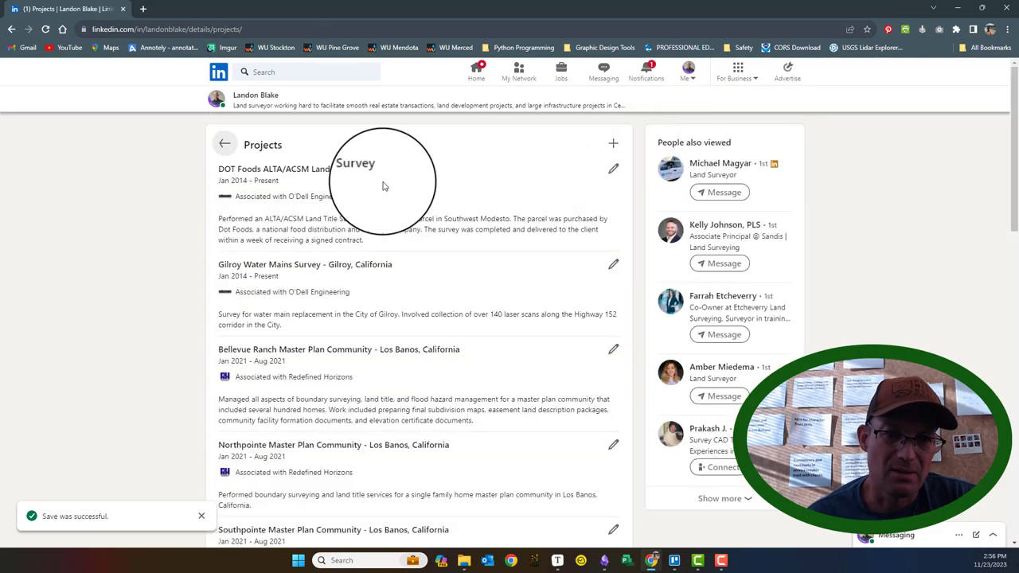
Scroll through the Projects page to the end of the list.
scroll("down", 3)
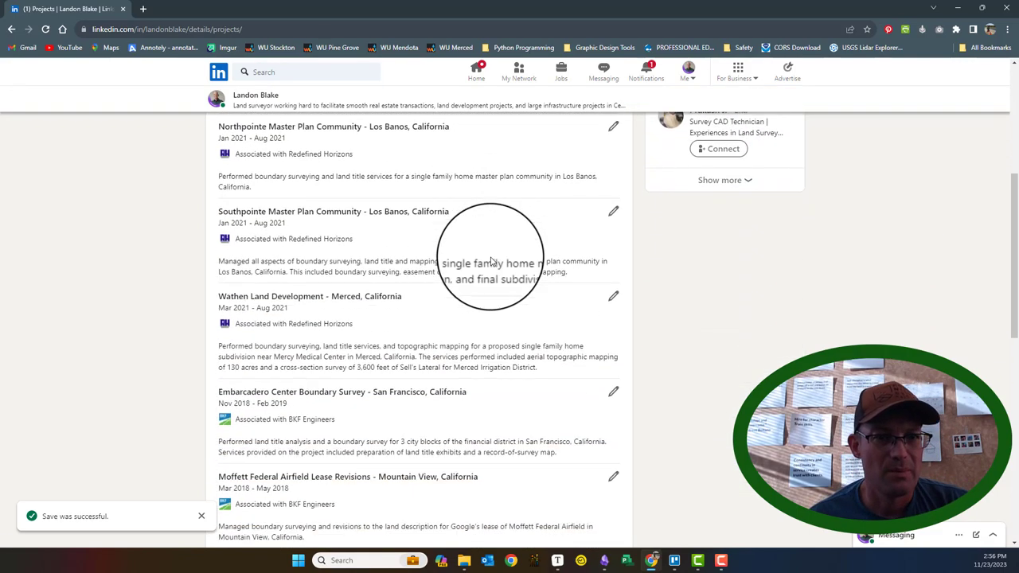
scroll("down", 3)
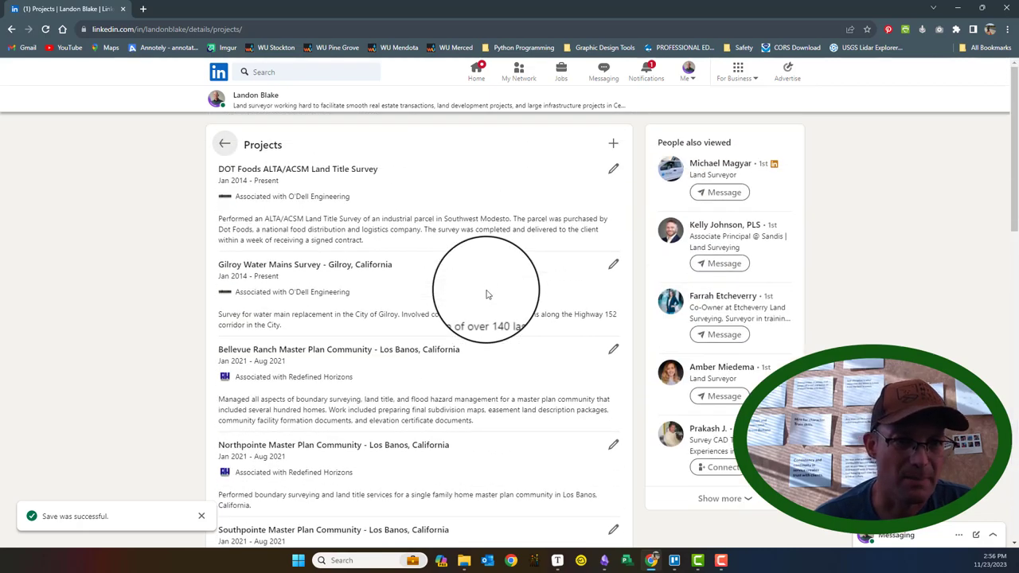
scroll("down", 3)
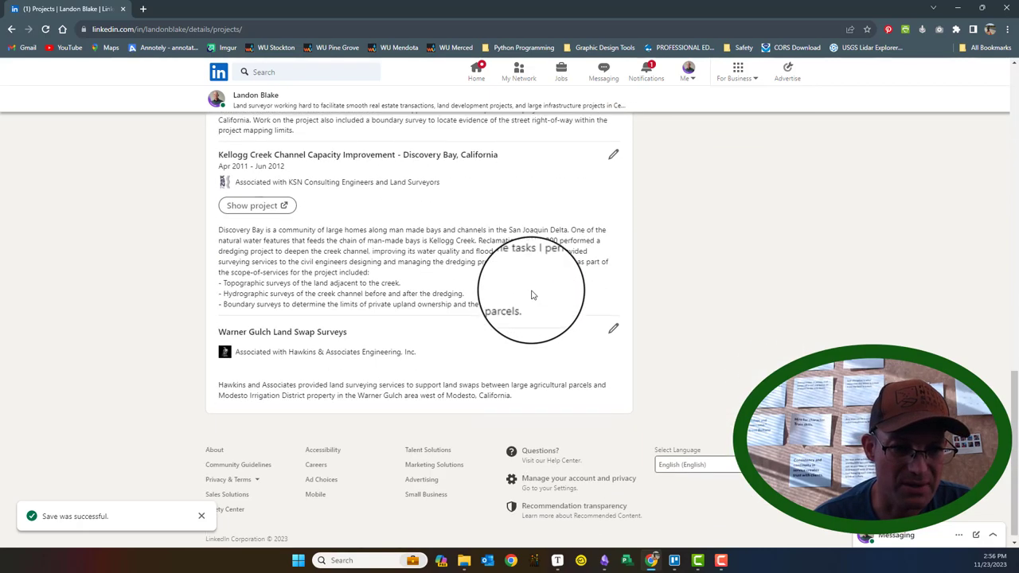
scroll("up", 3)
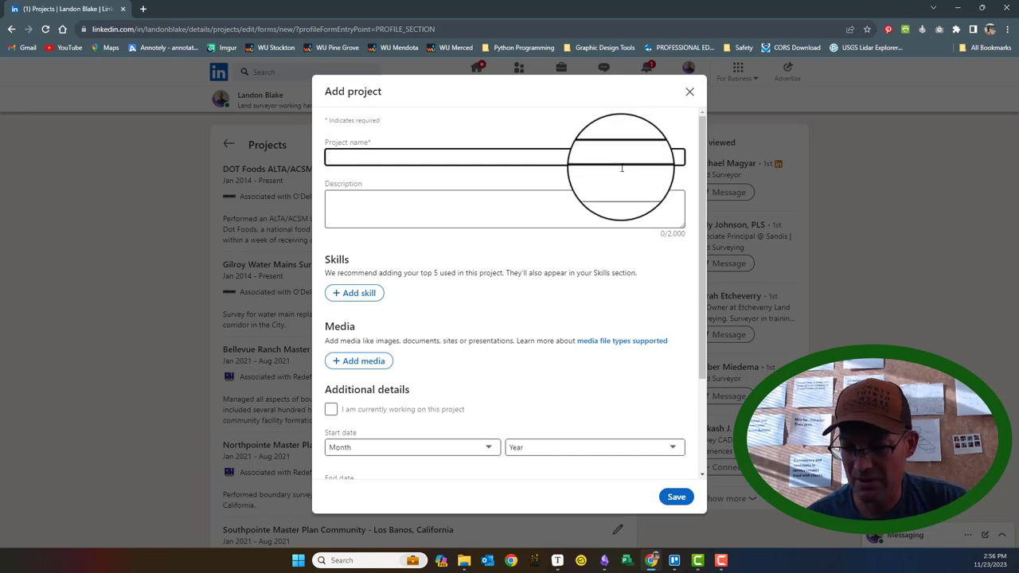
type("1200 GRaphic")
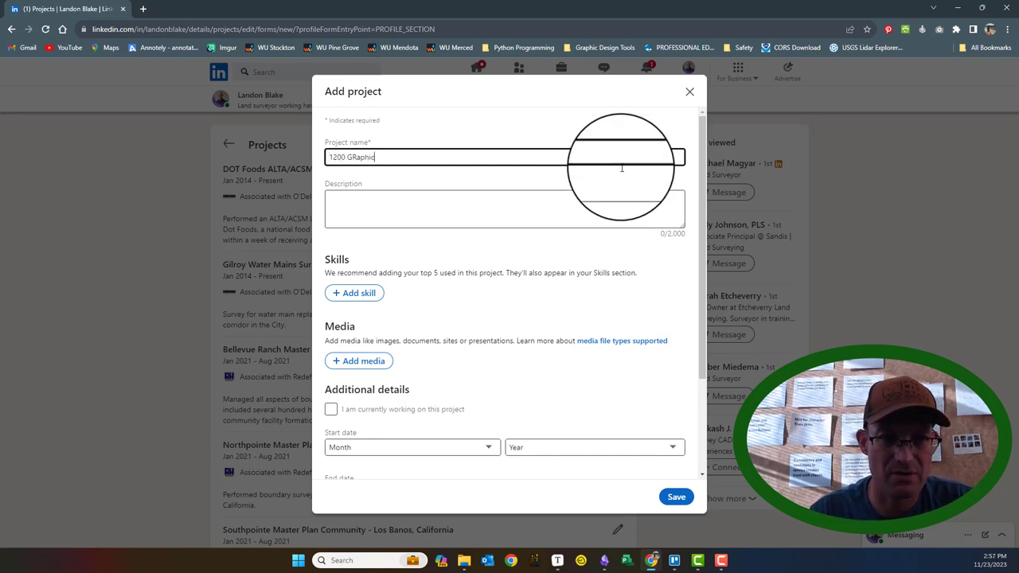
key("BackSpace")
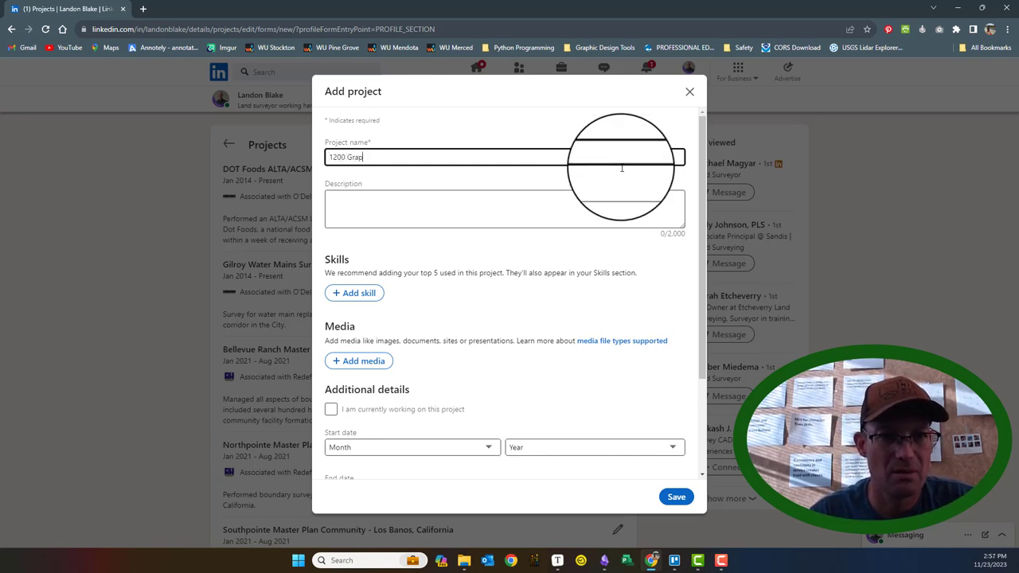
type("hics Drive -")
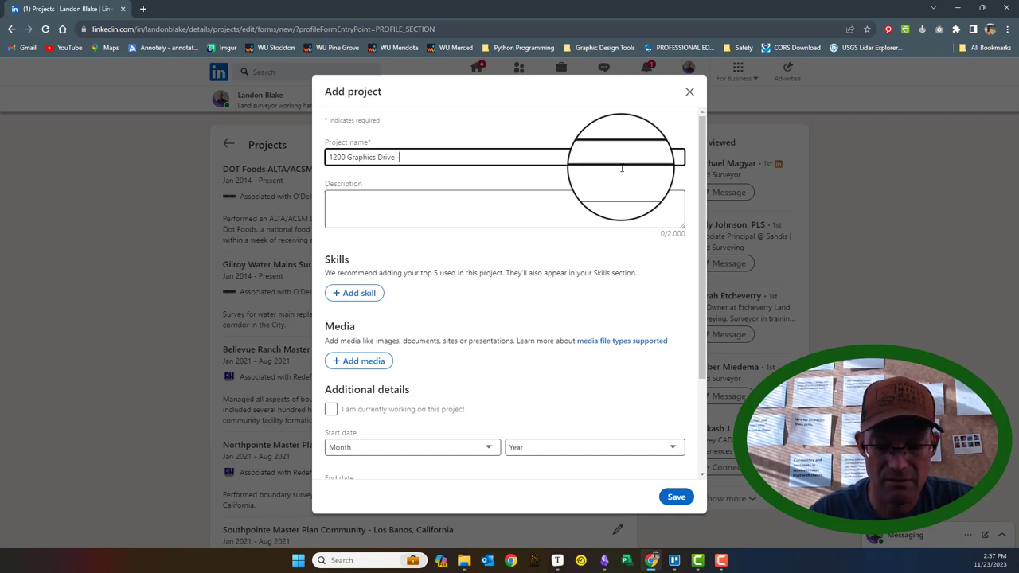
type("Modesto")
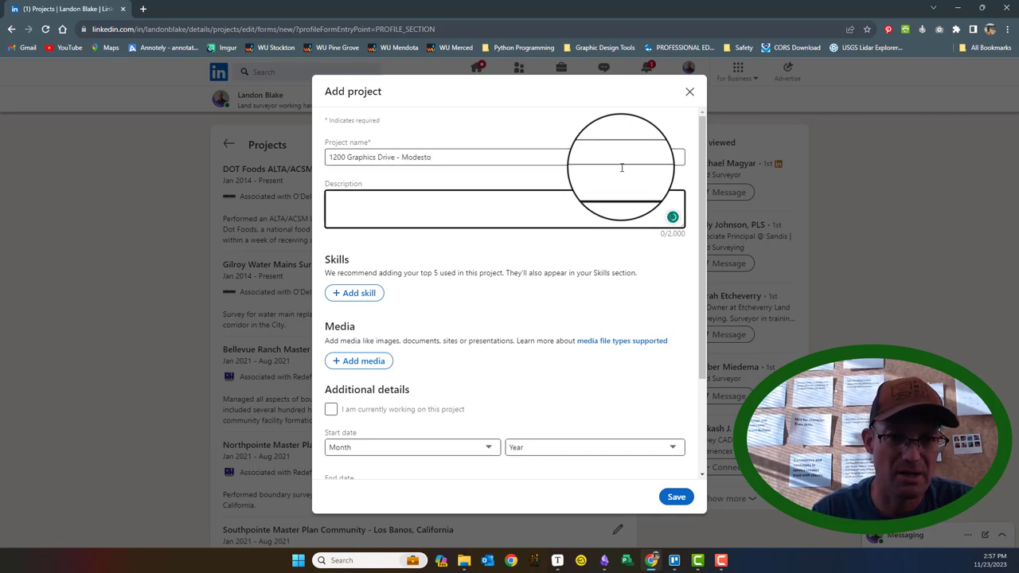
Describe it as a major redevelopment of an industrial parcel in the heart of Modesto with services for engineering design mapping.
left_click(501, 200)
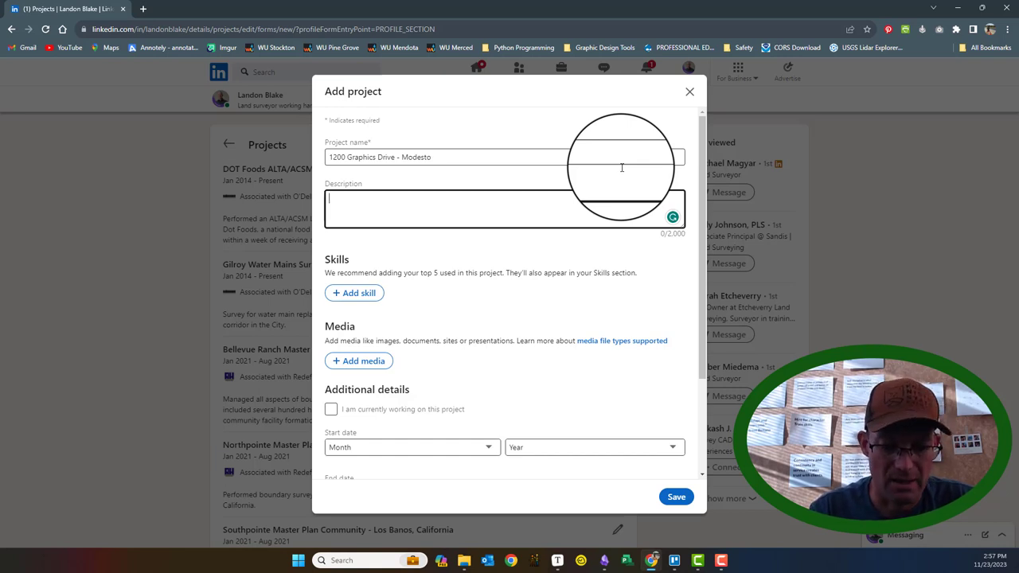
type("Major")
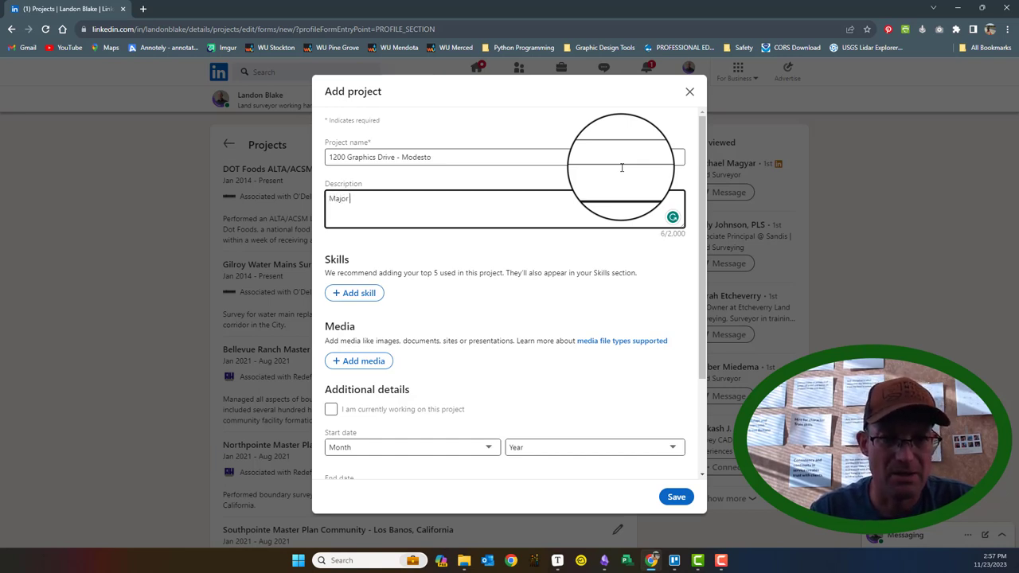
type("redevelopment")
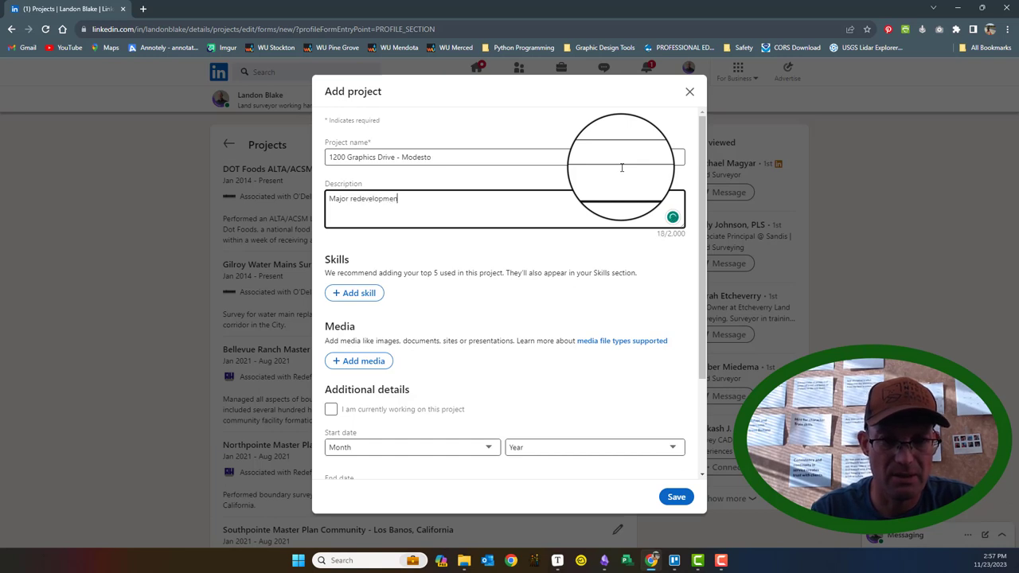
type("of an ind")
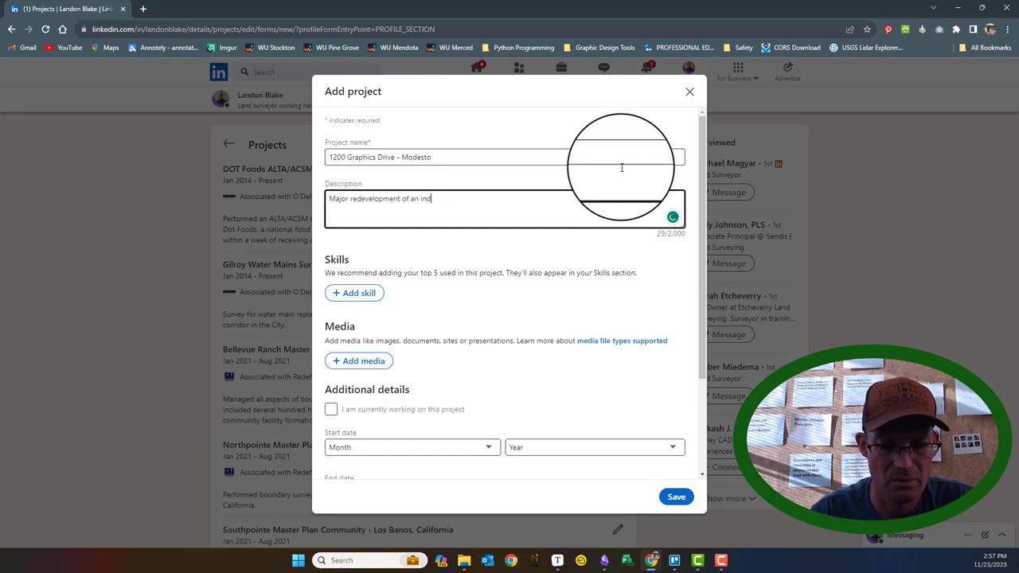
type("ustrial parcel in t")
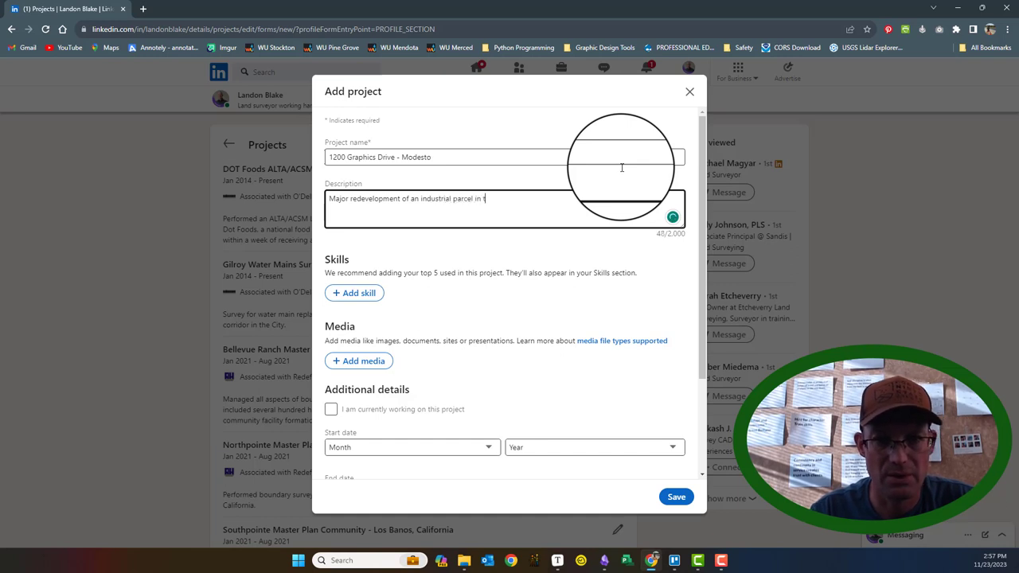
type("he heart of Modesto. Califo")
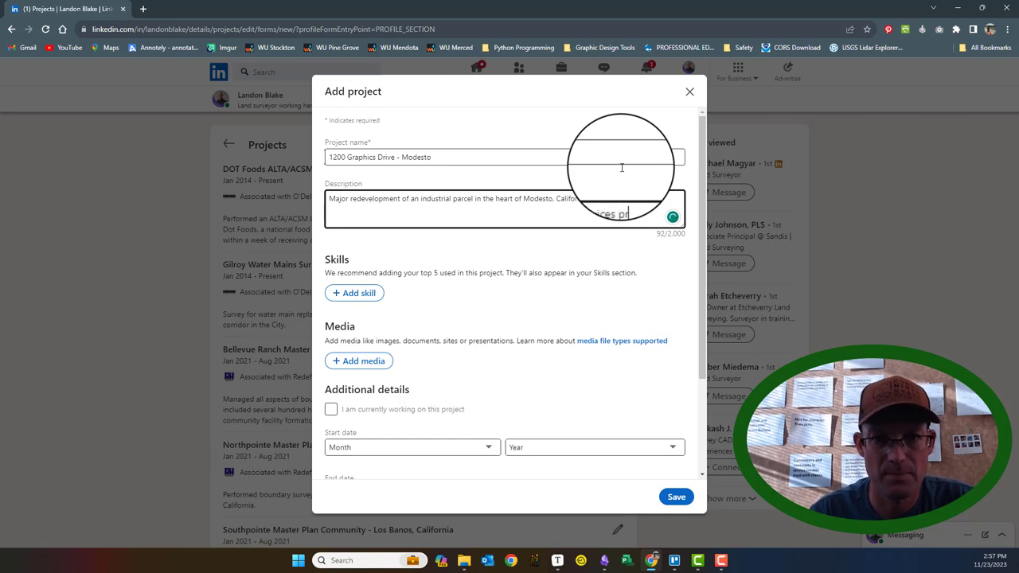
key("Backspace")
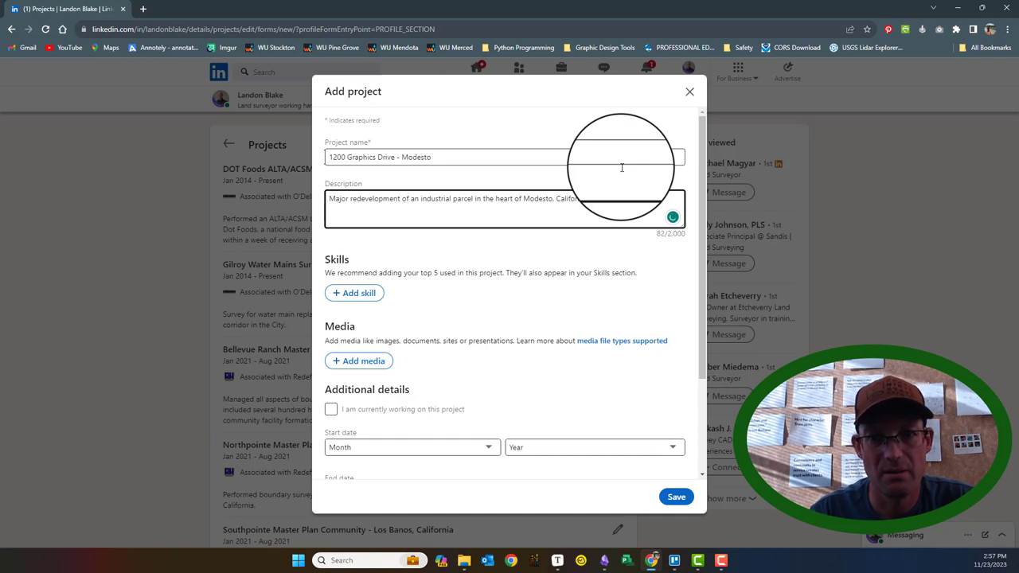
type("services l on")
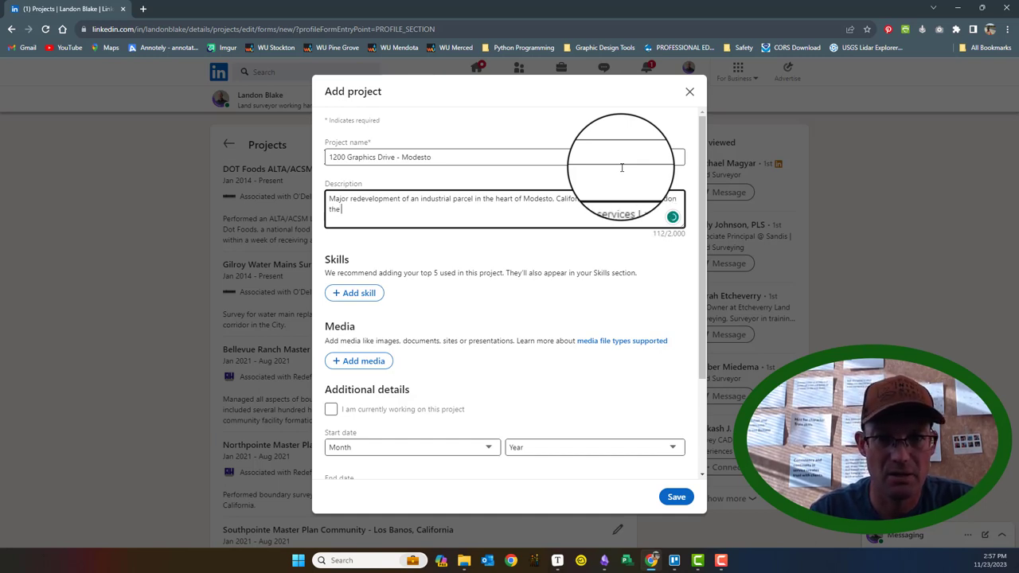
key("Backspace")
type(" project included an ALTA survey, topographic survey")
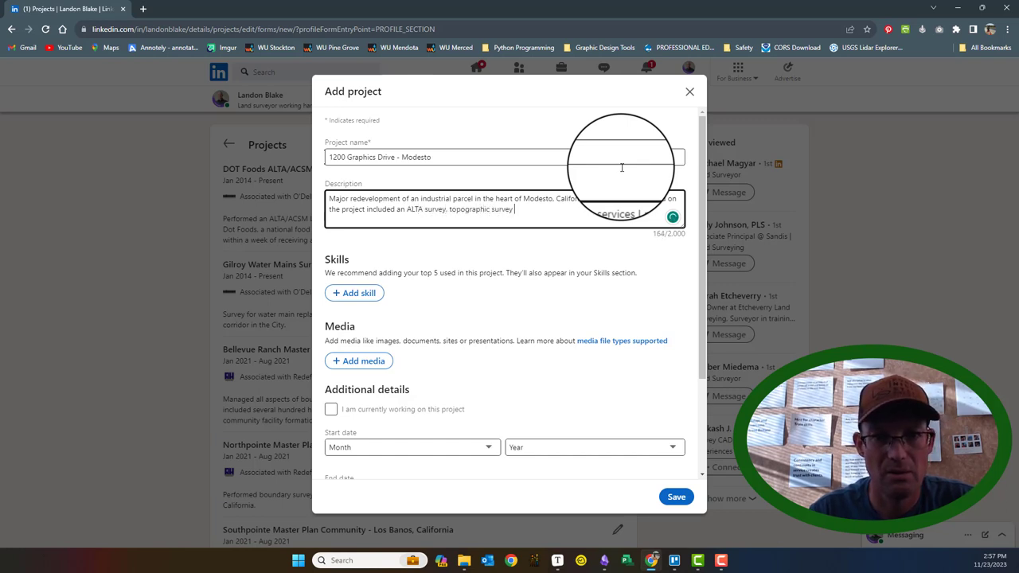
type("fr")
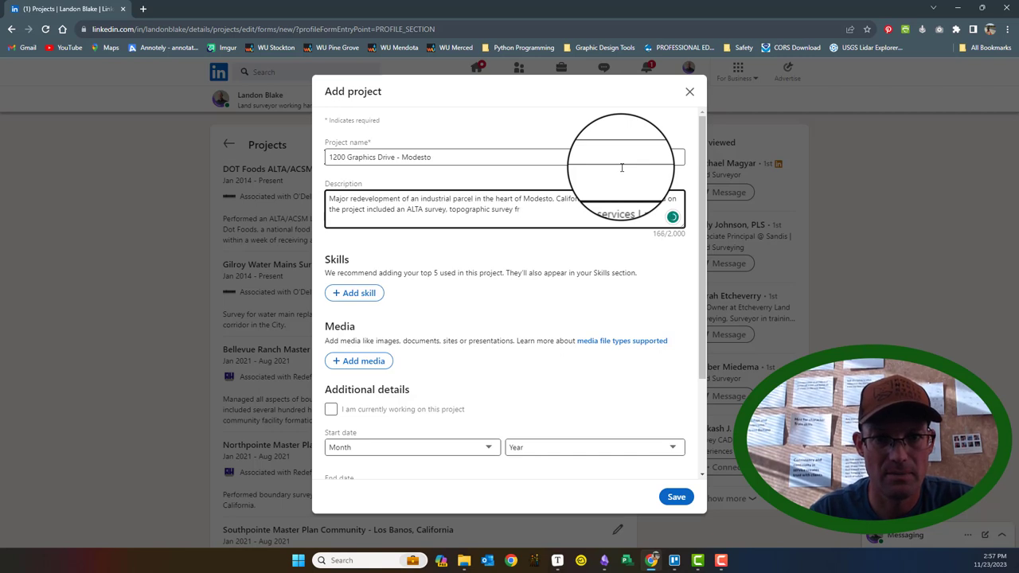
type("for engineering desig")
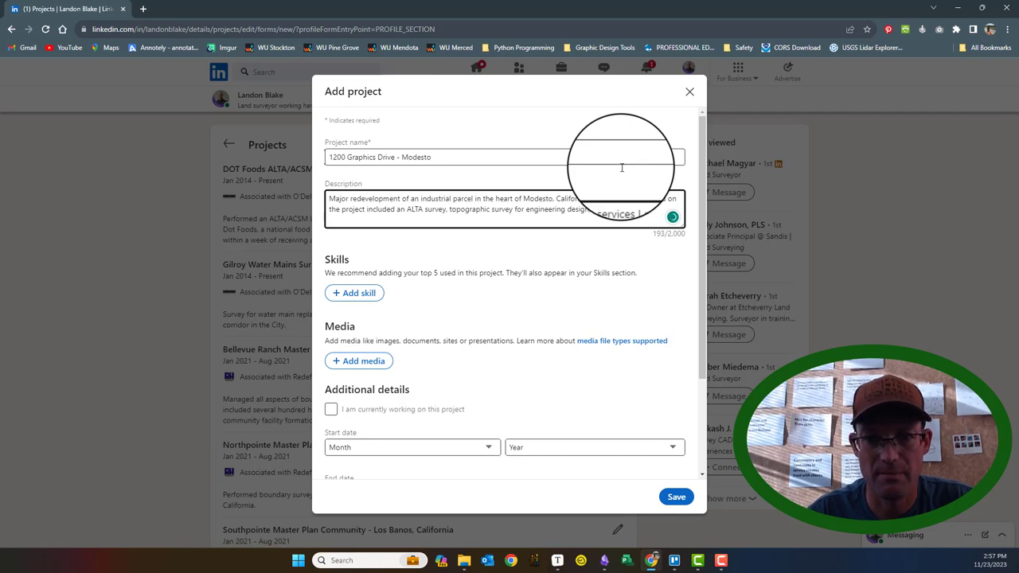
type("map.")
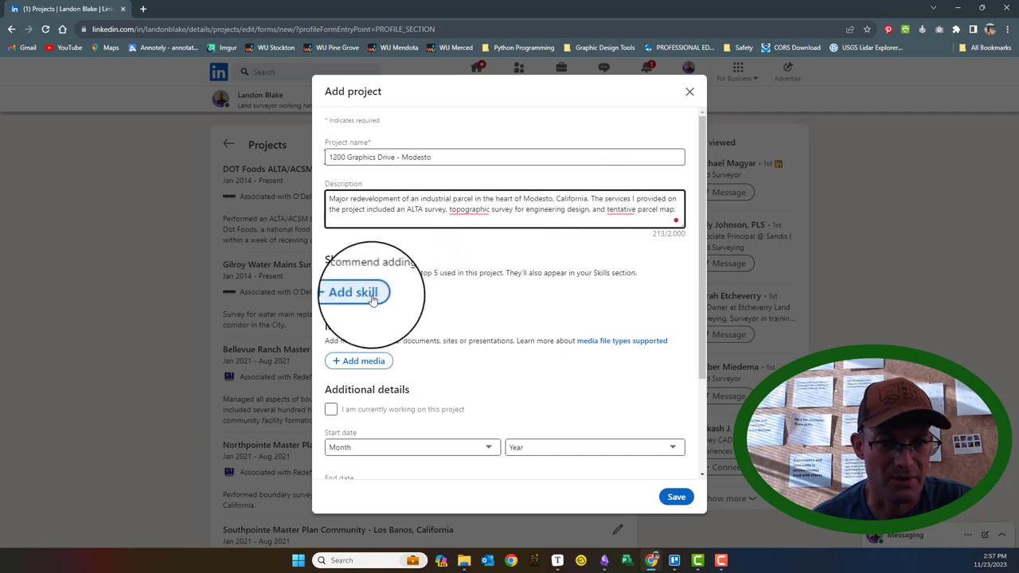
Add the surveying skills ALTA Surveys, Land Development, Land Surveying and Subdivisions to the project.
left_click(352, 293)
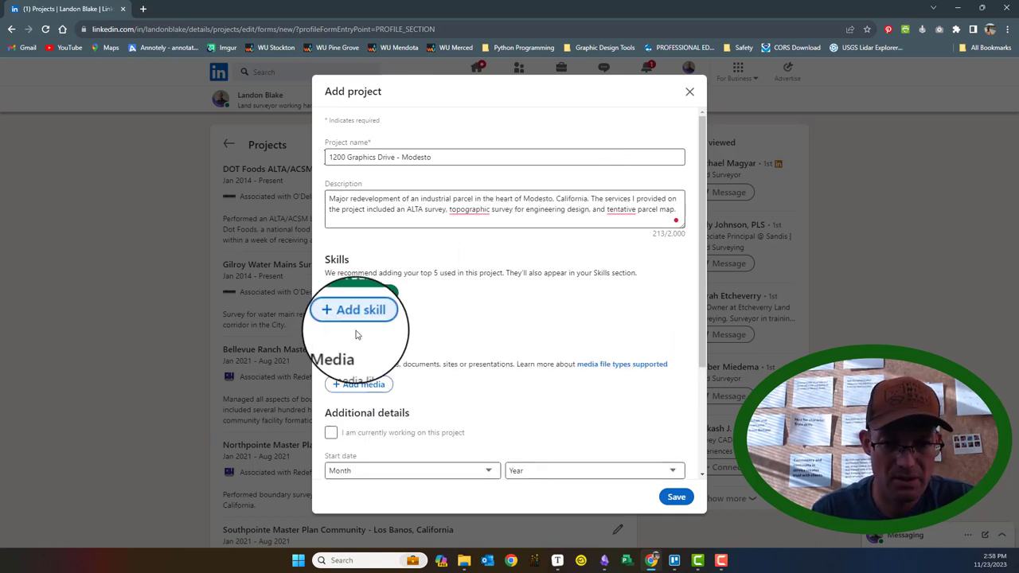
left_click(353, 309)
type("land")
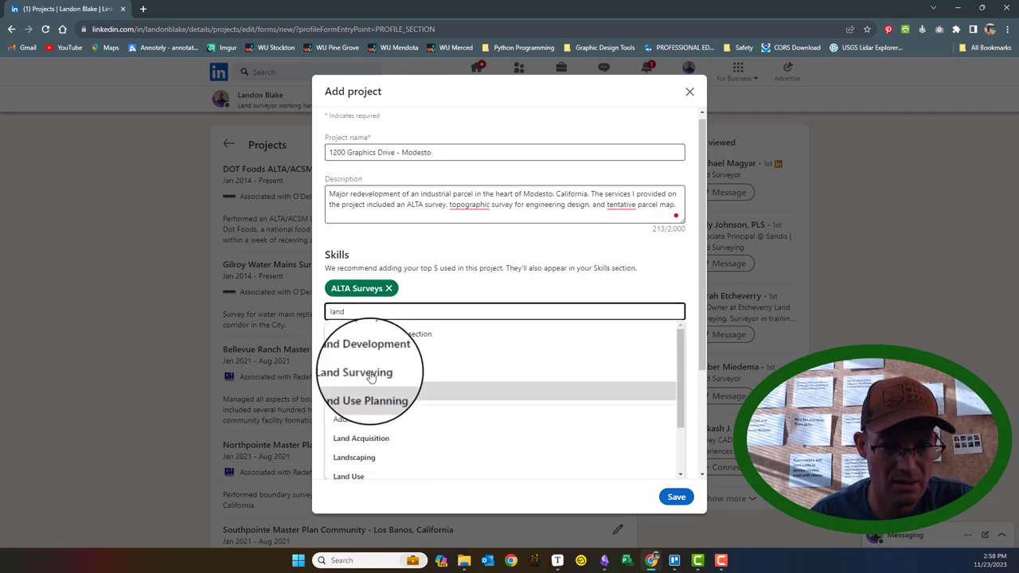
left_click(367, 344)
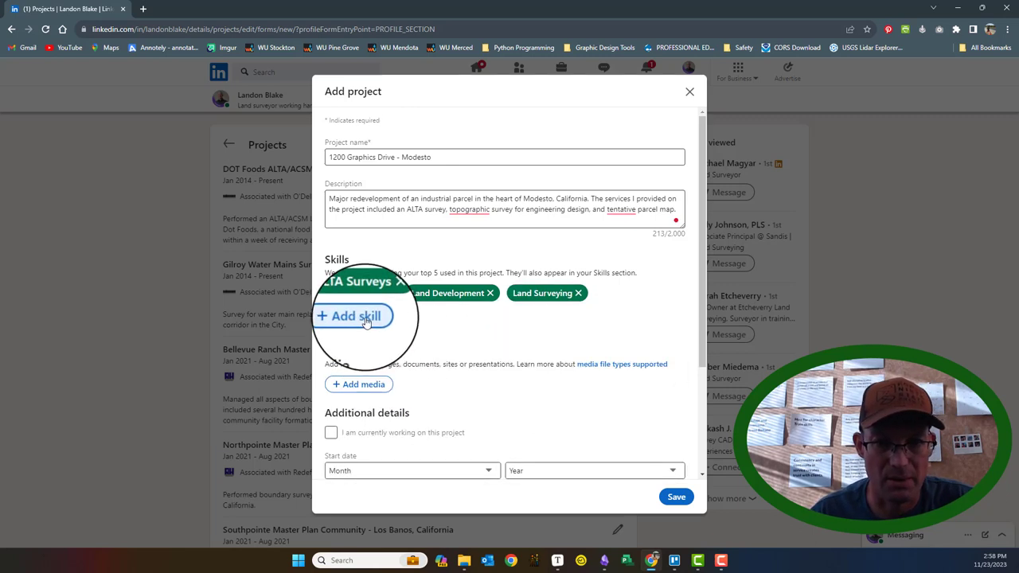
left_click(354, 315)
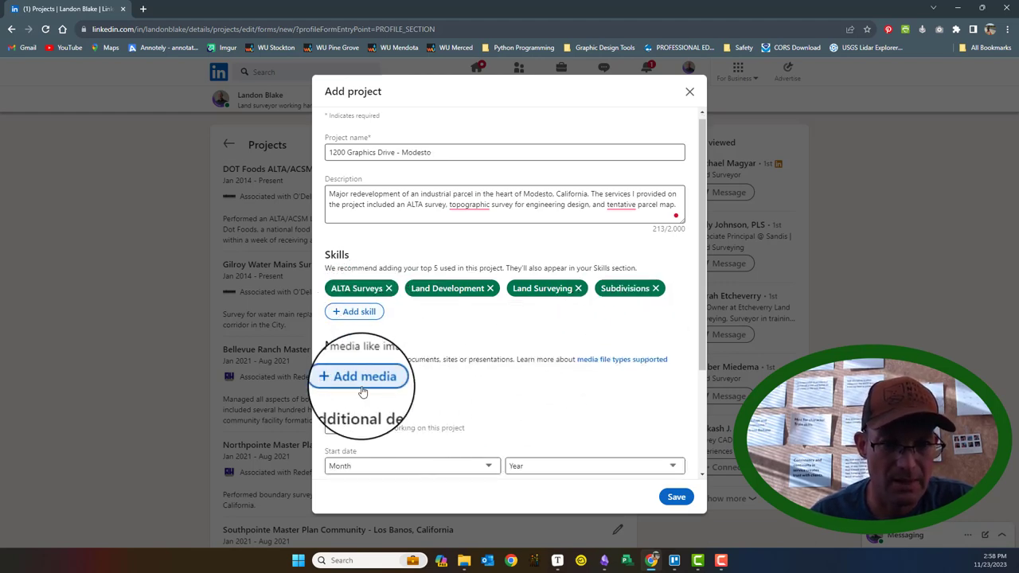
Attach the site map image from the Temp job folder and save the project.
left_click(360, 376)
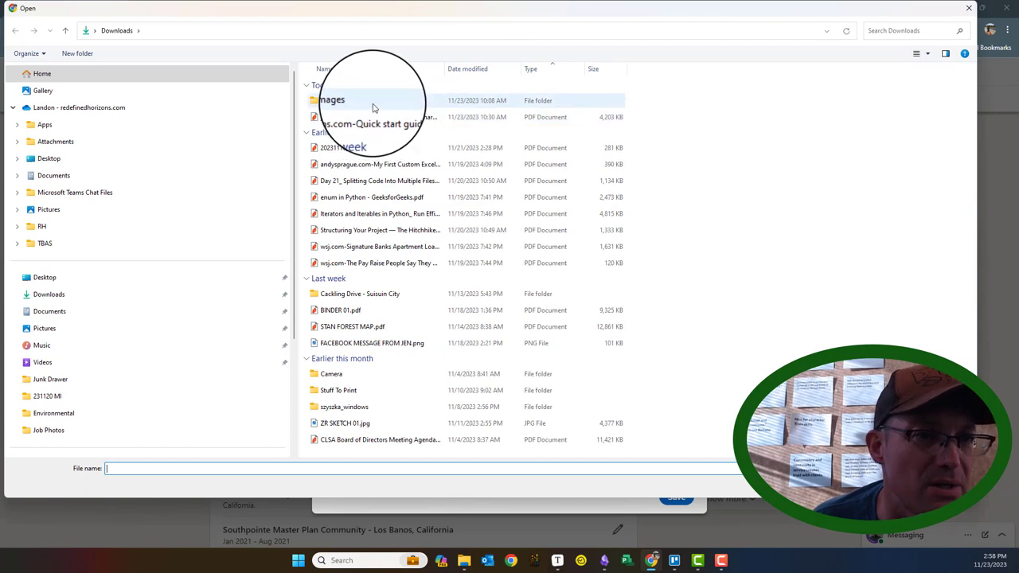
left_click(54, 175)
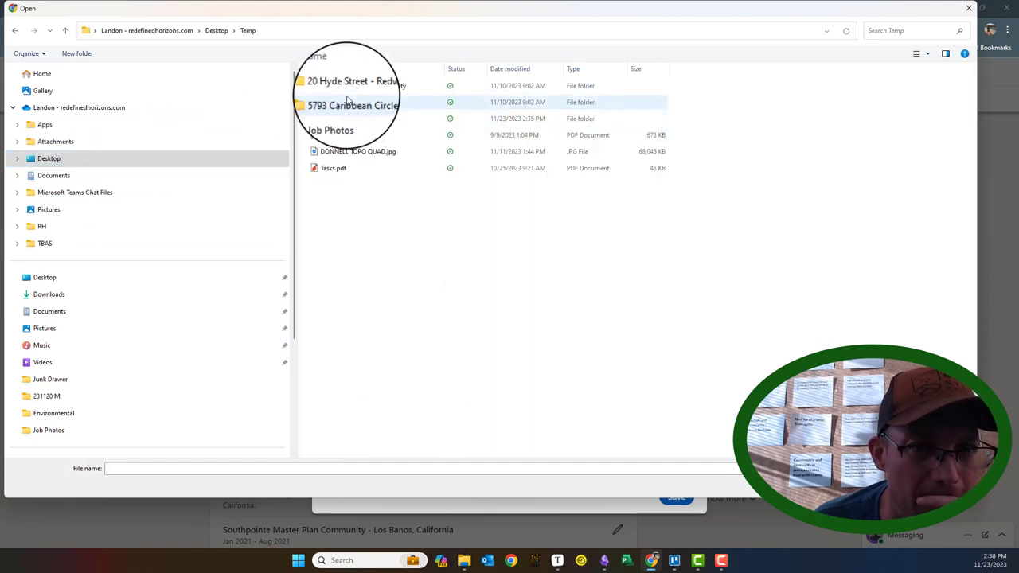
double_click(331, 130)
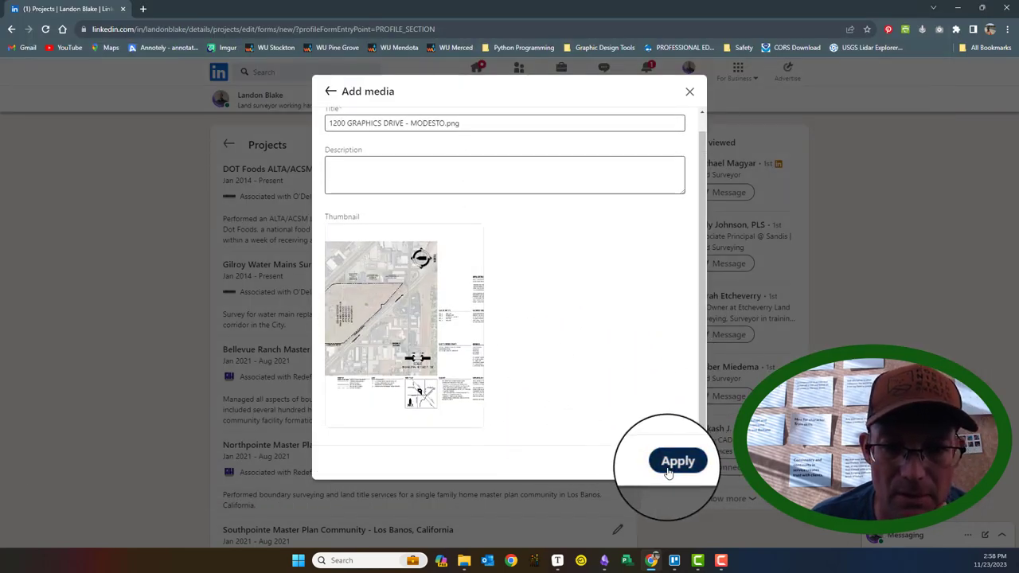
left_click(678, 462)
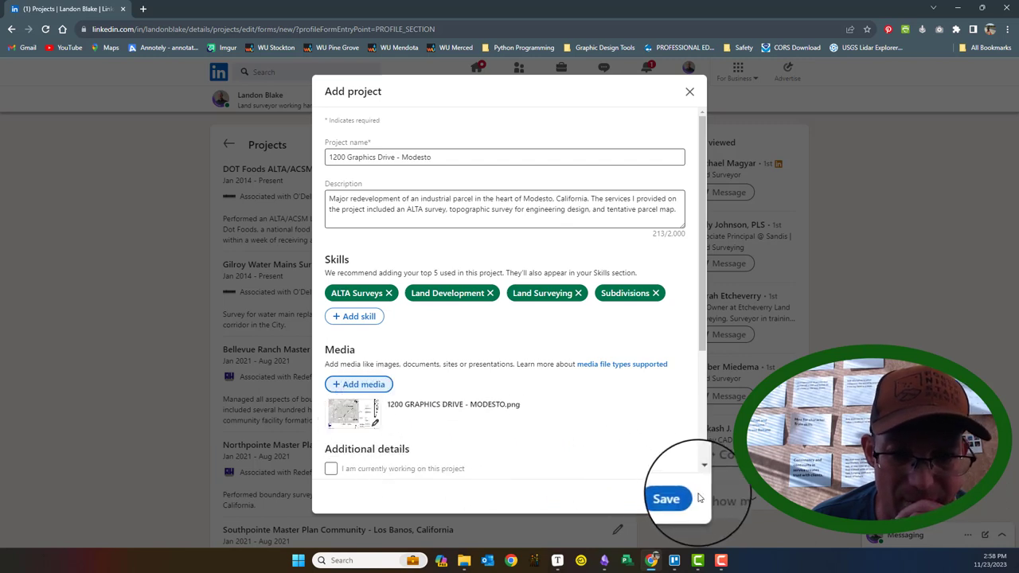
left_click(665, 498)
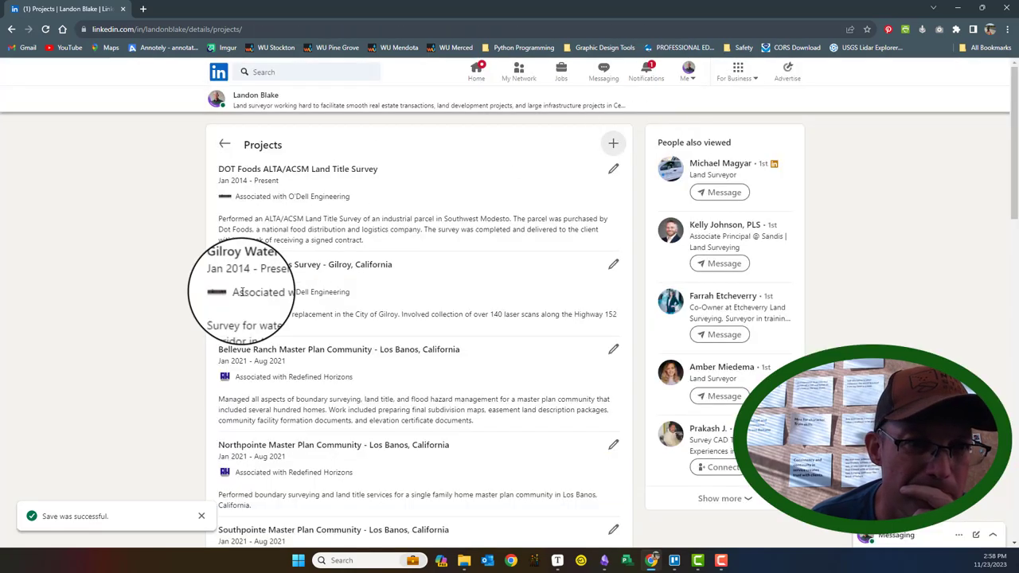
Start another project from the Projects list, opening an empty Add project form.
scroll("down", 3)
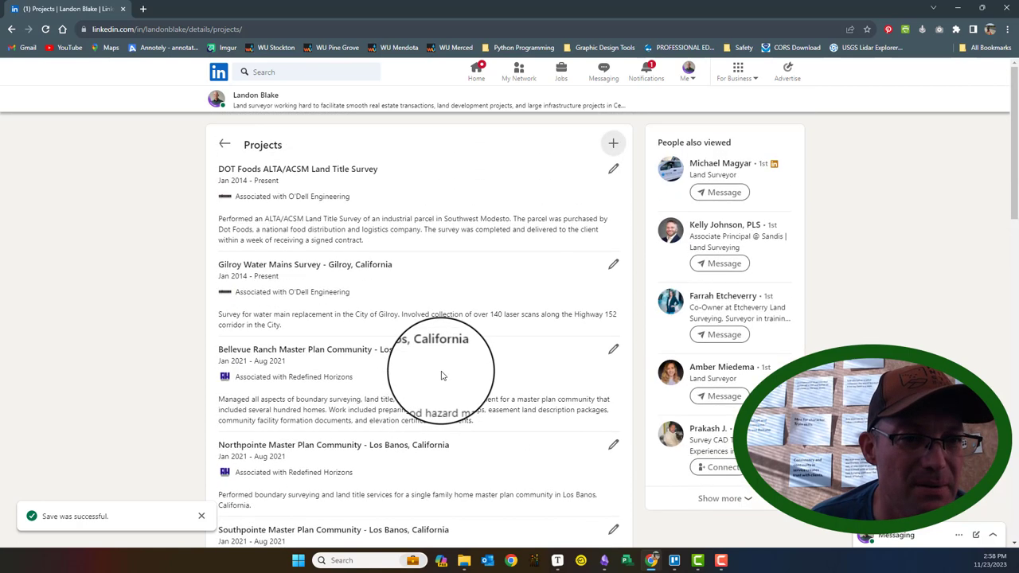
left_click(613, 143)
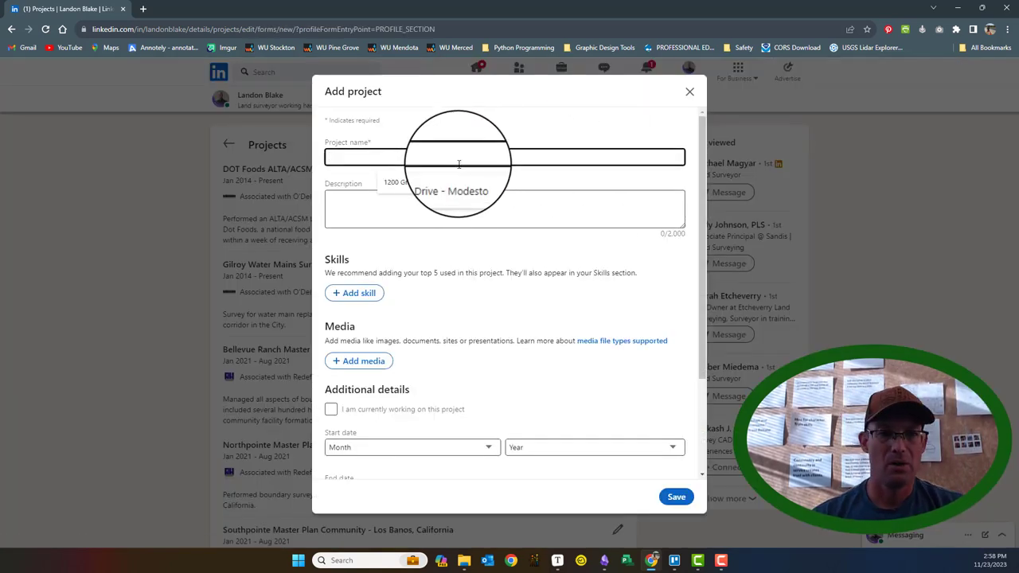
Name the project '9696 Sheldon Road - Elk Grove' and describe its boundary and topographic survey in California.
type("9696")
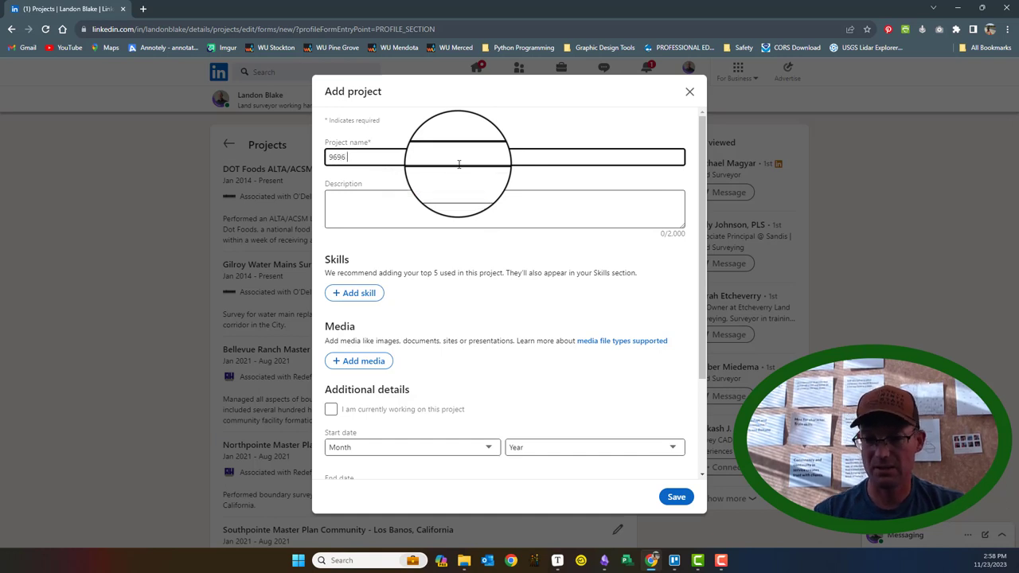
type("Sheldon Road - E")
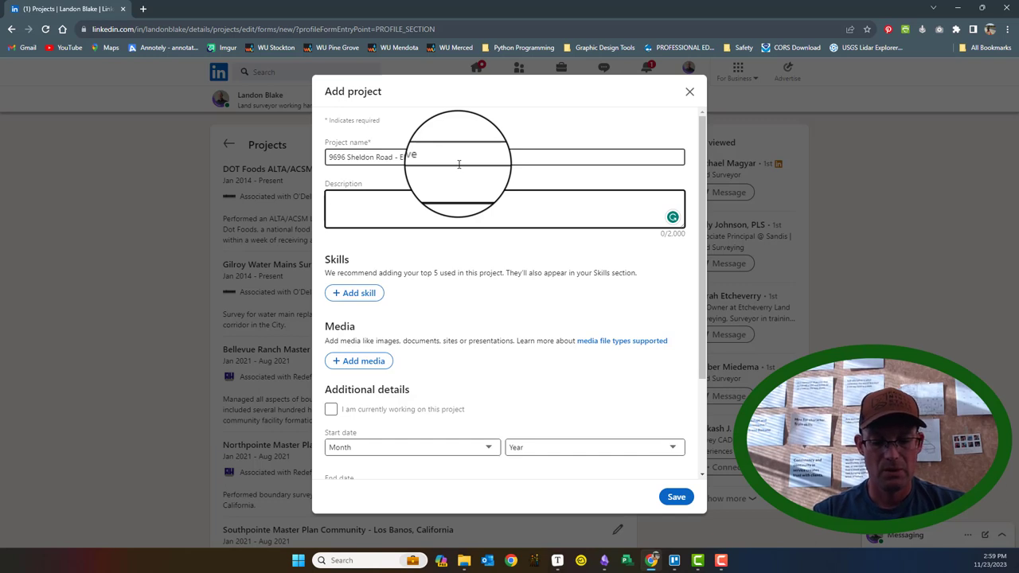
type("Boundary and t")
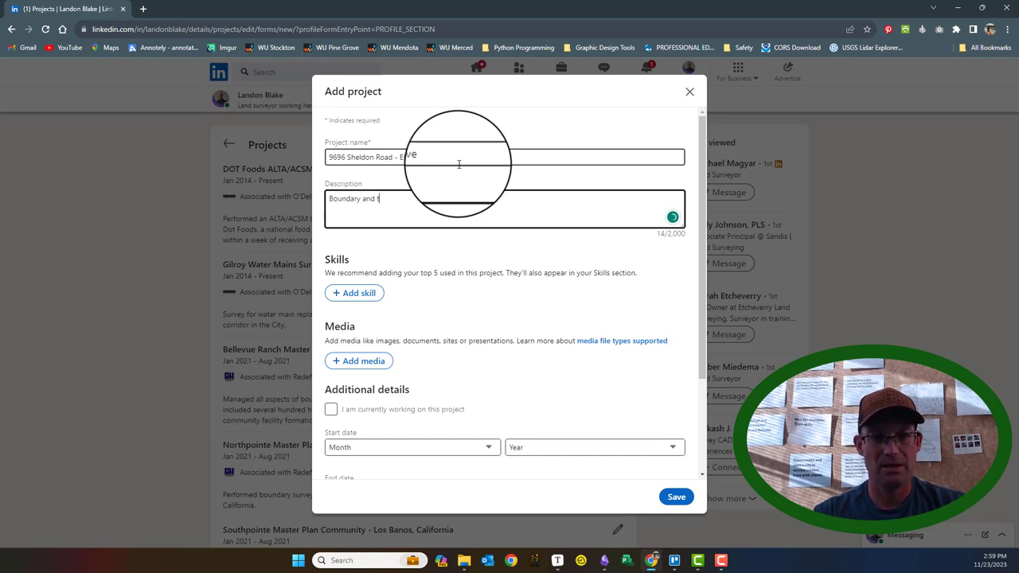
type("opographic")
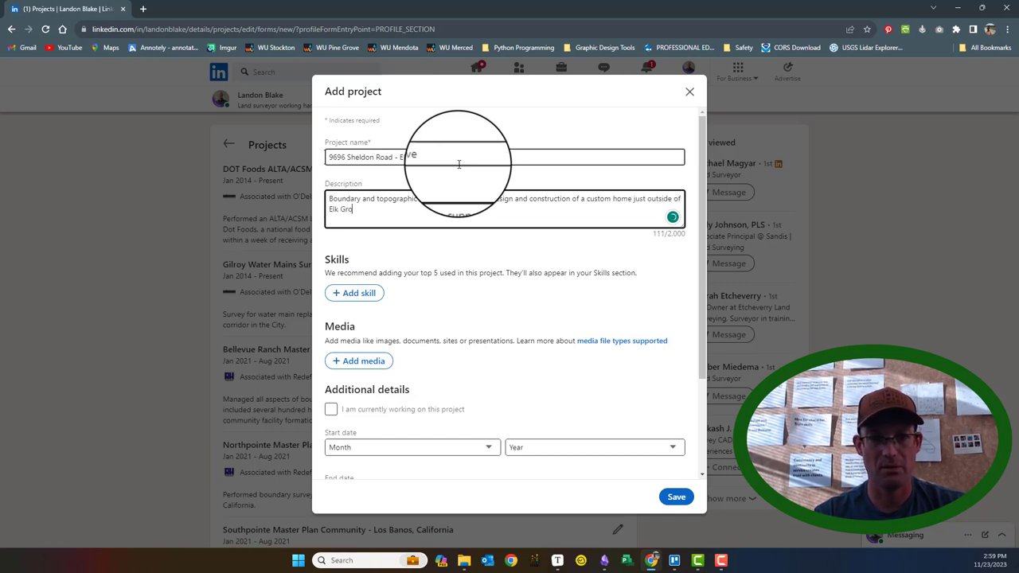
type("v")
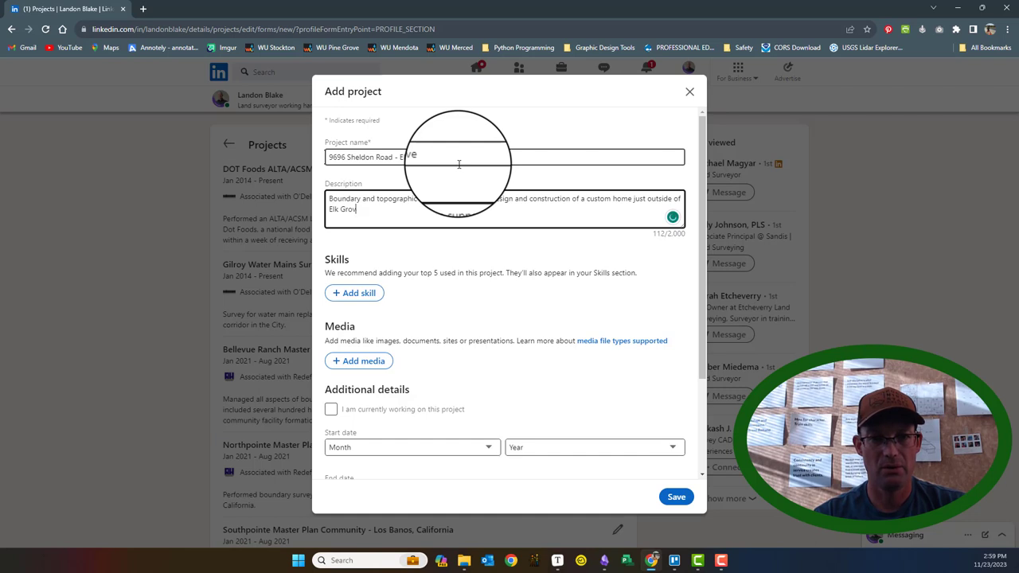
type(", California")
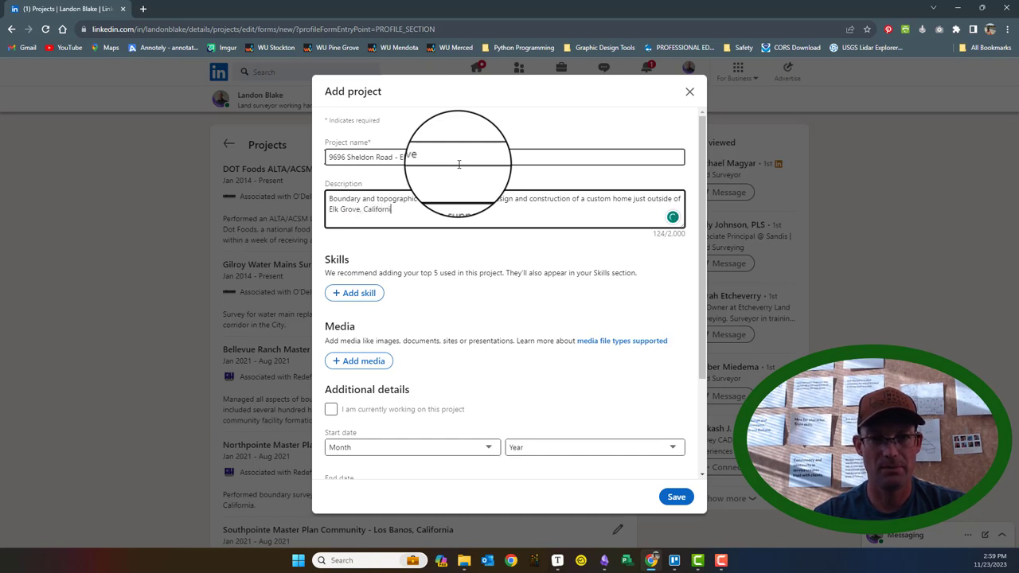
Add Topographic Surveys and Boundary Surveys as the project's skills.
left_click(354, 293)
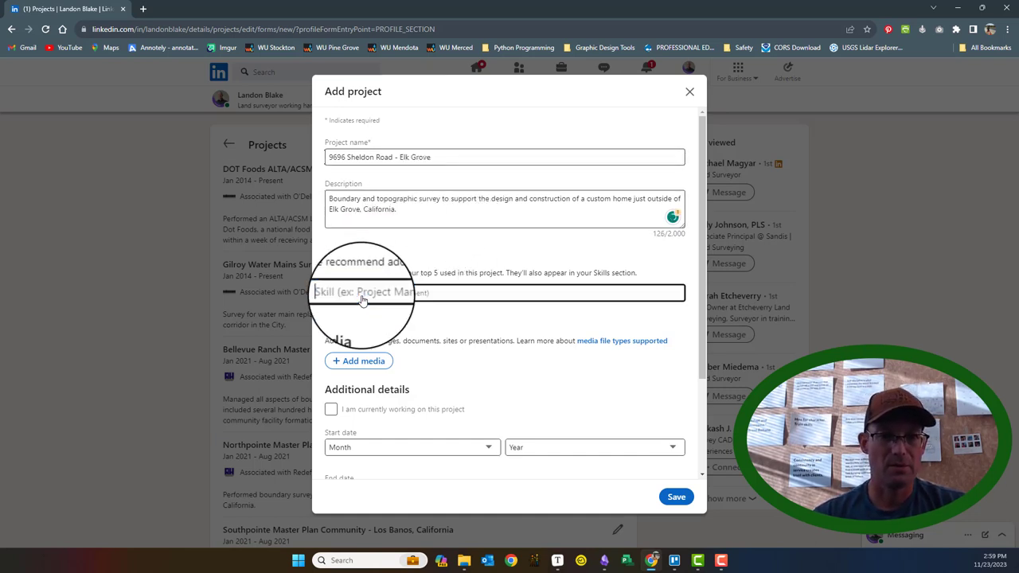
left_click(503, 293)
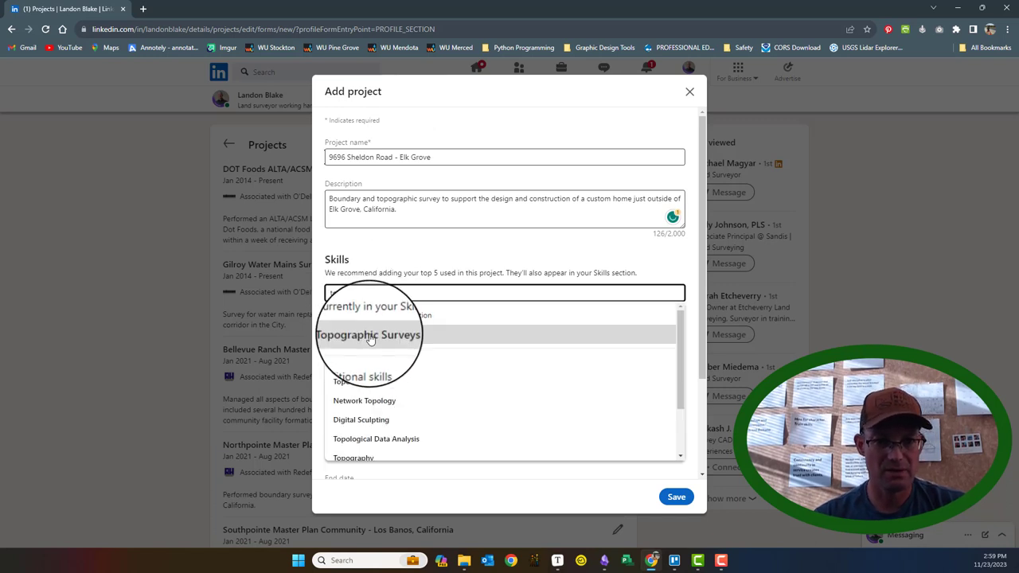
left_click(368, 335)
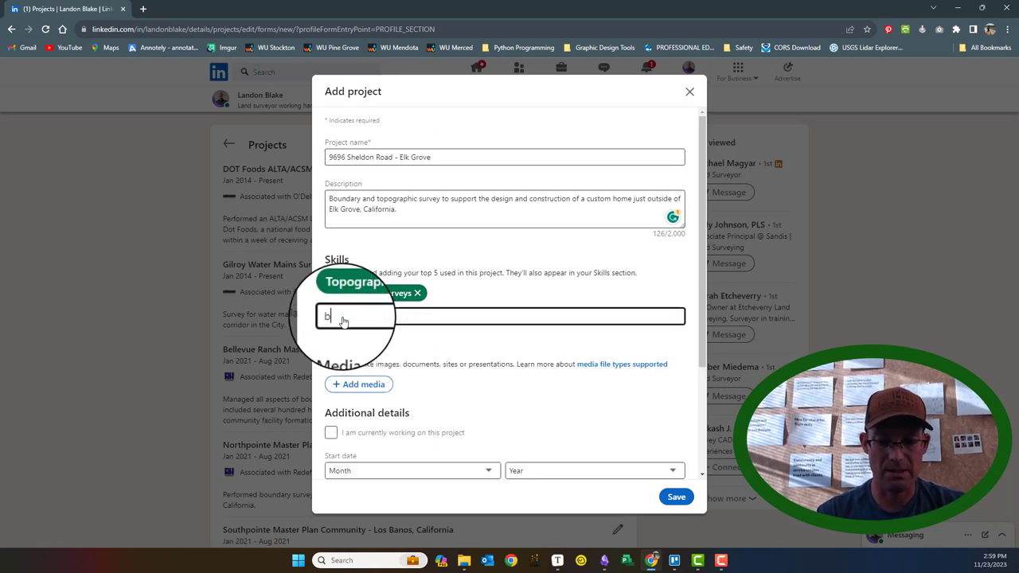
type("oundary")
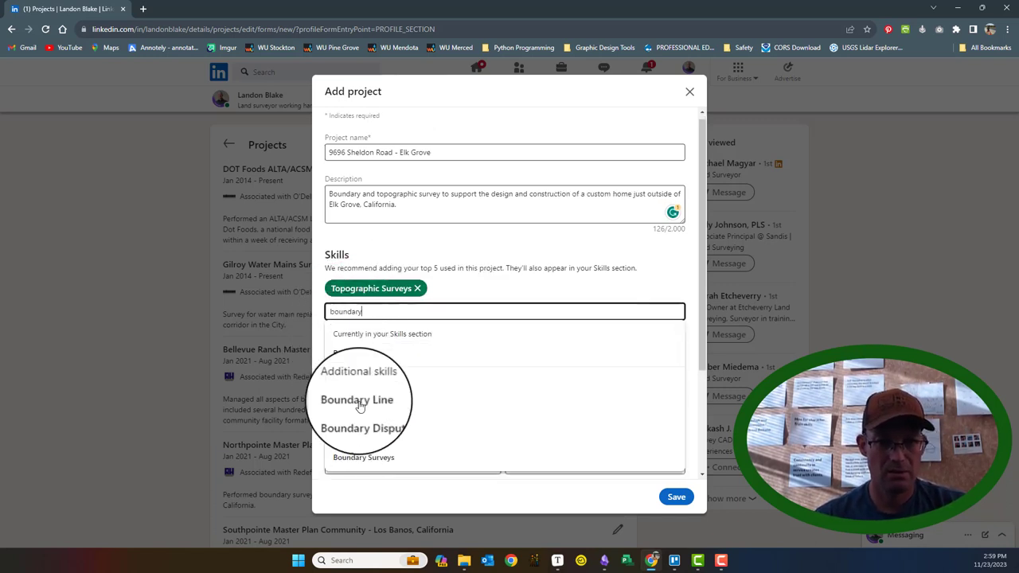
left_click(363, 456)
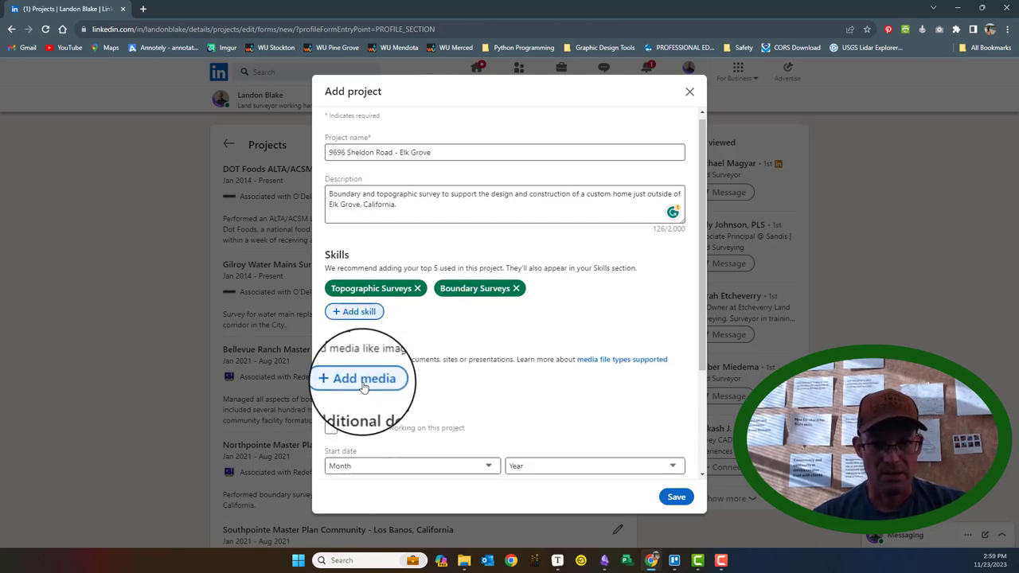
Upload the aerial photo as project media and save the project.
left_click(360, 379)
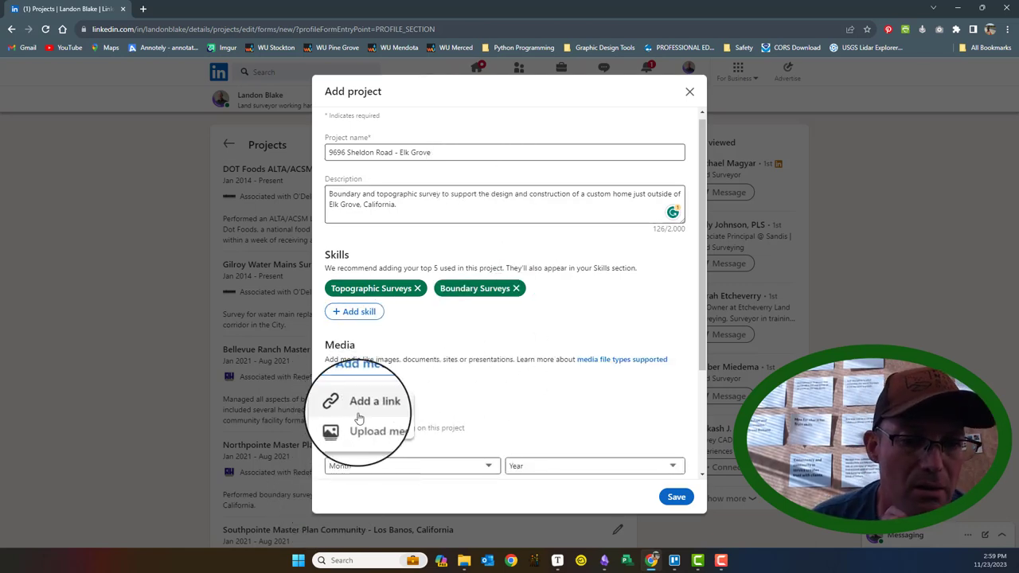
left_click(376, 430)
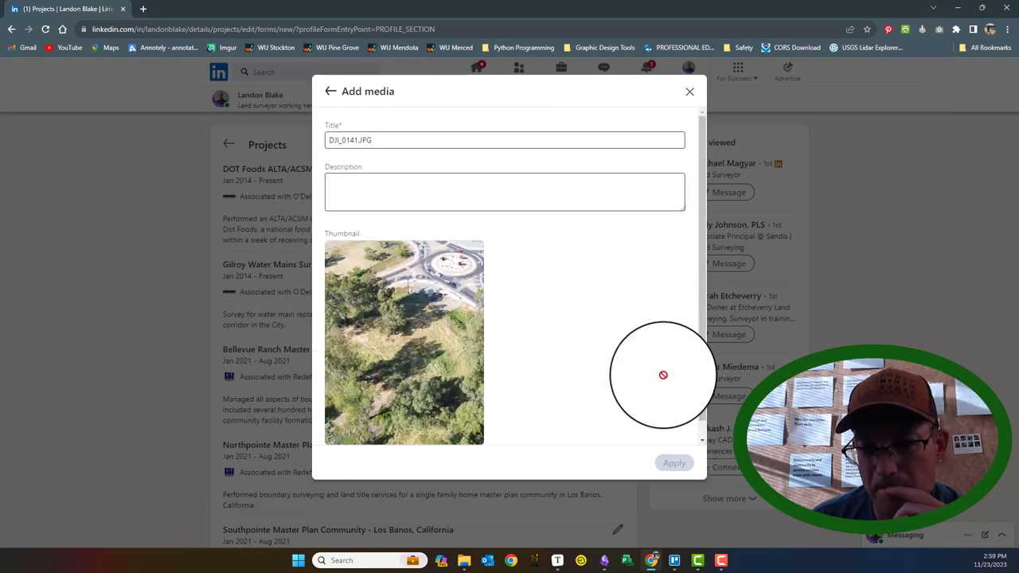
left_click(673, 462)
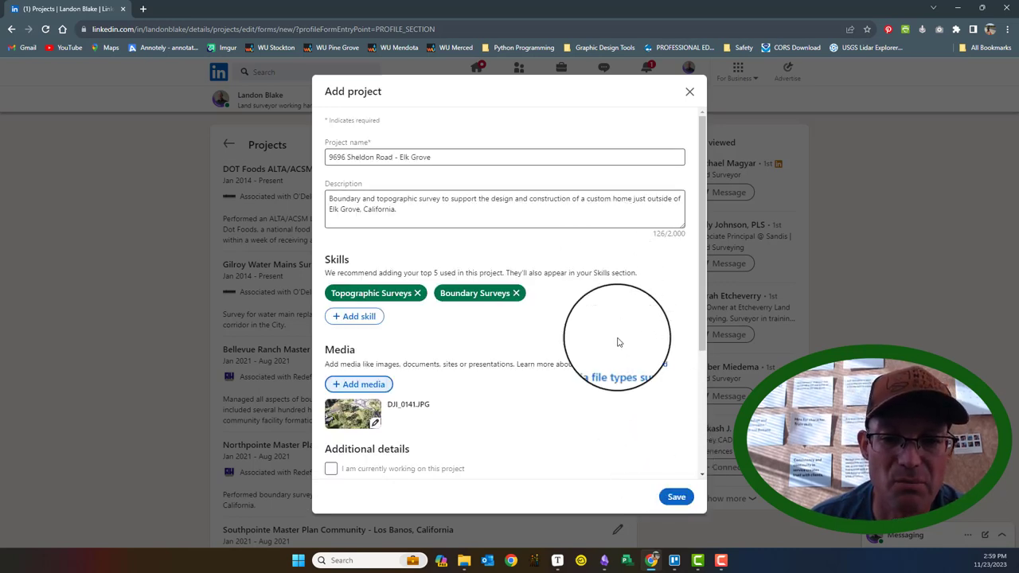
left_click(675, 497)
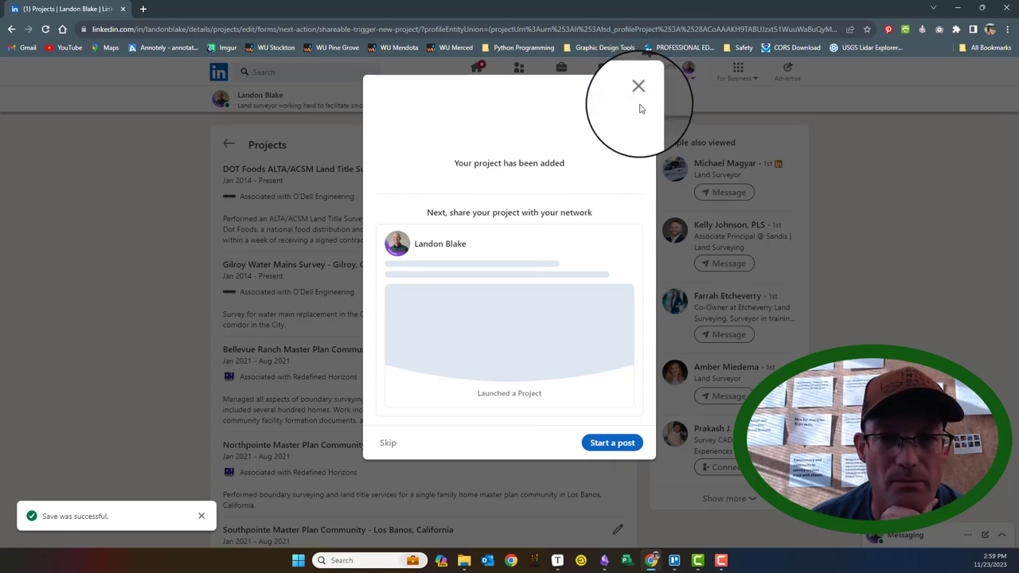
Dismiss the share-your-project prompt and open the full list of projects.
left_click(637, 86)
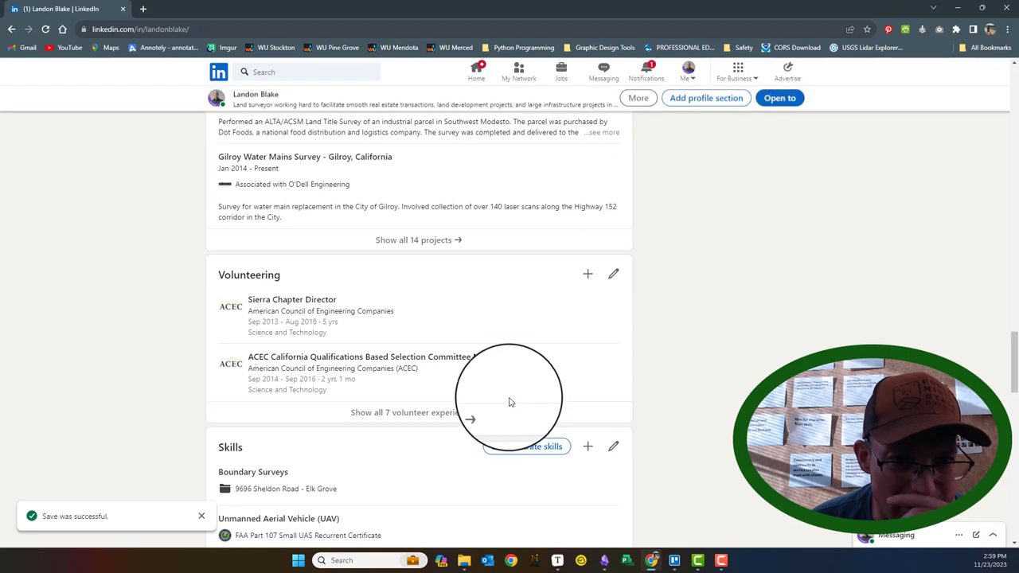
scroll("up", 3)
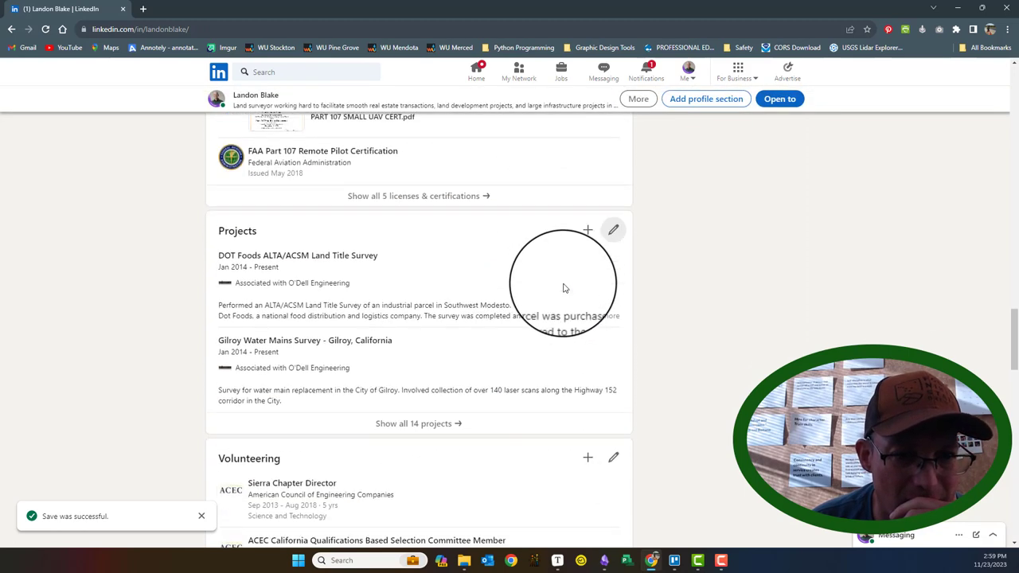
left_click(417, 423)
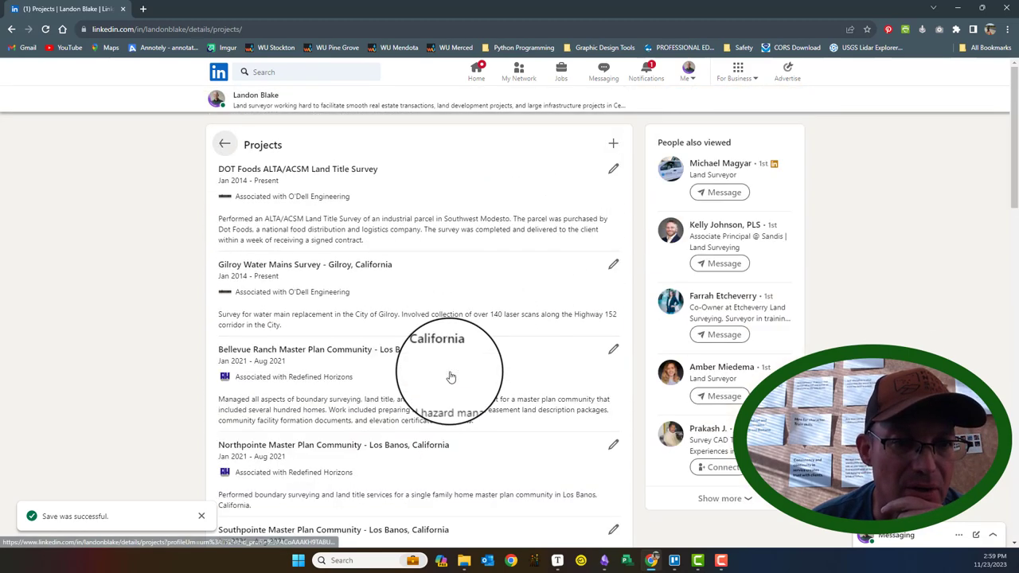
Scroll through the full projects list to review all 14 entries.
scroll("down", 3)
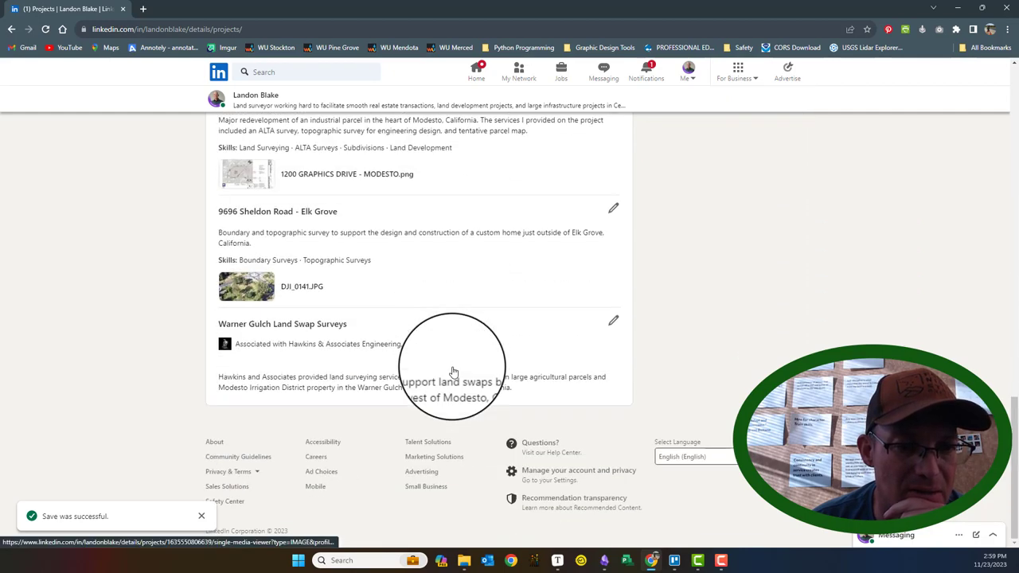
scroll("up", 3)
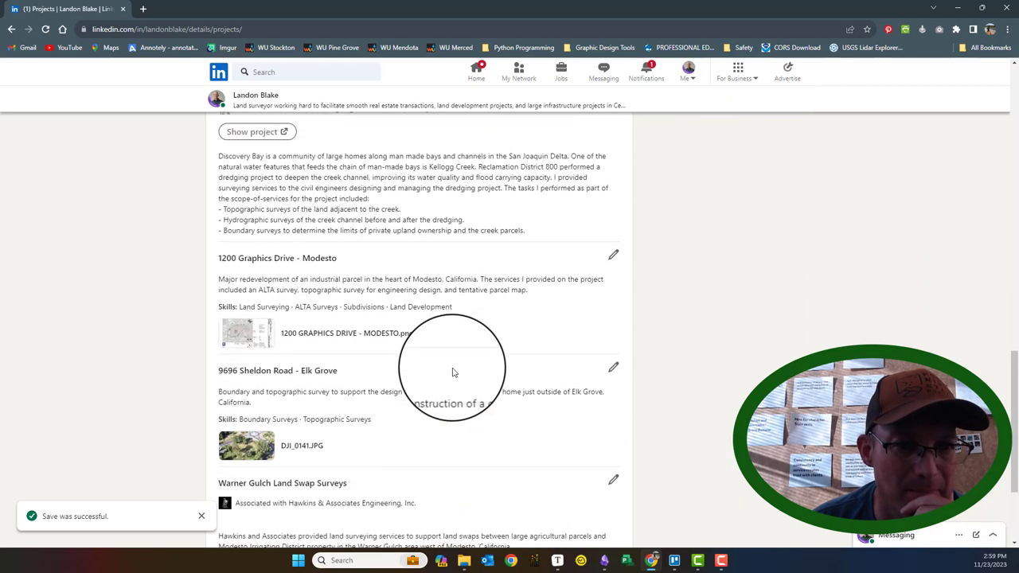
scroll("down", 3)
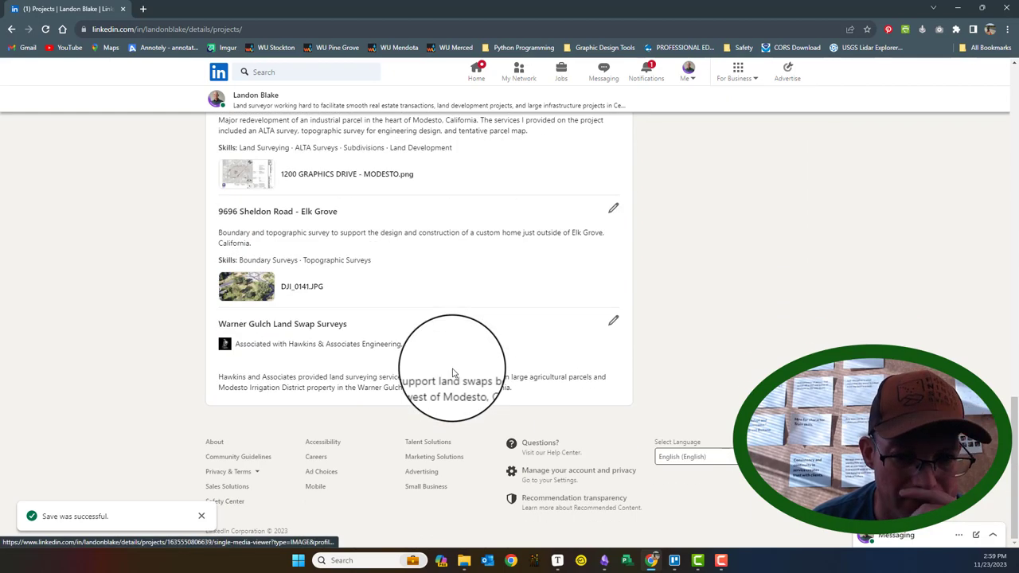
scroll("up", 3)
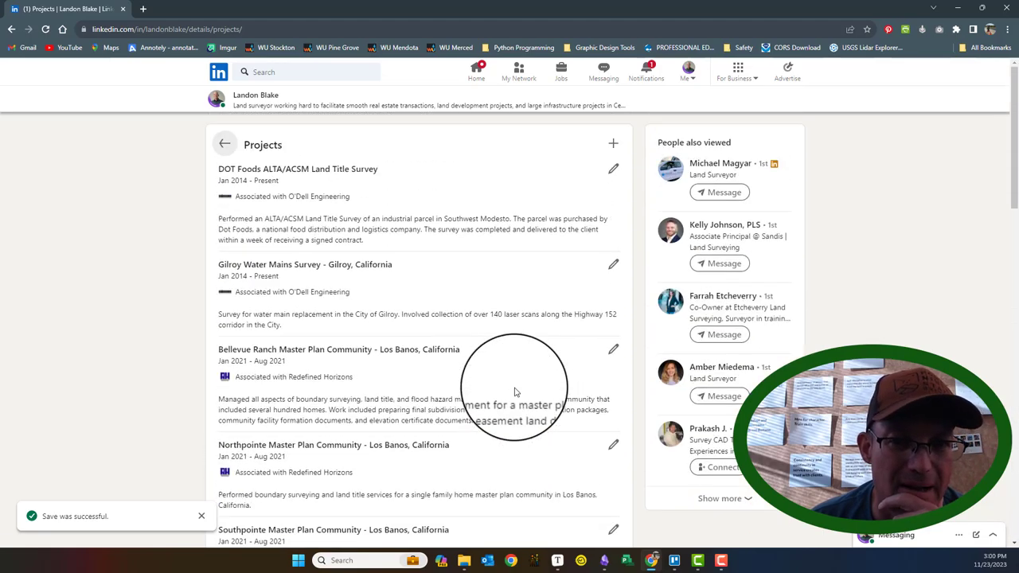
scroll("down", 3)
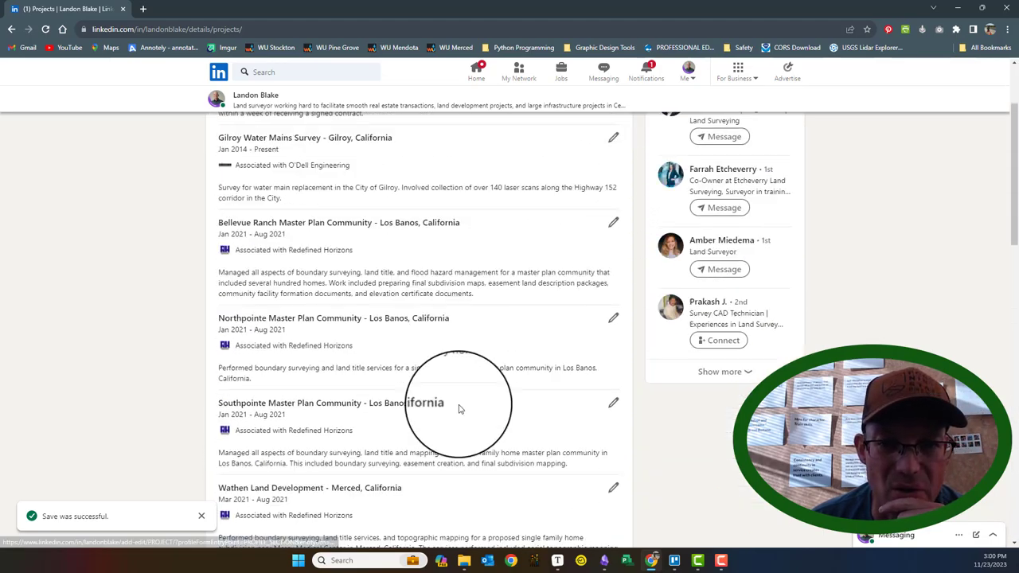
scroll("down", 3)
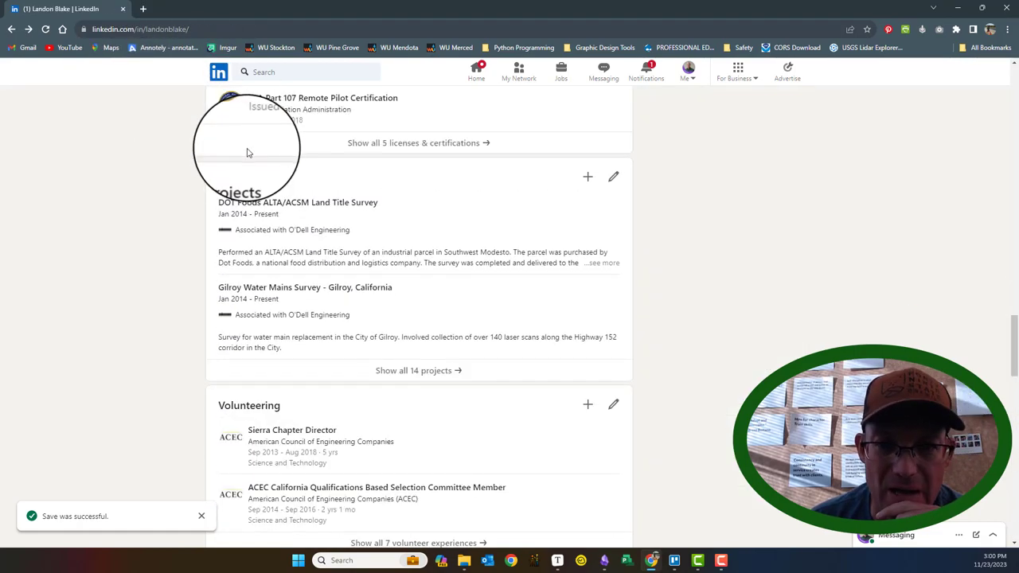
scroll("up", 3)
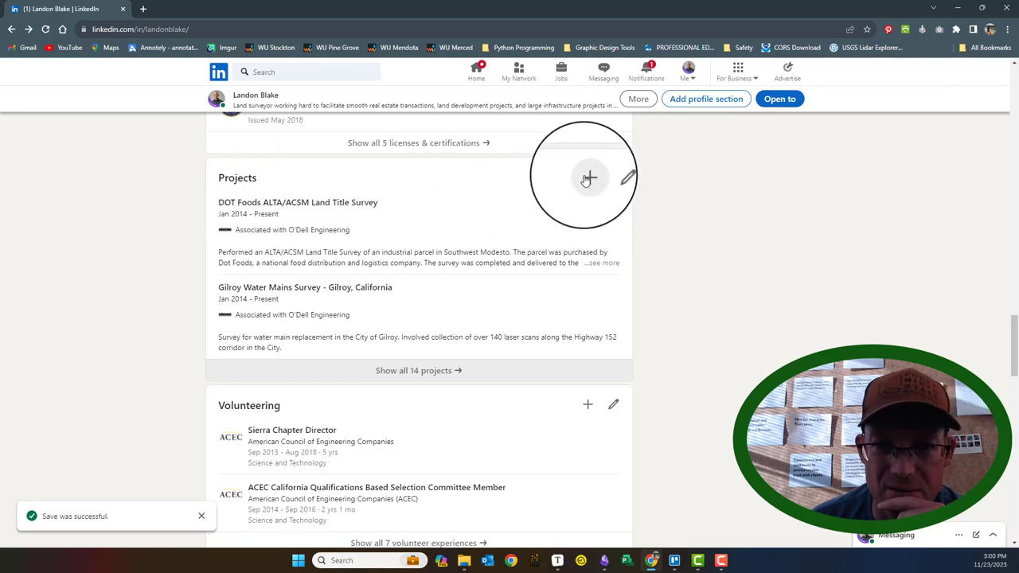
Mark the DOT Foods project as no longer ongoing with a March end date and save it.
left_click(417, 369)
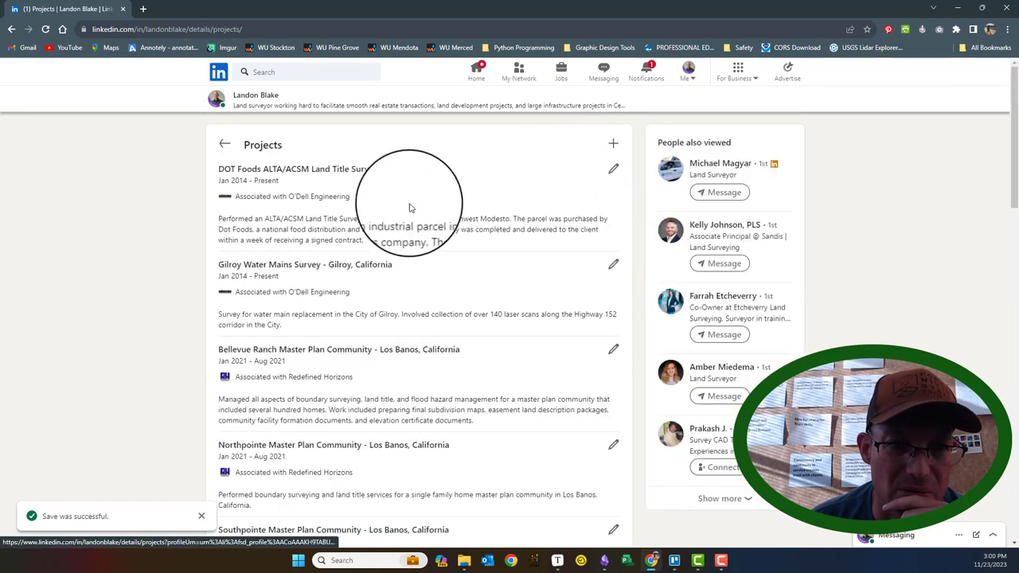
left_click(613, 168)
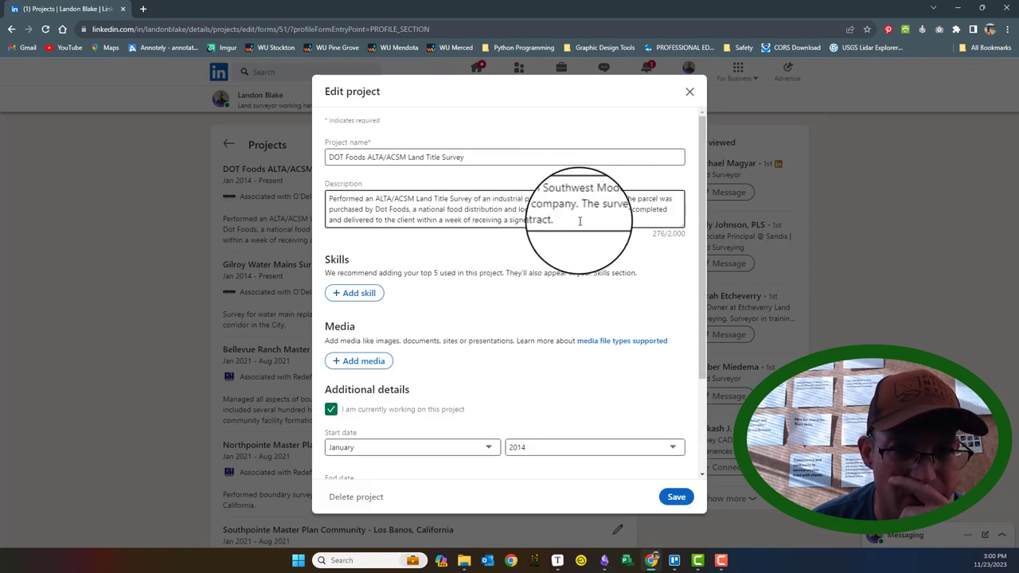
scroll("down", 3)
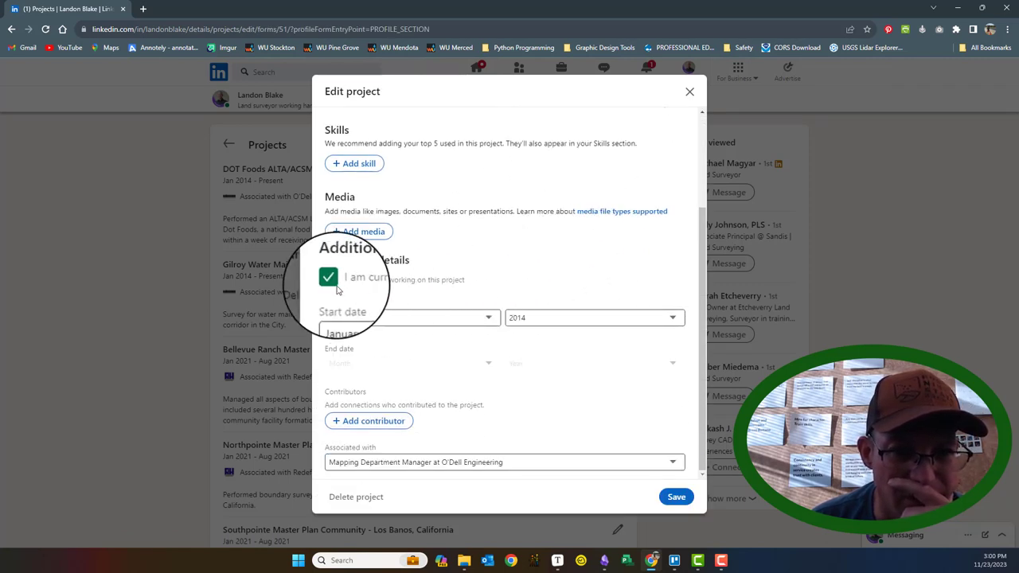
left_click(328, 280)
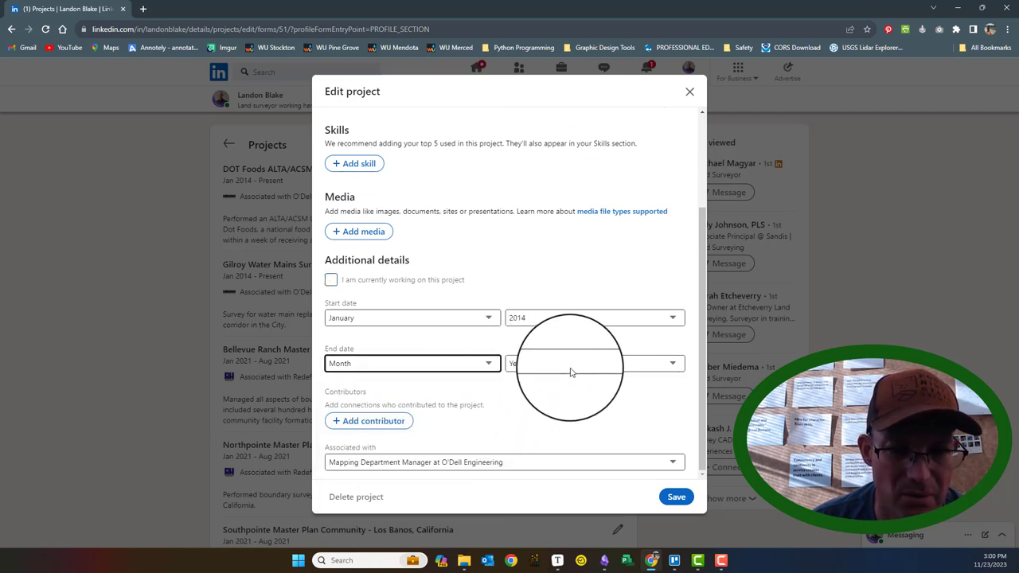
left_click(592, 363)
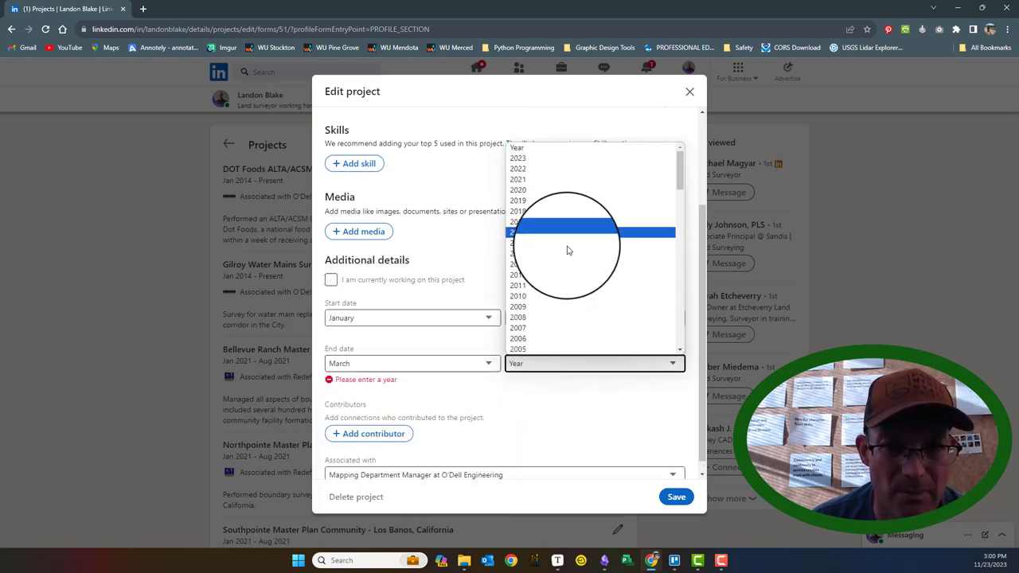
left_click(675, 497)
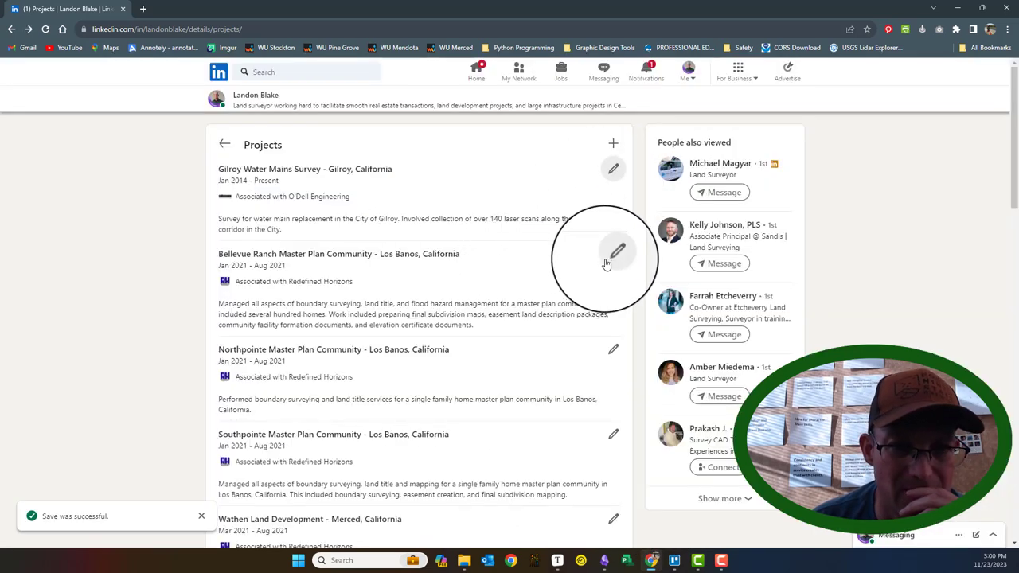
Close the Bellevue Ranch editor unchanged and open the 1200 Graphics Drive project for editing.
left_click(613, 258)
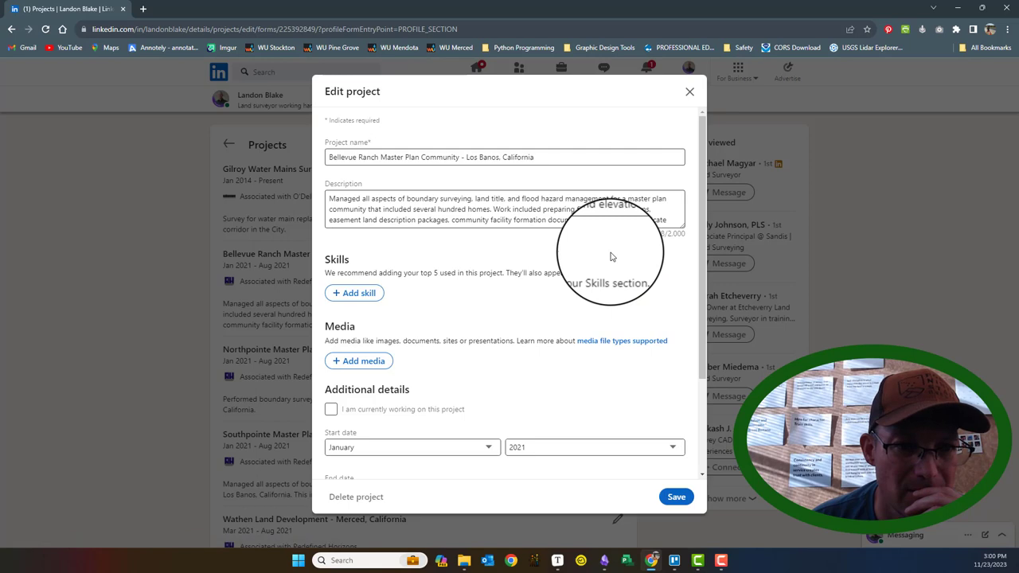
left_click(689, 91)
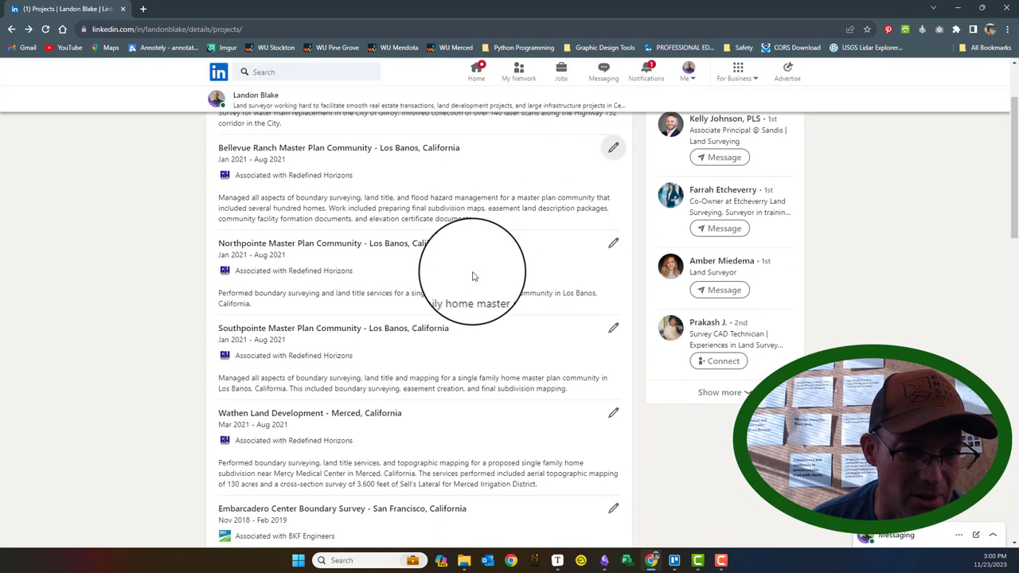
scroll("down", 3)
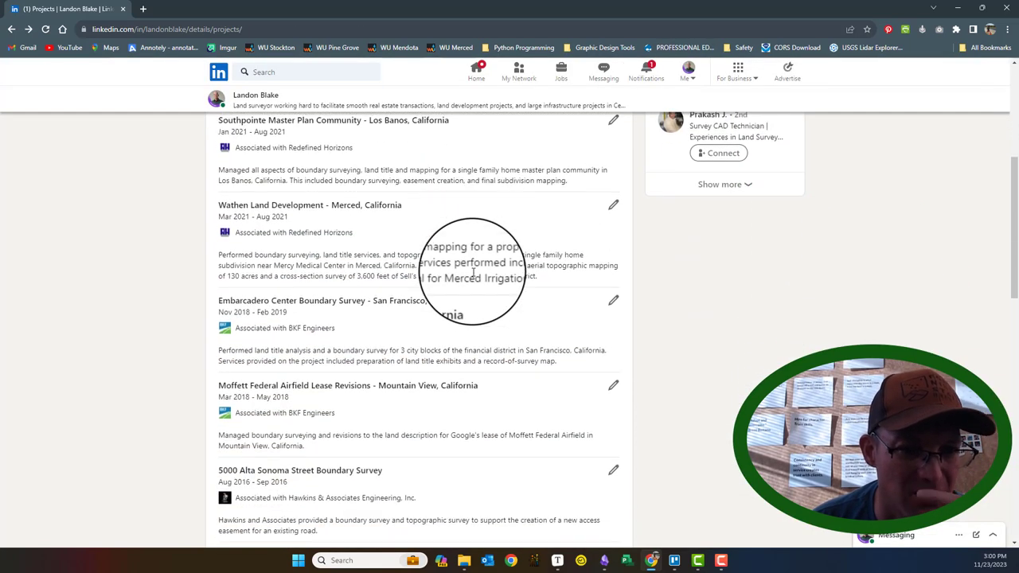
scroll("down", 3)
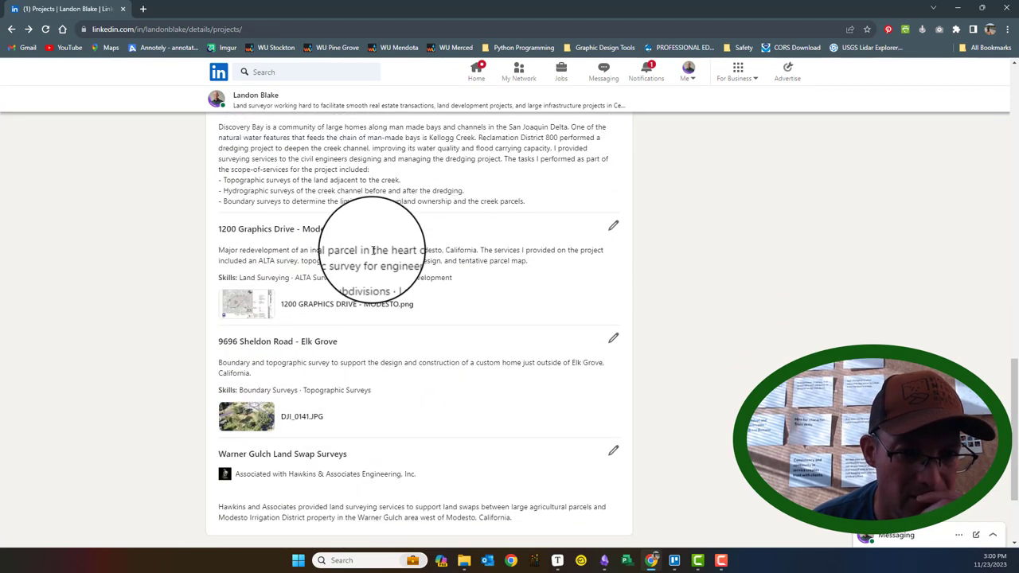
left_click(613, 226)
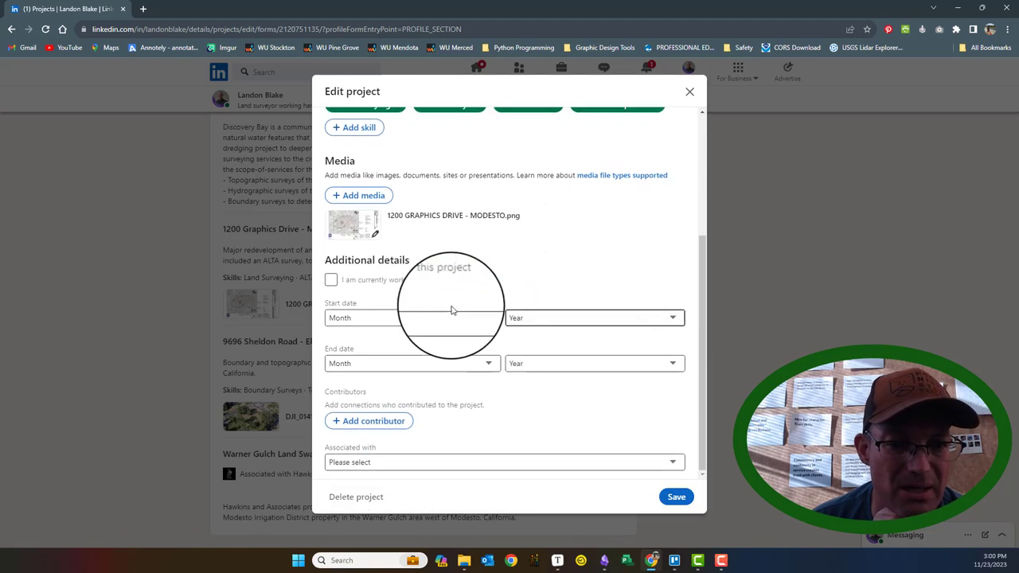
Mark 1200 Graphics Drive as currently ongoing since June 2023 and save it.
left_click(410, 319)
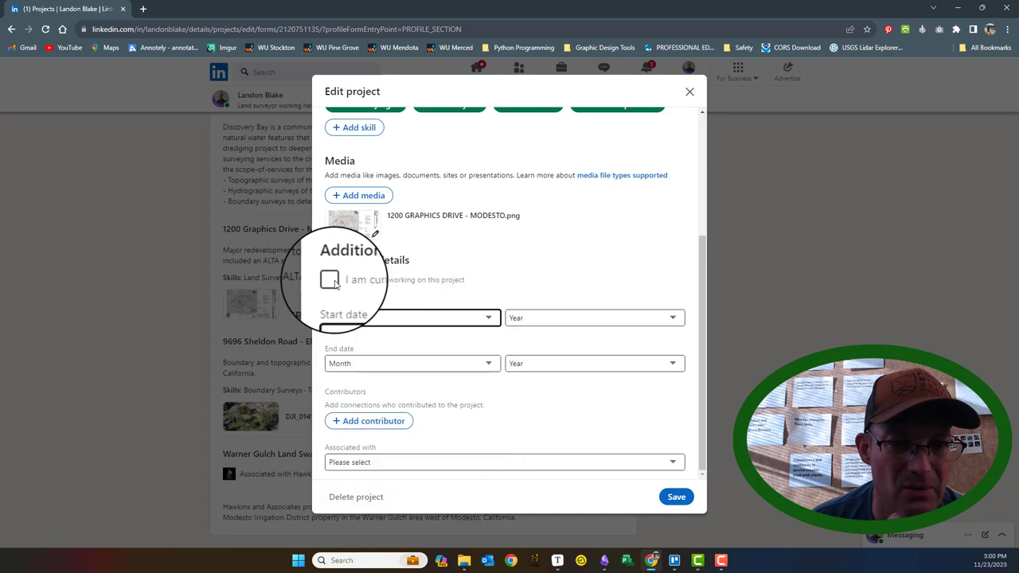
left_click(411, 319)
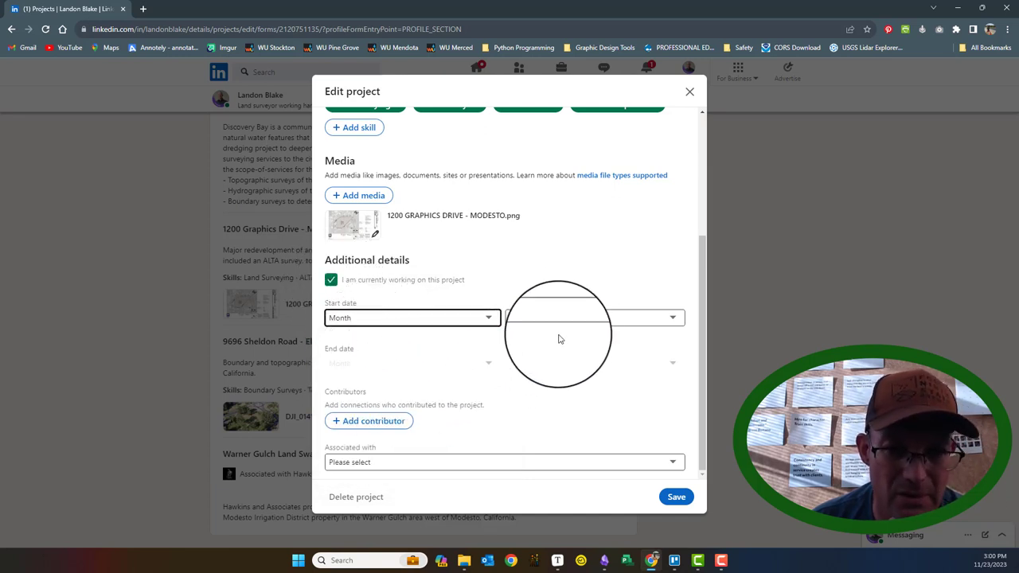
left_click(592, 318)
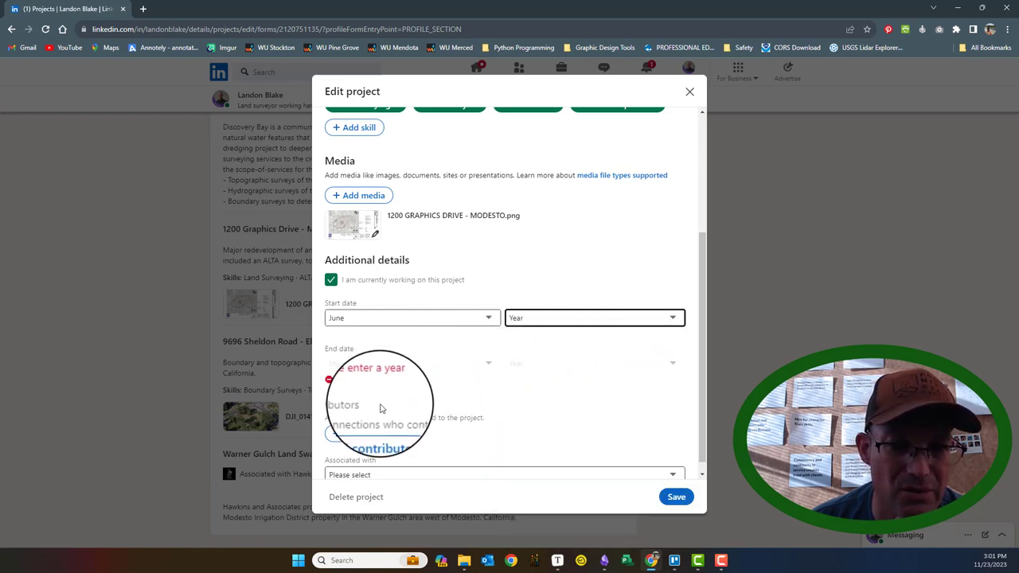
left_click(592, 319)
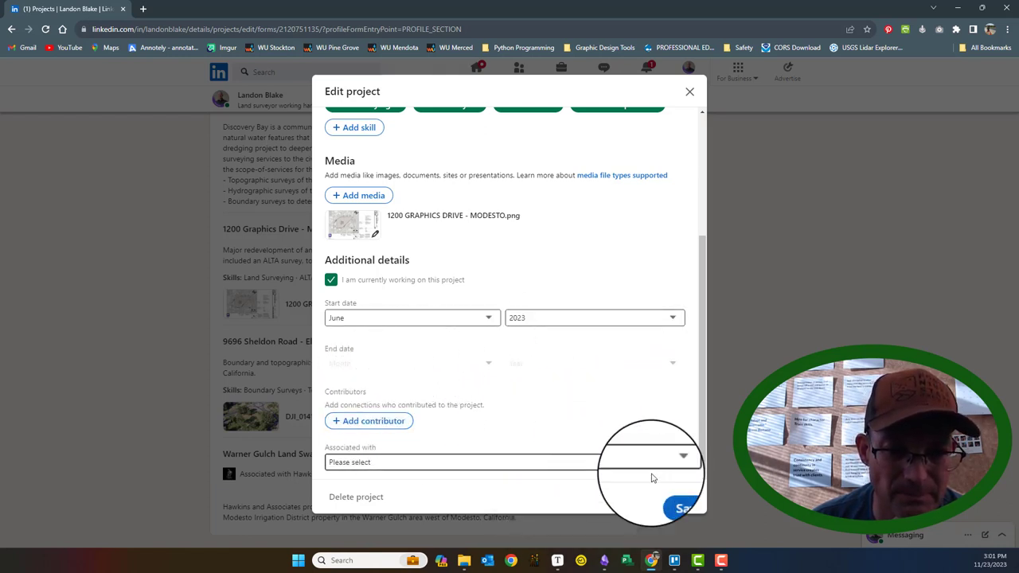
left_click(681, 508)
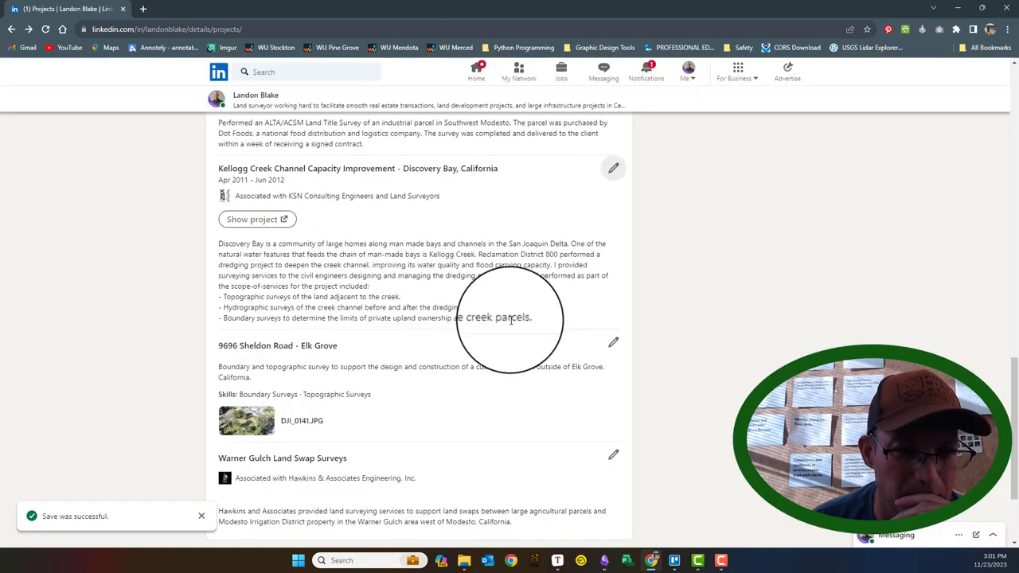
left_click(613, 342)
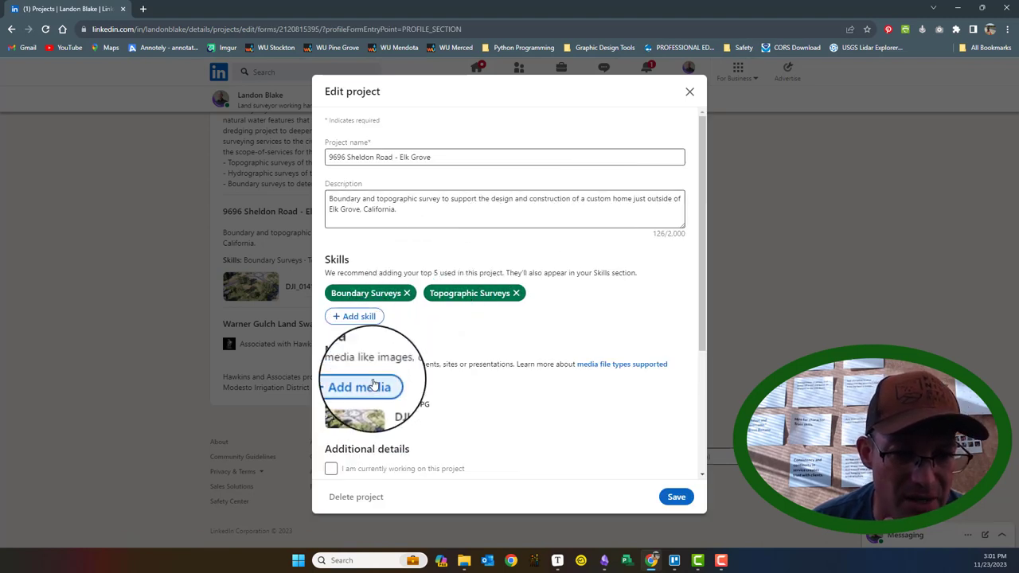
scroll("down", 3)
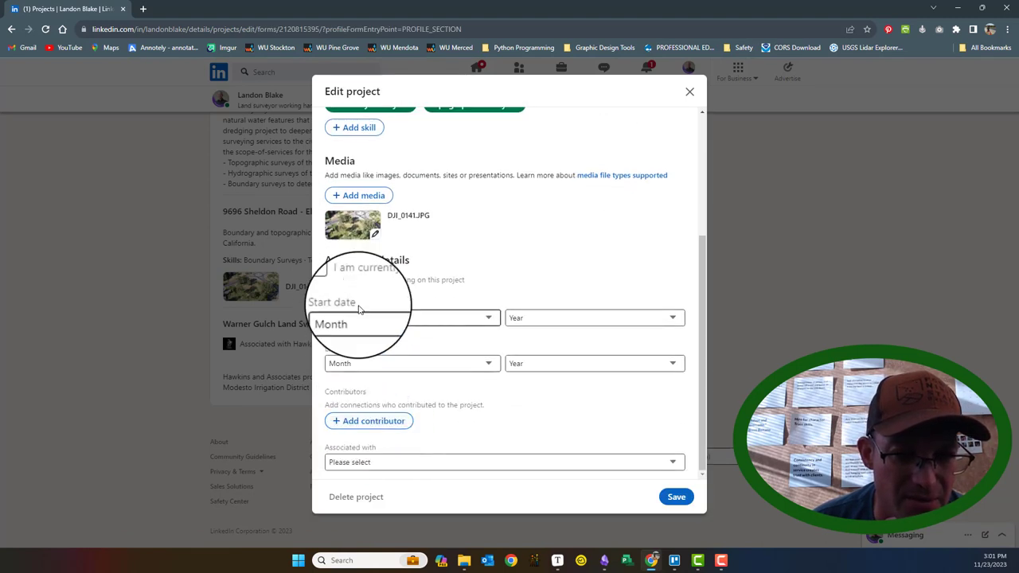
left_click(411, 319)
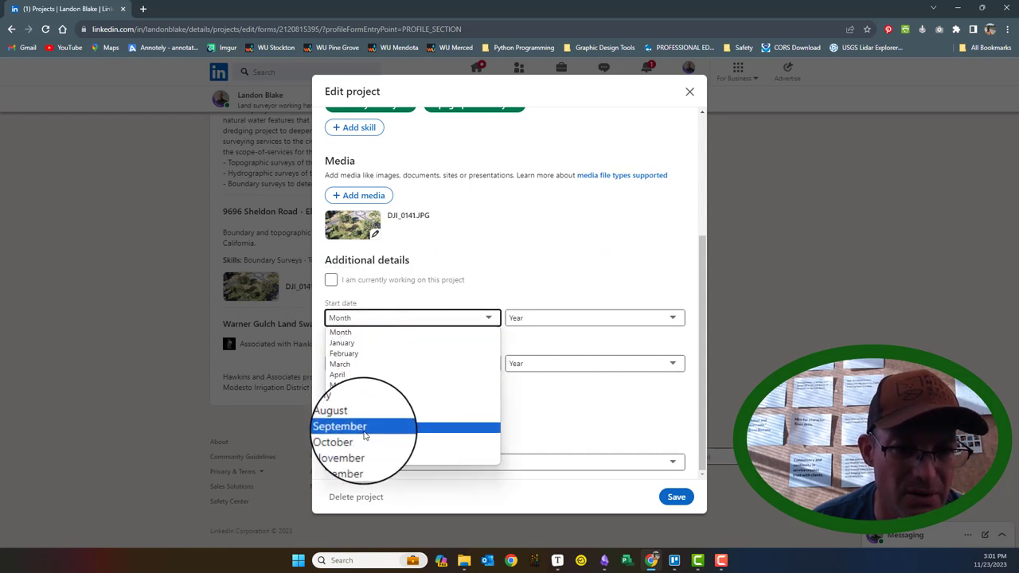
left_click(339, 426)
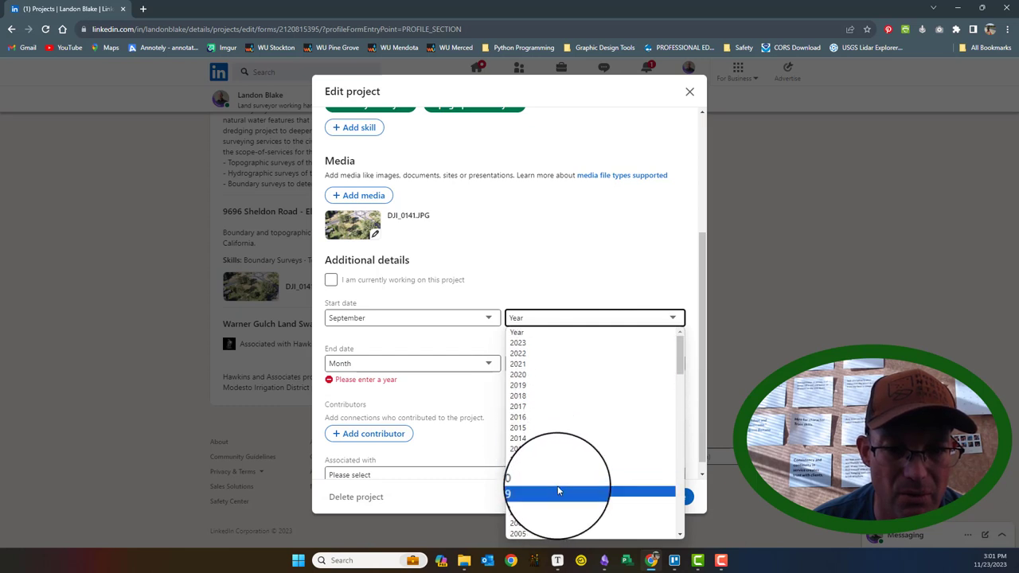
left_click(517, 342)
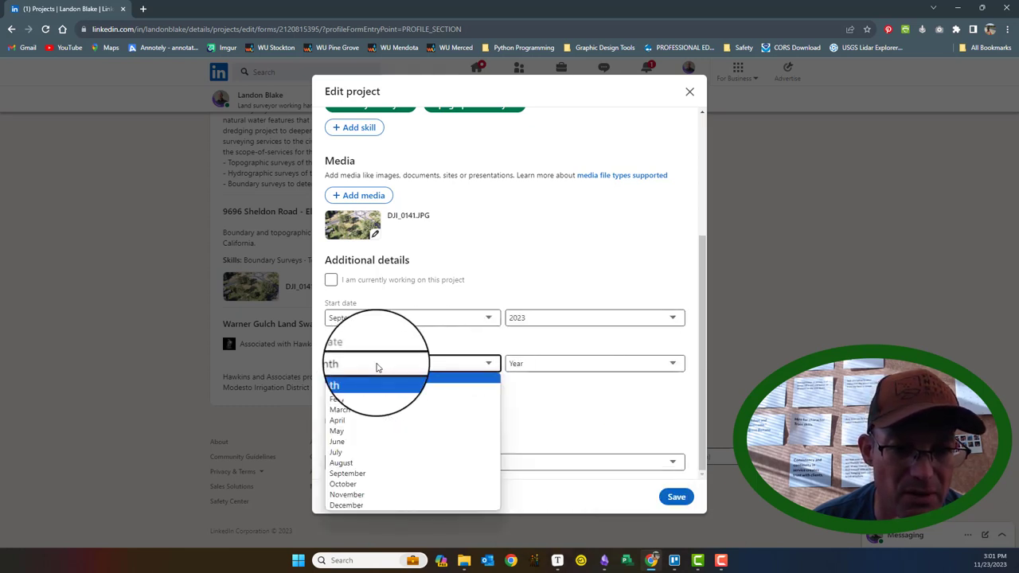
Give the project an October 2023 end date and save it.
left_click(347, 472)
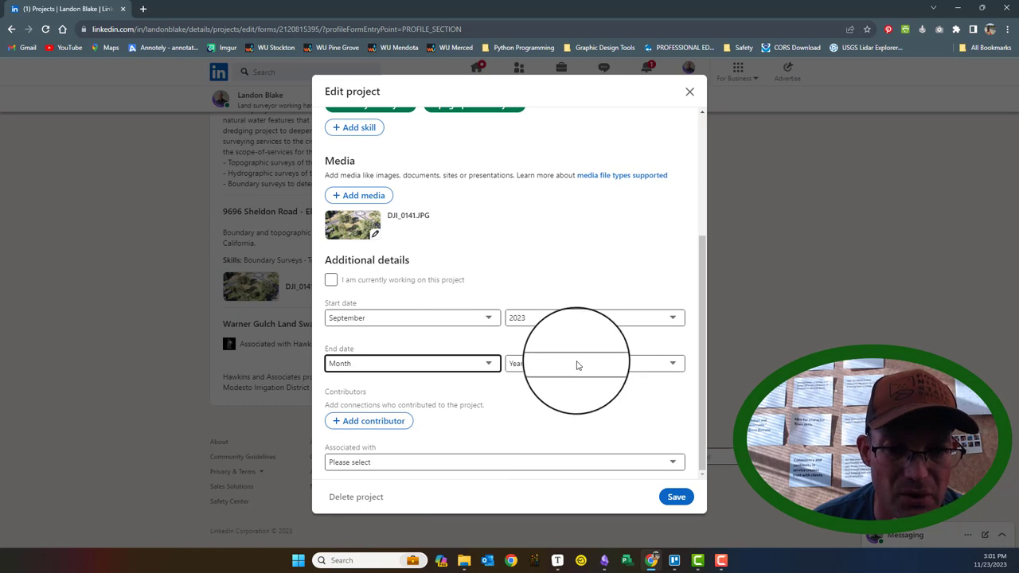
left_click(411, 363)
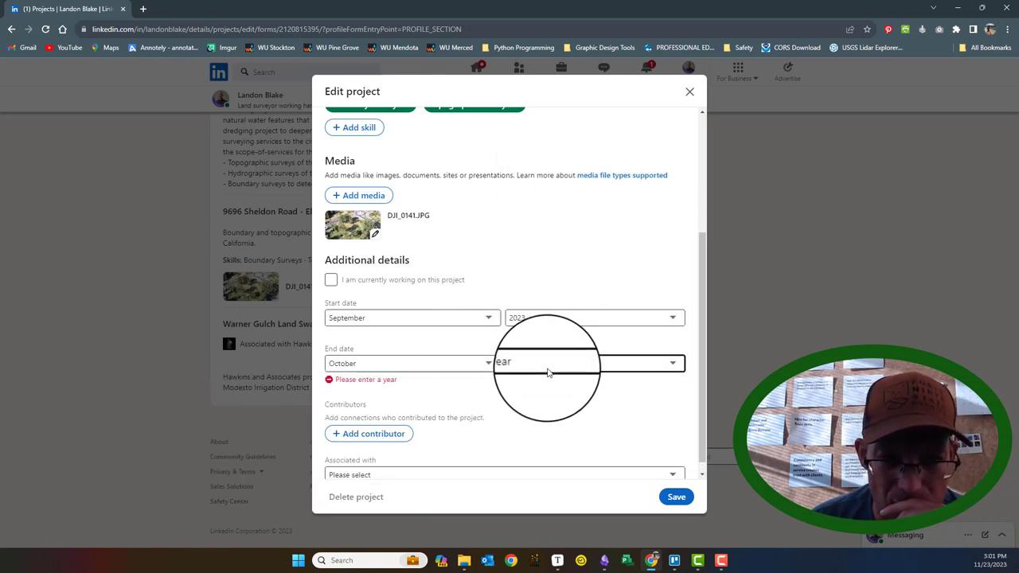
mouse_move(643, 407)
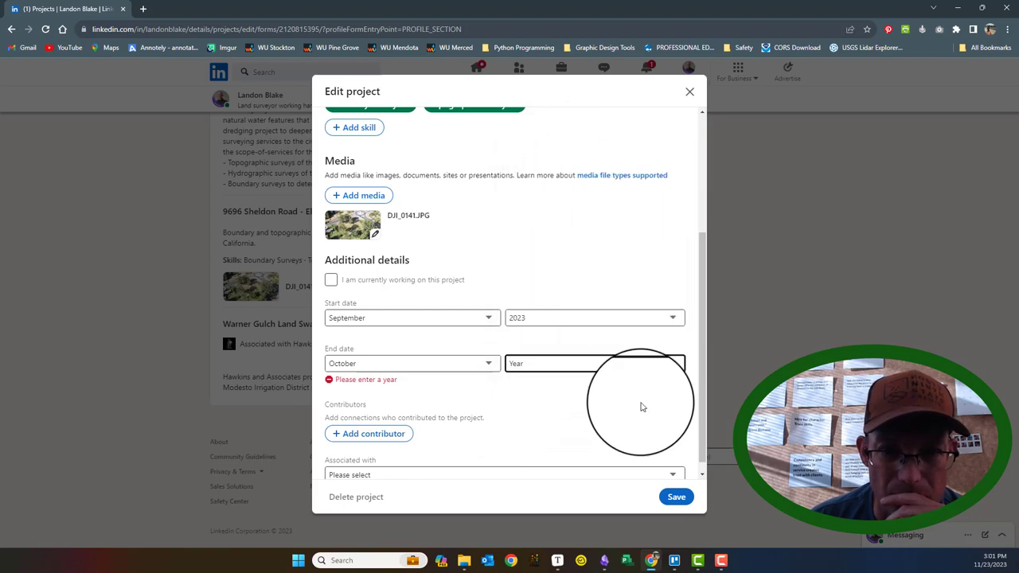
left_click(675, 497)
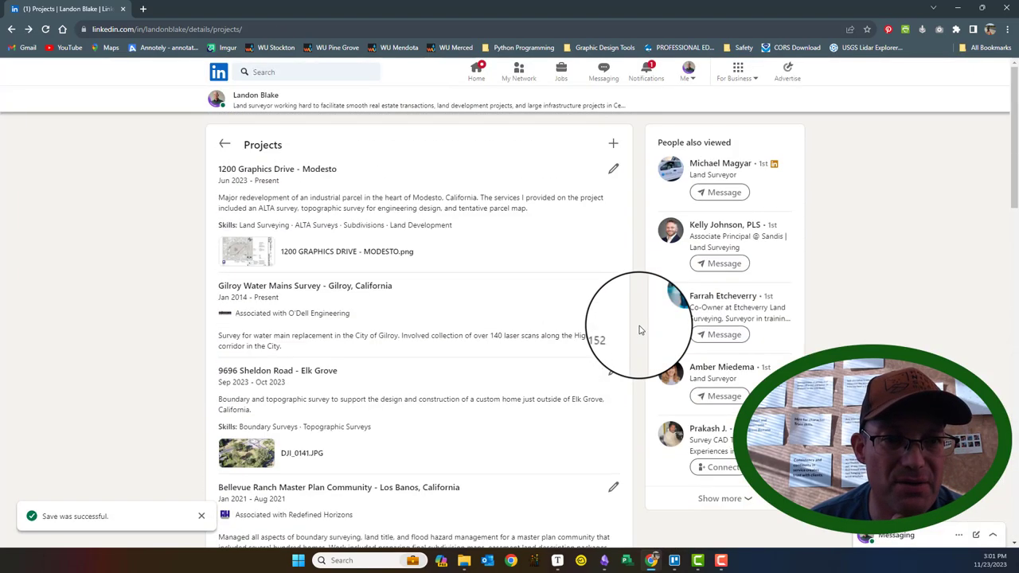
mouse_move(538, 191)
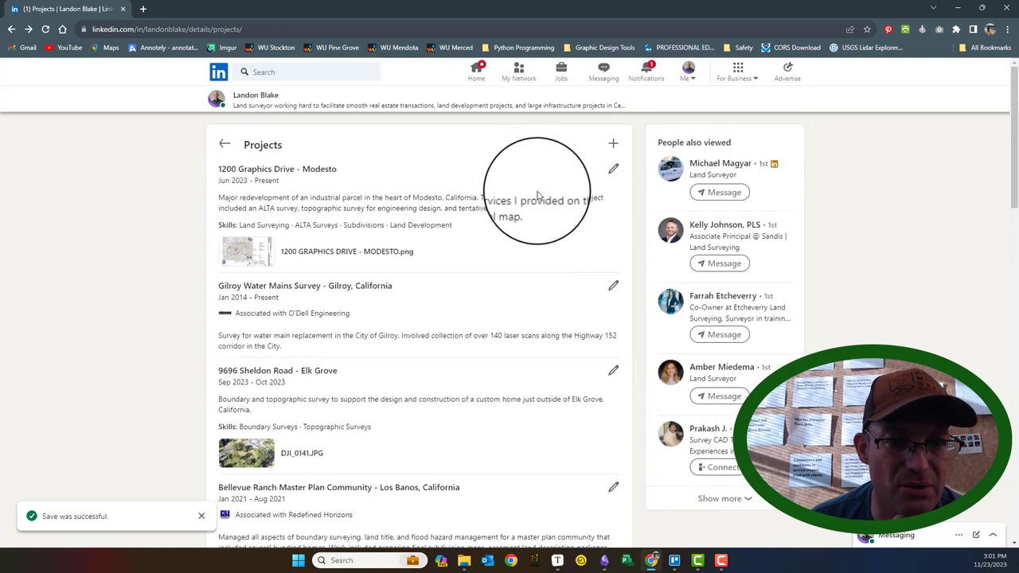
Unmark Gilroy Water Mains Survey as ongoing, set its end date to June 2014 and save.
left_click(612, 285)
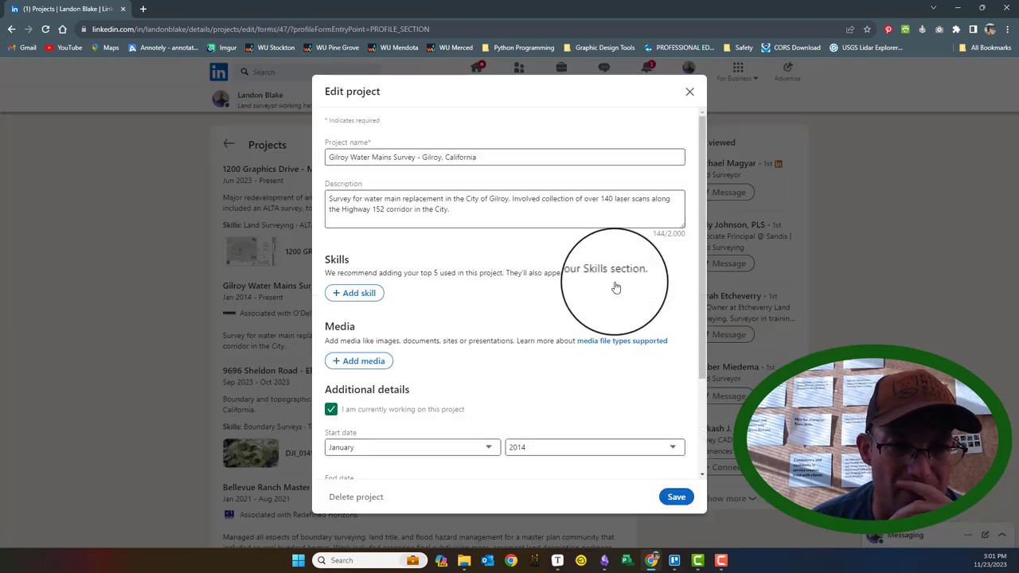
scroll("down", 3)
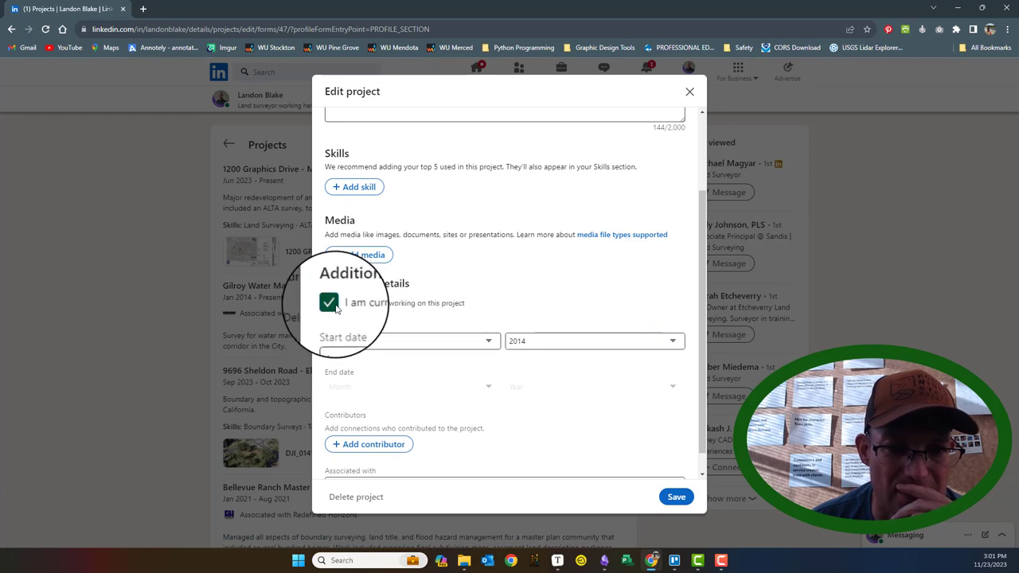
left_click(411, 387)
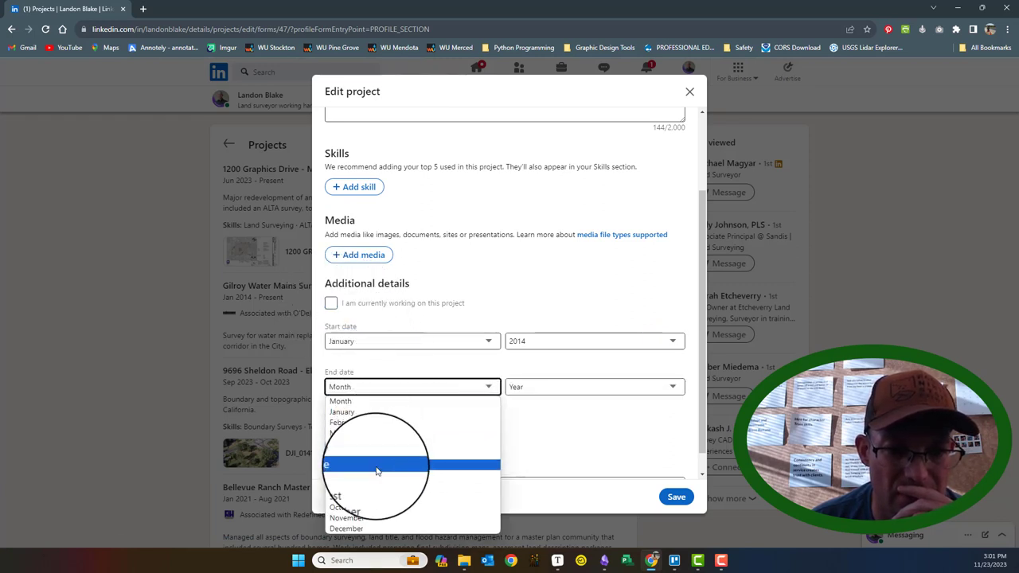
left_click(374, 465)
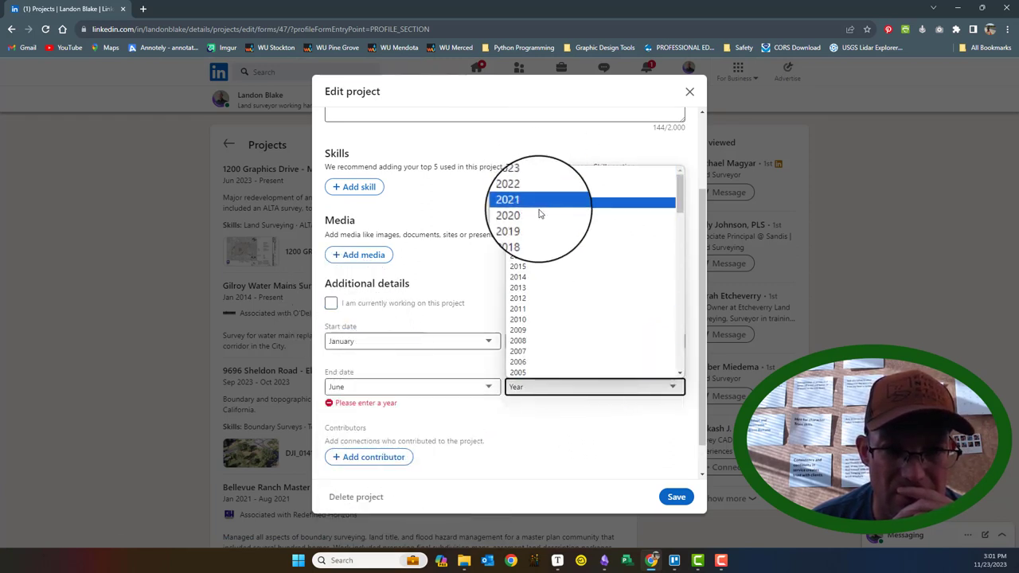
left_click(516, 277)
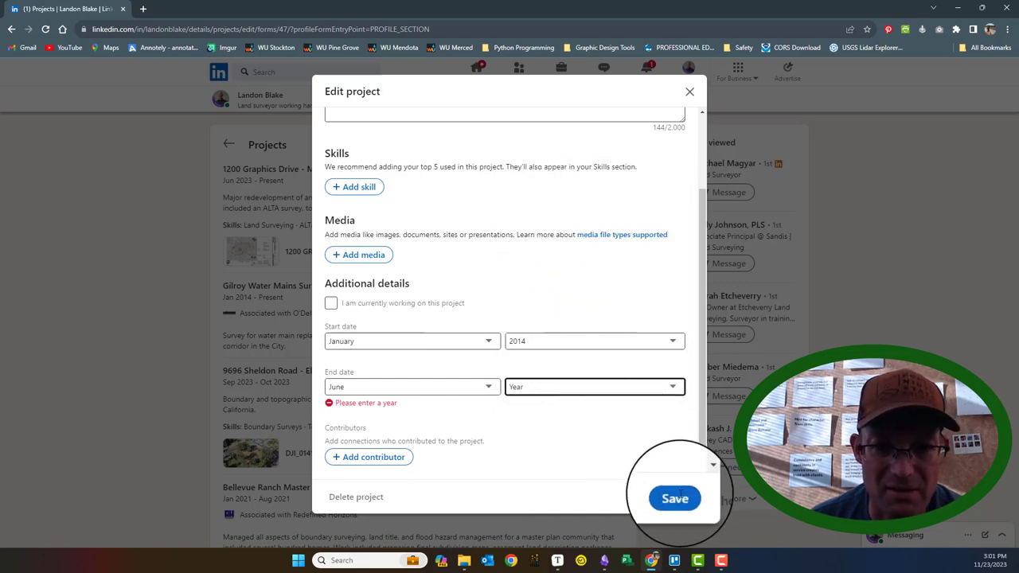
left_click(675, 497)
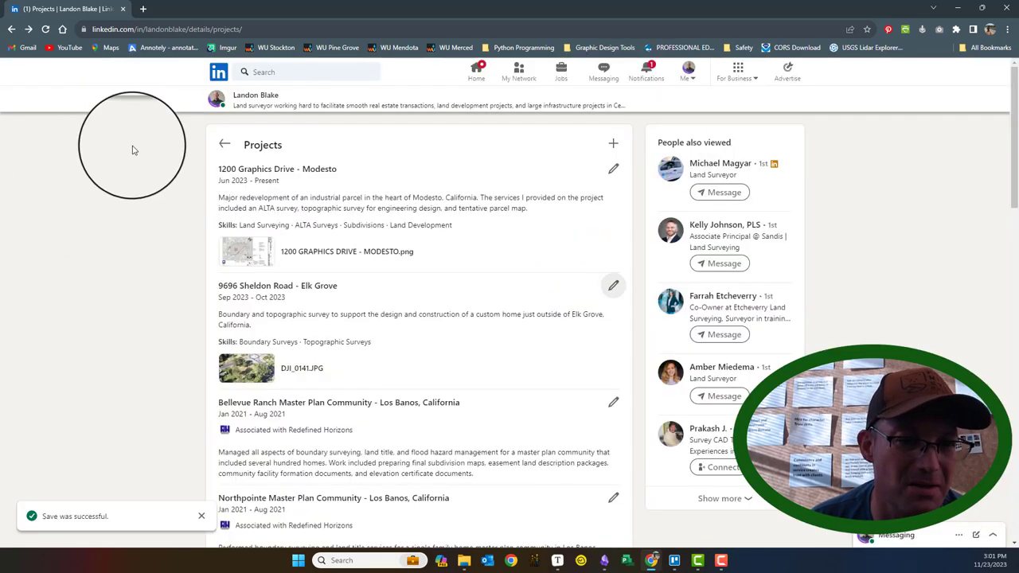
scroll("down", 3)
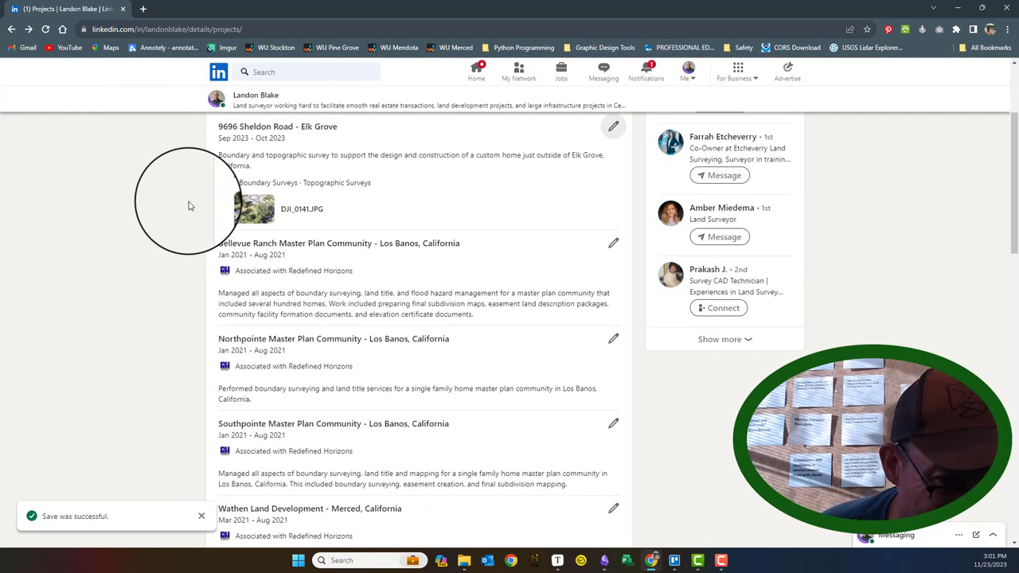
scroll("up", 3)
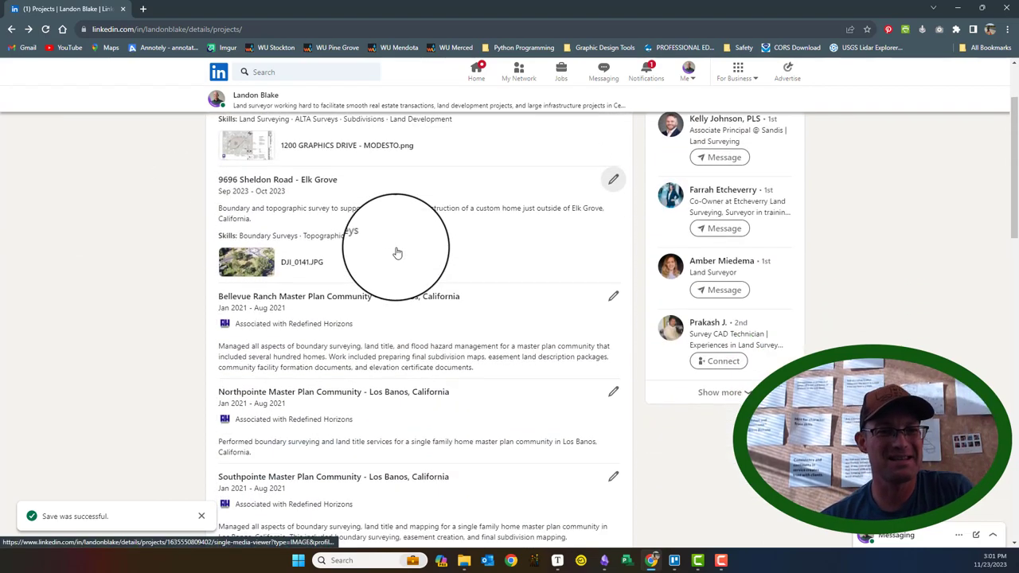
scroll("down", 3)
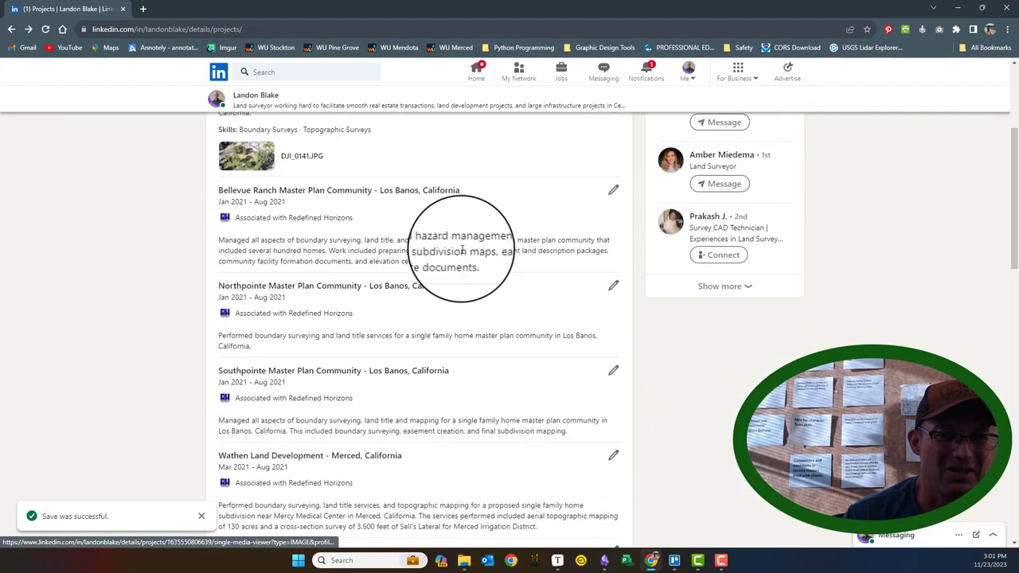
scroll("down", 3)
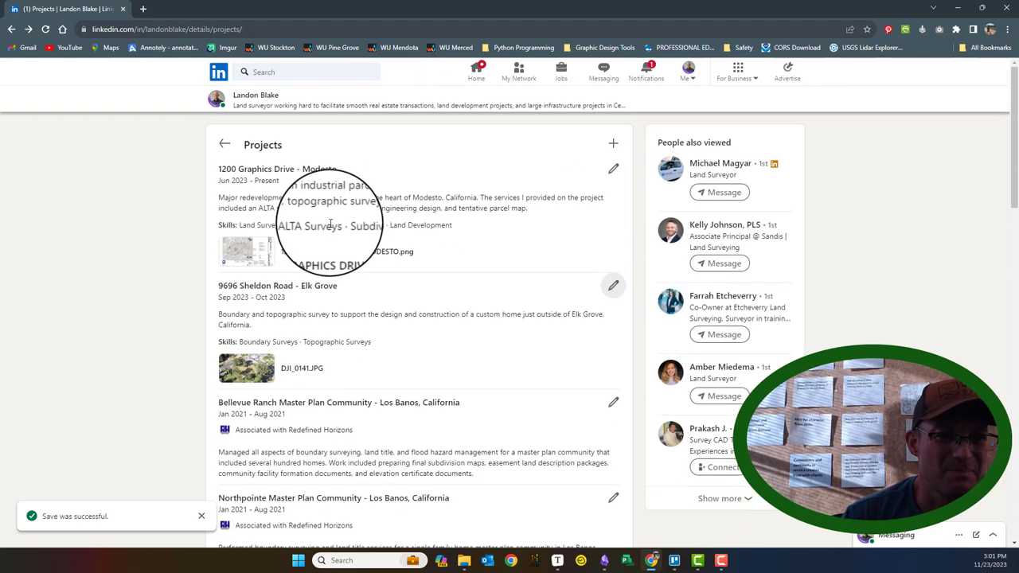
scroll("down", 3)
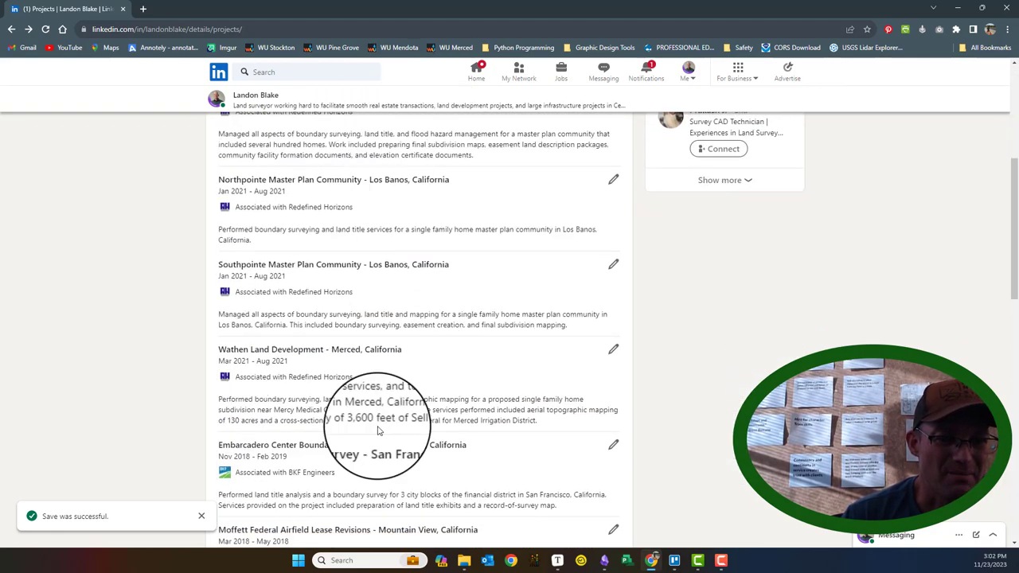
scroll("down", 3)
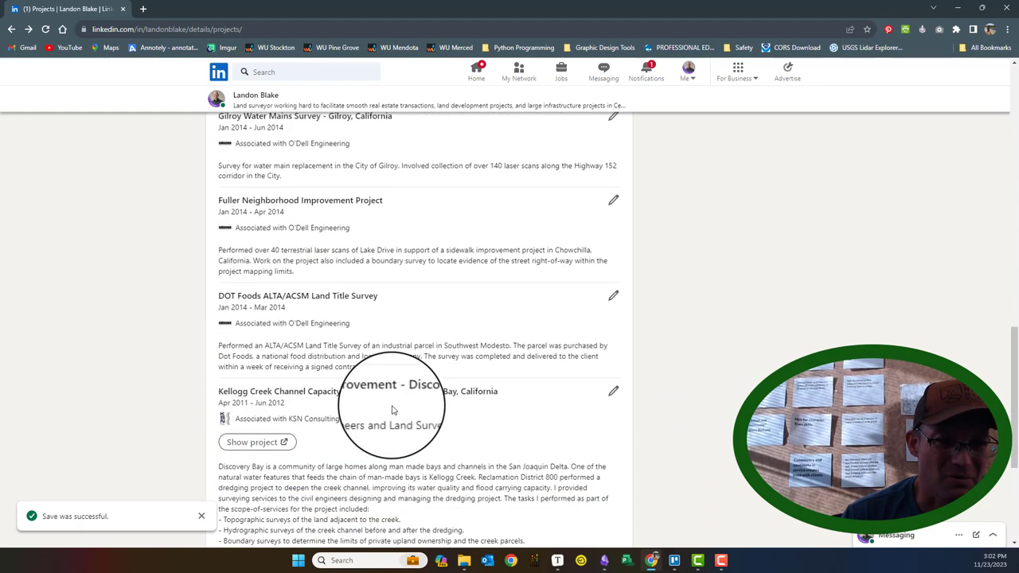
mouse_move(423, 233)
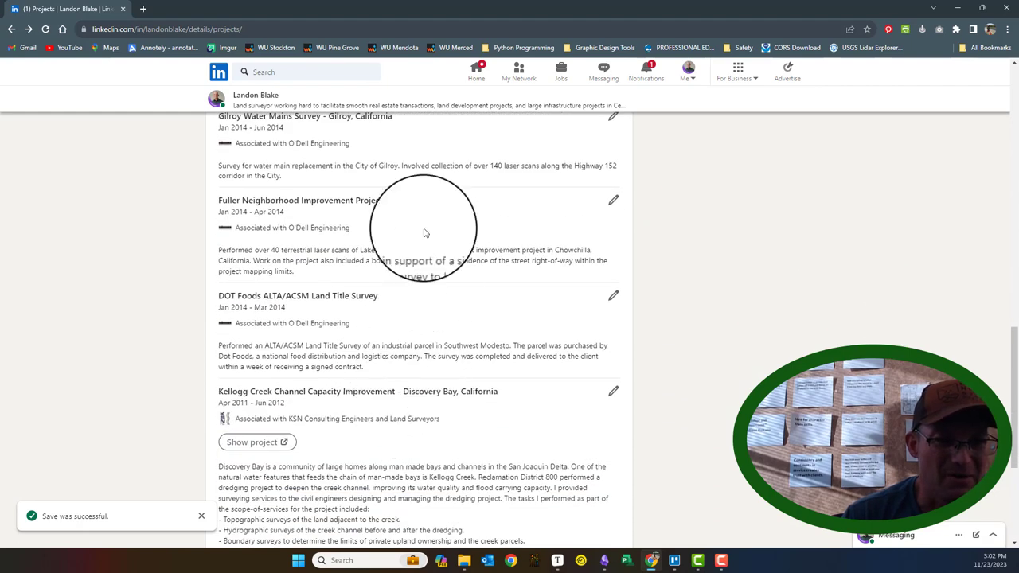
scroll("down", 3)
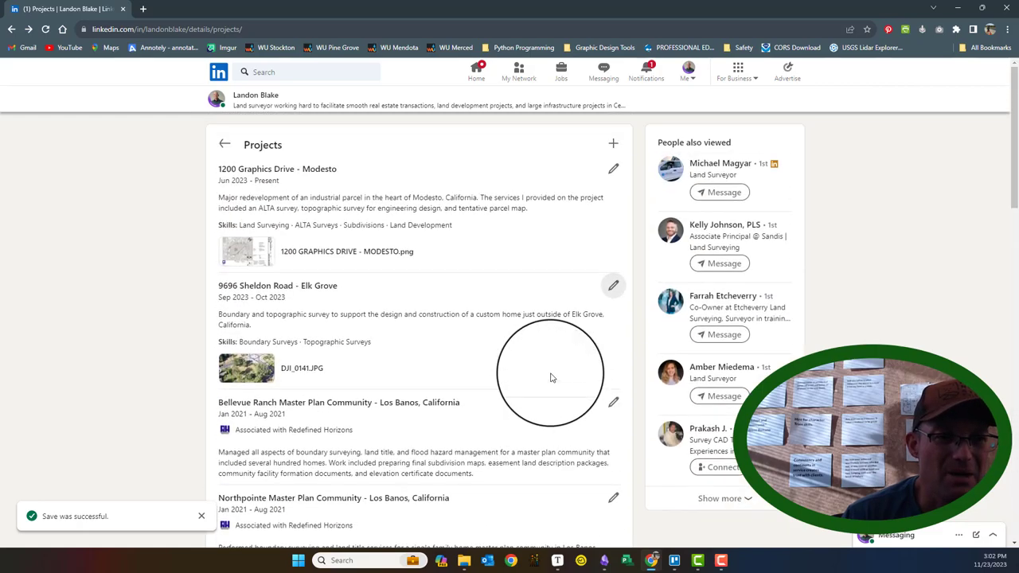
scroll("down", 3)
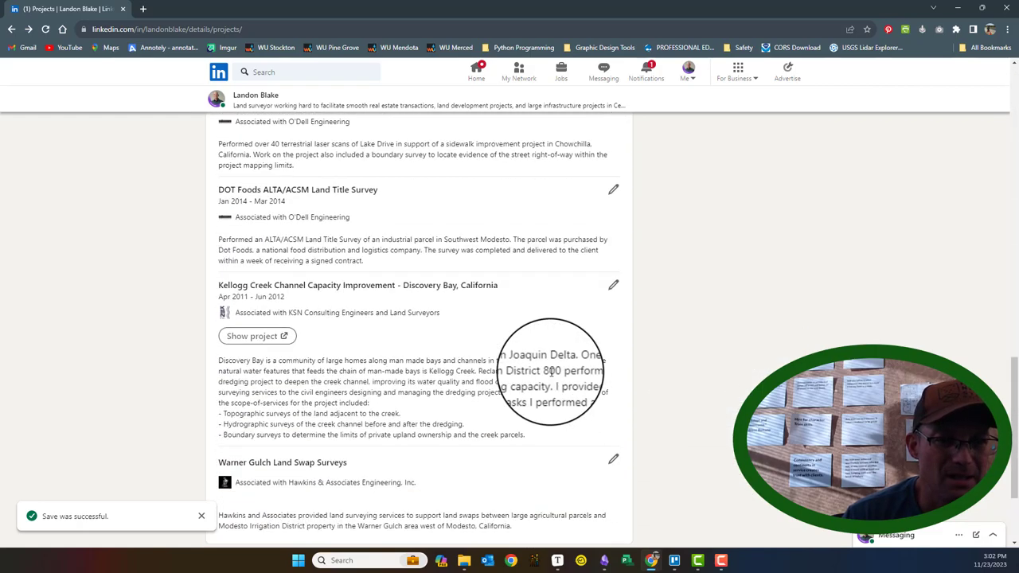
scroll("up", 3)
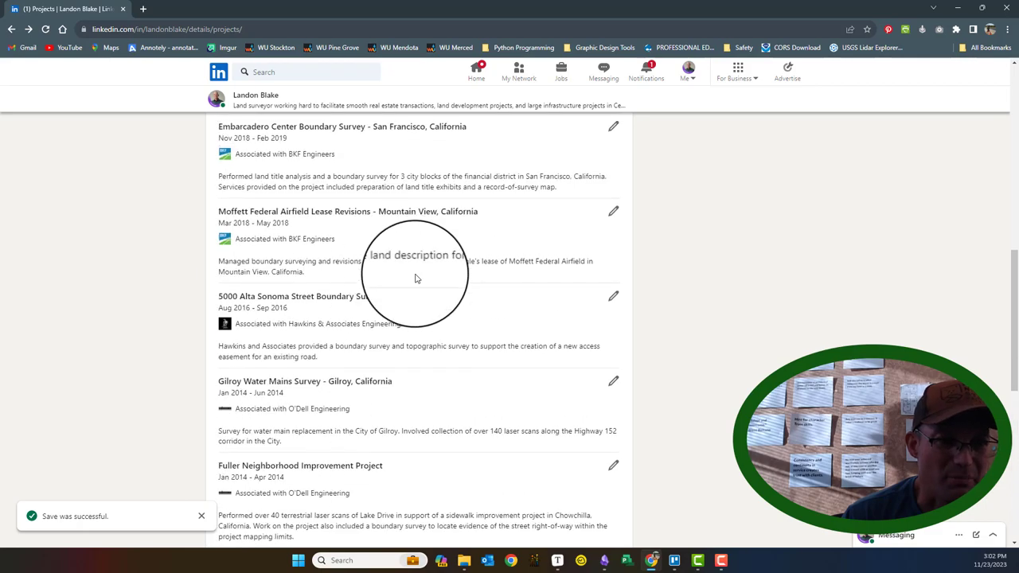
scroll("up", 3)
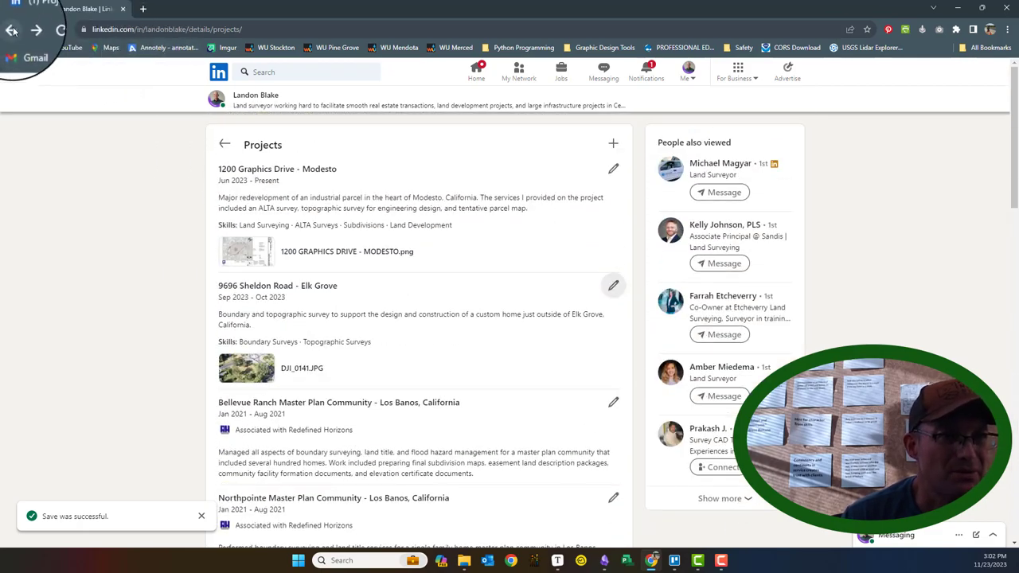
Return to the main profile and open the full Volunteering list.
left_click(11, 29)
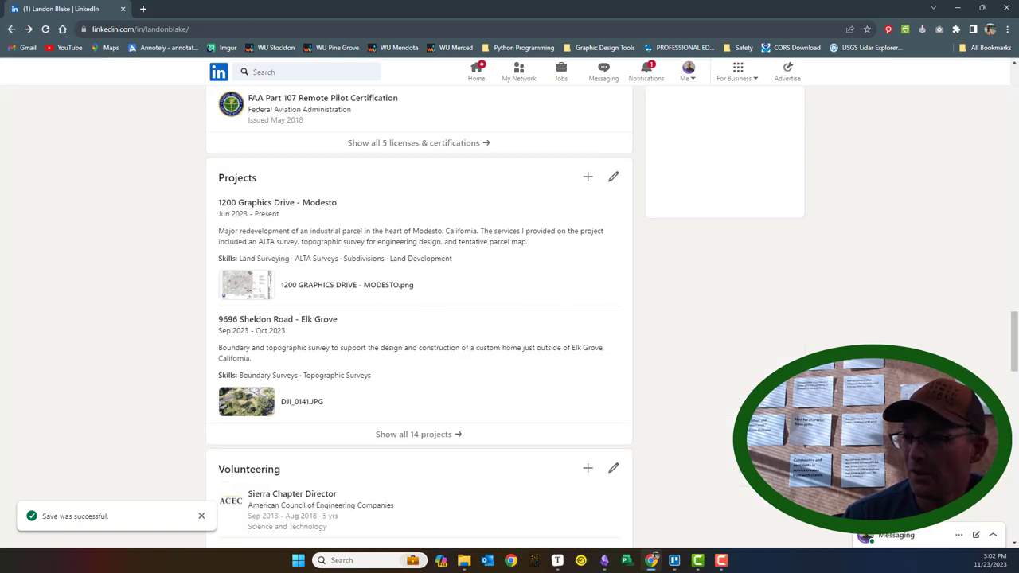
scroll("down", 3)
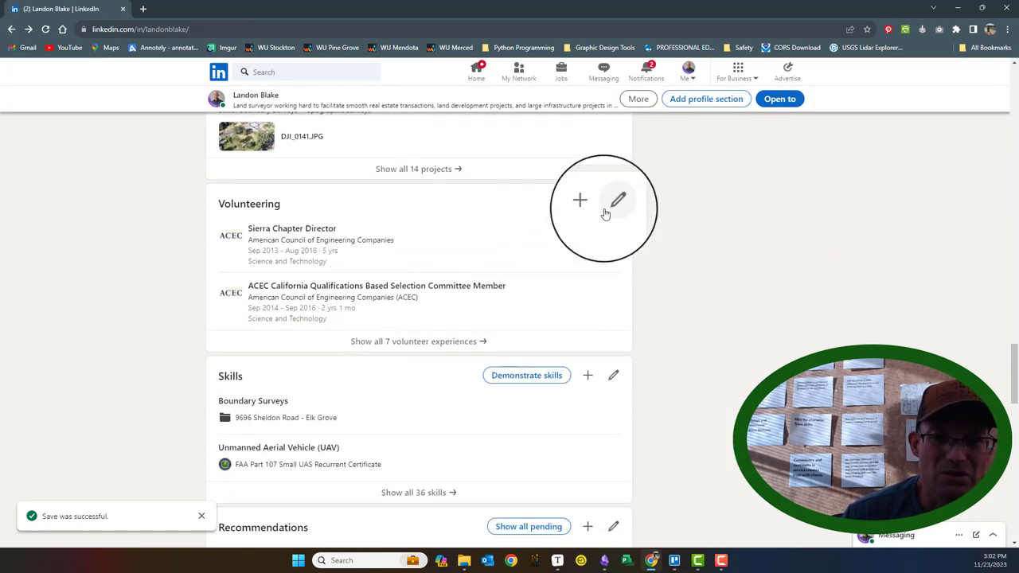
left_click(417, 341)
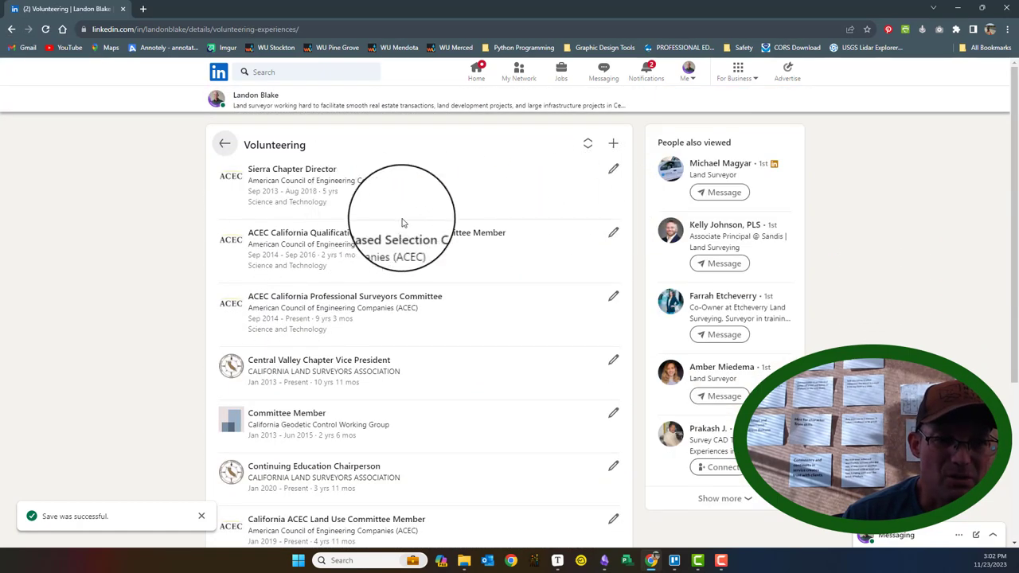
Scroll through the volunteer experiences, including the ACEC and CLSA roles.
scroll("down", 3)
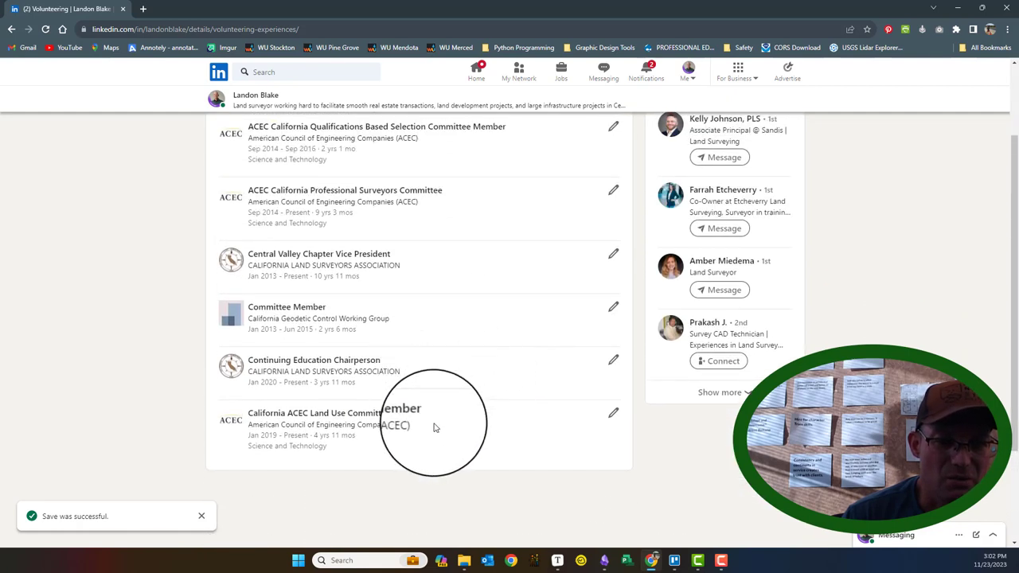
scroll("up", 3)
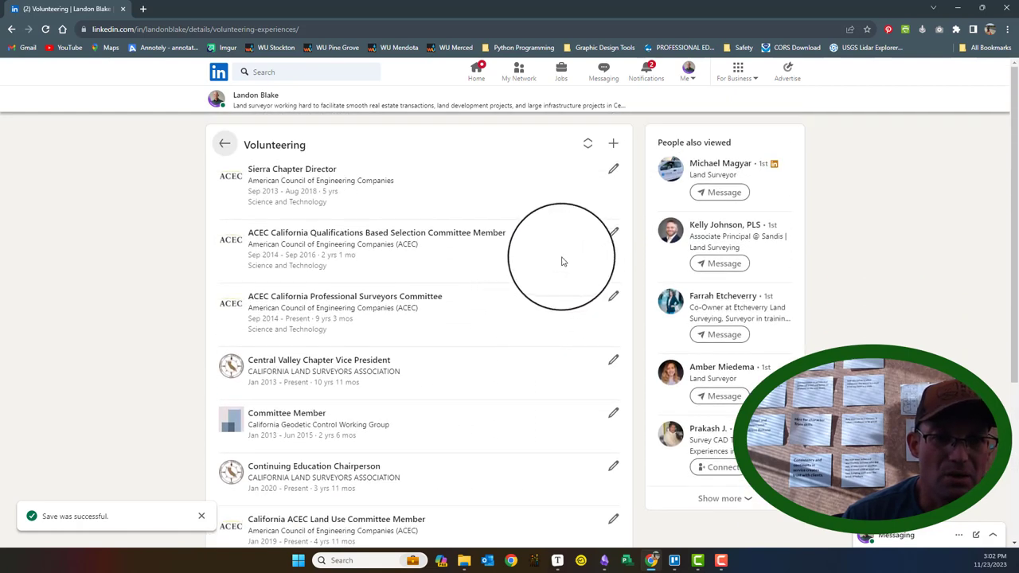
mouse_move(509, 301)
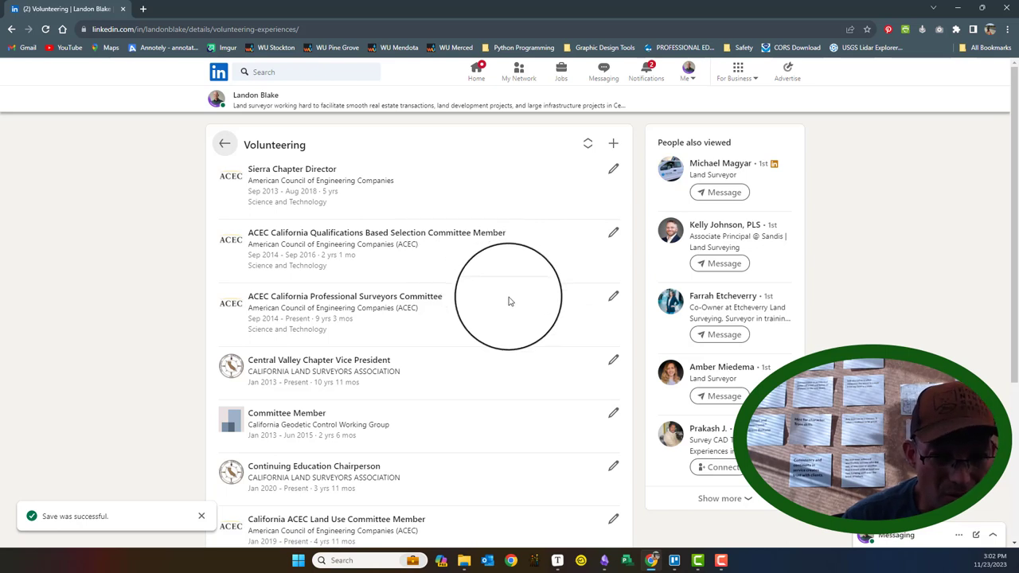
scroll("down", 3)
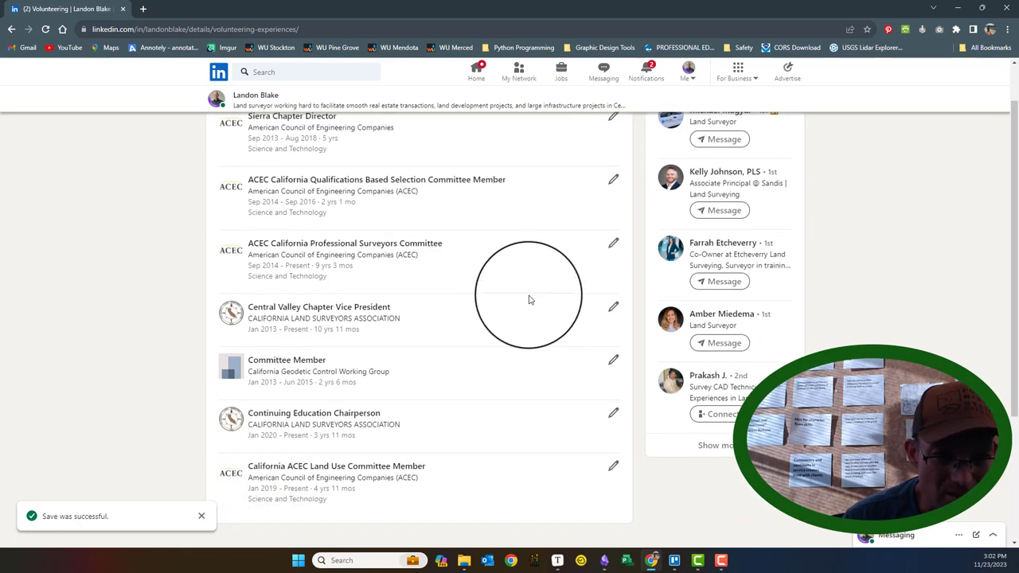
scroll("down", 3)
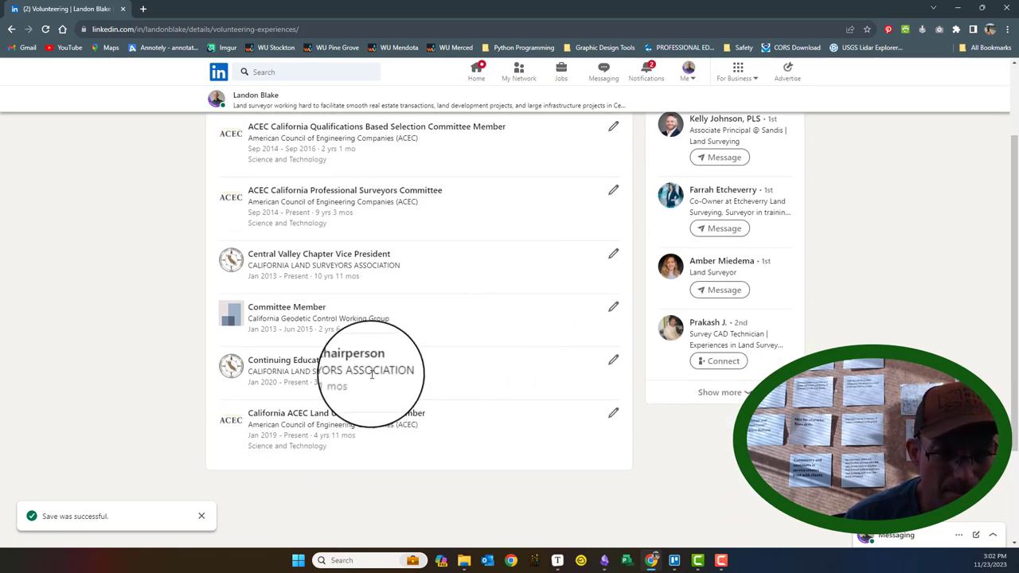
mouse_move(593, 417)
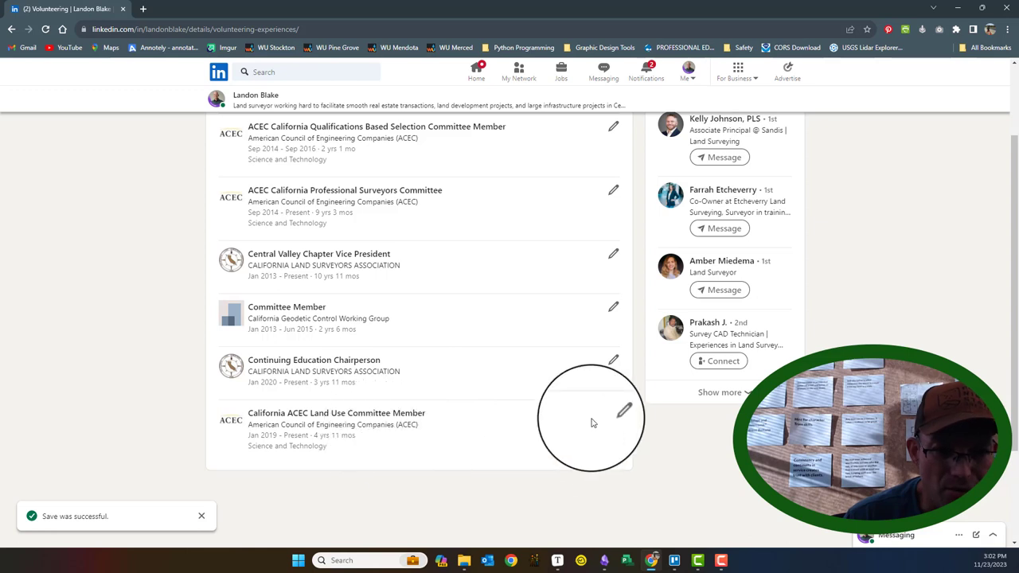
Mark the ACEC Land Use Committee Member role as ended in 2020 and save it.
left_click(621, 412)
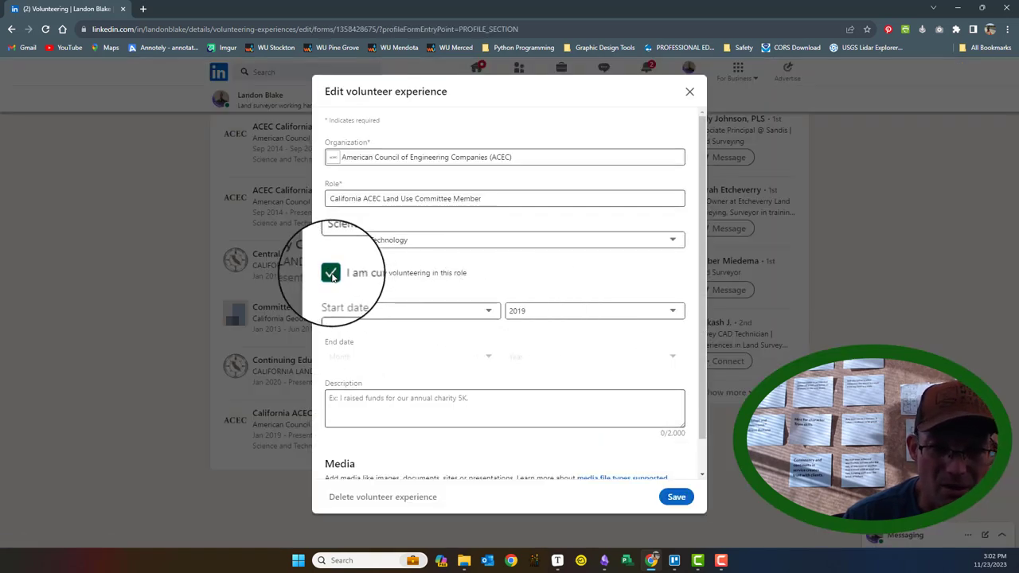
left_click(411, 357)
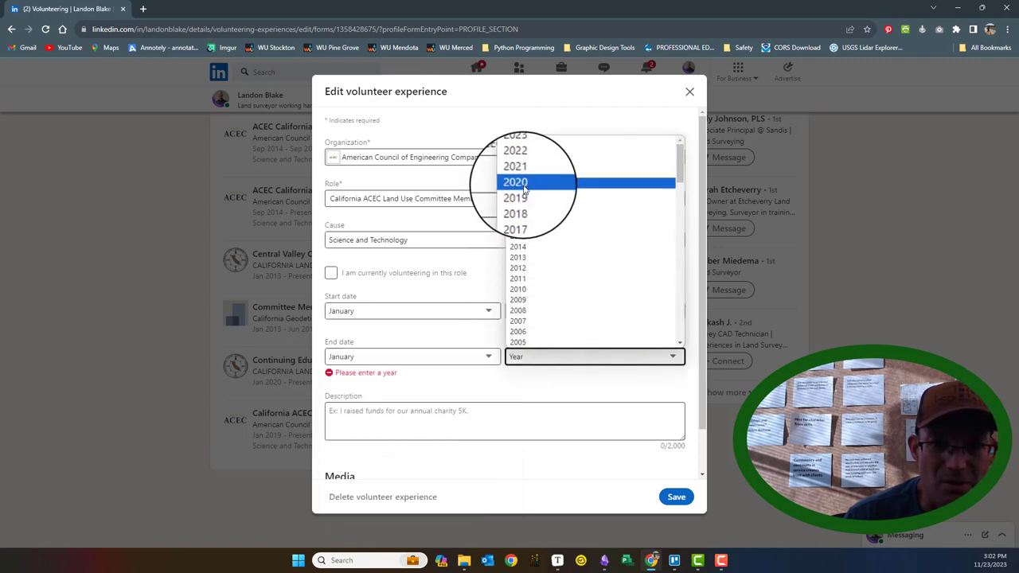
left_click(516, 181)
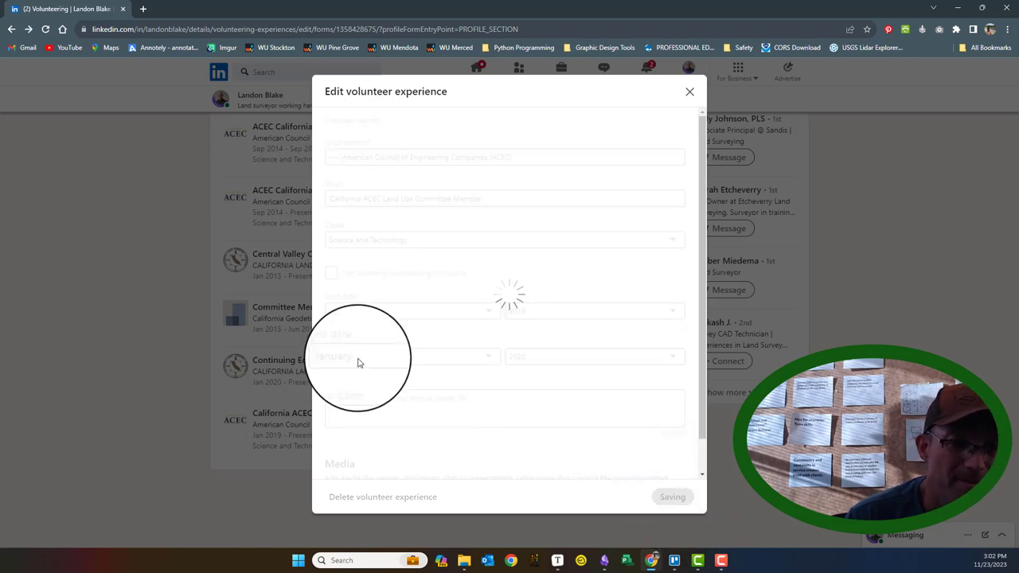
left_click(671, 496)
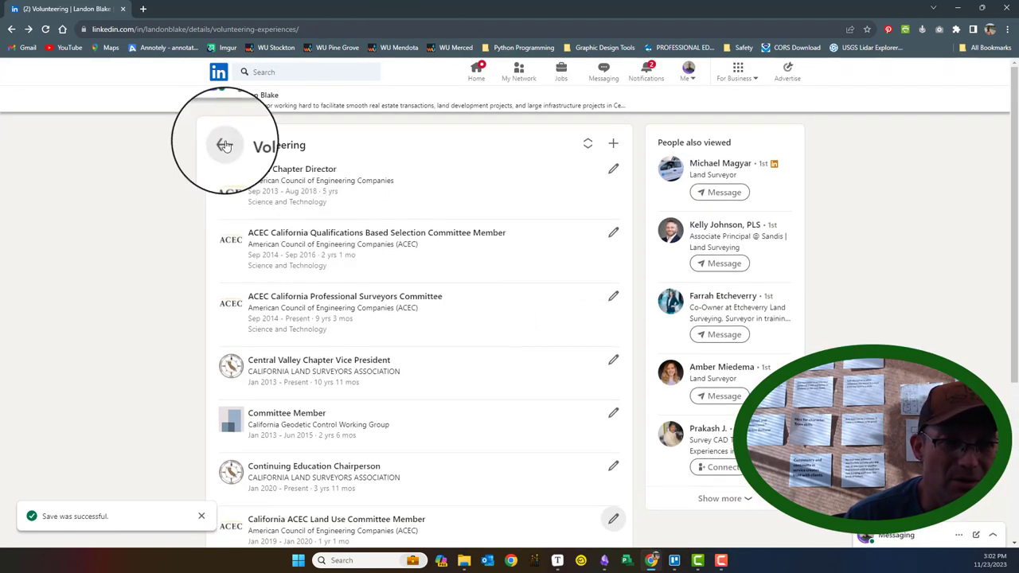
Return to the profile, reach the Skills section and scroll through the full skills list.
left_click(226, 143)
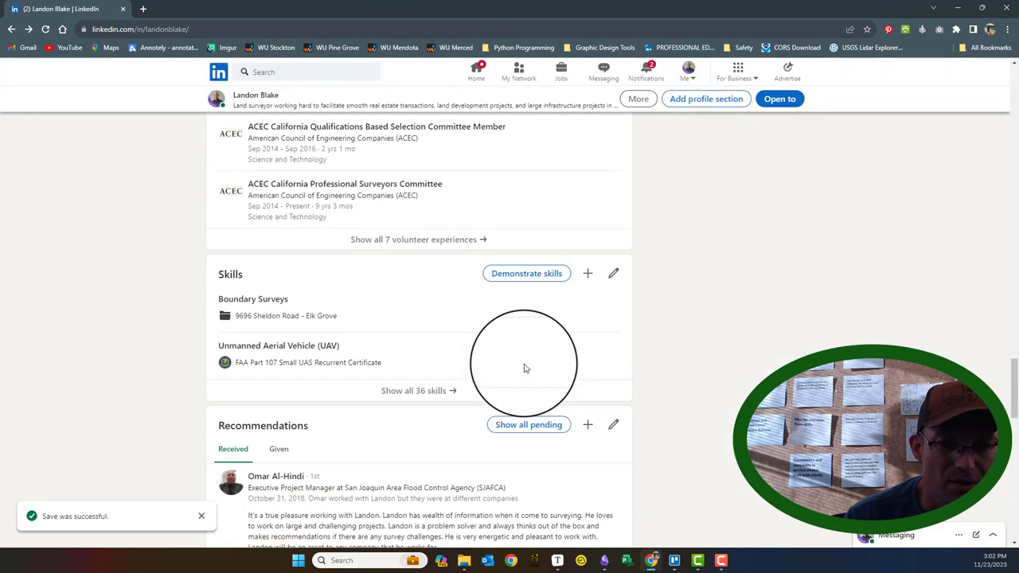
scroll("down", 3)
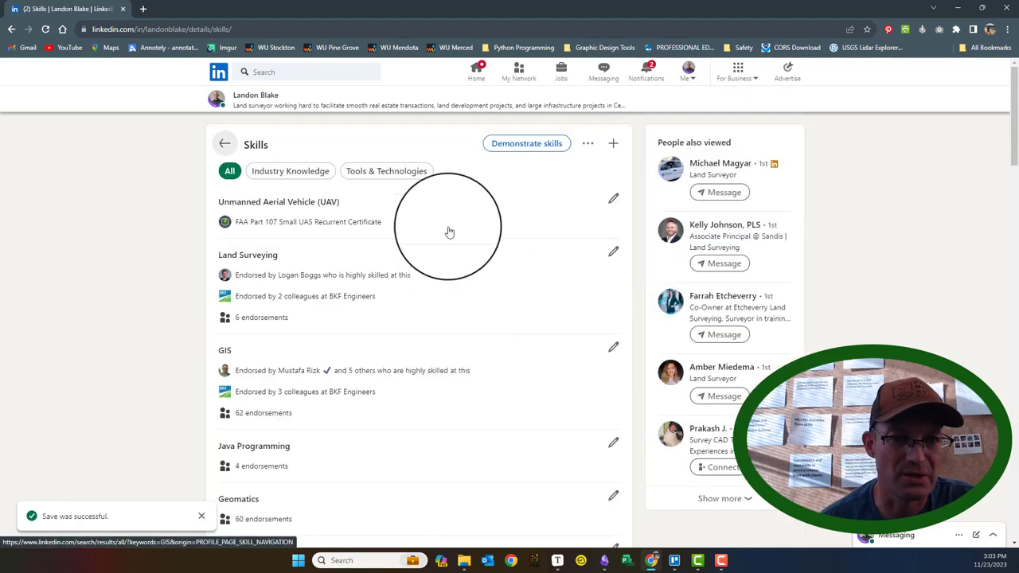
scroll("down", 3)
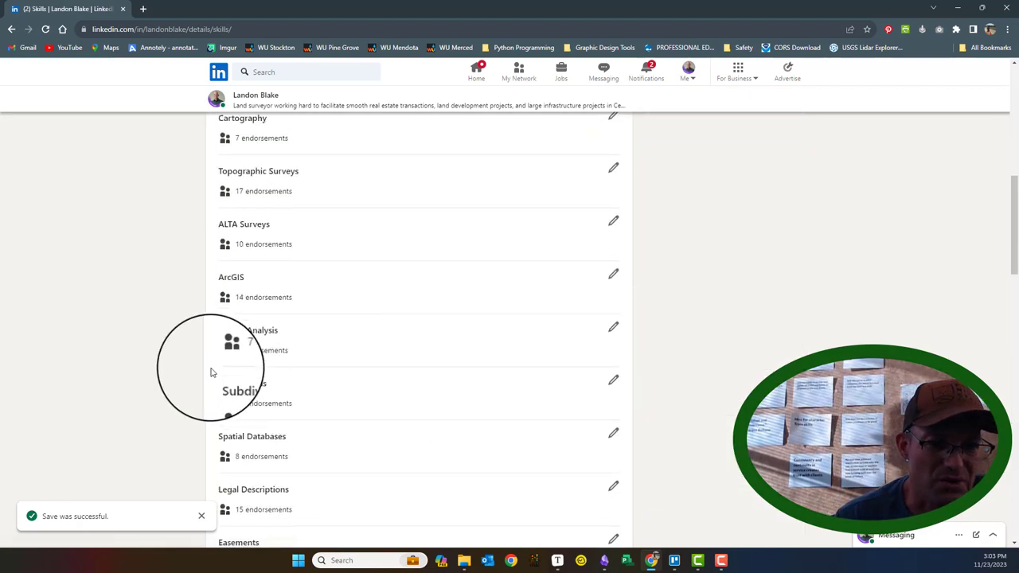
scroll("down", 3)
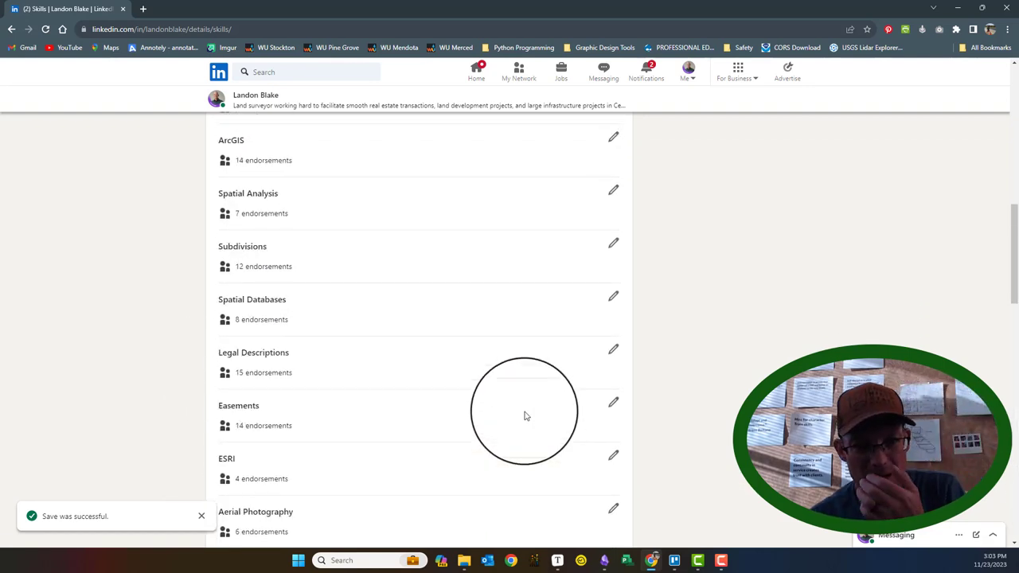
scroll("up", 3)
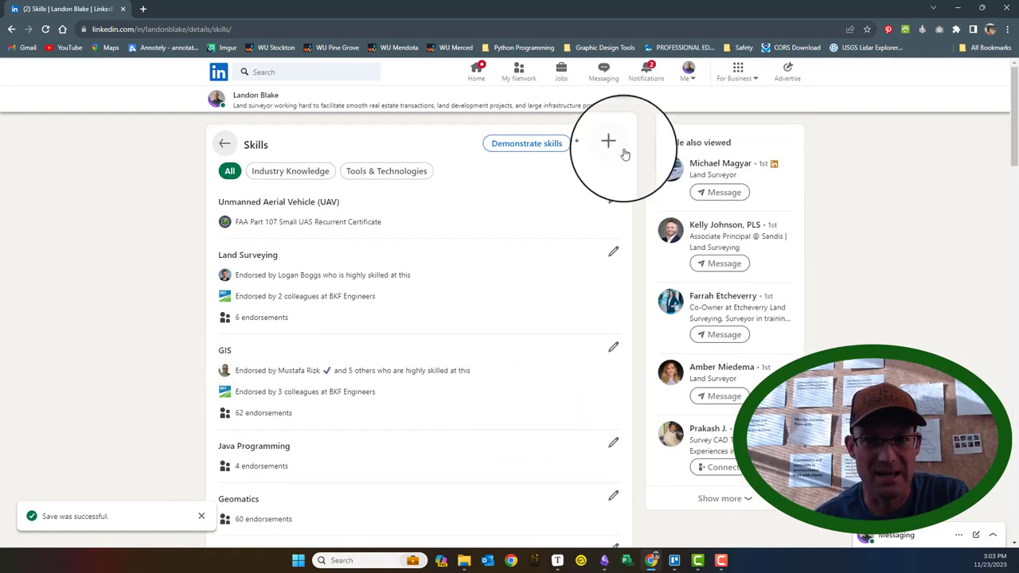
Add Trimble Business Center as a new skill on the profile.
left_click(608, 141)
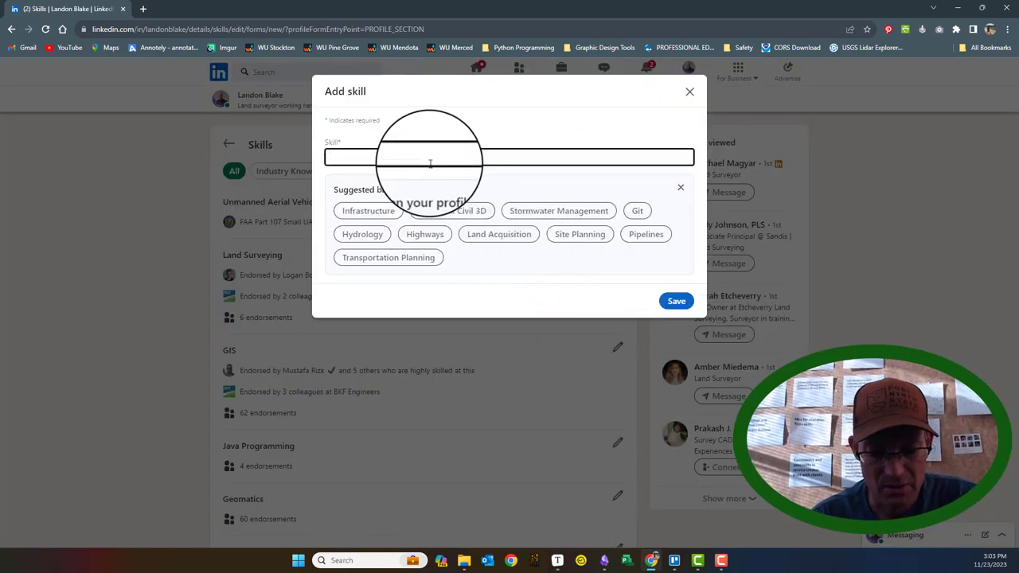
type("Trimble")
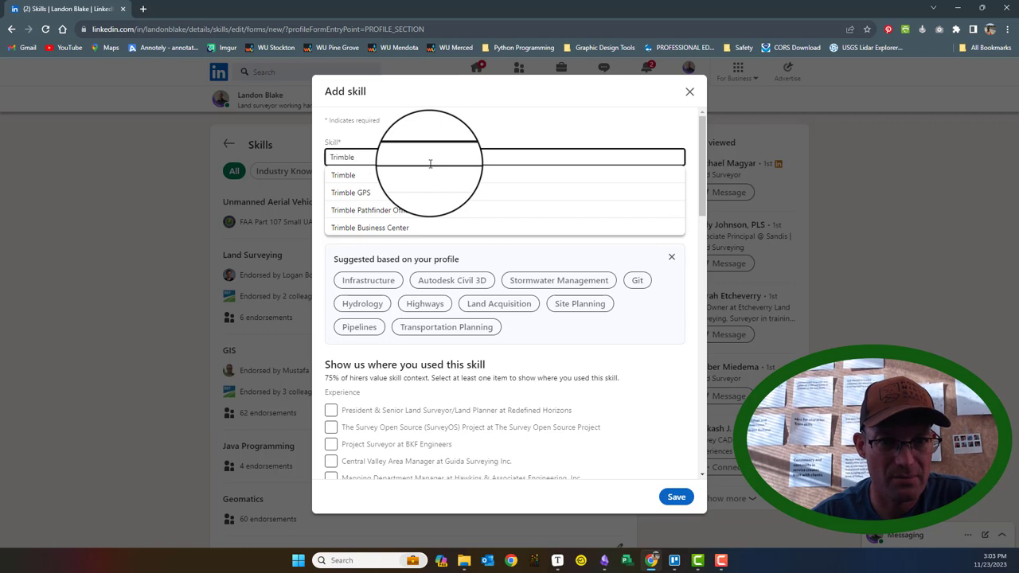
left_click(370, 227)
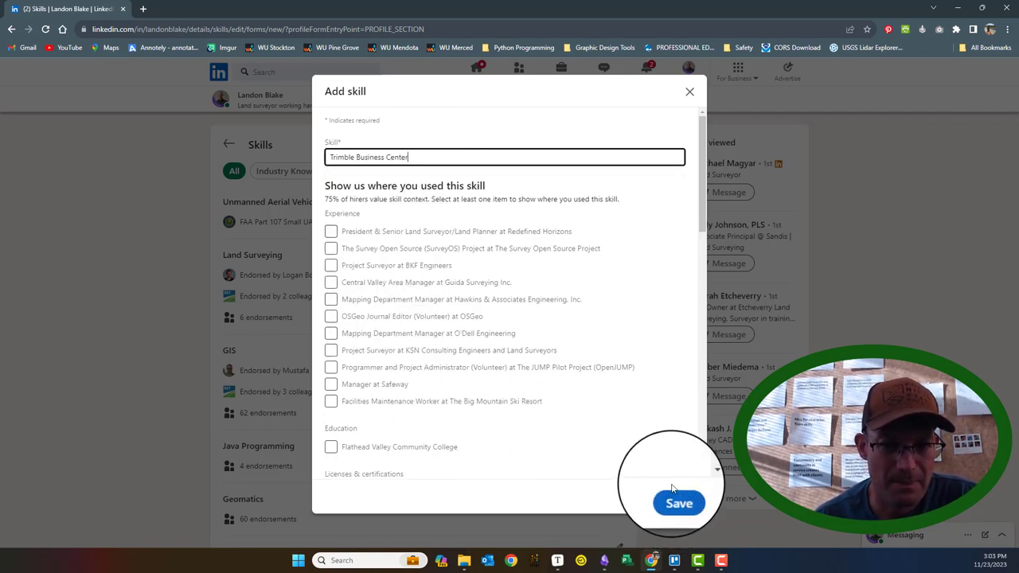
left_click(678, 503)
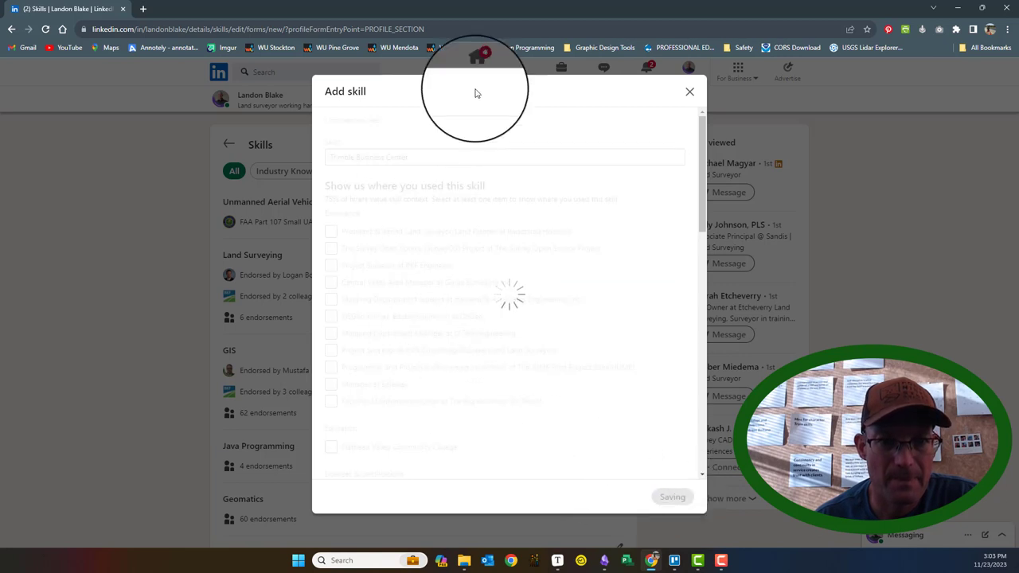
left_click(672, 497)
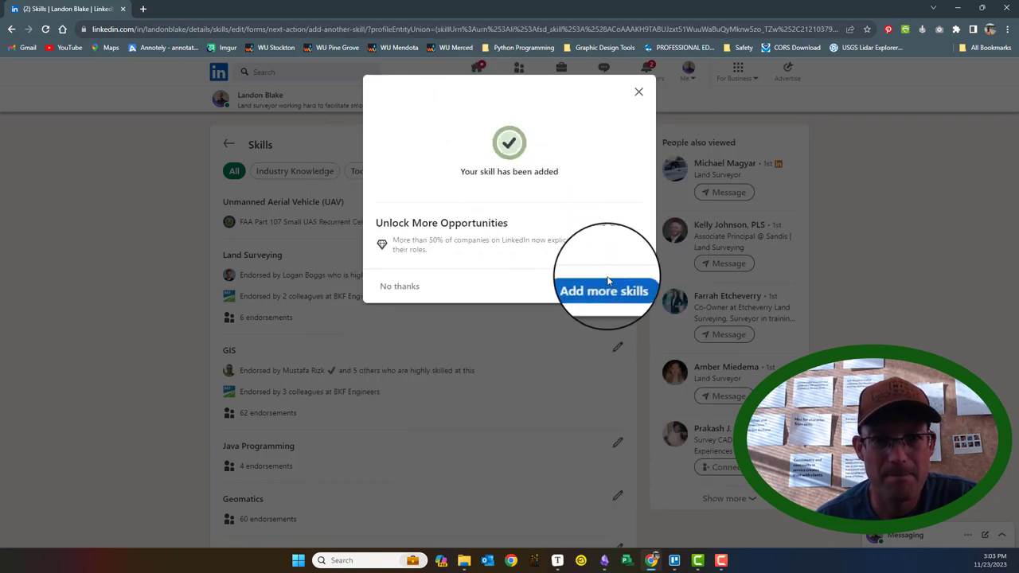
Add QGIS and Carlson as further skills.
left_click(605, 289)
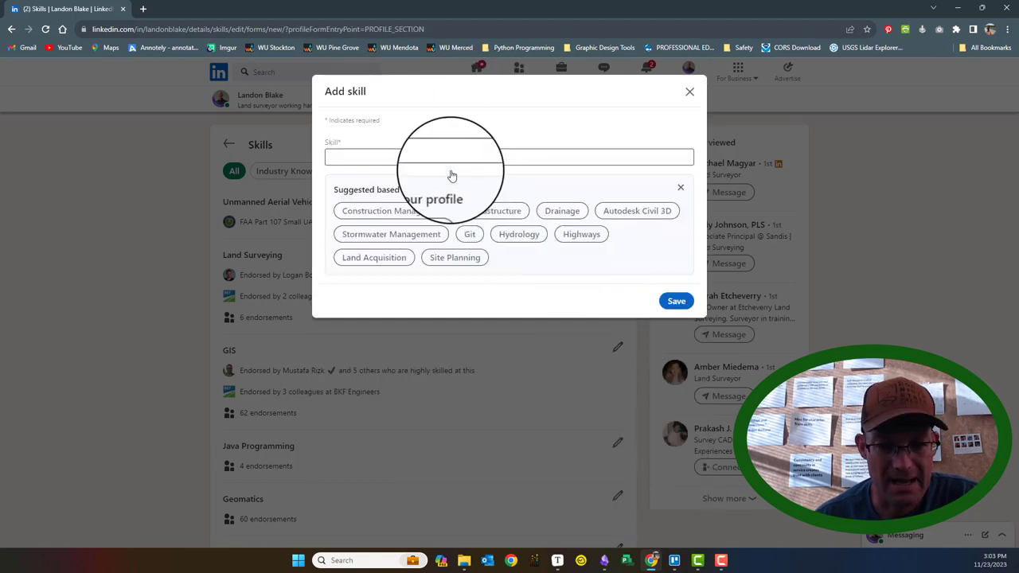
type("QGIS")
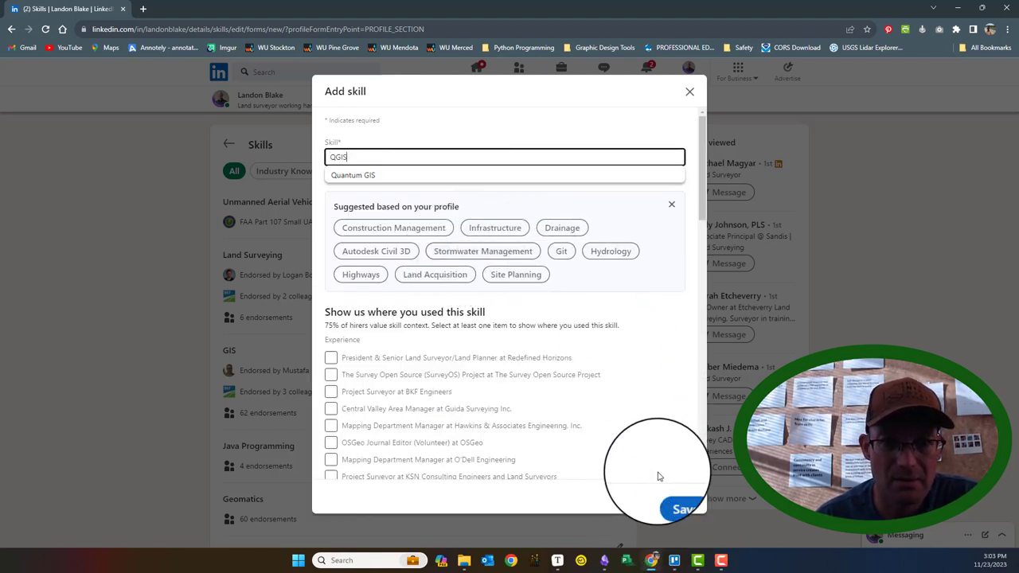
left_click(681, 509)
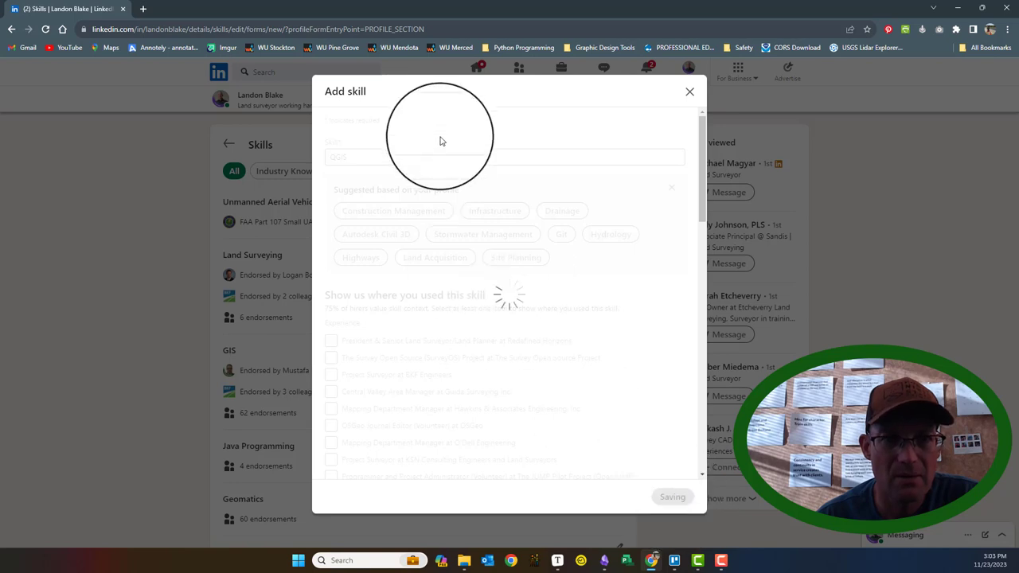
left_click(672, 496)
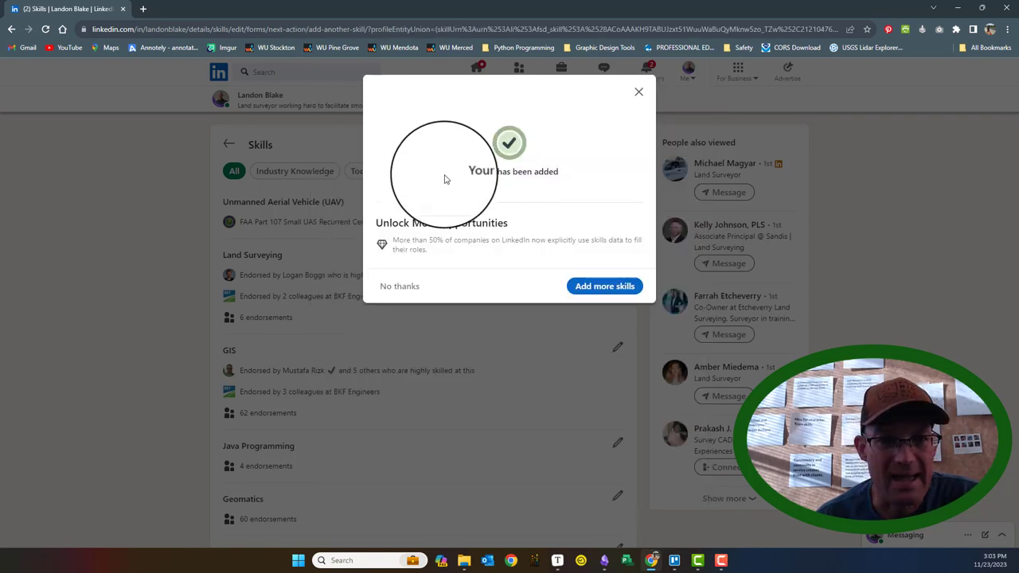
left_click(605, 286)
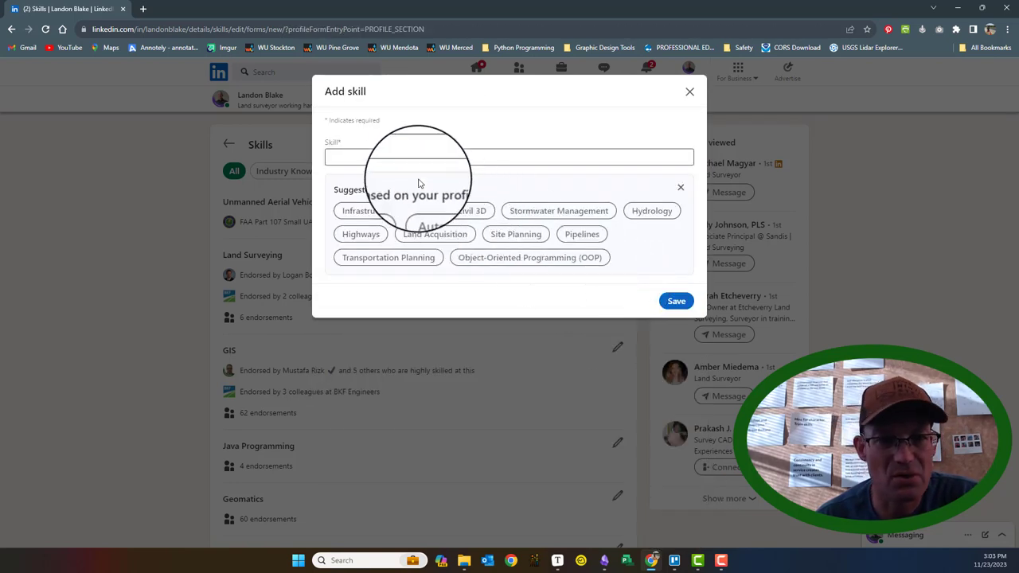
type("Carlson Survey")
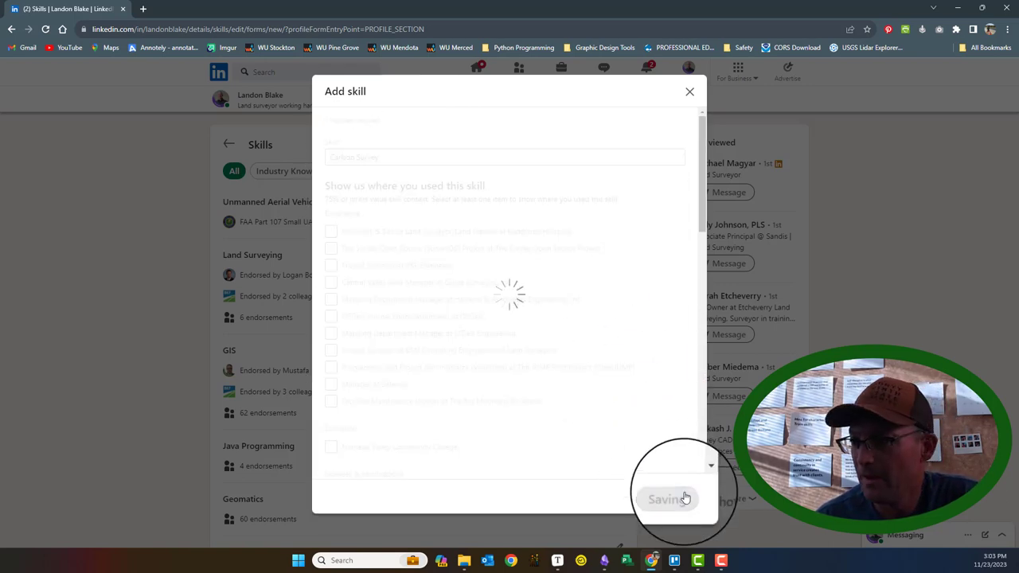
left_click(668, 498)
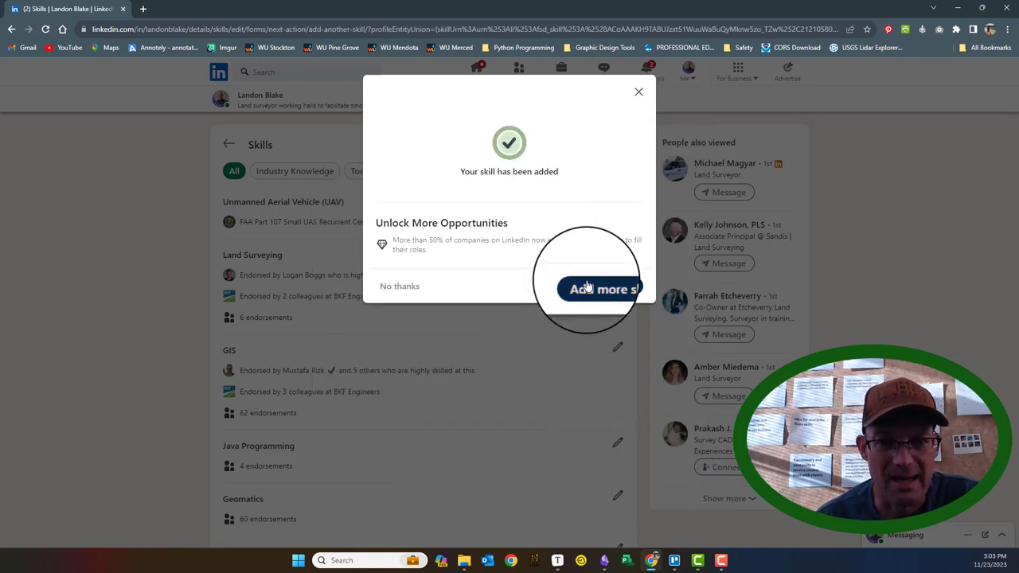
Add the Brics suggested skill (BricsCAD) and save it.
left_click(603, 289)
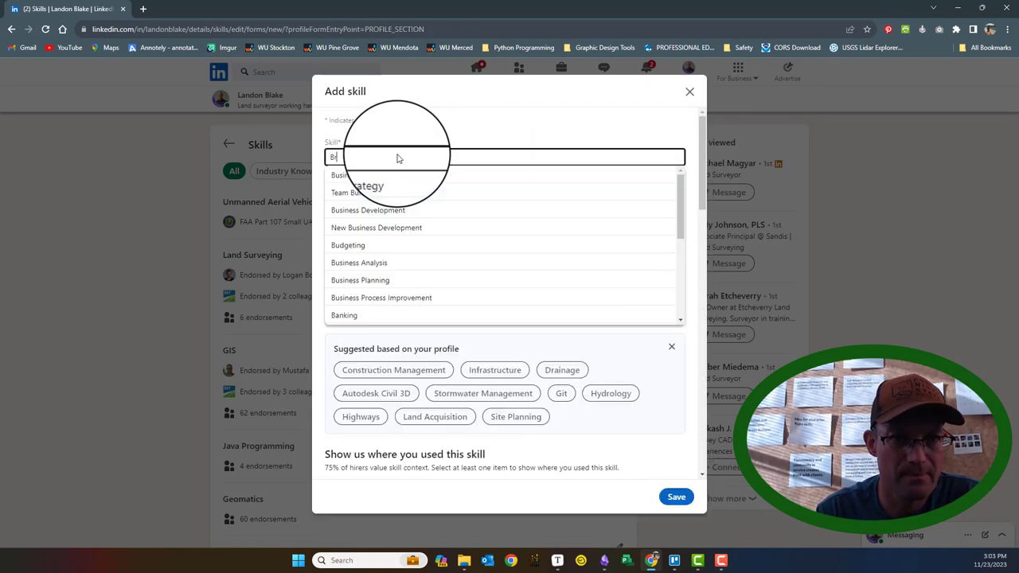
type("Brics")
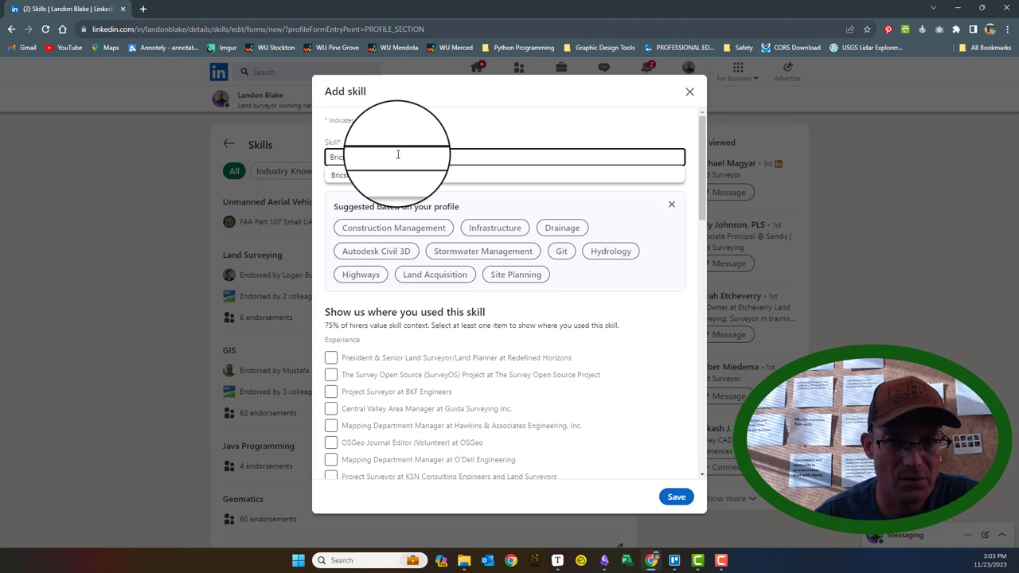
left_click(675, 496)
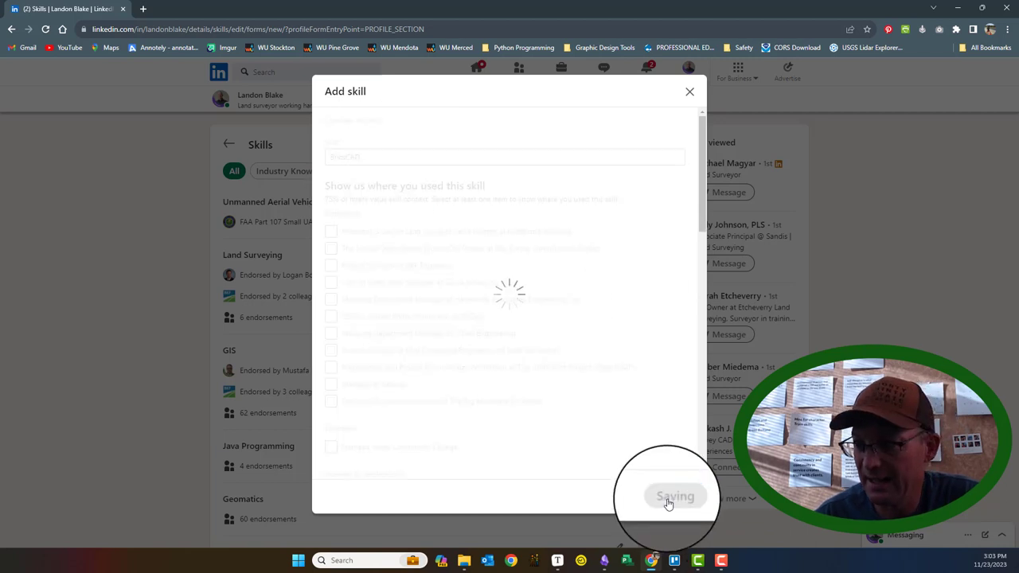
left_click(675, 497)
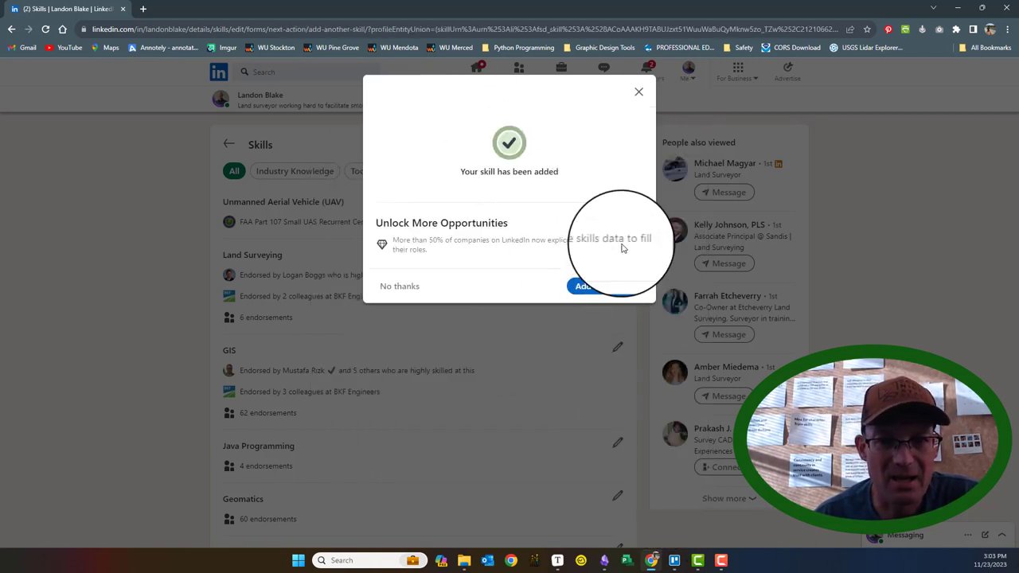
Add Python and C# as skills on the profile.
left_click(582, 286)
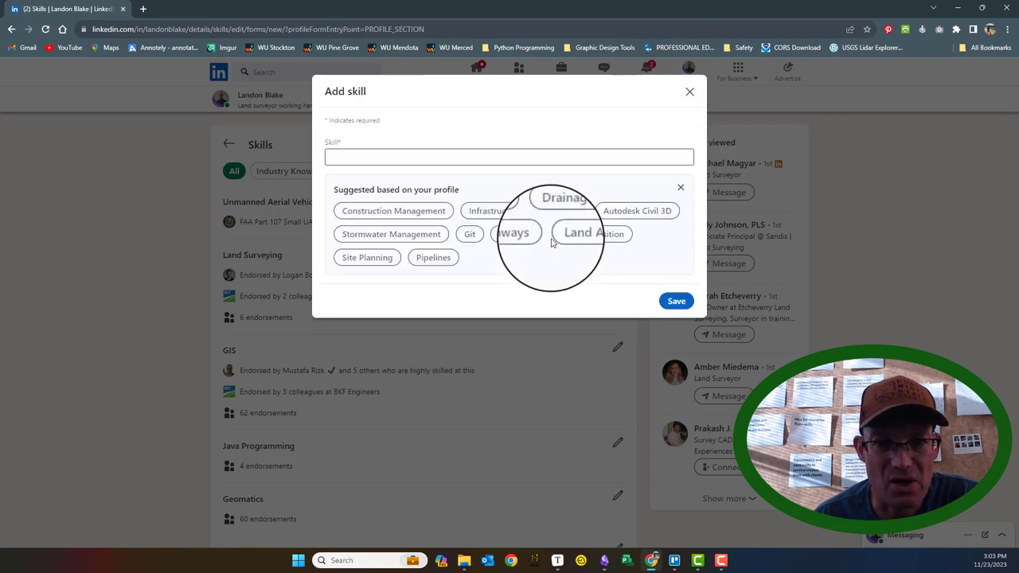
type("Pu")
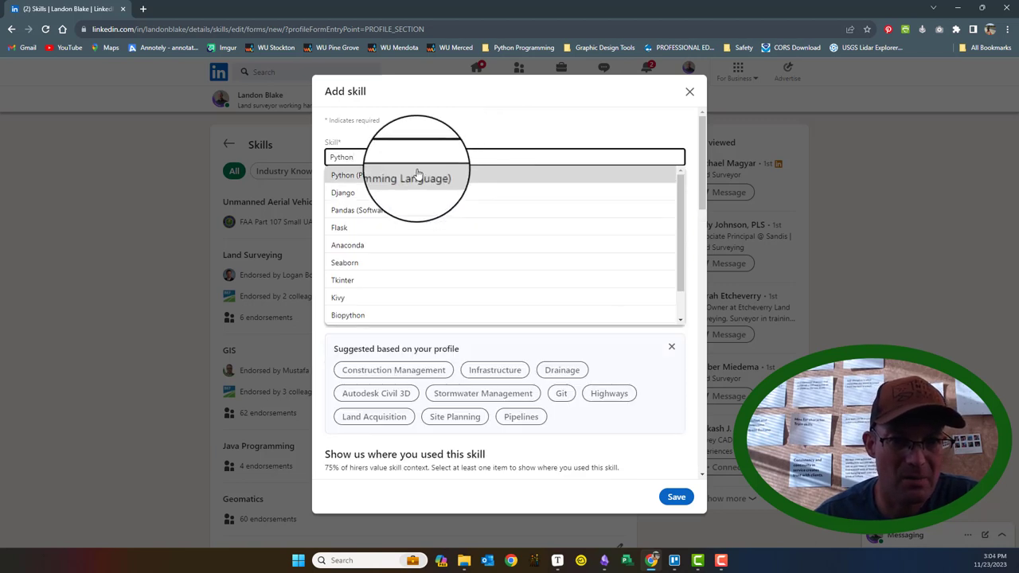
type("Programming")
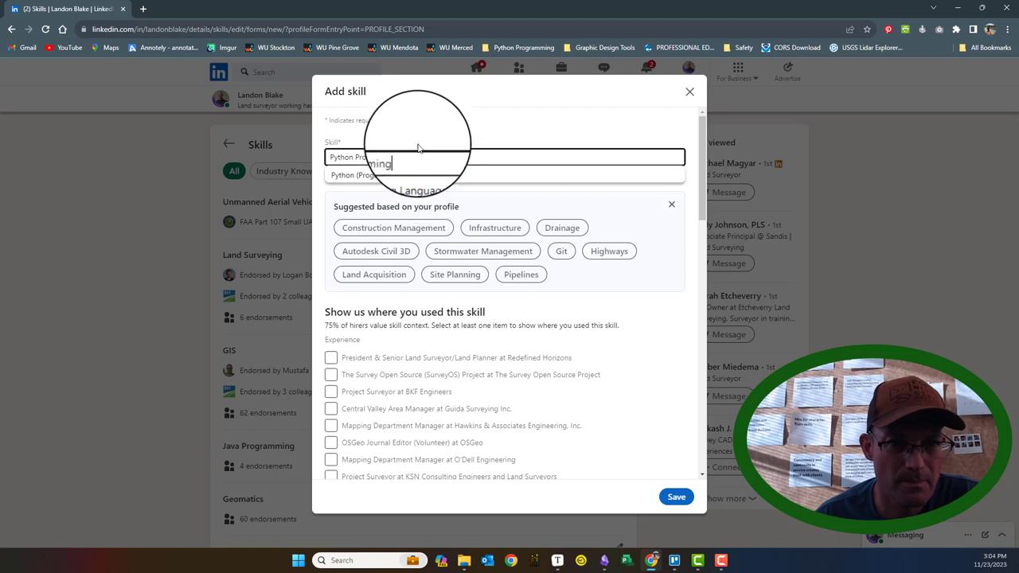
left_click(675, 497)
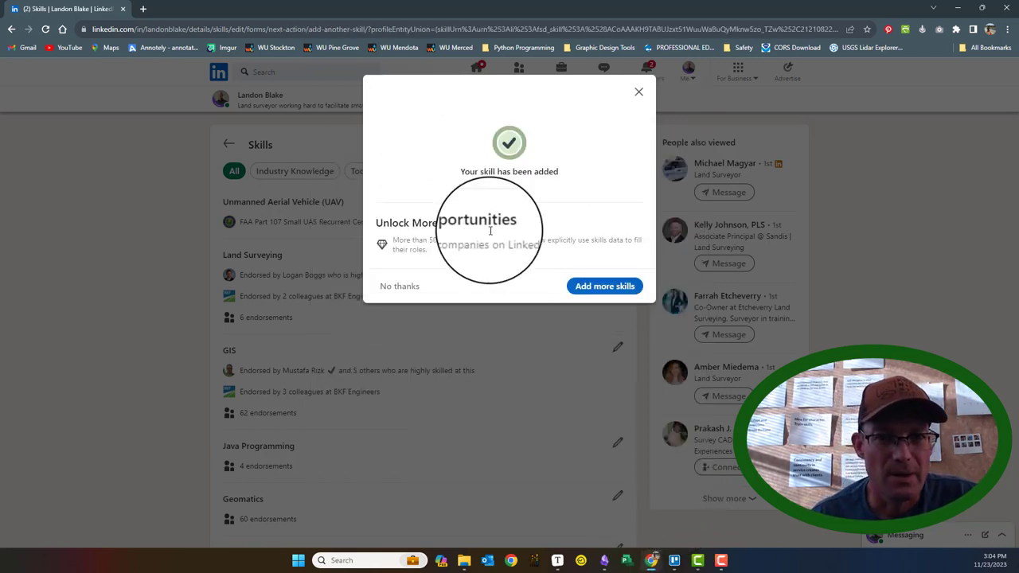
left_click(604, 286)
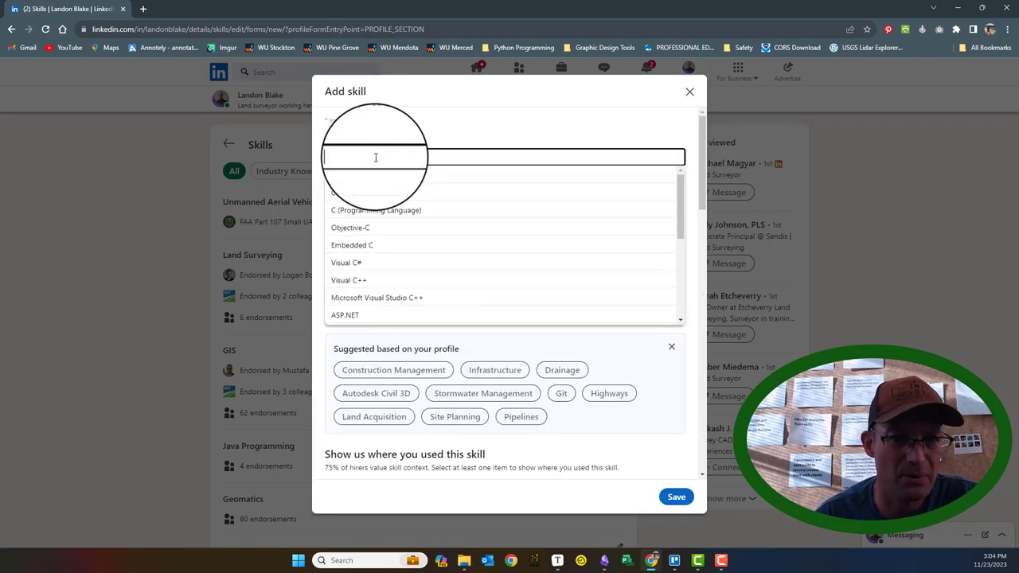
type("C#")
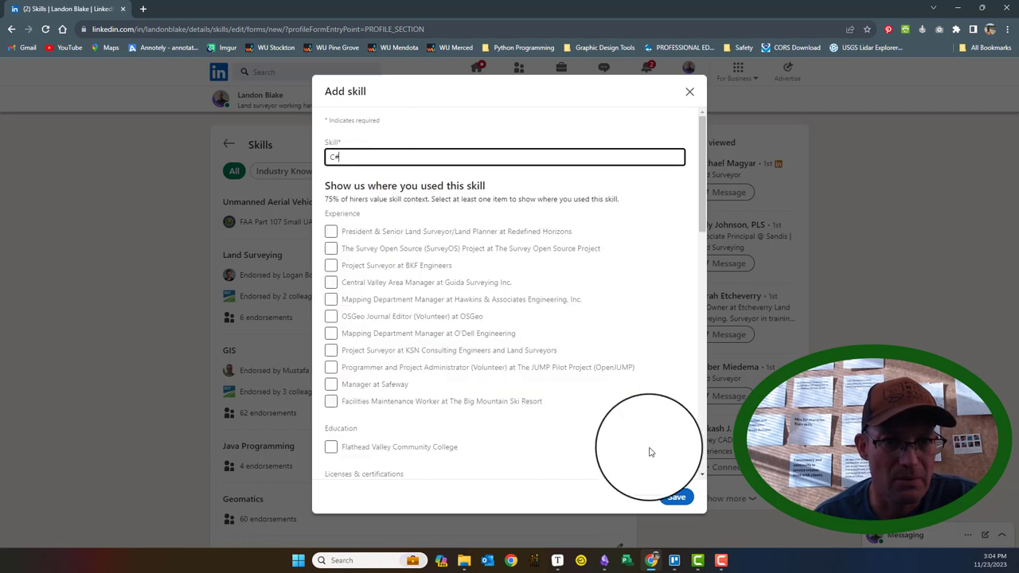
left_click(675, 496)
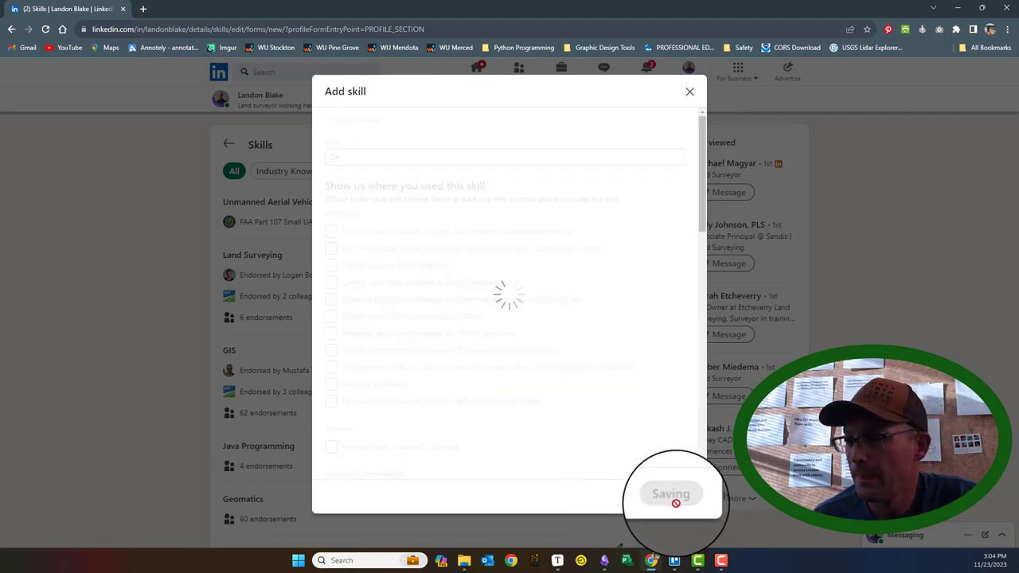
Add an Auto... Programming skill and one more skill starting with 'Te', saving each.
left_click(671, 494)
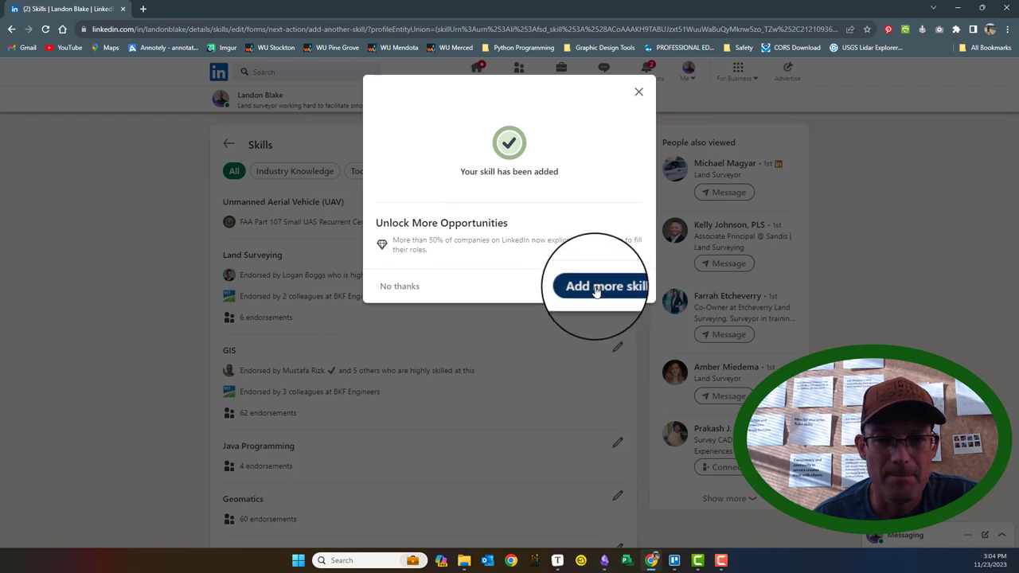
left_click(605, 287)
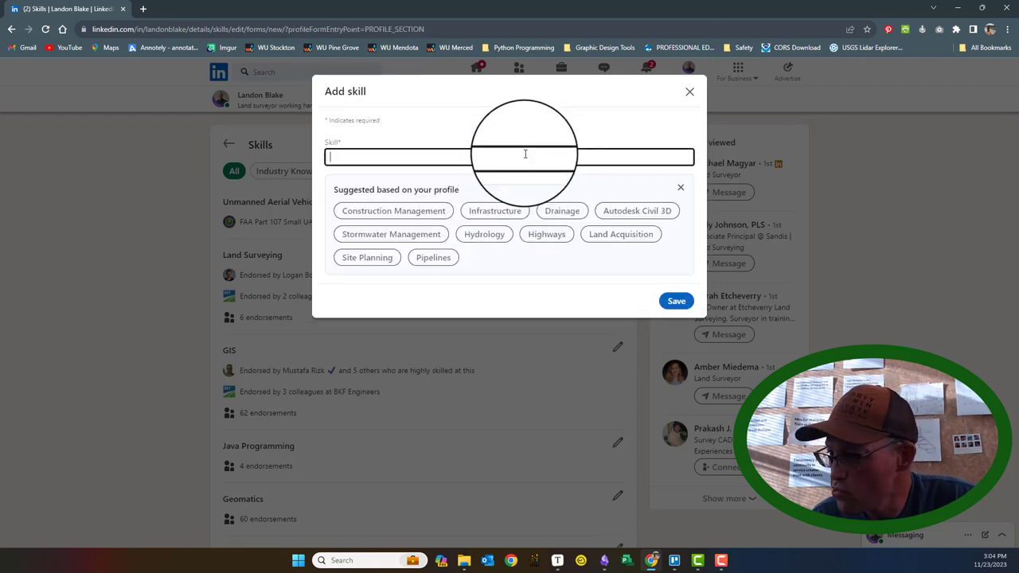
type("AutoLIS")
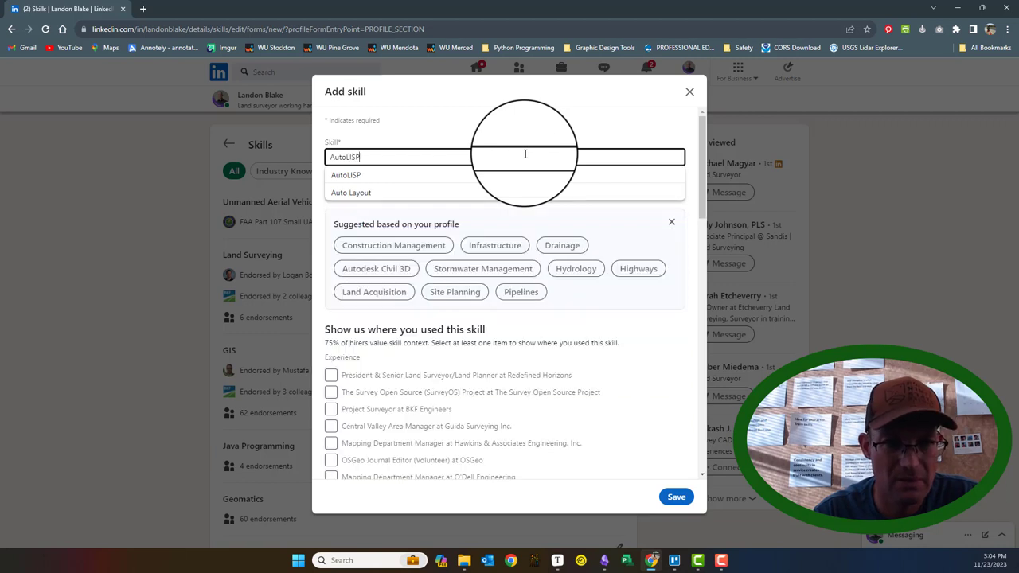
type("Programming")
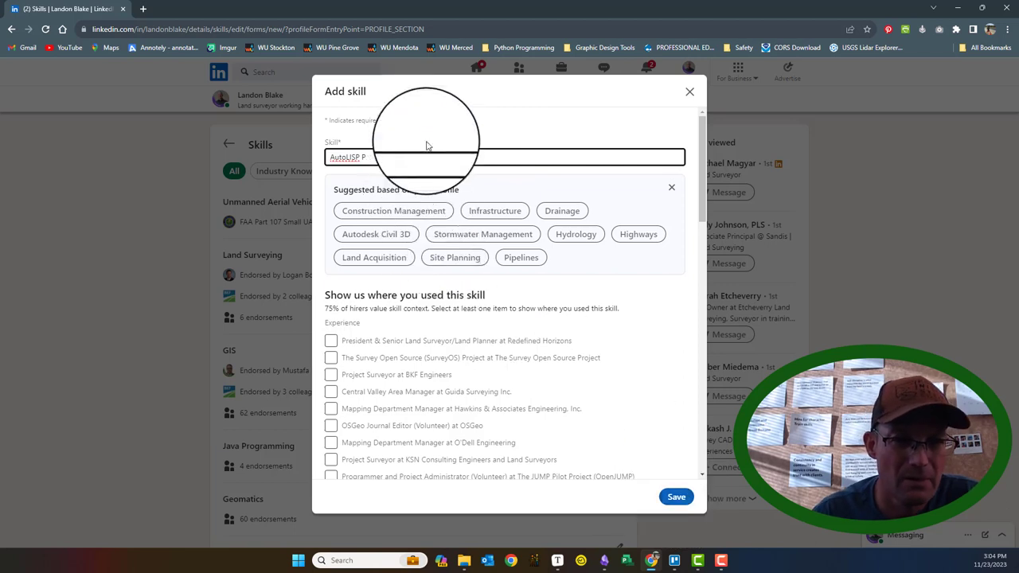
left_click(671, 188)
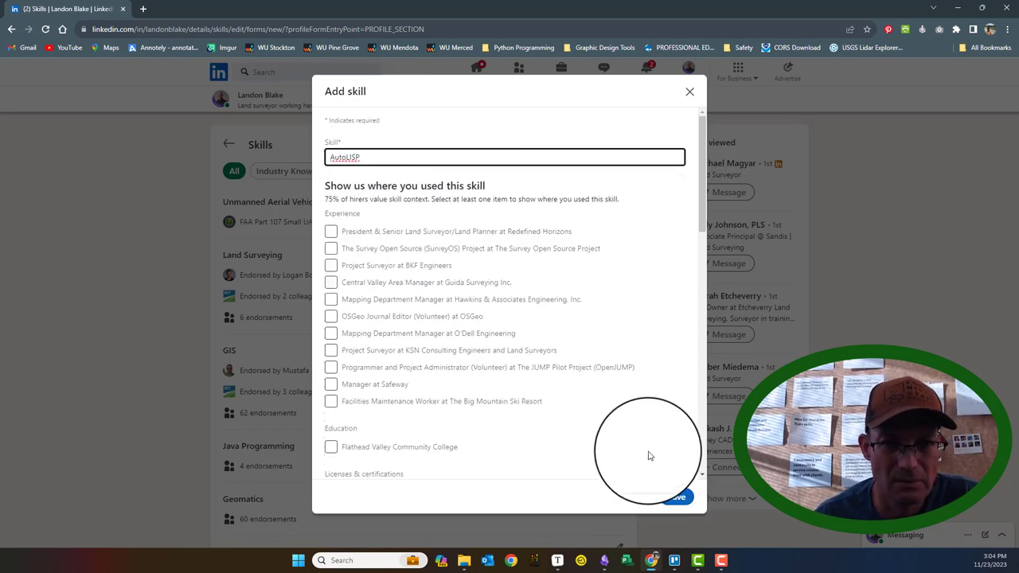
left_click(678, 497)
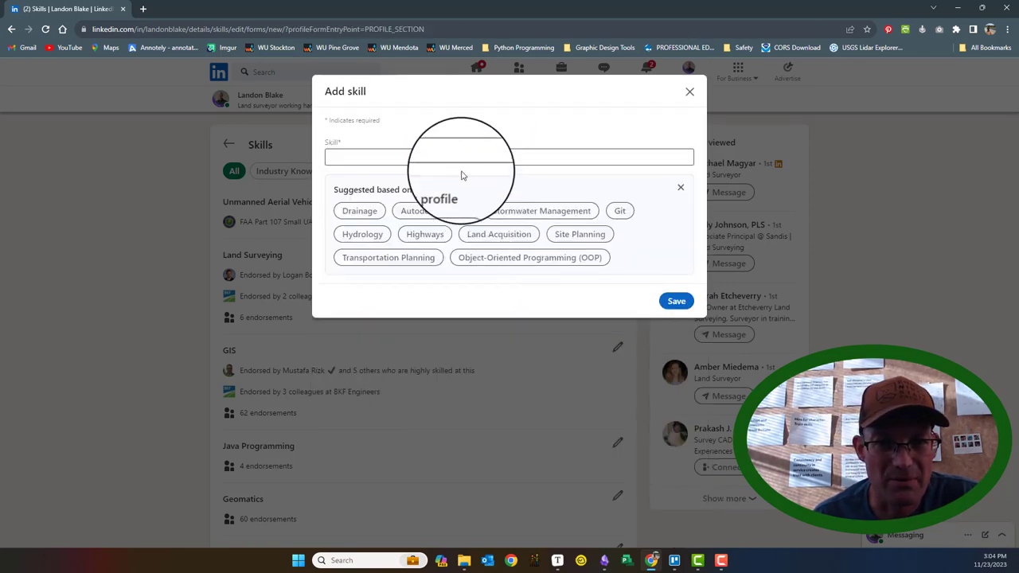
type("Terrain")
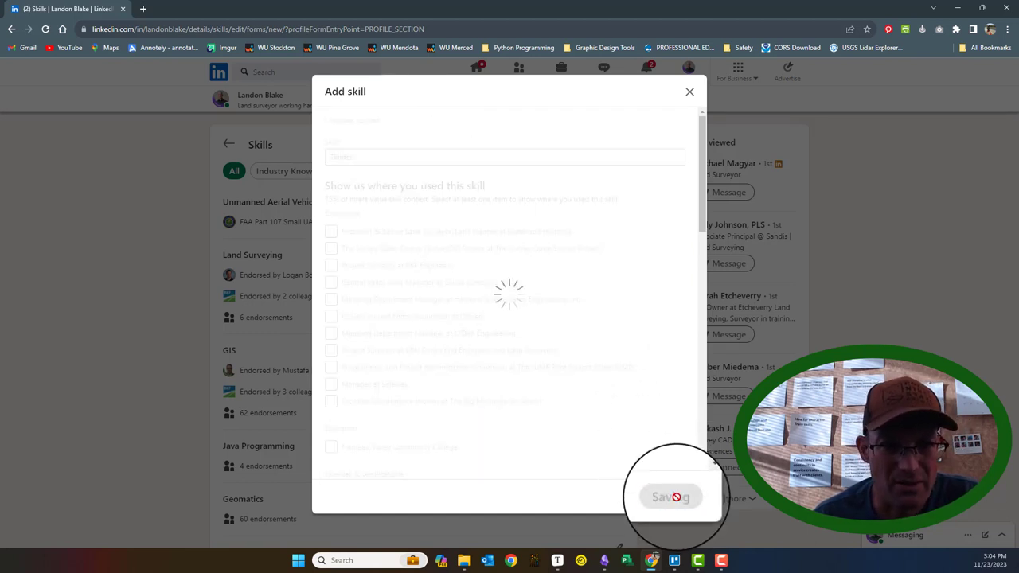
left_click(671, 497)
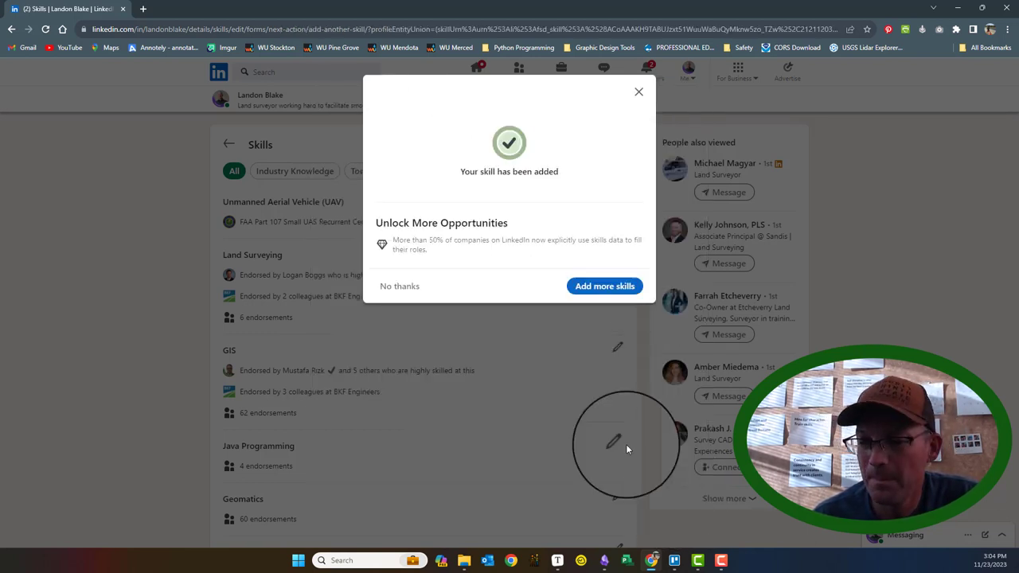
Add Project Management as a skill and save it.
left_click(605, 286)
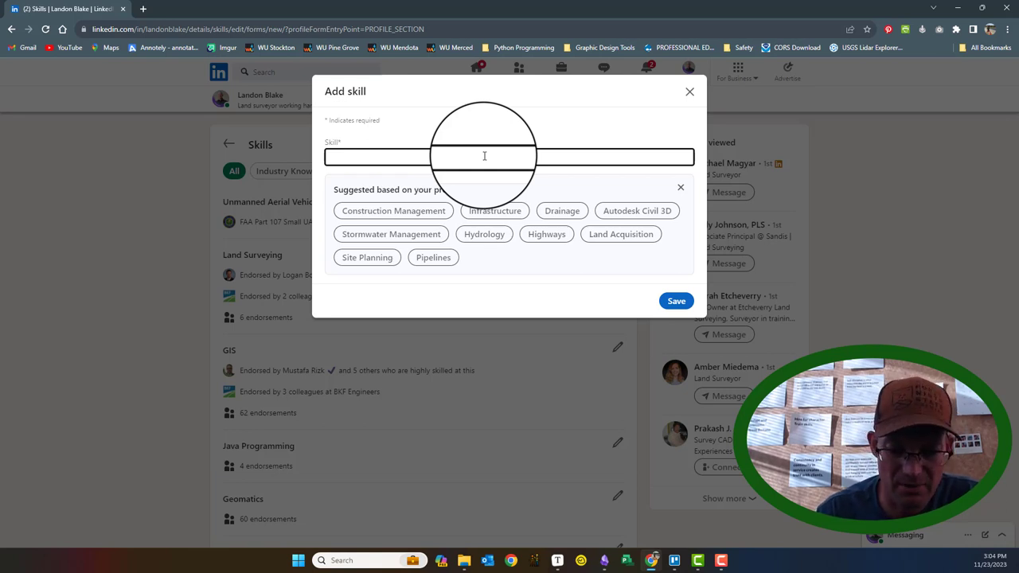
type("ProjeP")
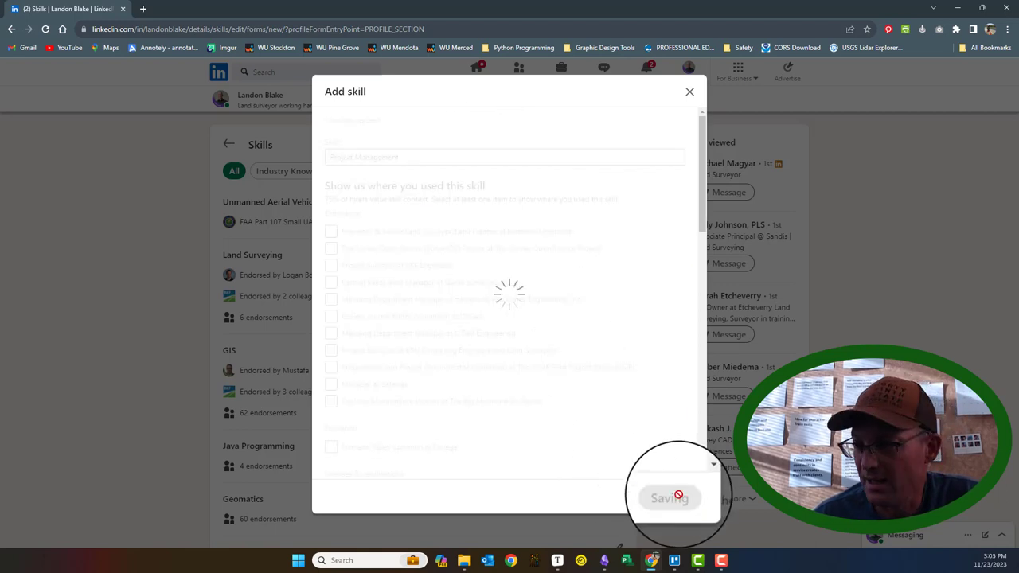
left_click(668, 496)
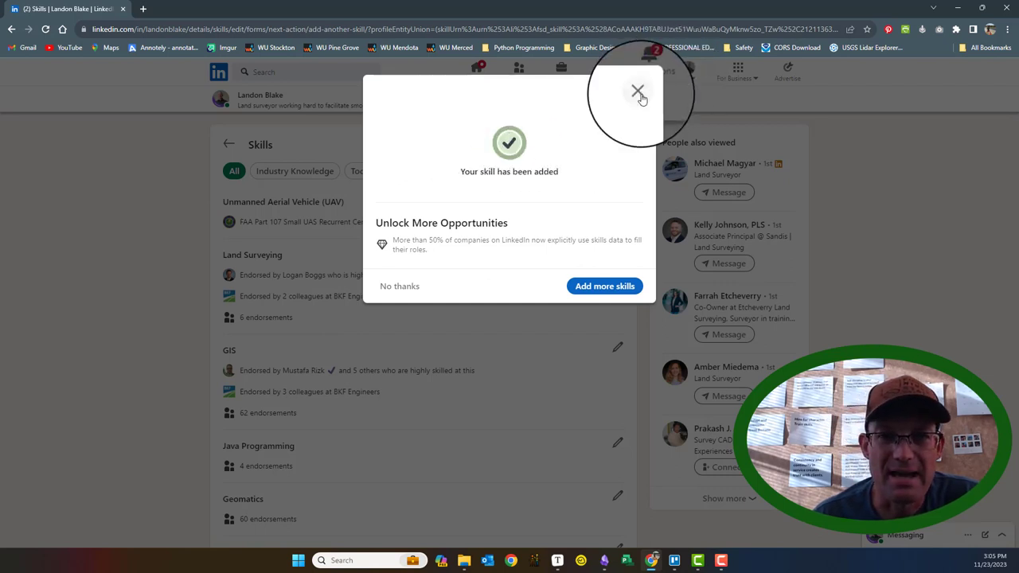
Dismiss the confirmation and review the skill ordering in the Reorder list.
left_click(637, 90)
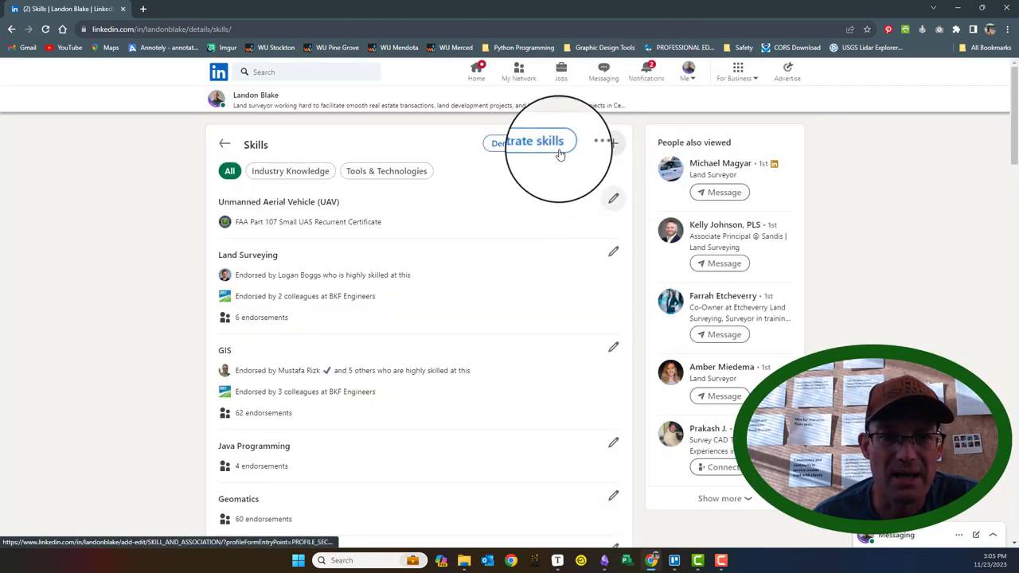
left_click(583, 143)
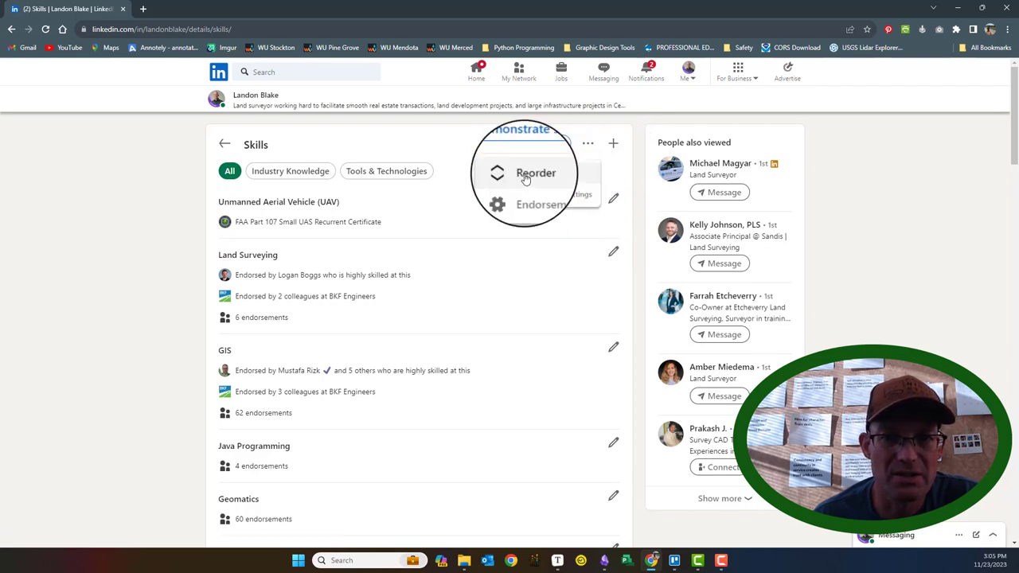
left_click(535, 172)
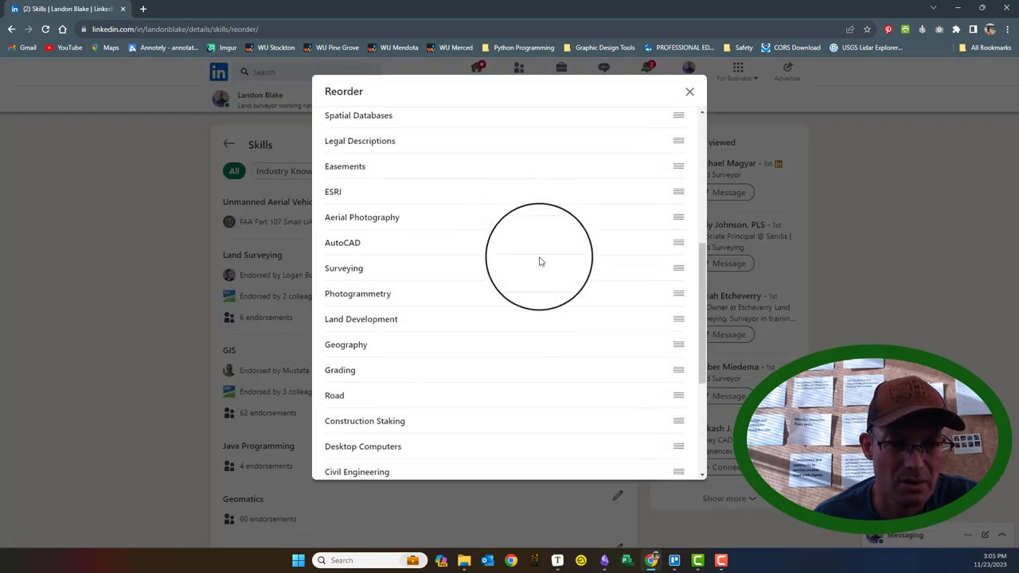
scroll("up", 3)
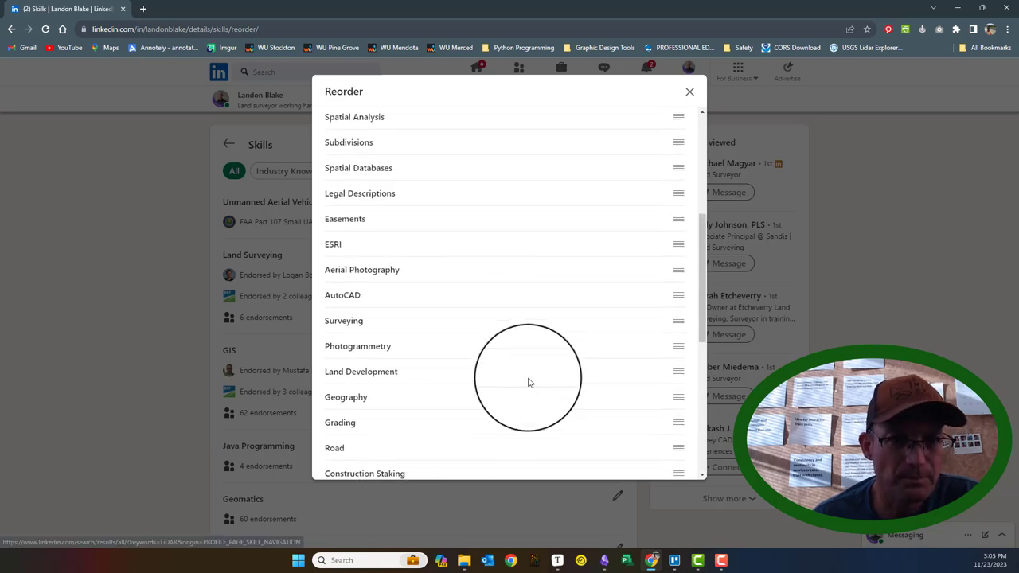
scroll("up", 3)
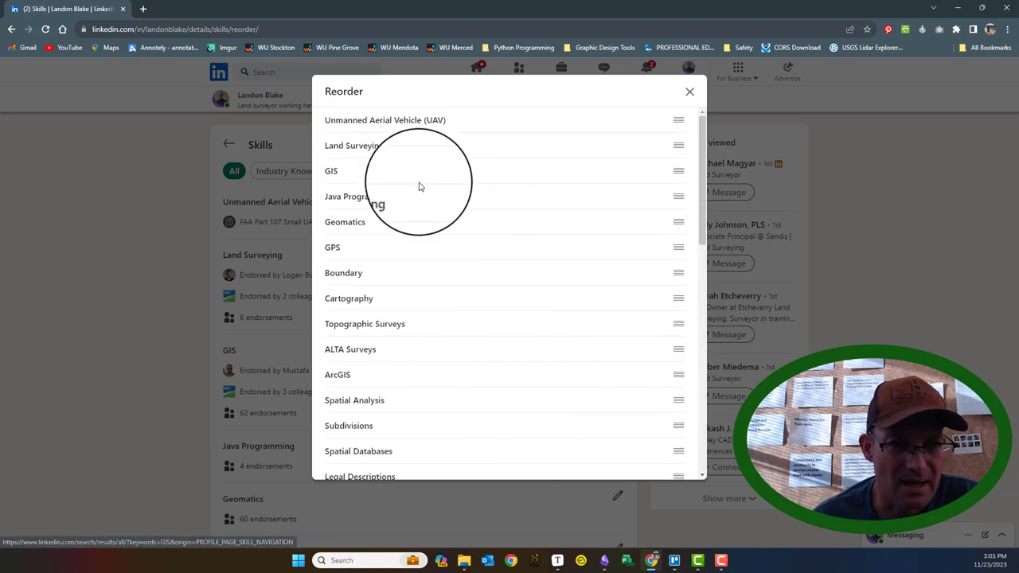
mouse_move(360, 197)
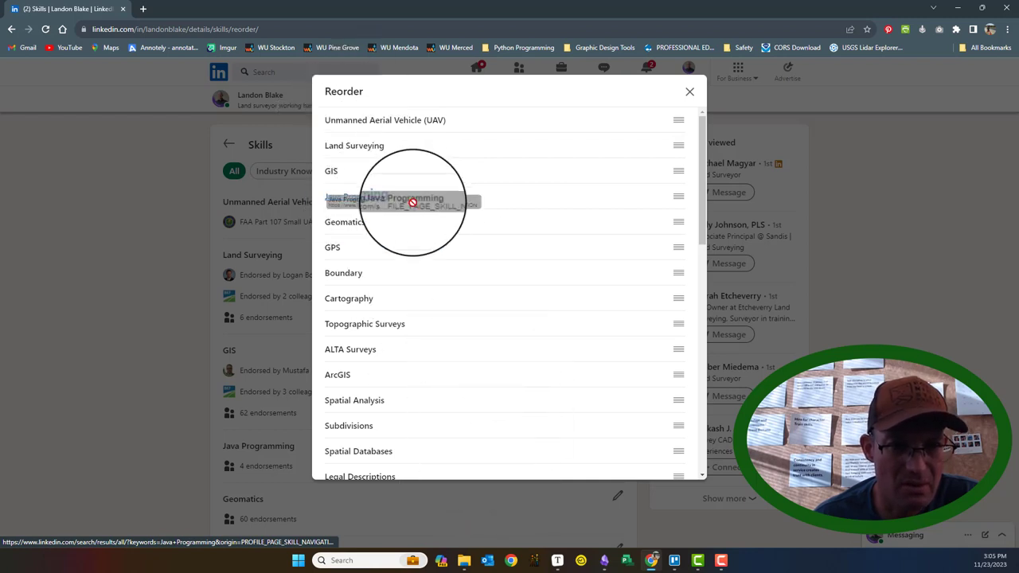
scroll("down", 3)
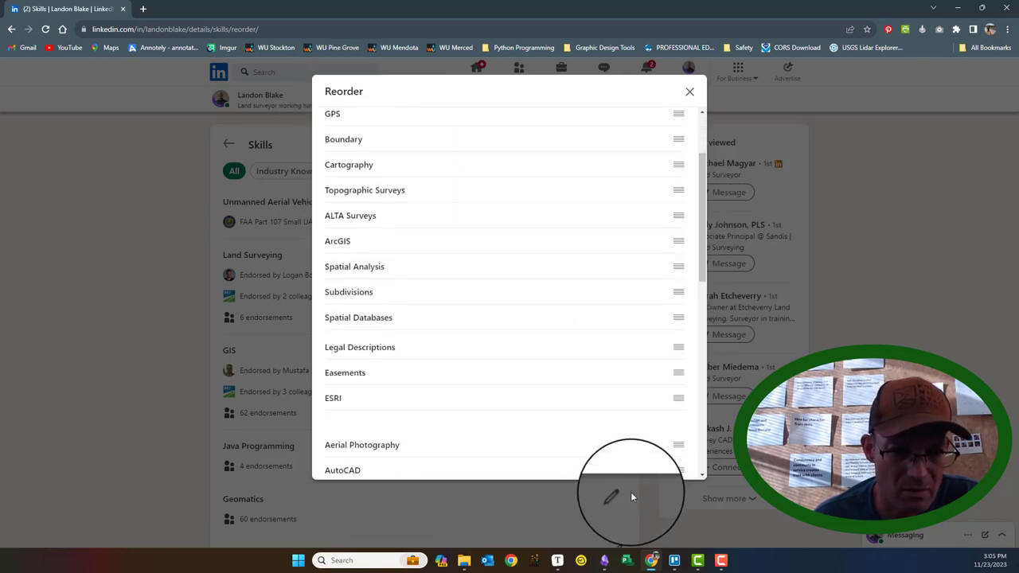
scroll("down", 3)
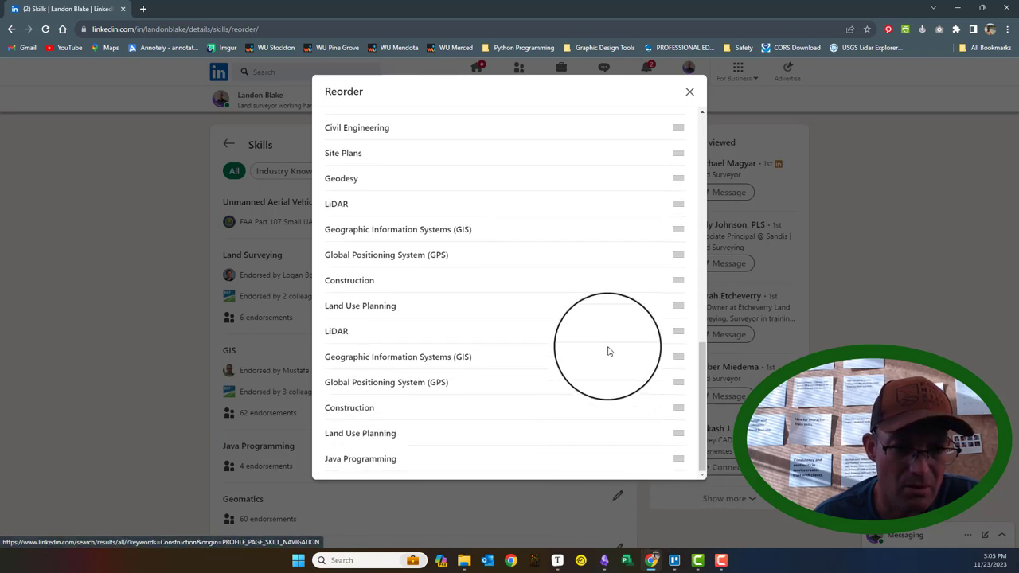
left_click(689, 90)
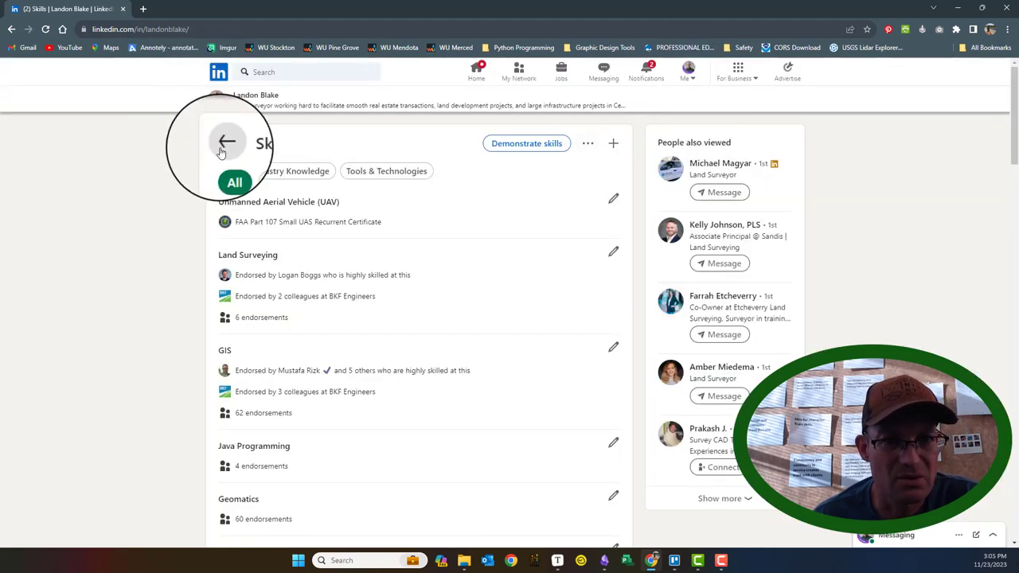
Reopen the Reorder list, look over the skills again and close it.
scroll("down", 3)
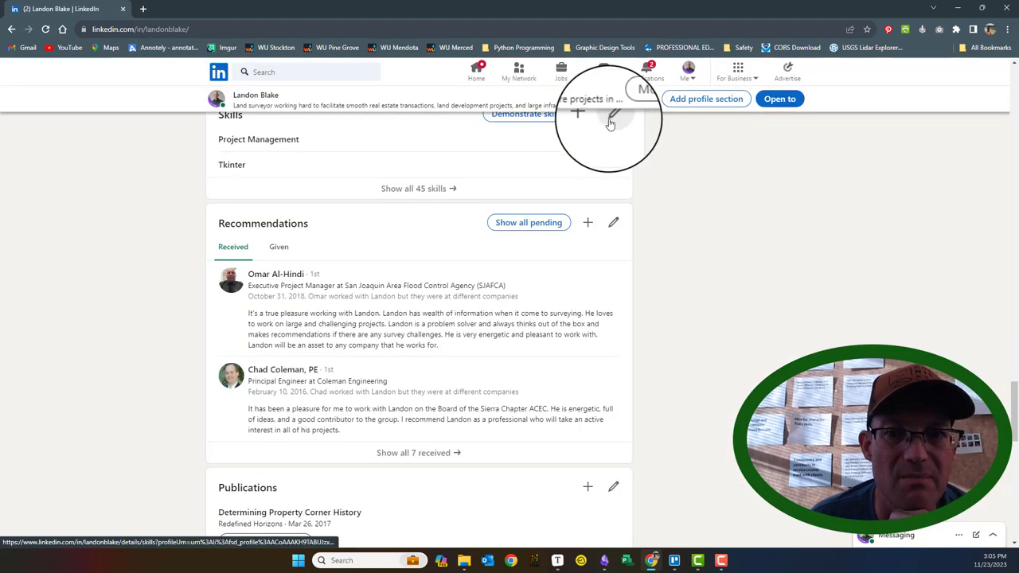
left_click(419, 188)
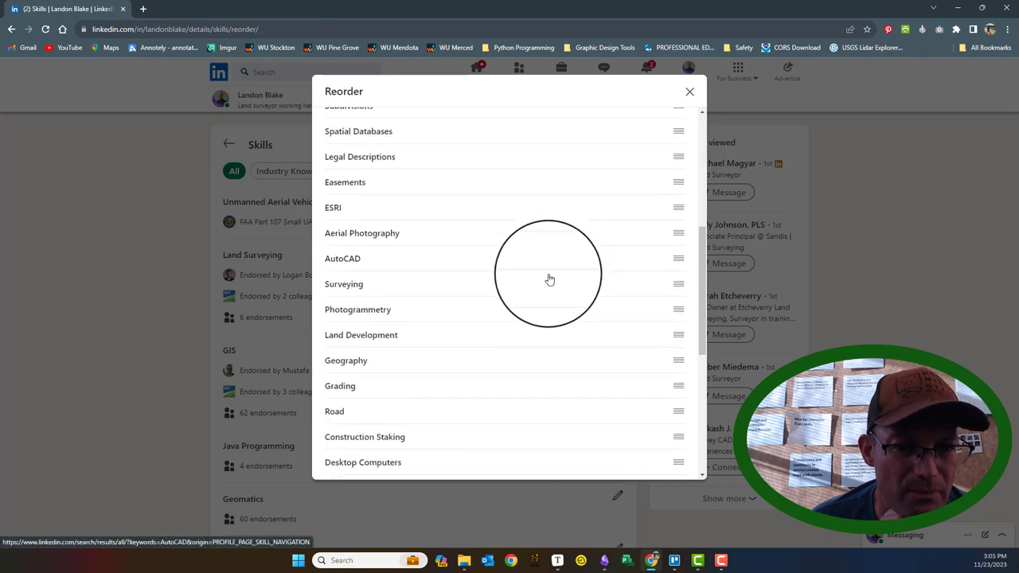
scroll("down", 3)
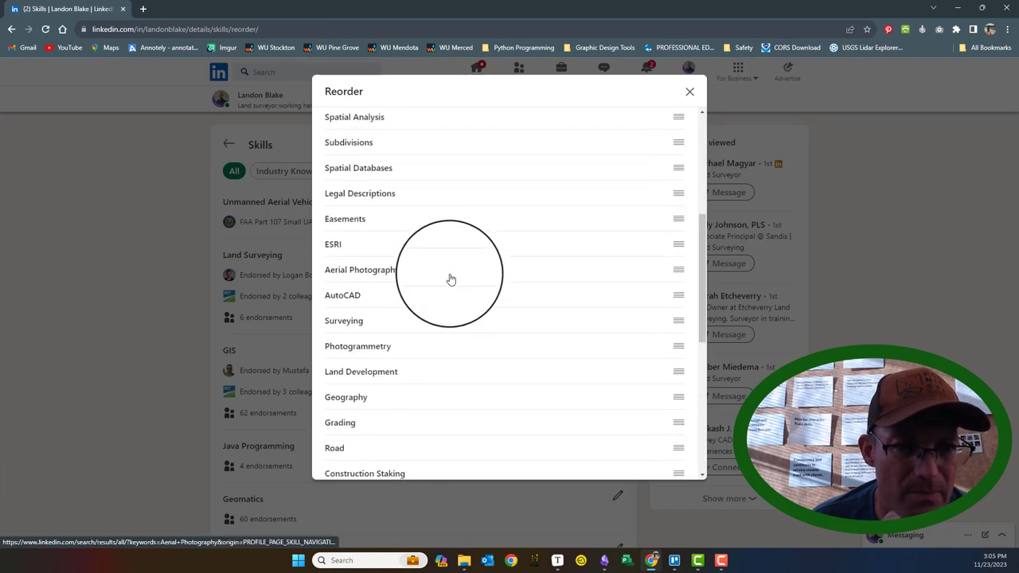
scroll("up", 3)
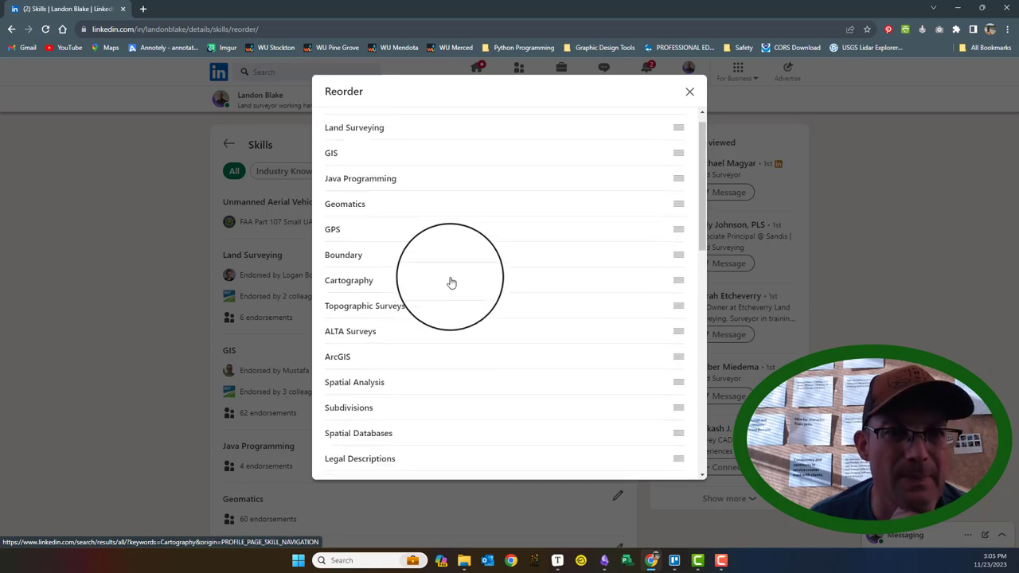
left_click(689, 91)
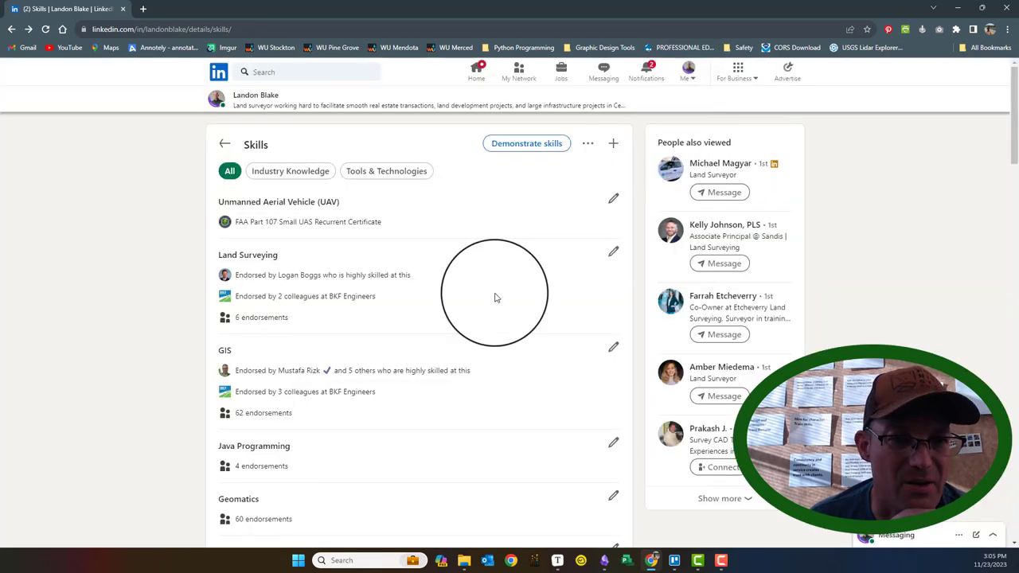
Scroll the main profile down to the recommendations and Publications section.
scroll("down", 3)
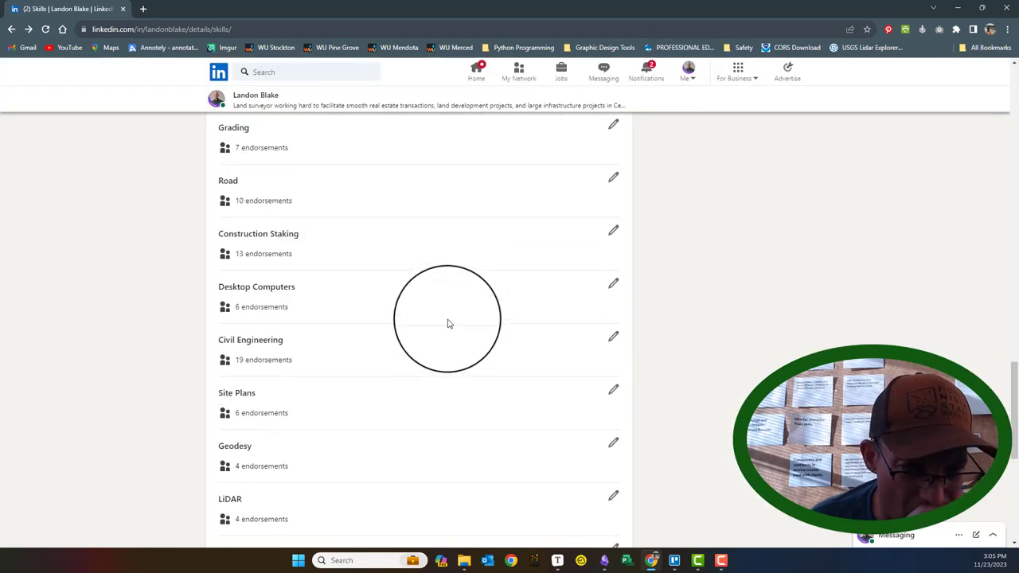
scroll("down", 3)
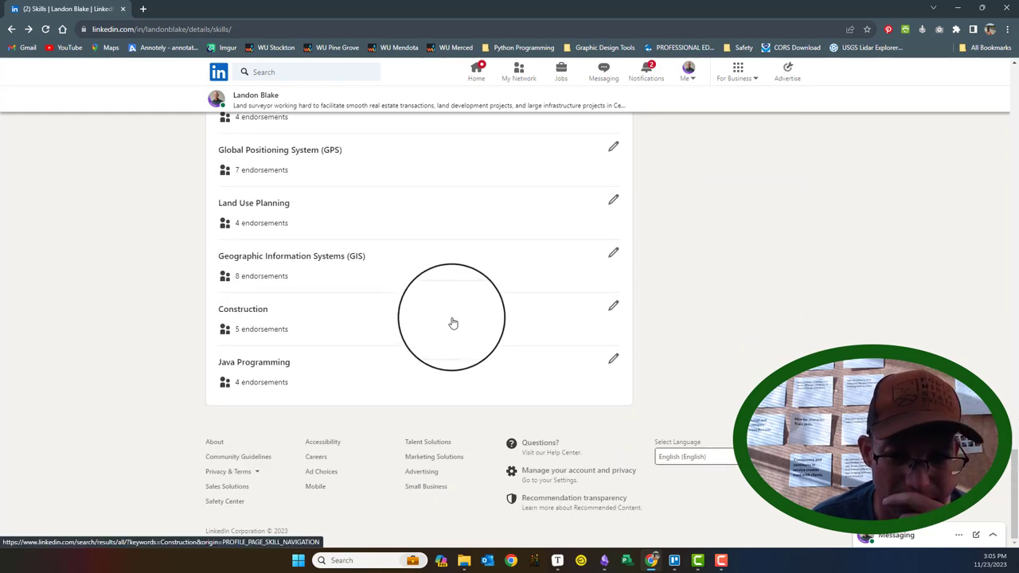
scroll("down", 3)
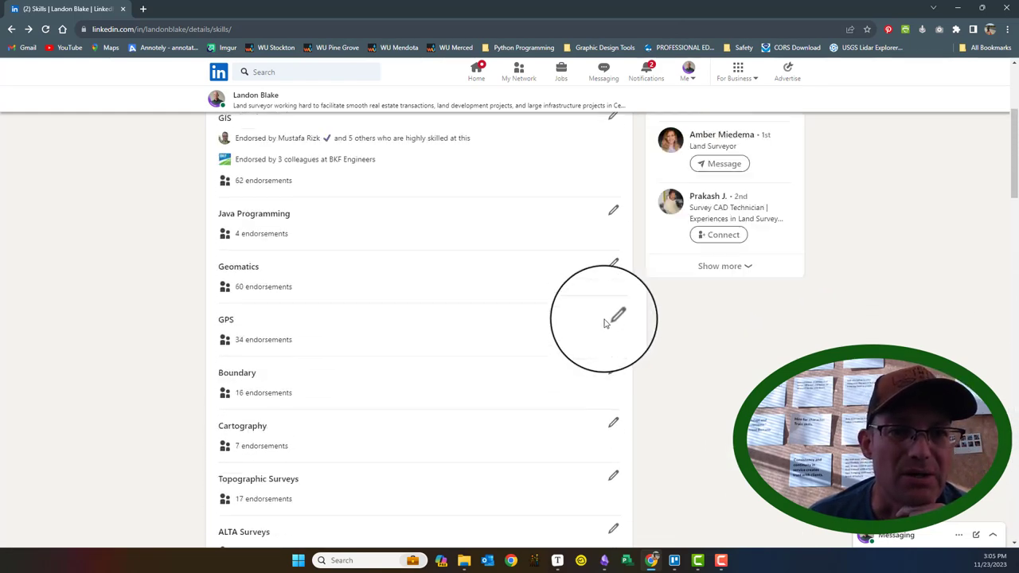
scroll("up", 3)
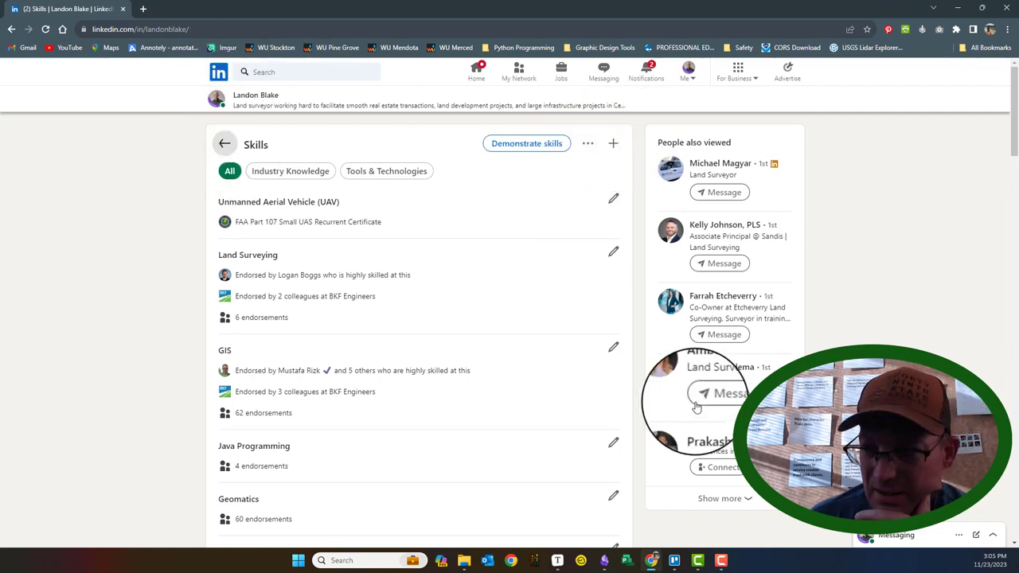
scroll("down", 3)
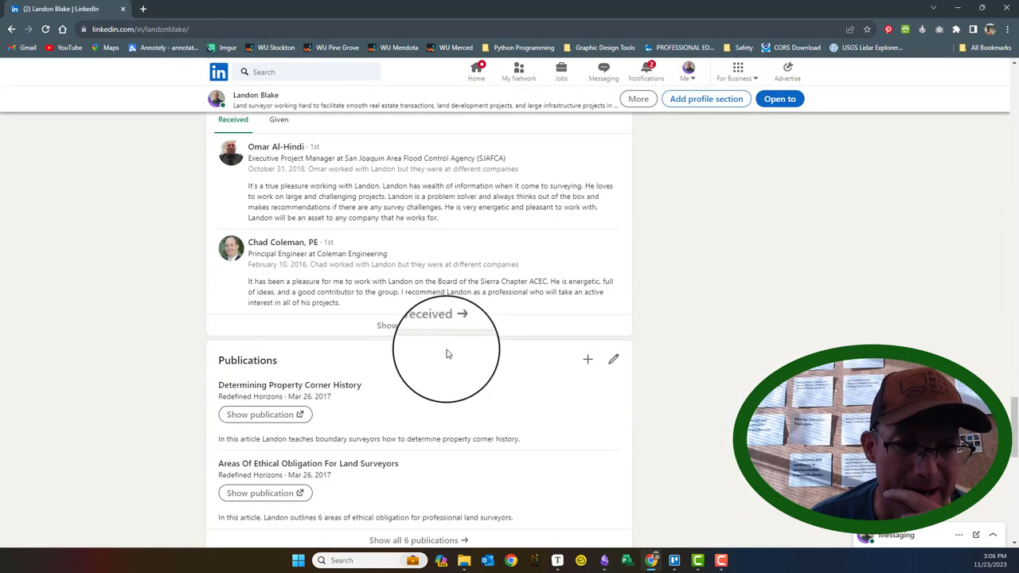
Choose the Premium custom button option with the Visit my website label.
scroll("up", 3)
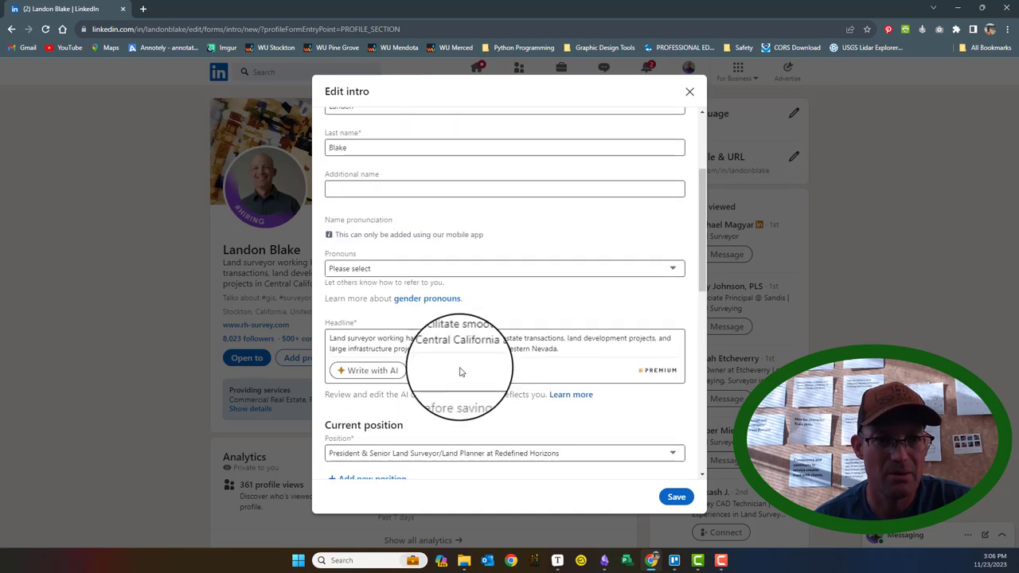
scroll("down", 3)
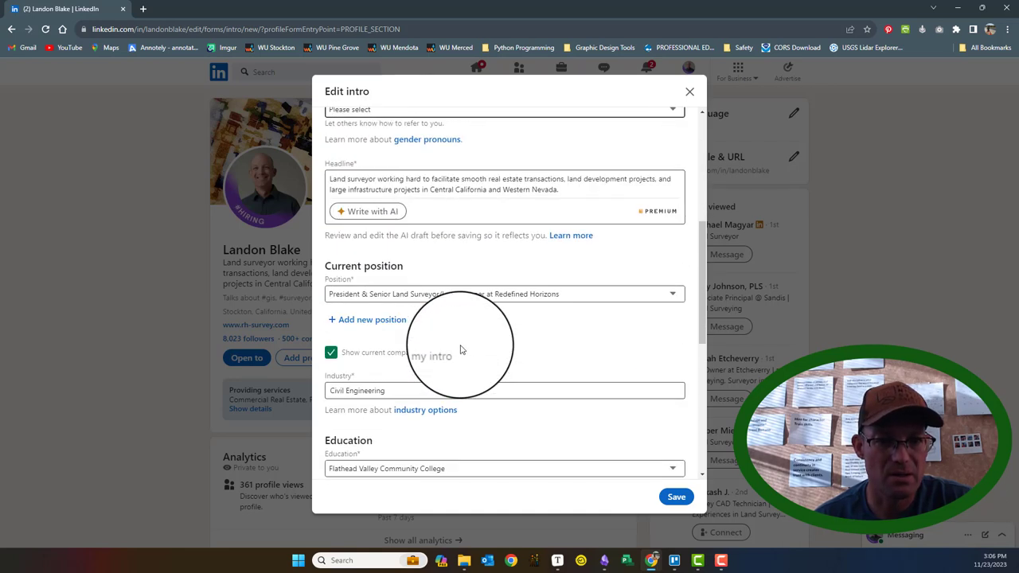
scroll("down", 3)
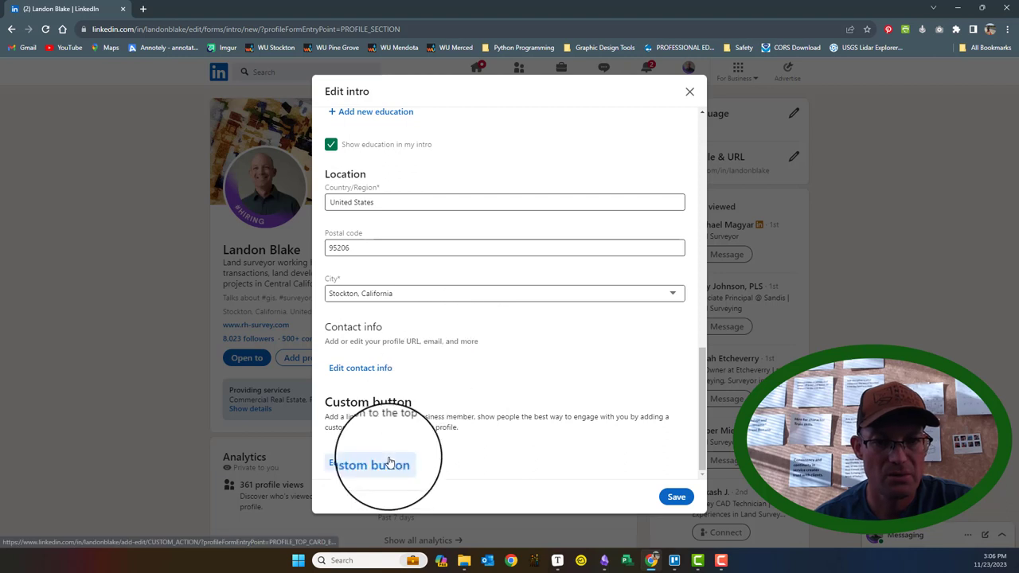
left_click(368, 465)
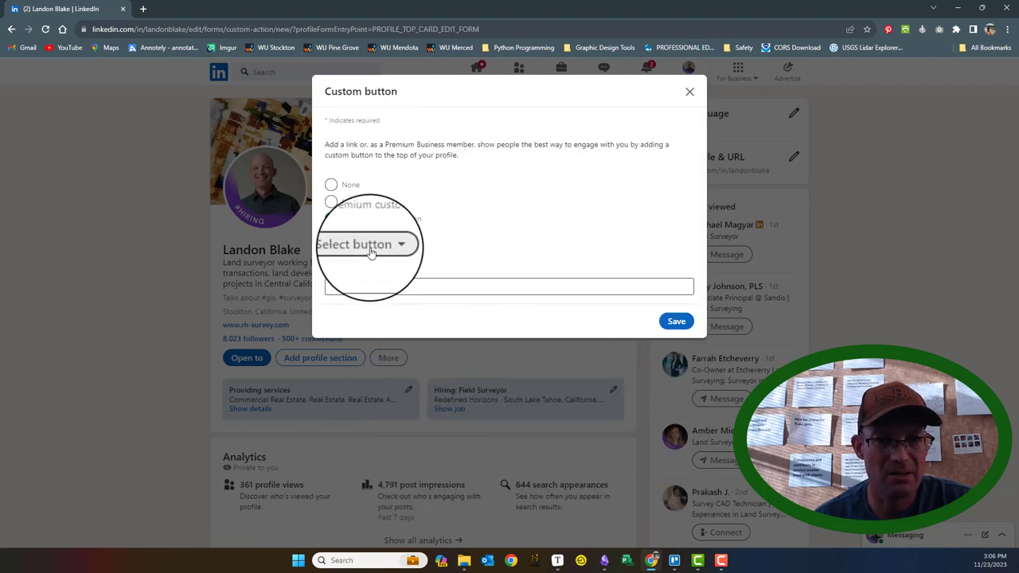
left_click(331, 218)
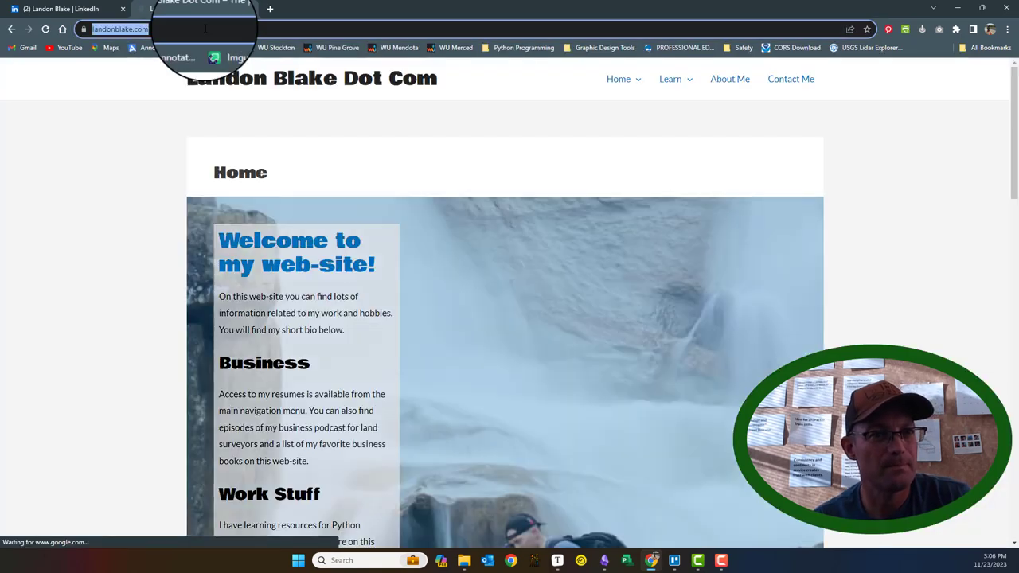
left_click(64, 9)
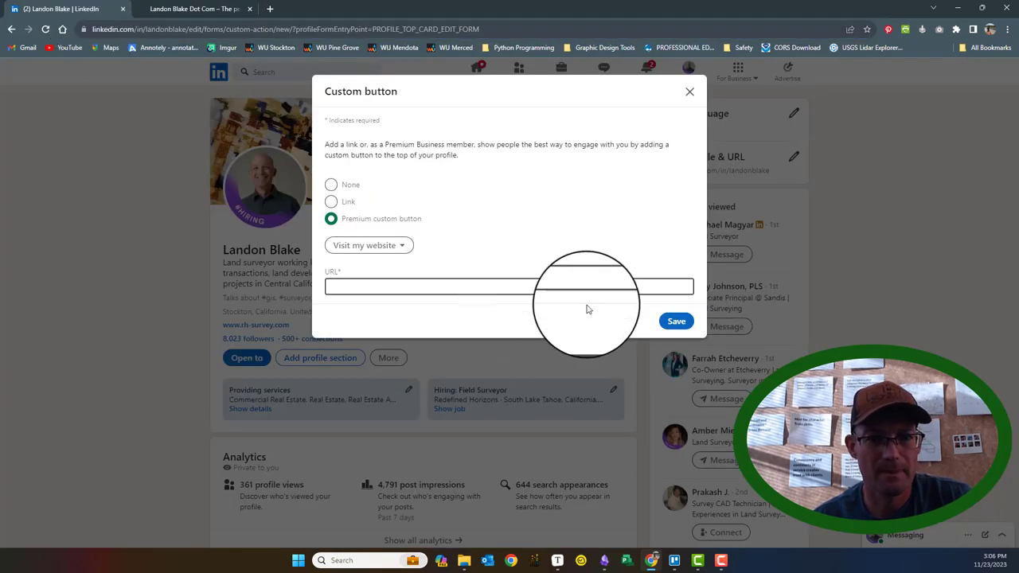
type("https://www.landonblake.com/")
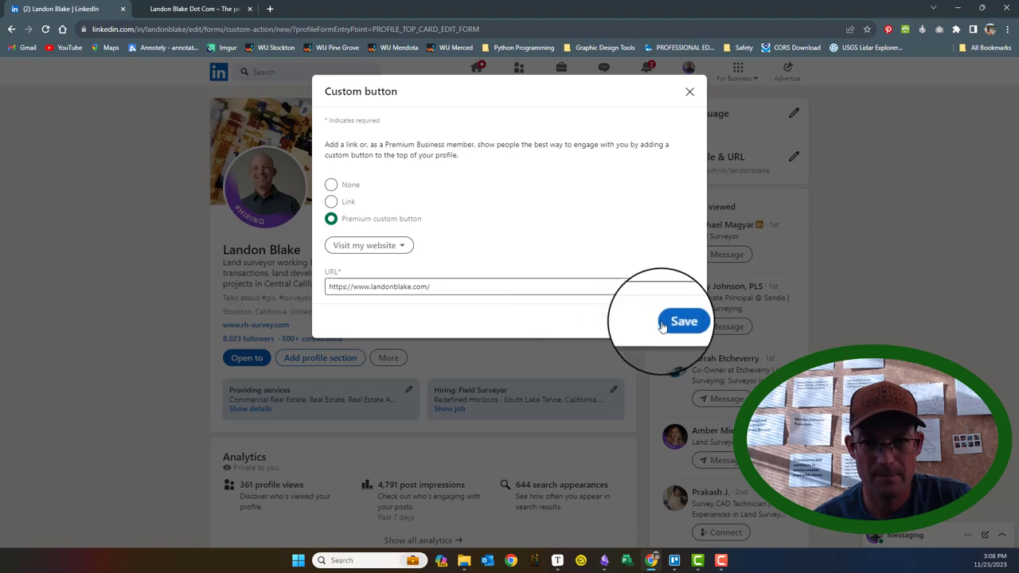
left_click(682, 322)
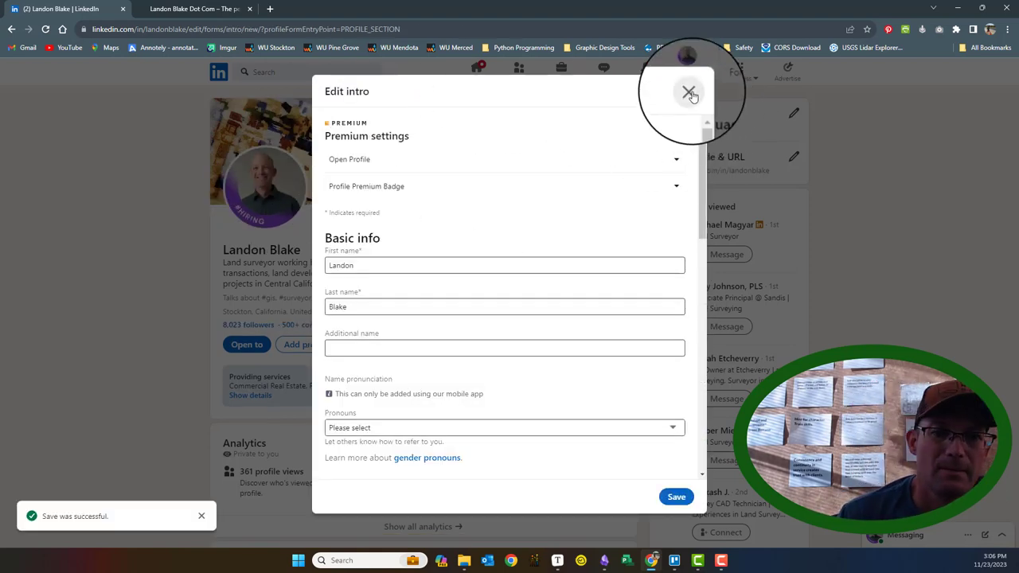
left_click(688, 92)
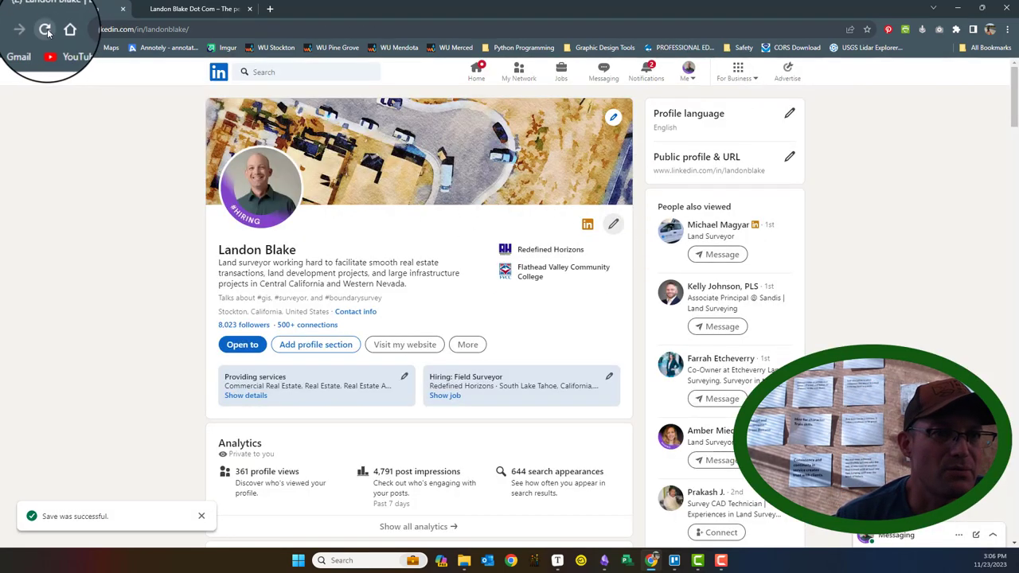
left_click(44, 28)
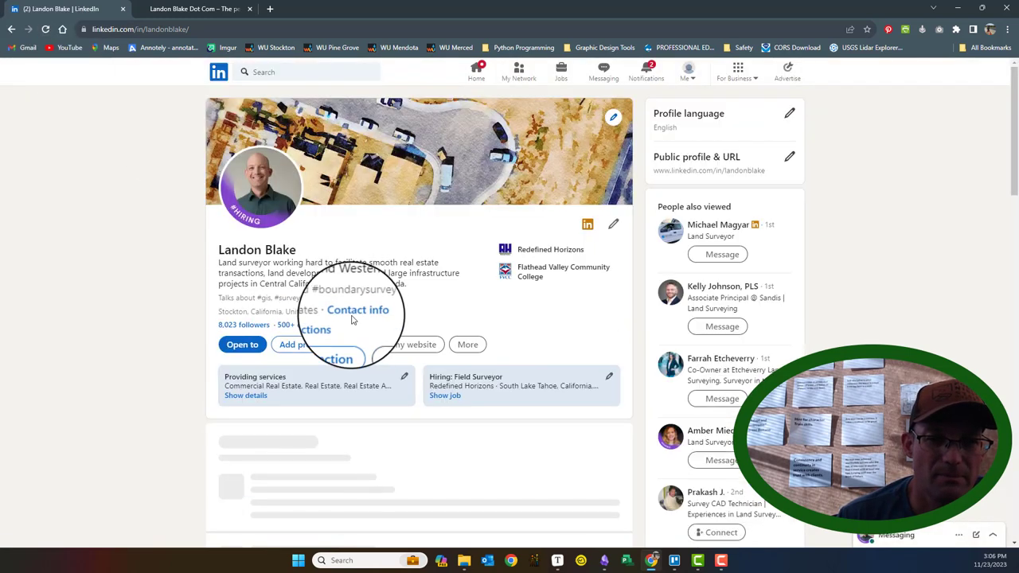
mouse_move(162, 199)
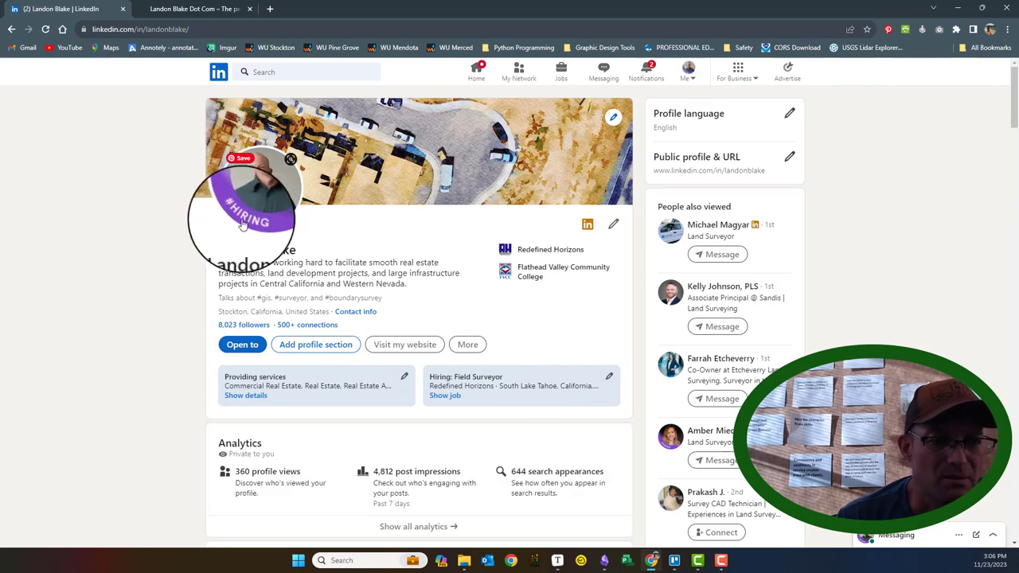
mouse_move(597, 203)
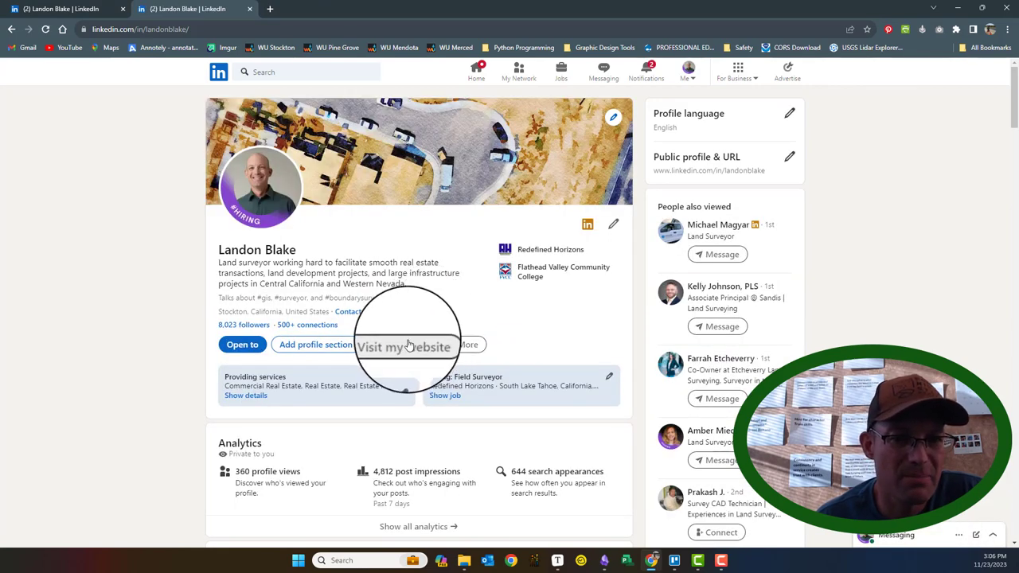
scroll("down", 3)
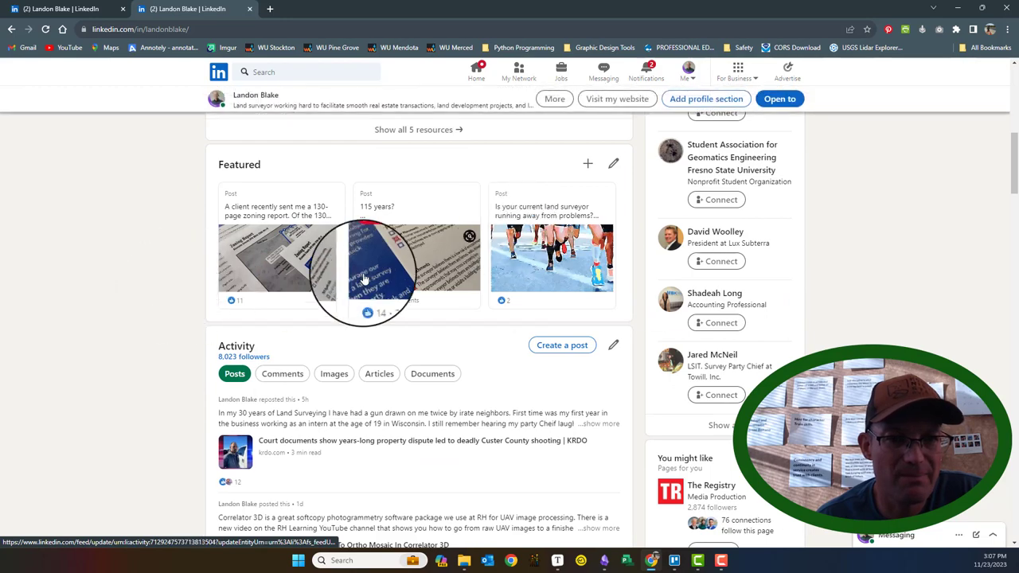
scroll("down", 3)
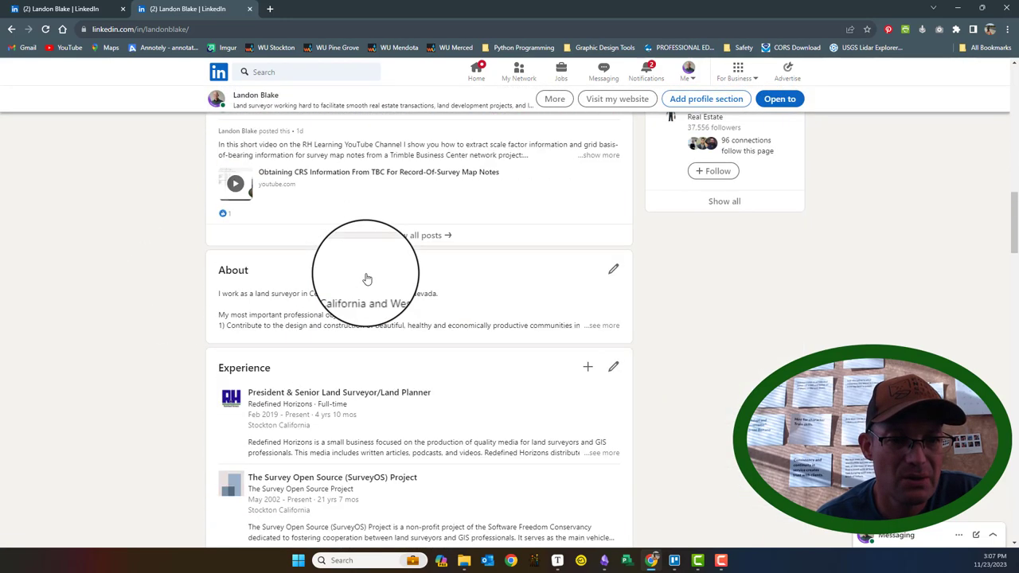
scroll("down", 3)
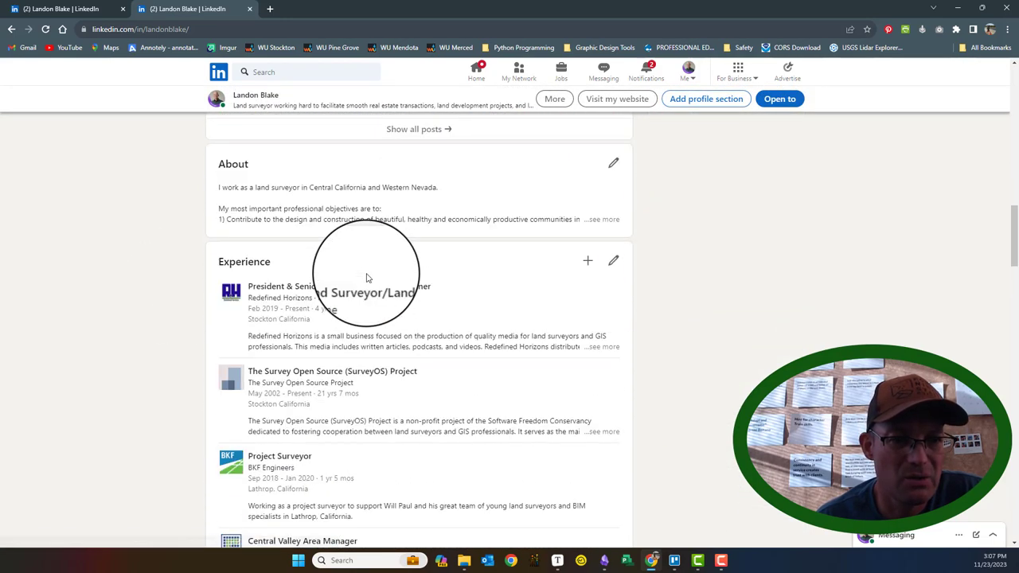
scroll("down", 3)
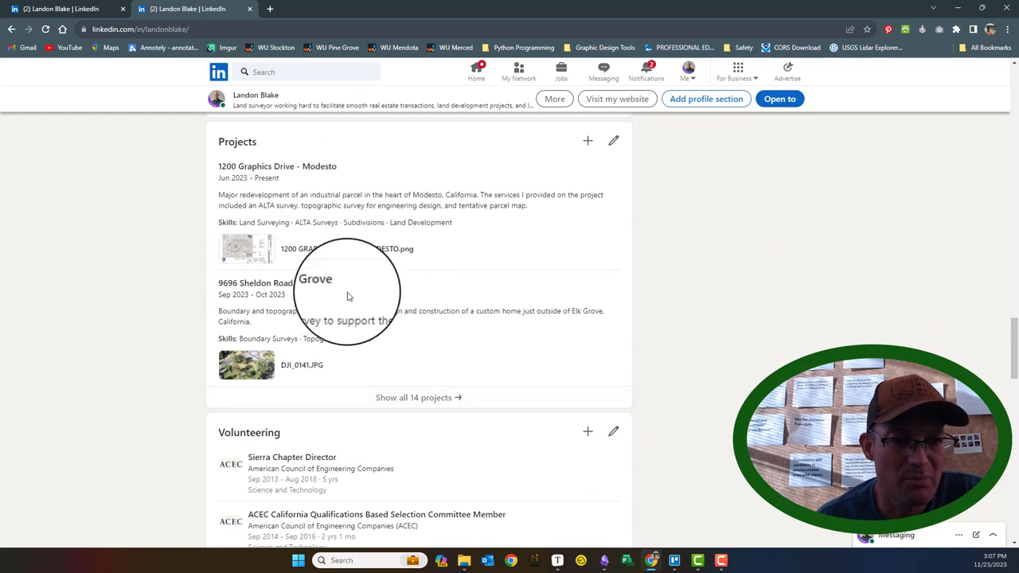
scroll("down", 3)
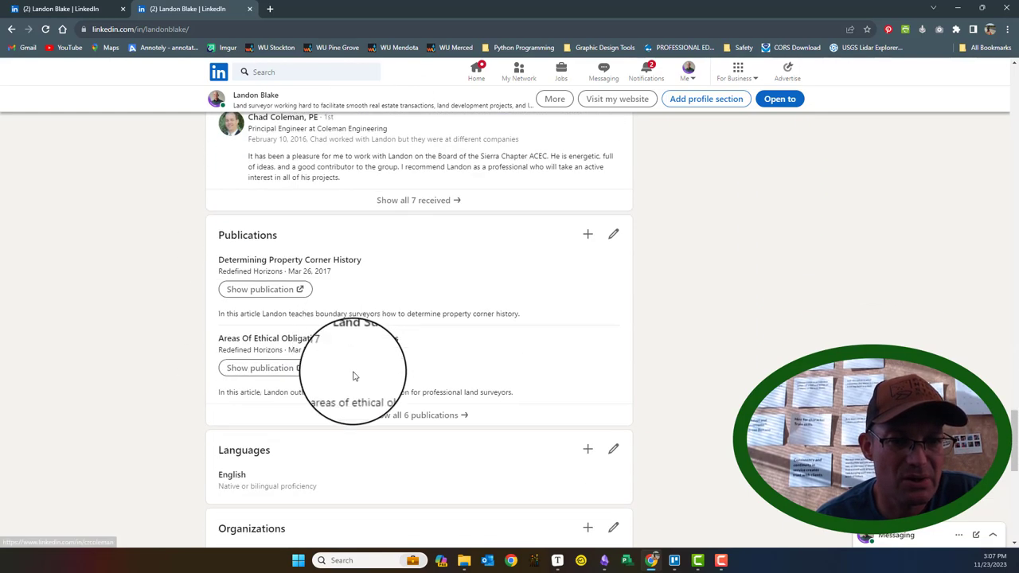
scroll("down", 3)
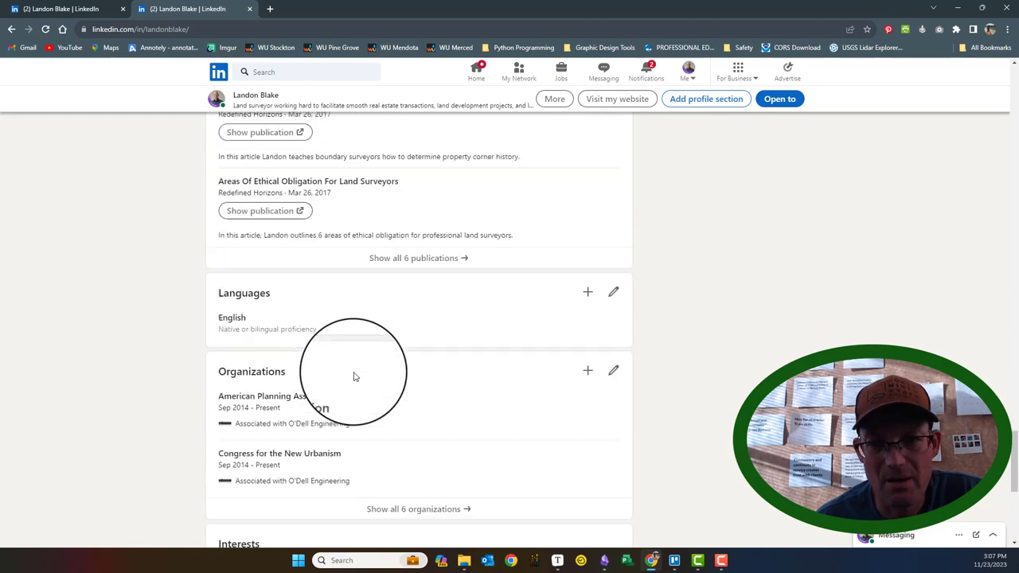
scroll("up", 3)
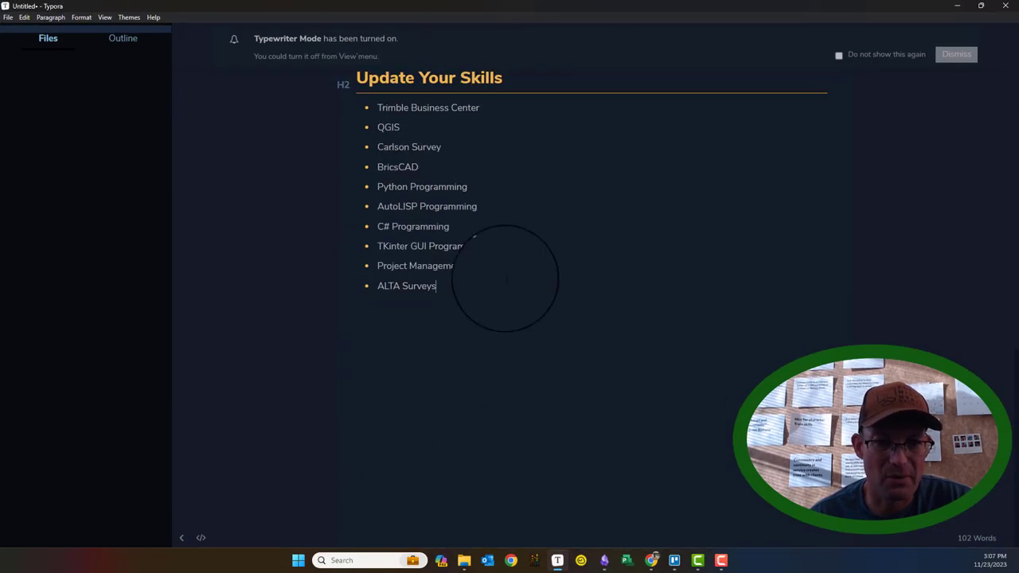
Add a '## Follow-Up Tasks' heading after the skills list.
key("Return")
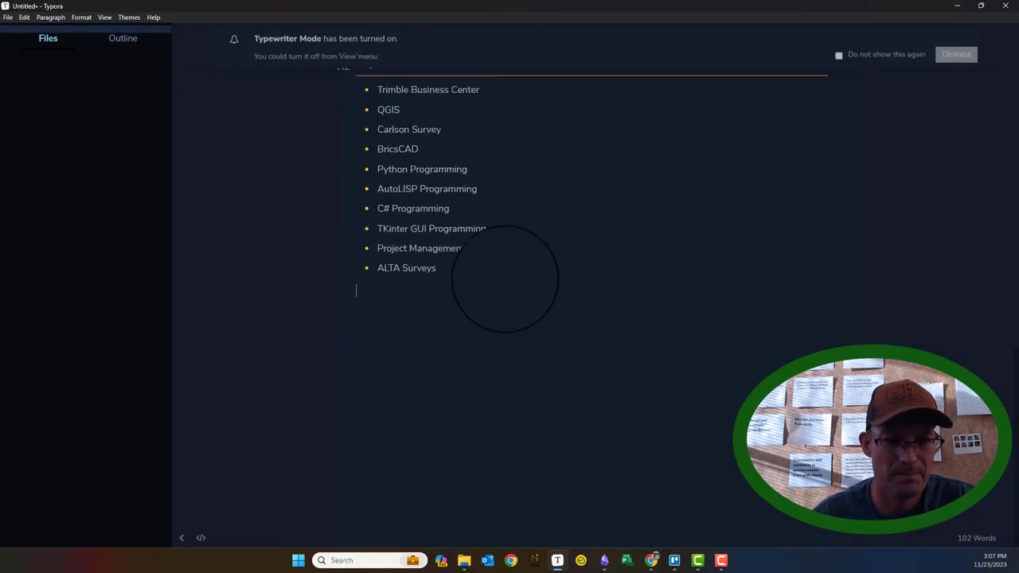
type("## F")
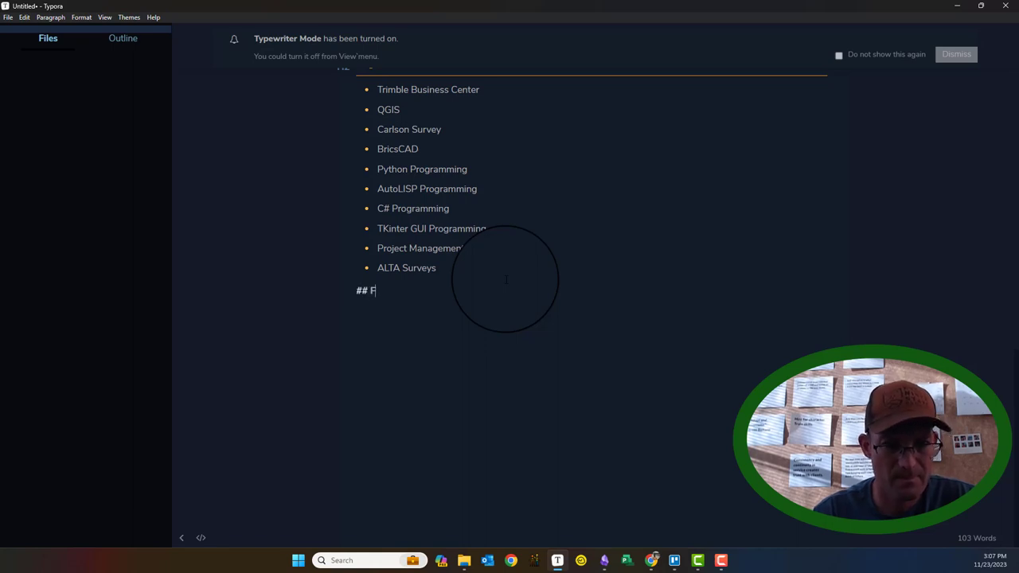
type("ollow-U")
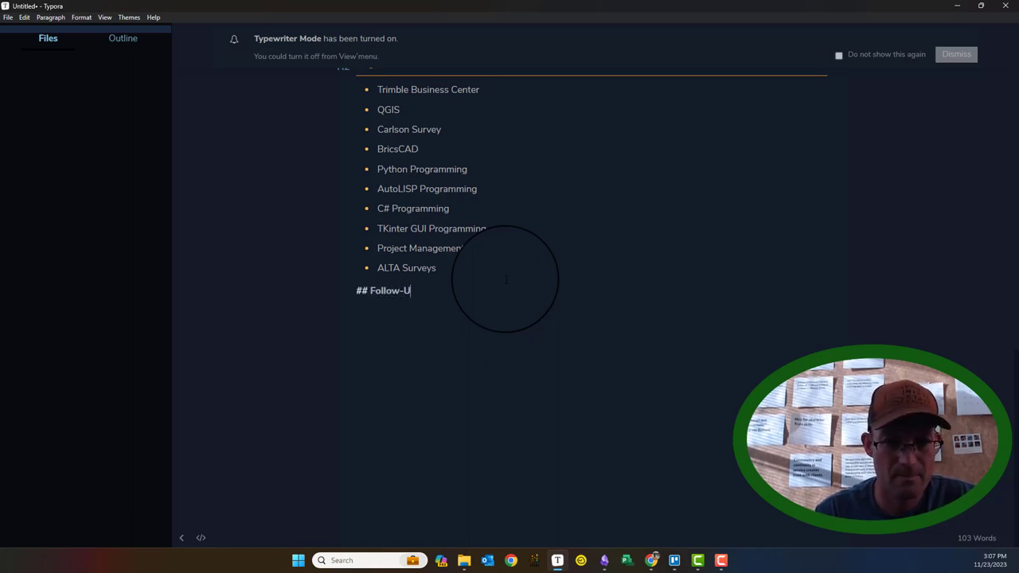
type("asks")
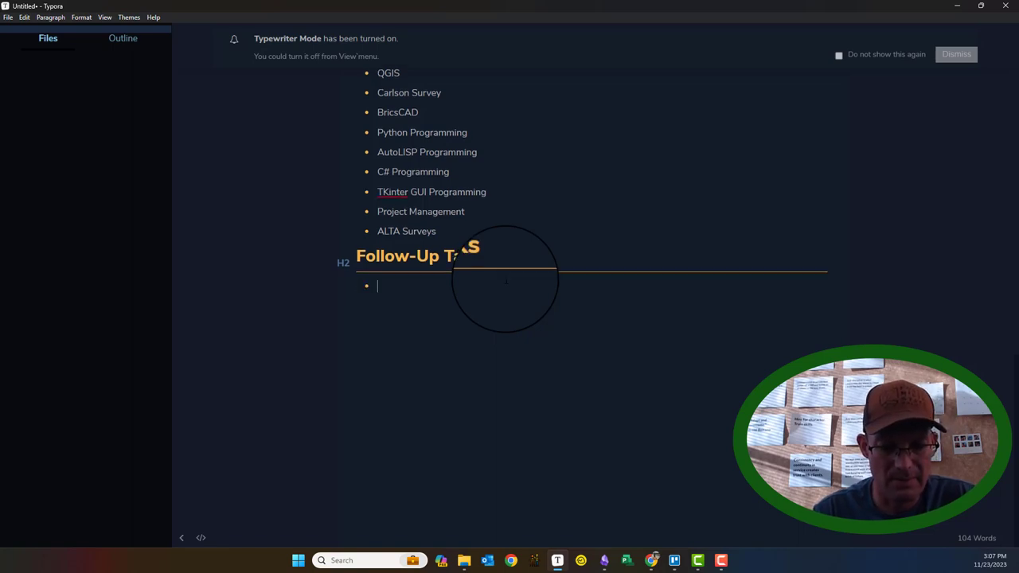
List the tasks: update my bio, delete old projects, update publications.
type("Update my bio.")
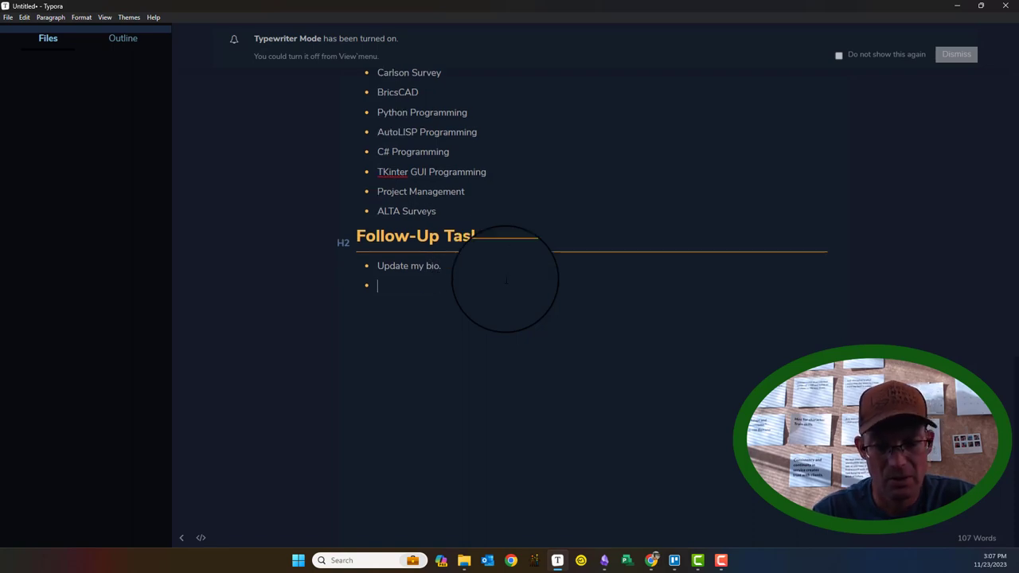
type("Dele")
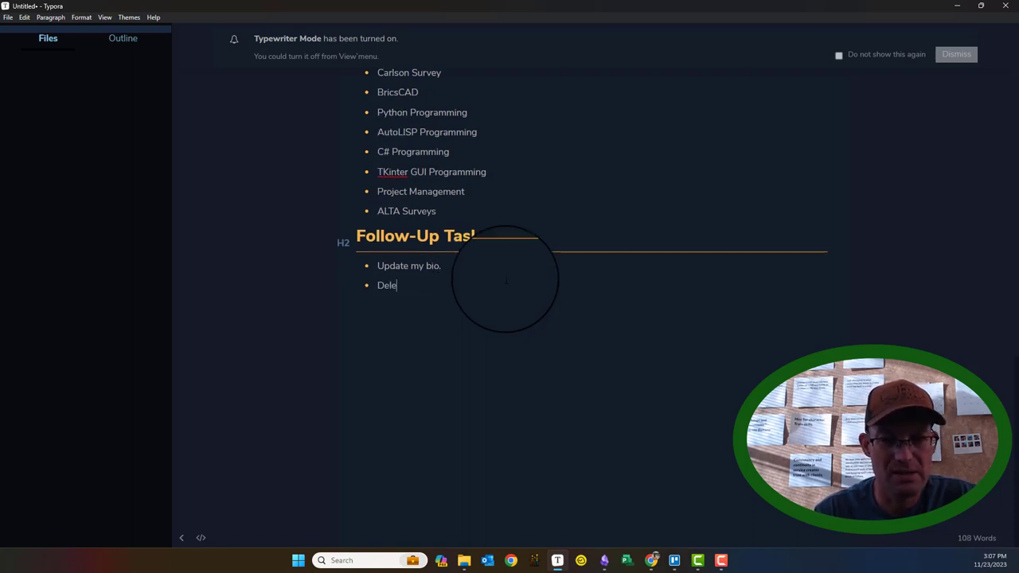
type("te old project")
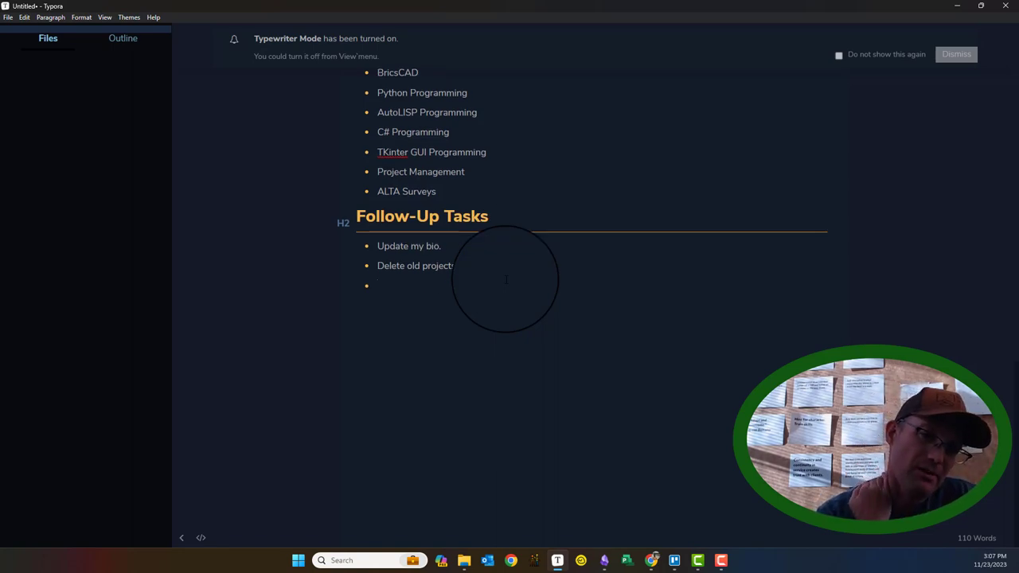
type("Update my public")
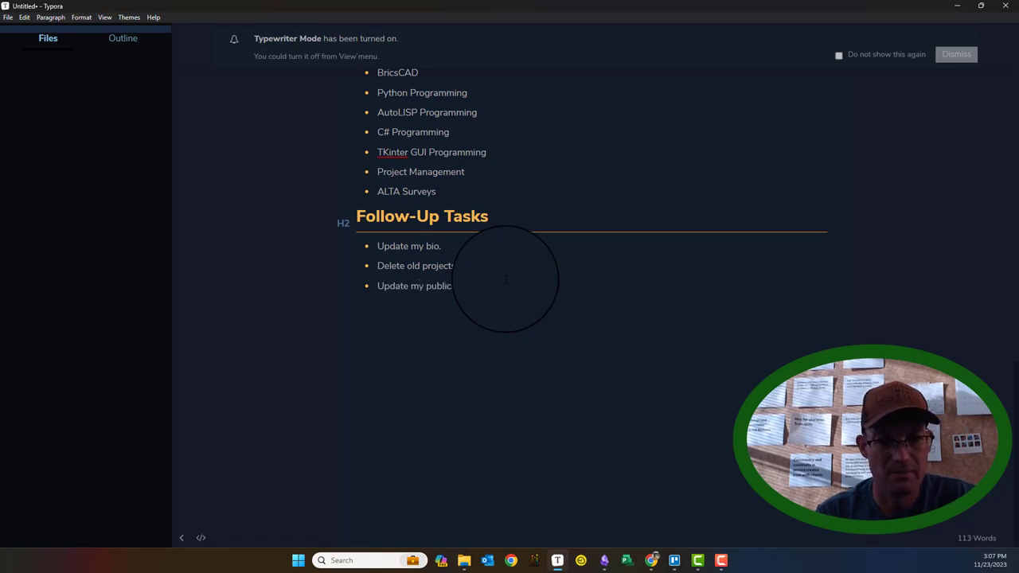
scroll("up", 3)
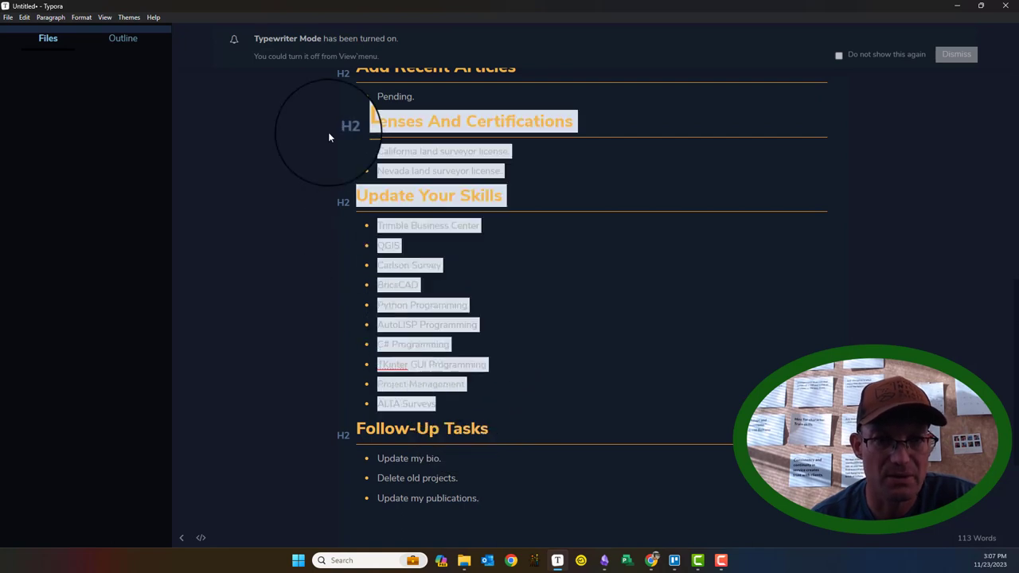
scroll("up", 3)
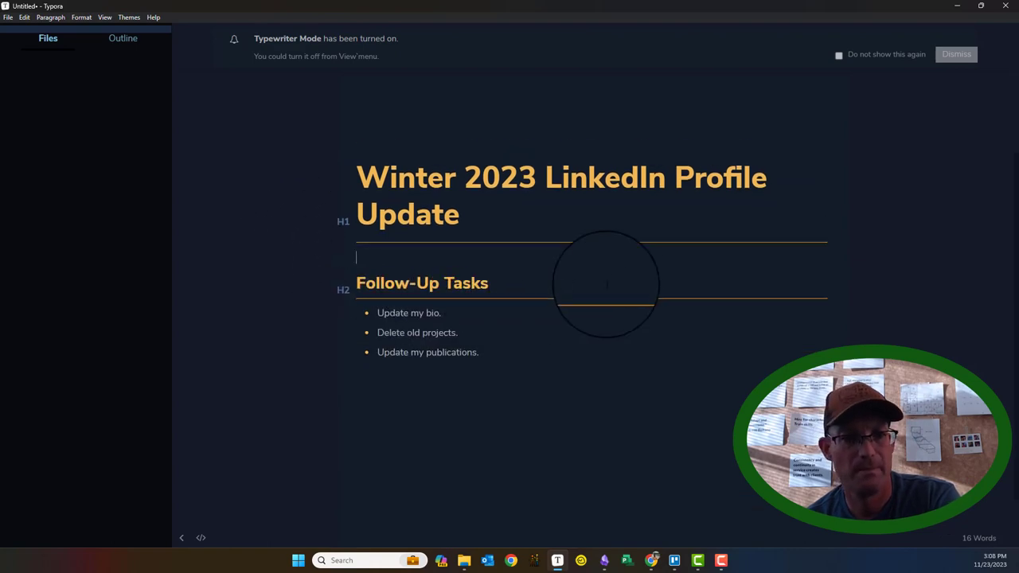
mouse_move(802, 5)
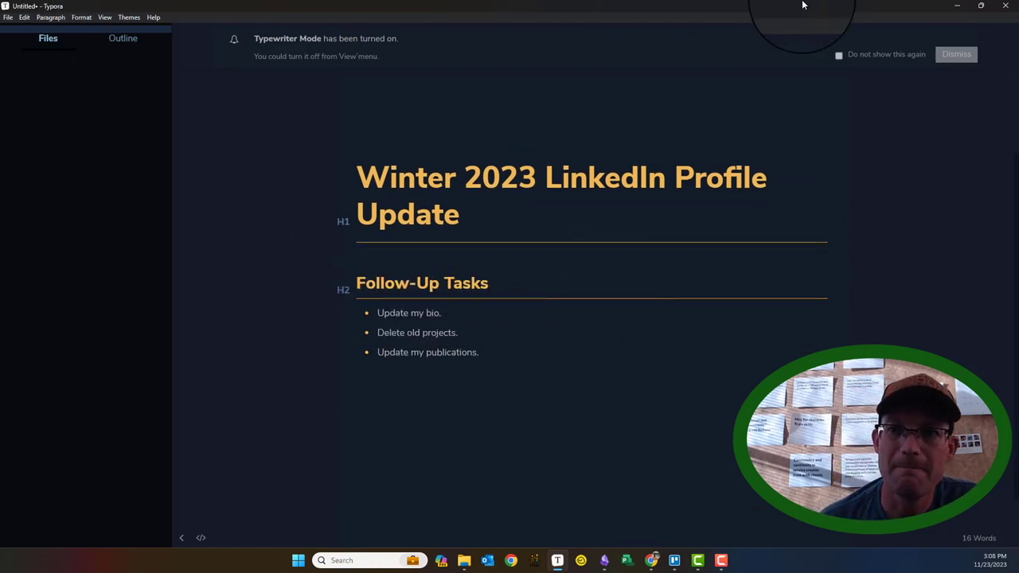